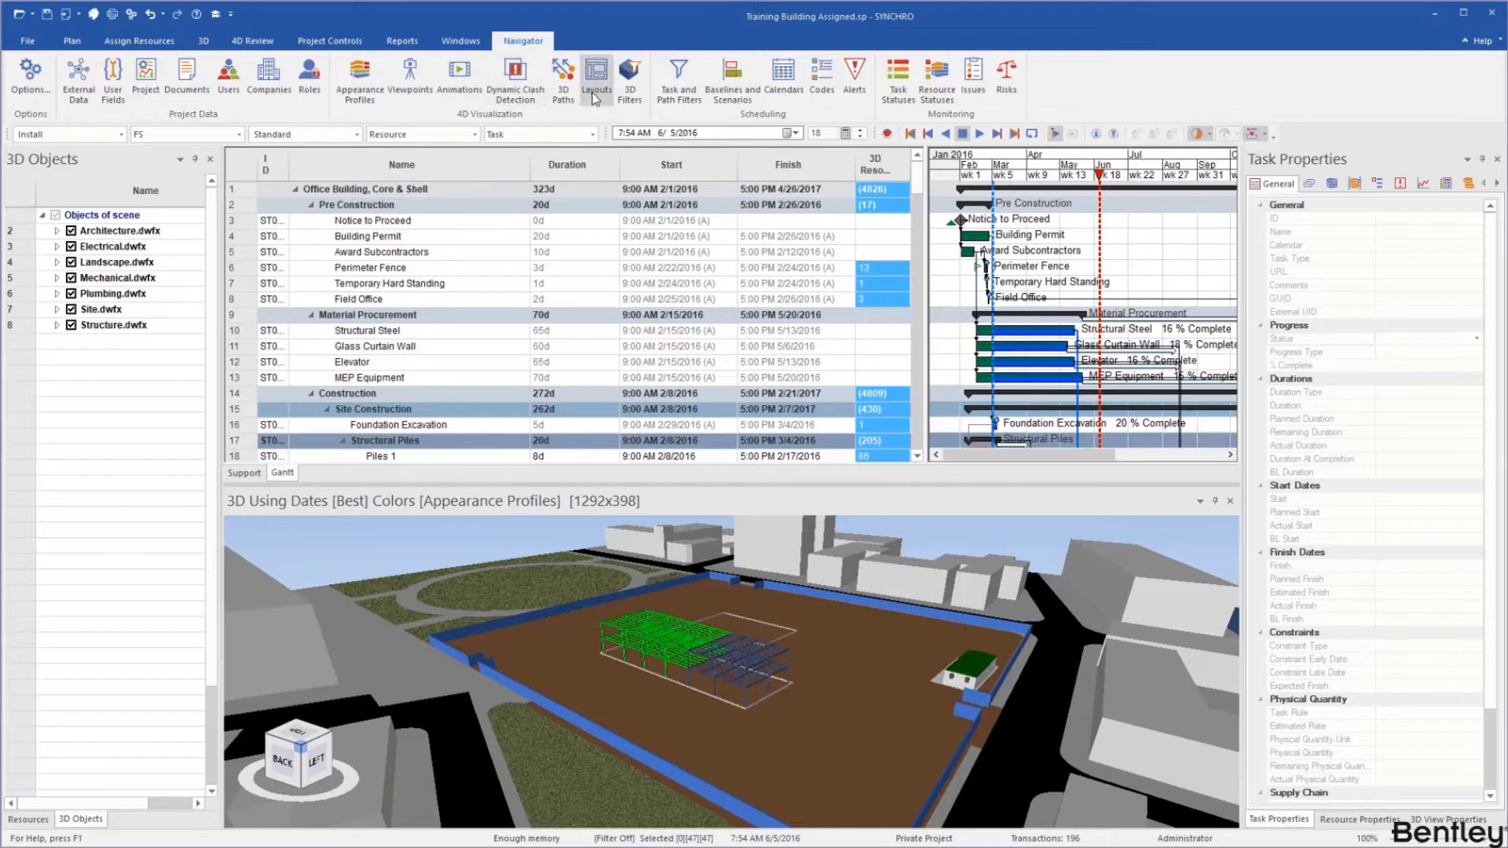
mouse_move(679, 77)
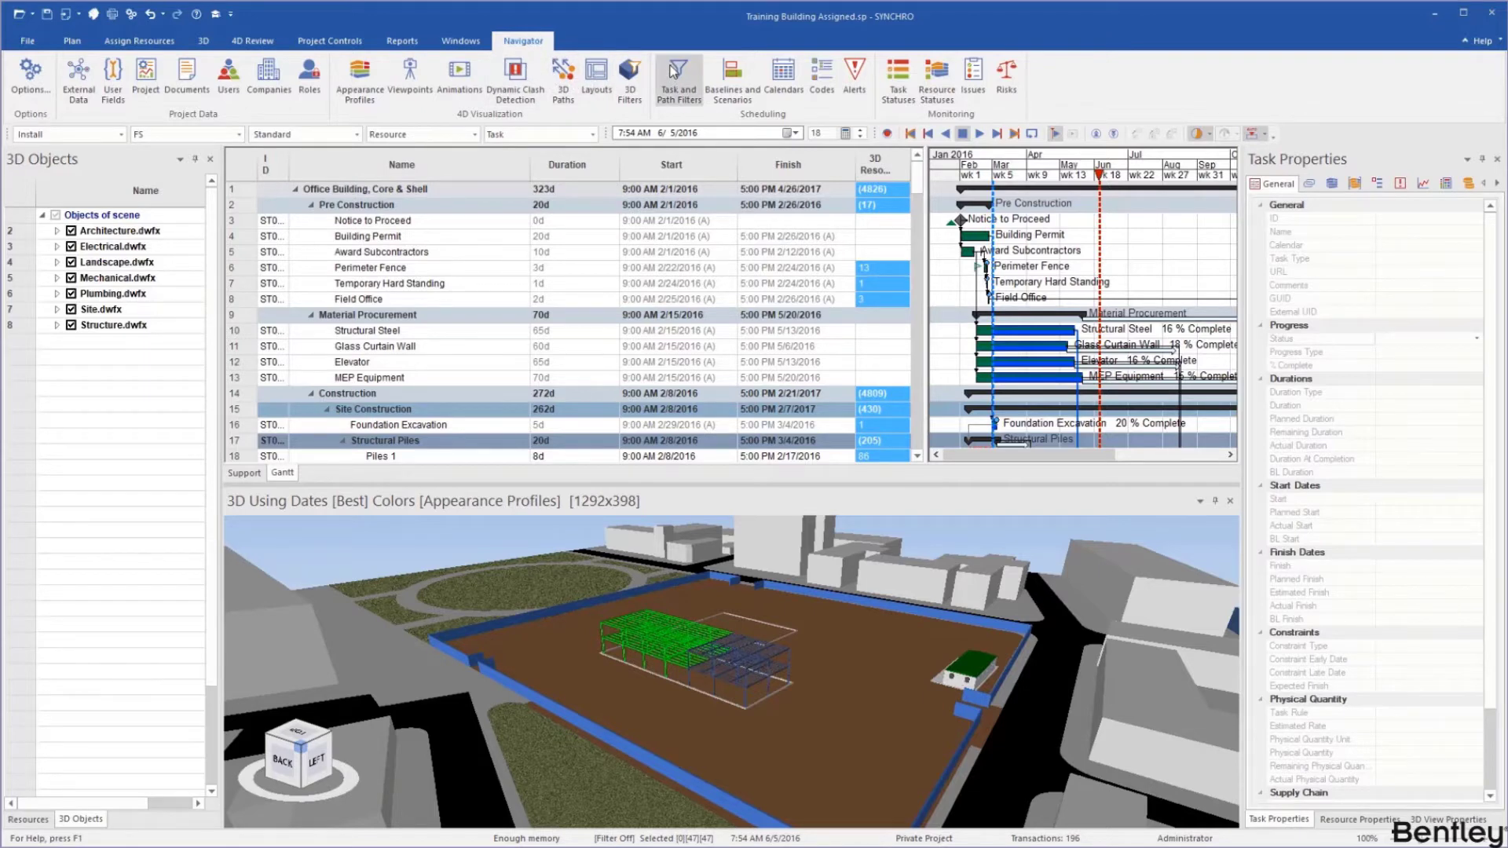
mouse_move(485, 58)
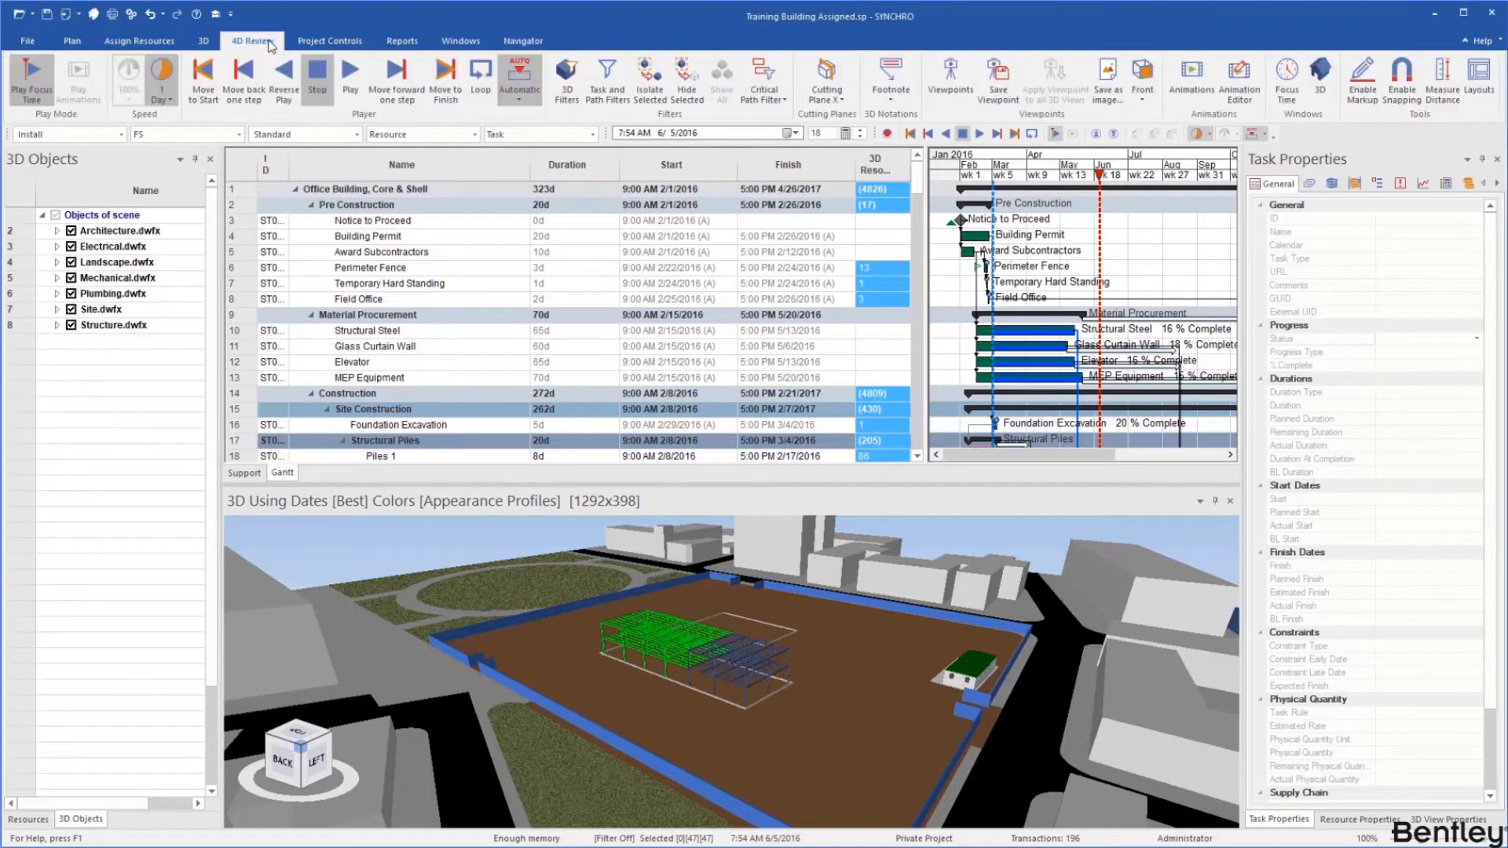
mouse_move(763, 78)
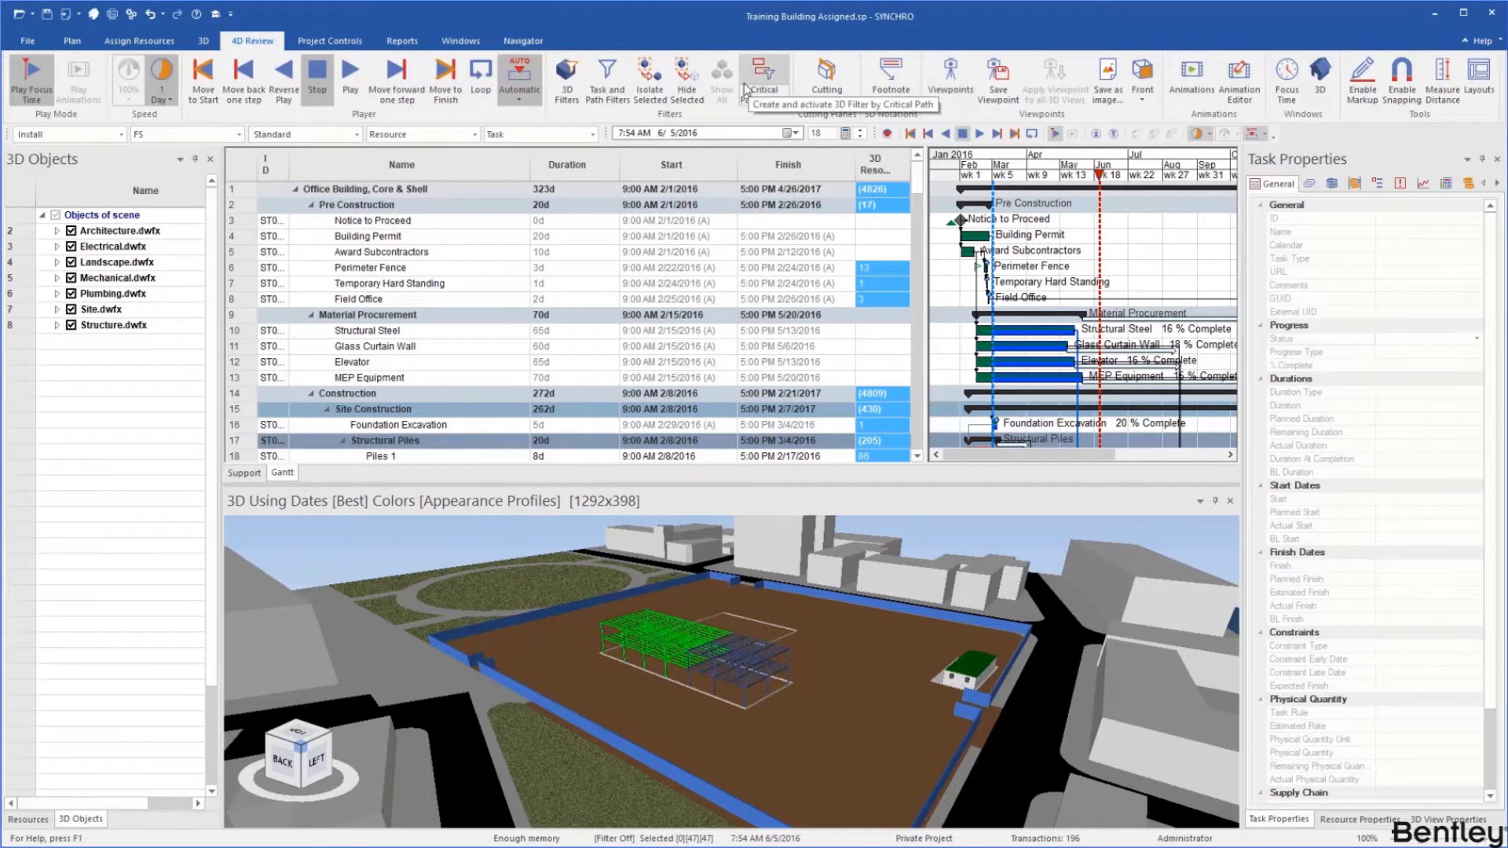
mouse_move(607, 77)
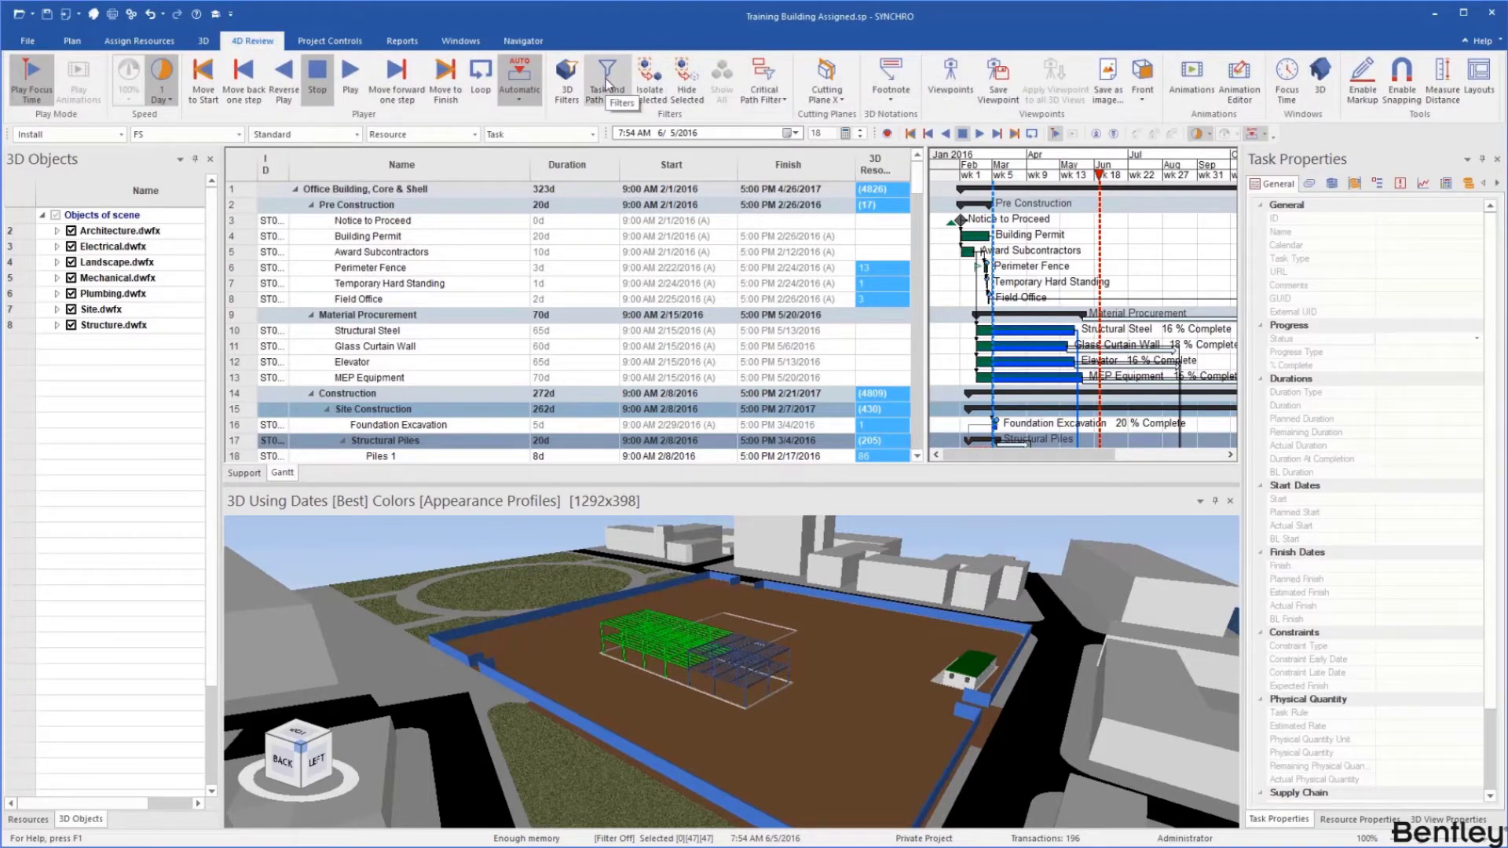
mouse_move(138, 40)
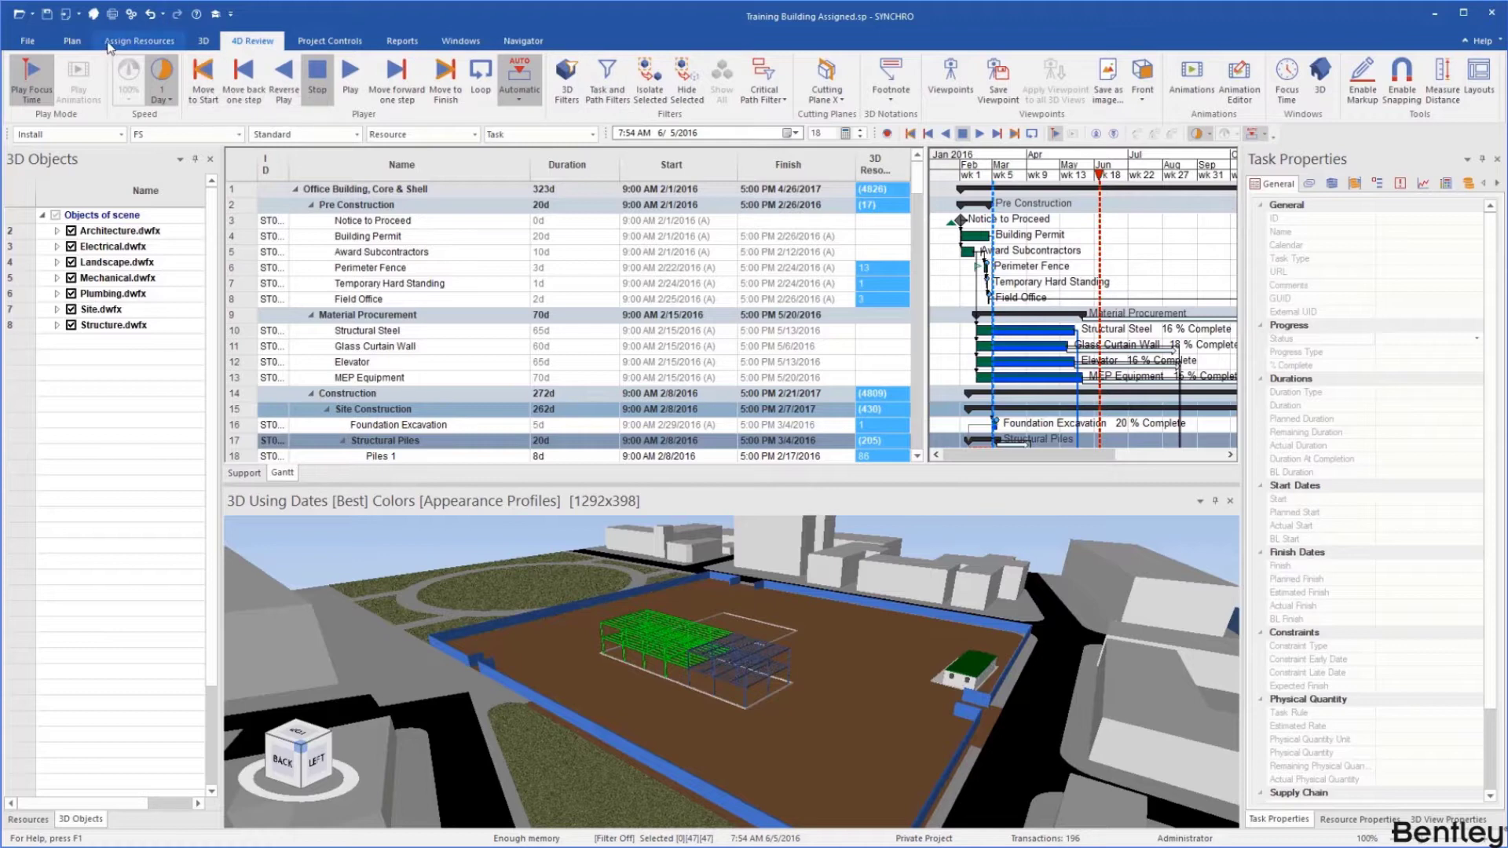
Browse the Assign Resources ribbon, then show the Filters panel from the Plan tab
left_click(140, 41)
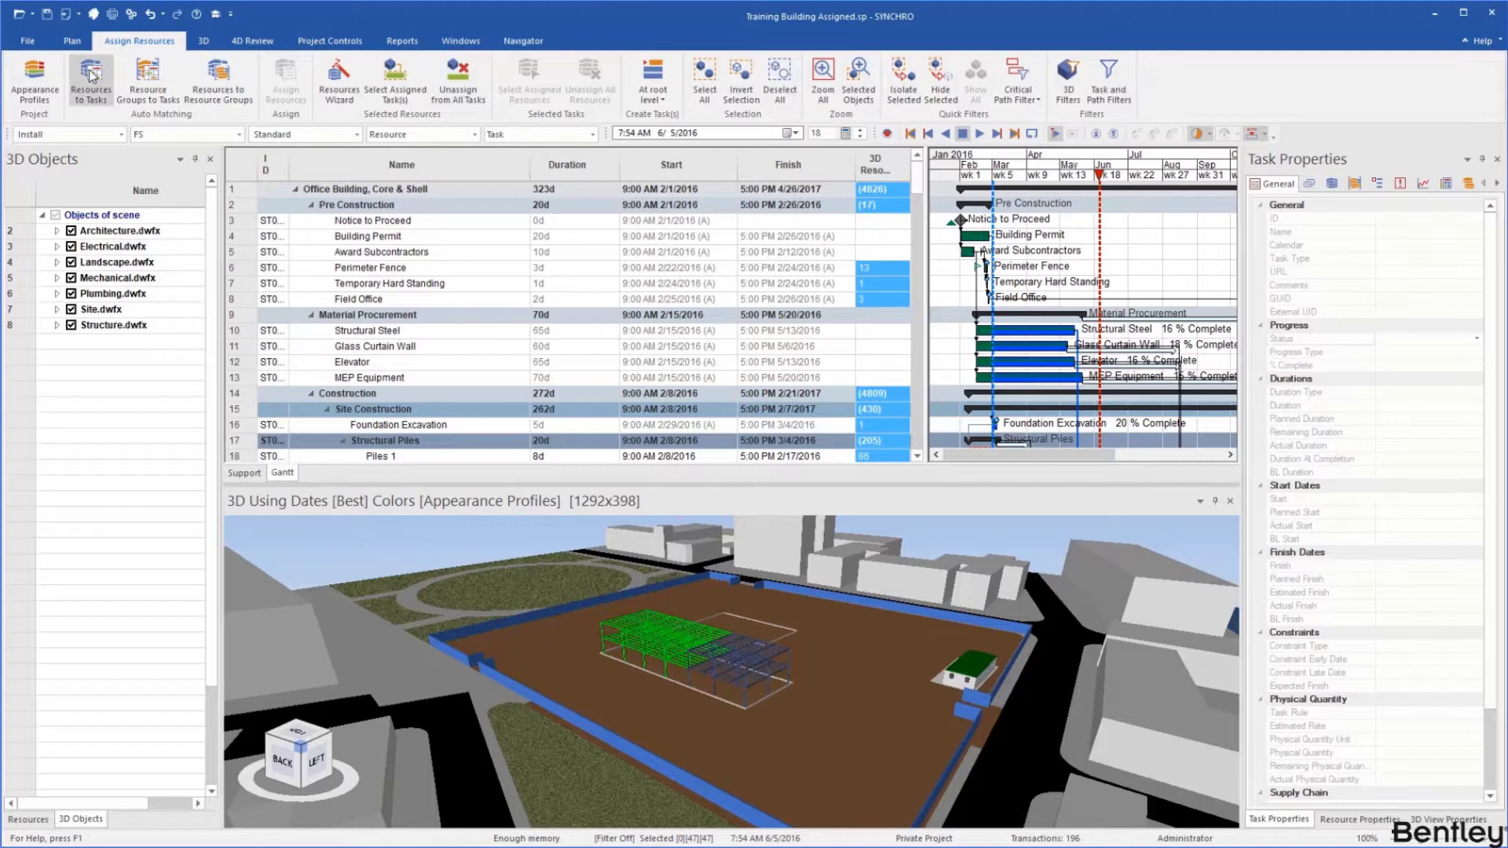
left_click(71, 41)
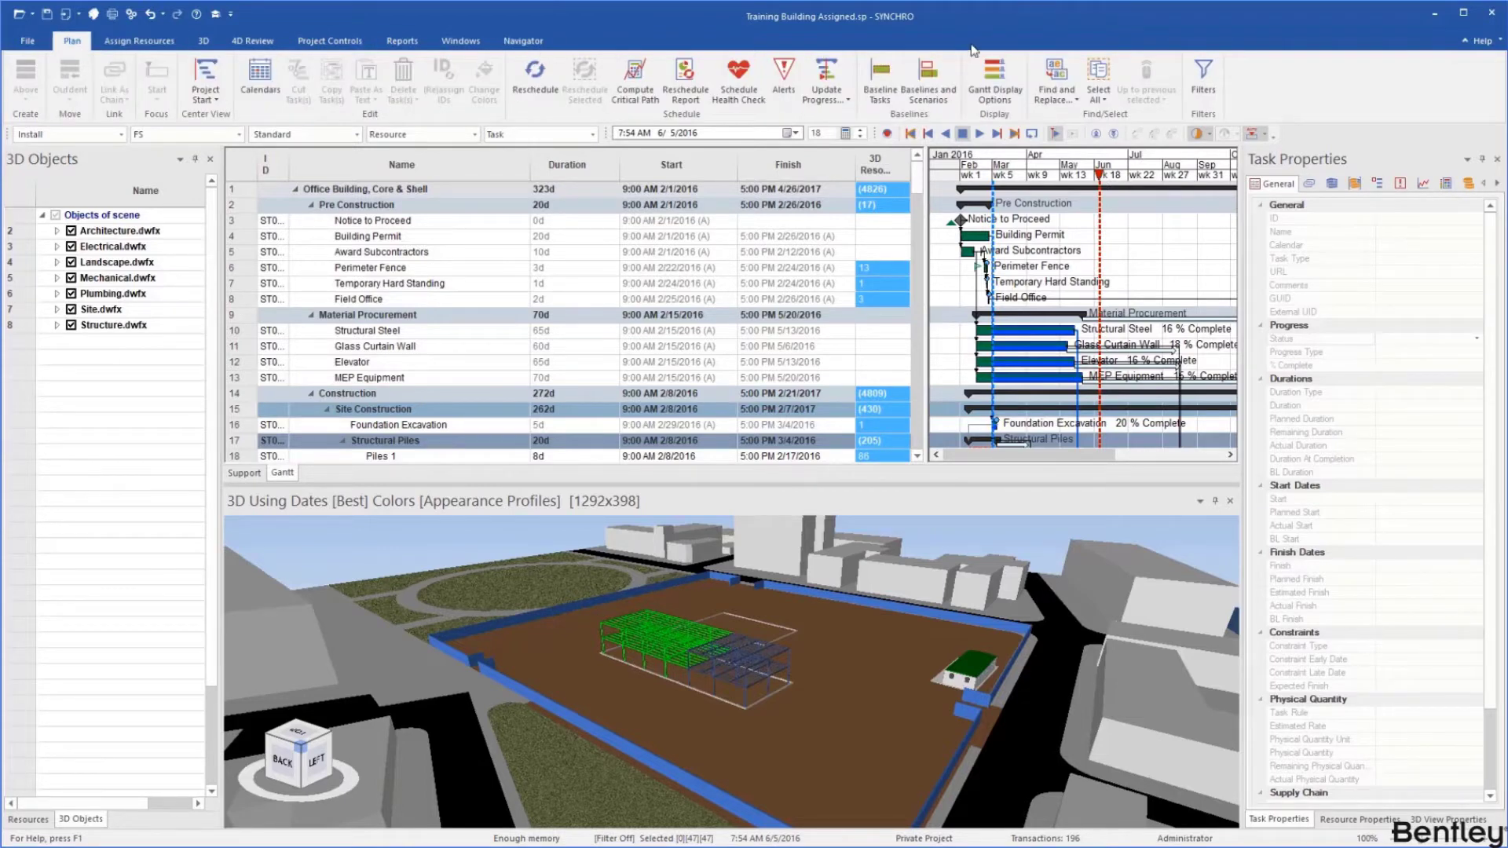
left_click(1202, 82)
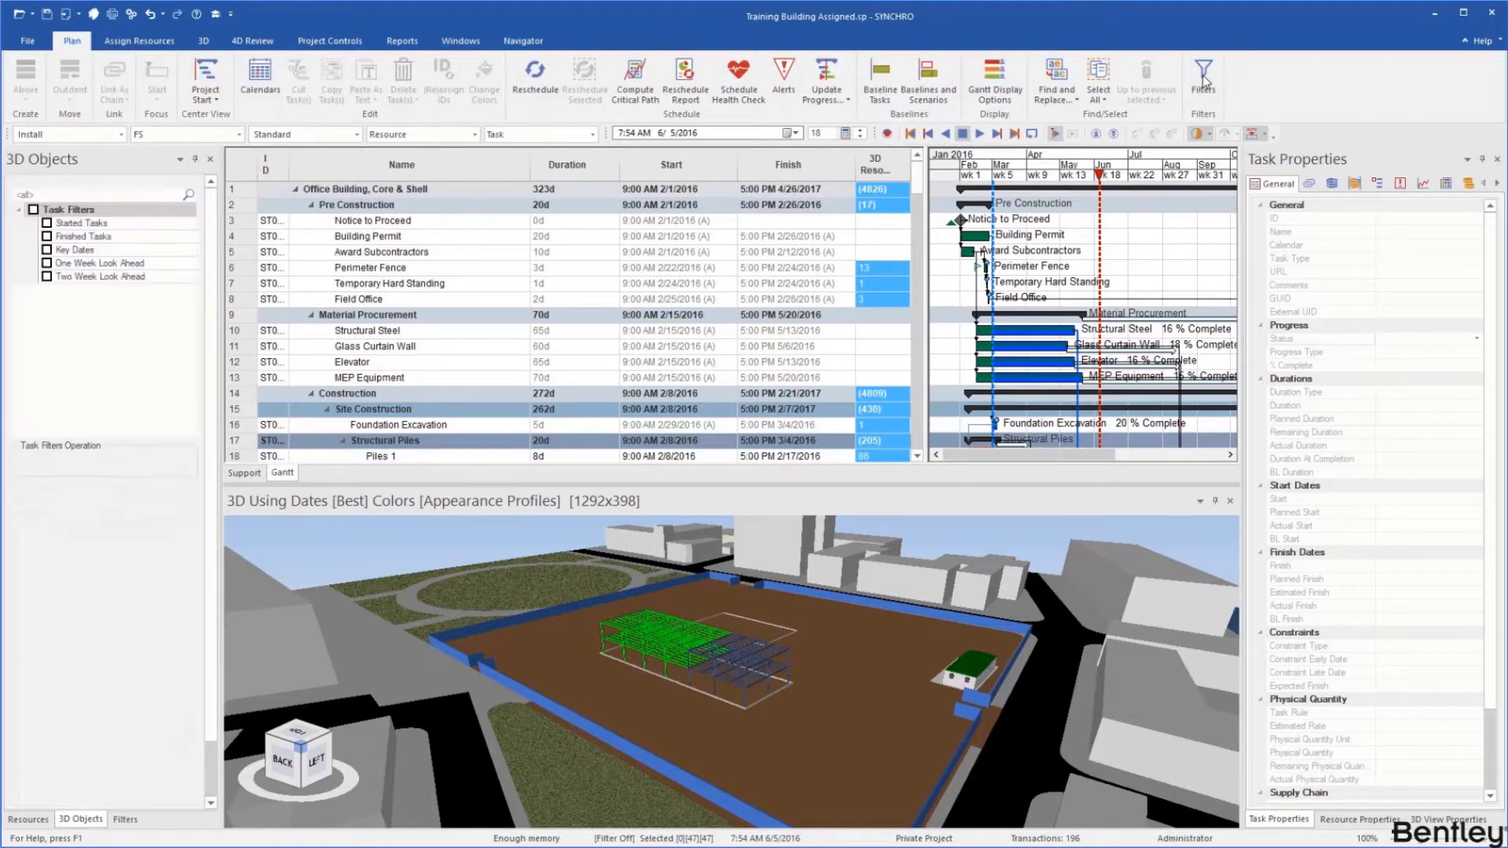
Apply the Started Tasks filter so only in-progress tasks like Structural Steel remain
left_click(1202, 82)
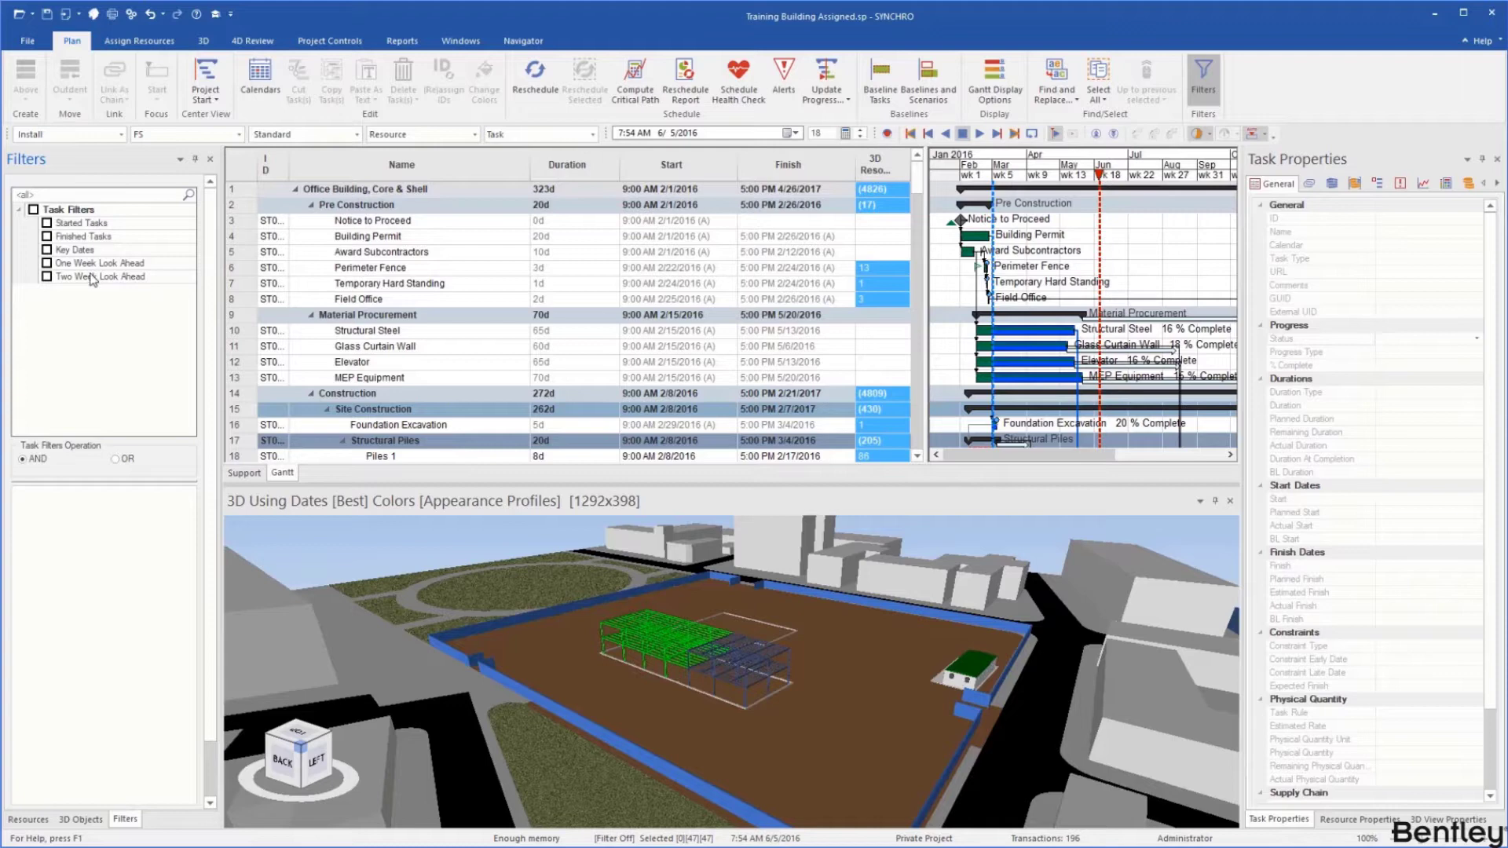
mouse_move(138, 281)
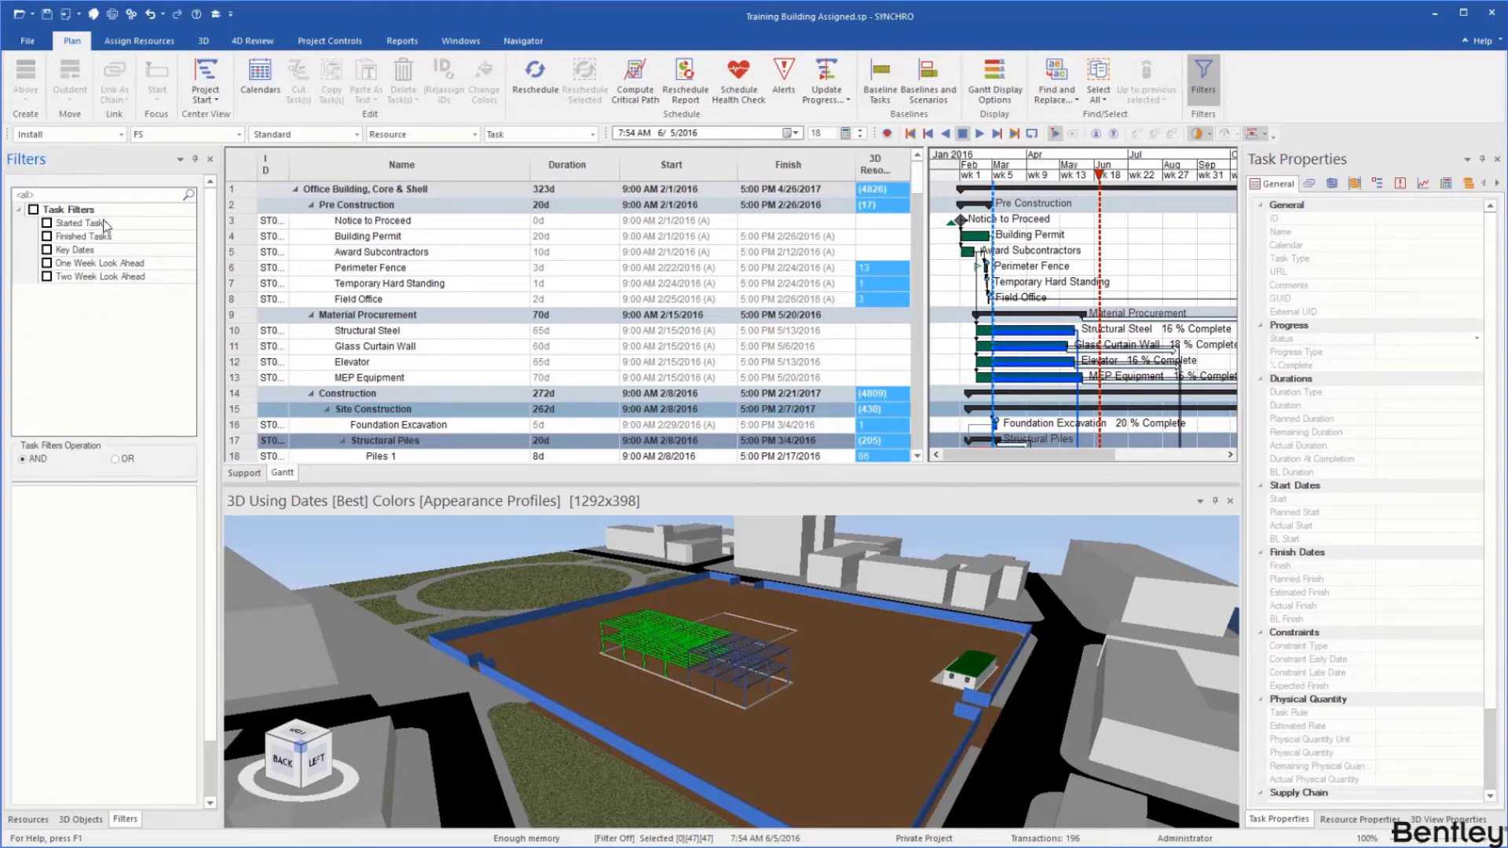
mouse_move(108, 294)
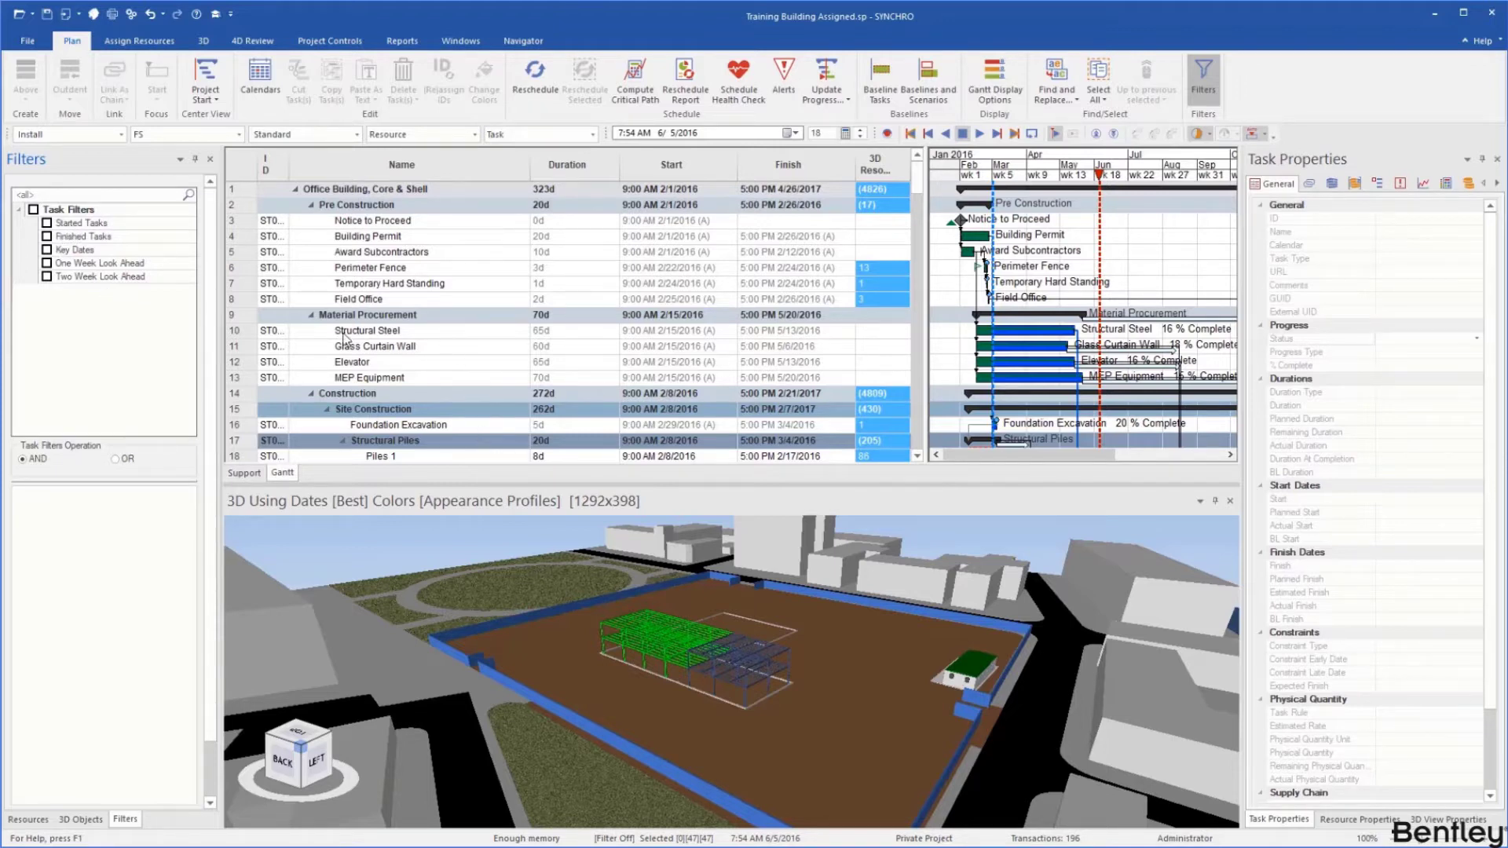
mouse_move(721, 341)
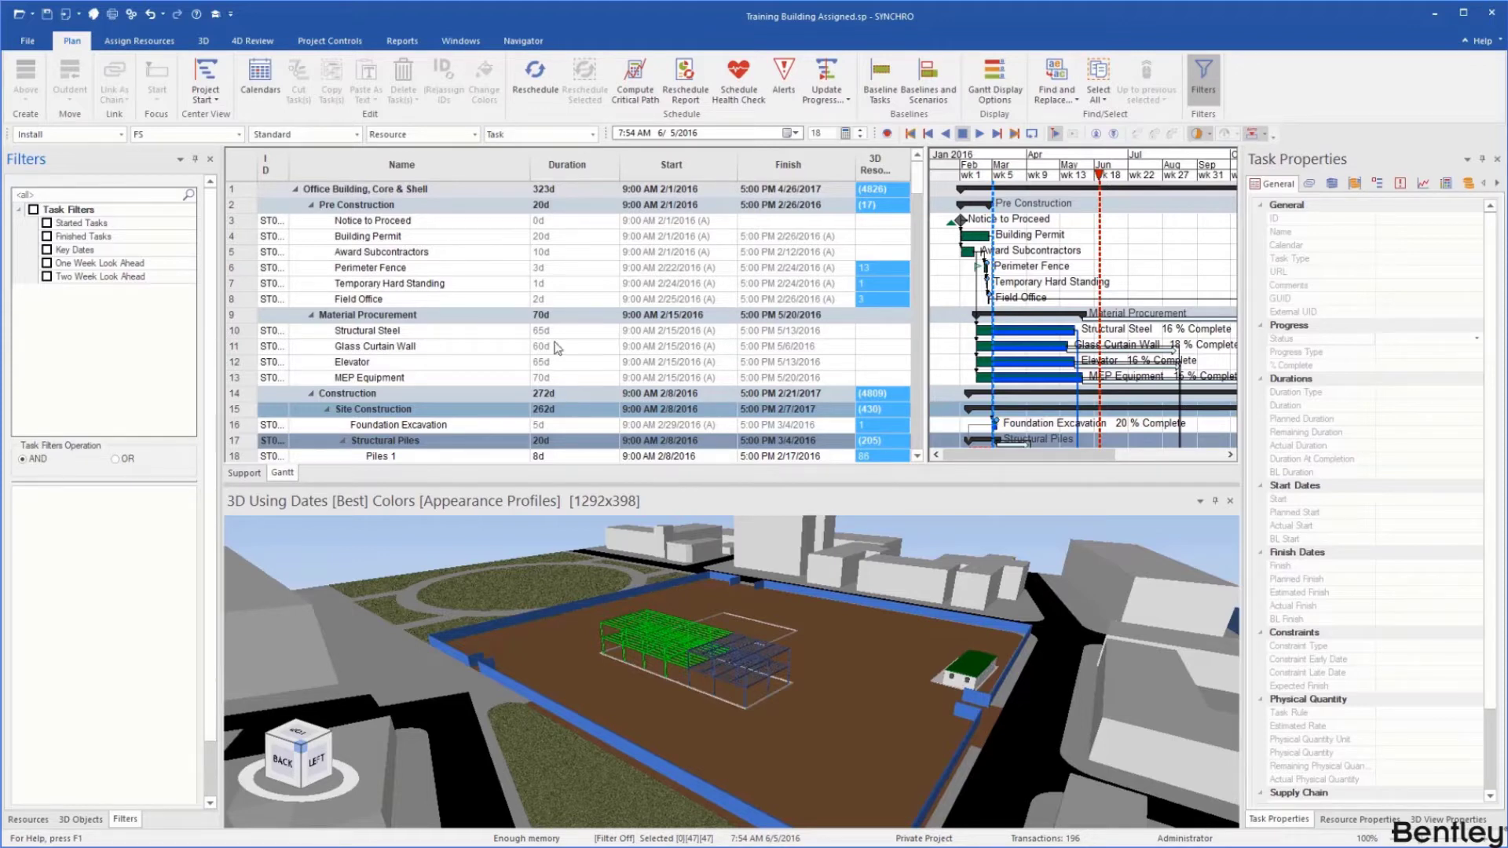
left_click(385, 330)
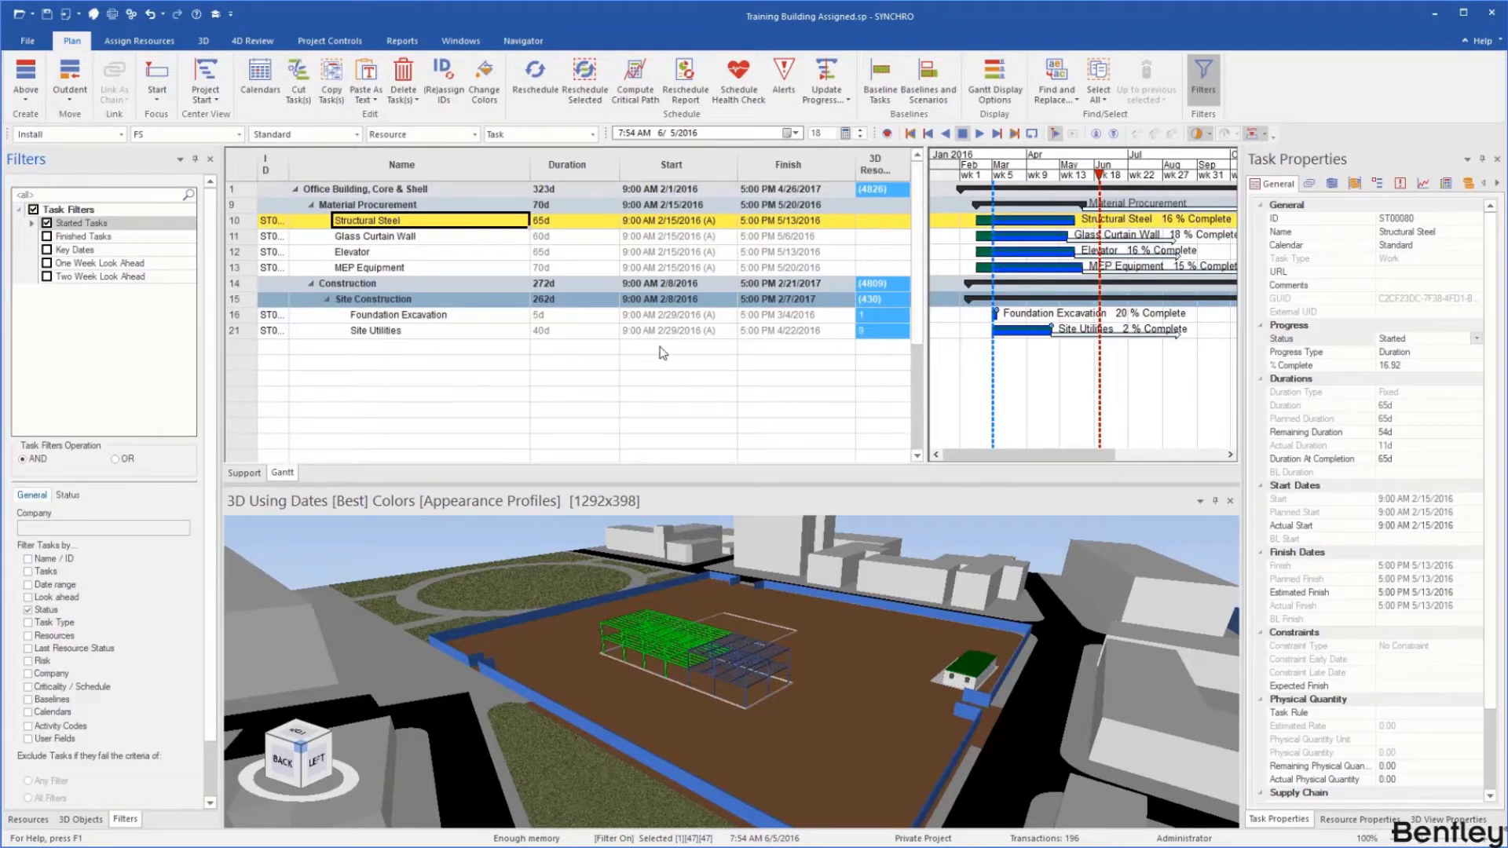
mouse_move(863, 280)
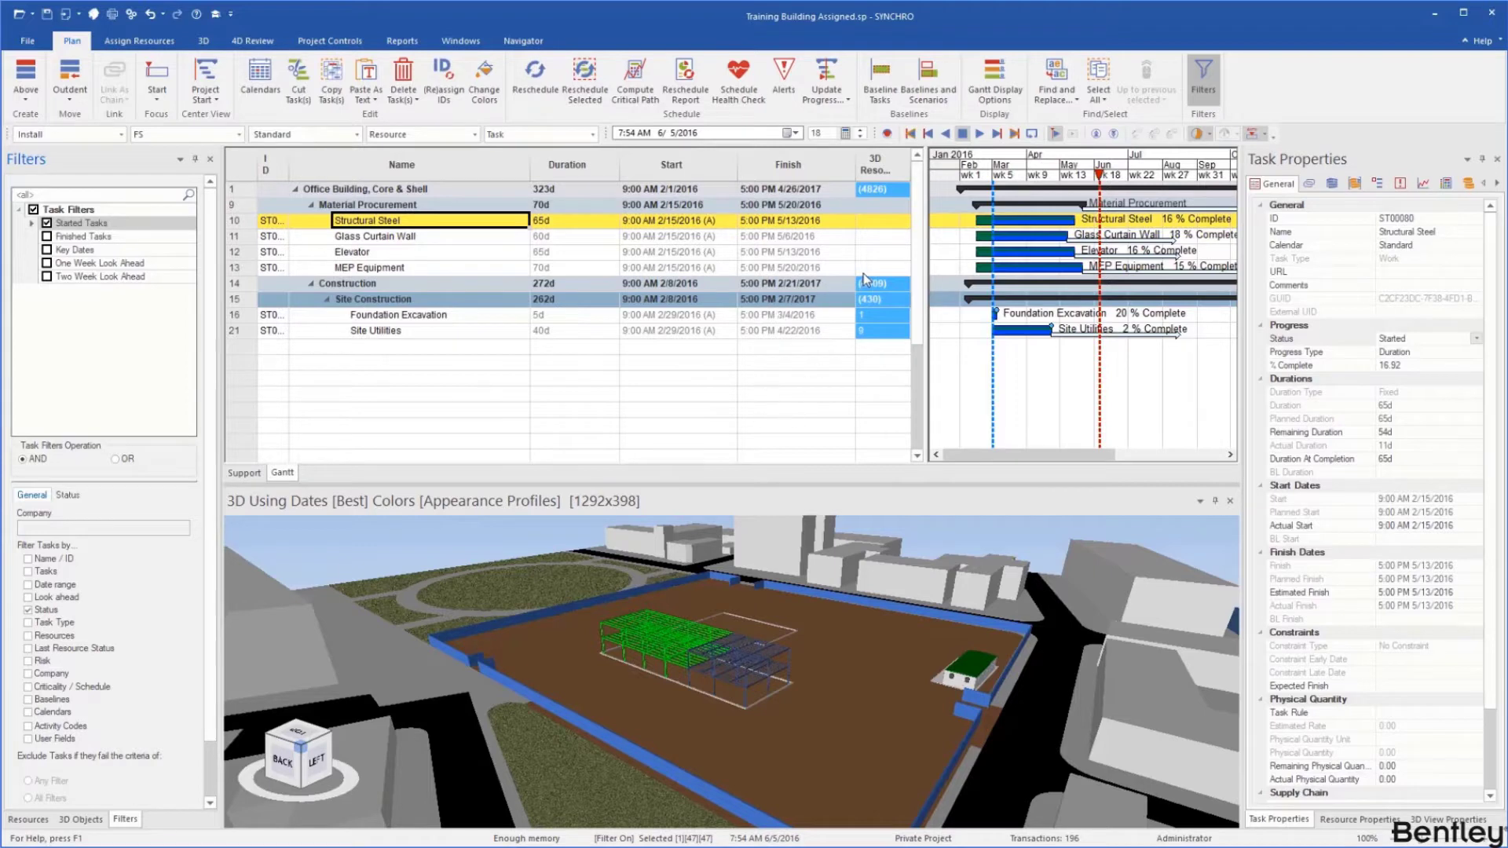
mouse_move(707, 215)
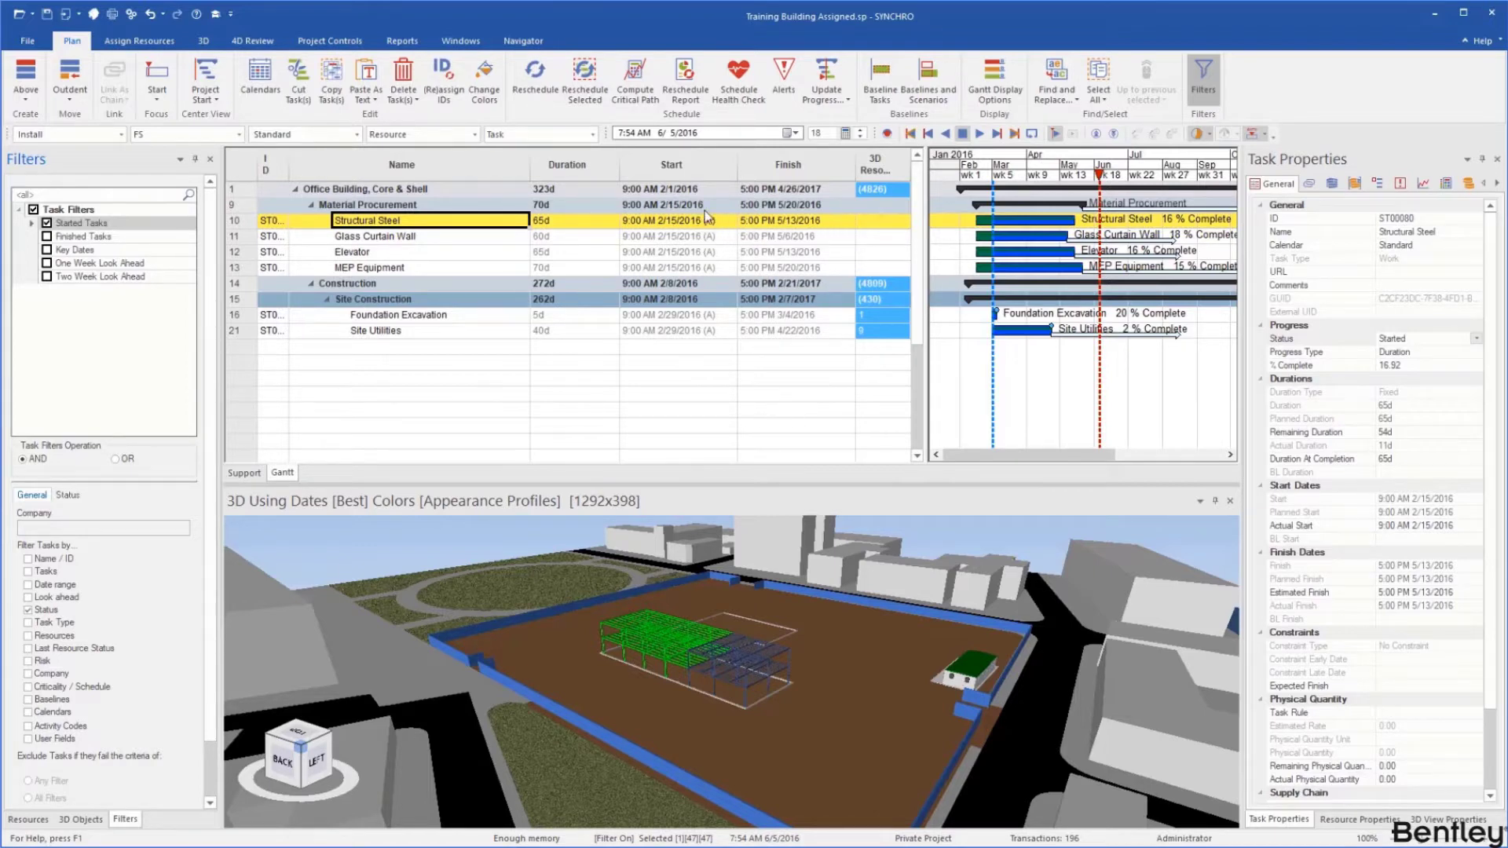
mouse_move(815, 220)
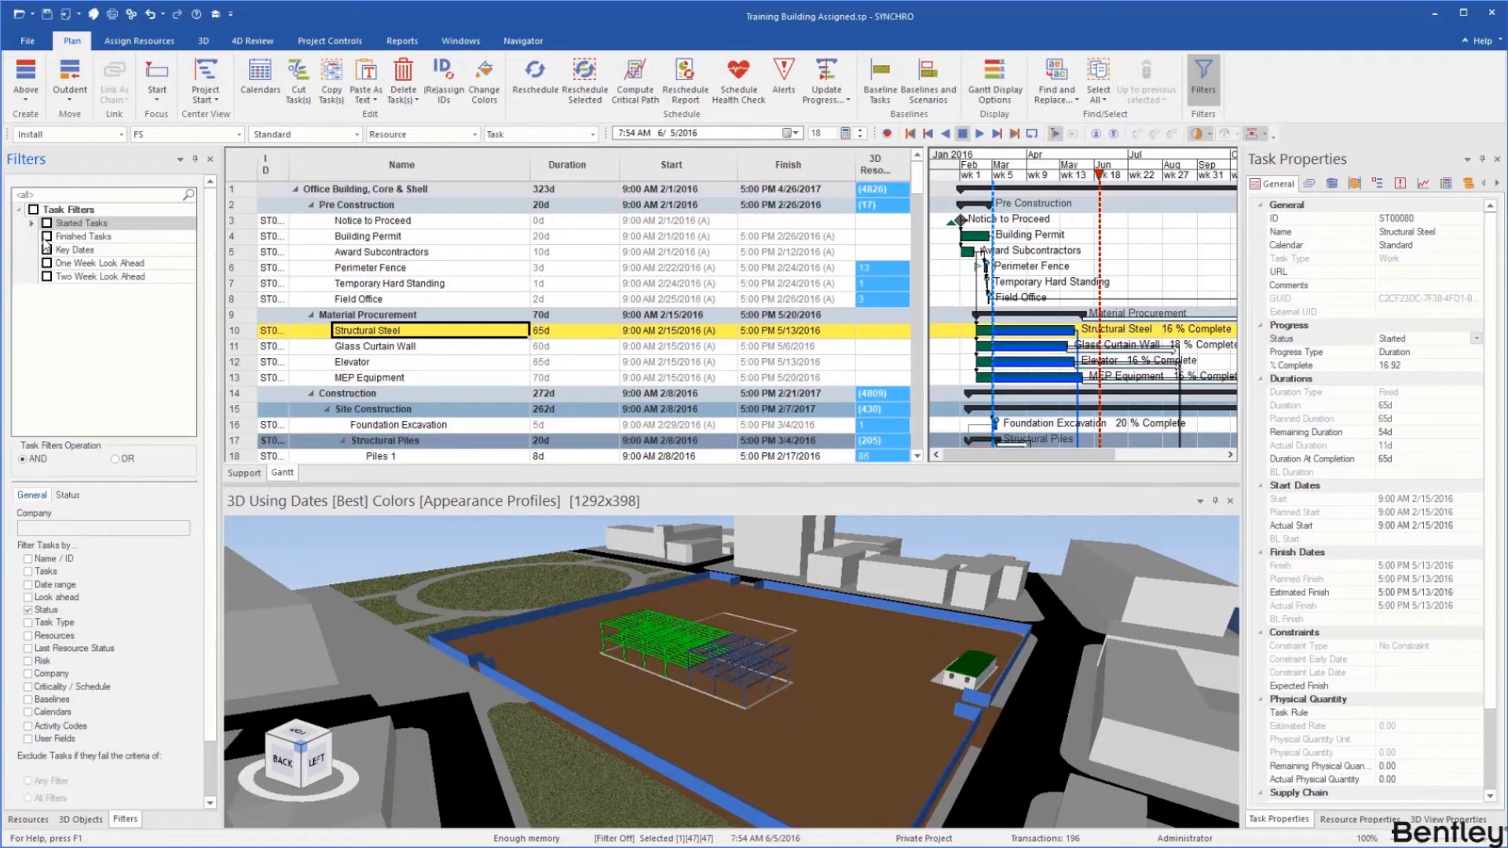
Apply the Finished Tasks filter, leaving completed tasks like Building Permit and Field Office
left_click(48, 236)
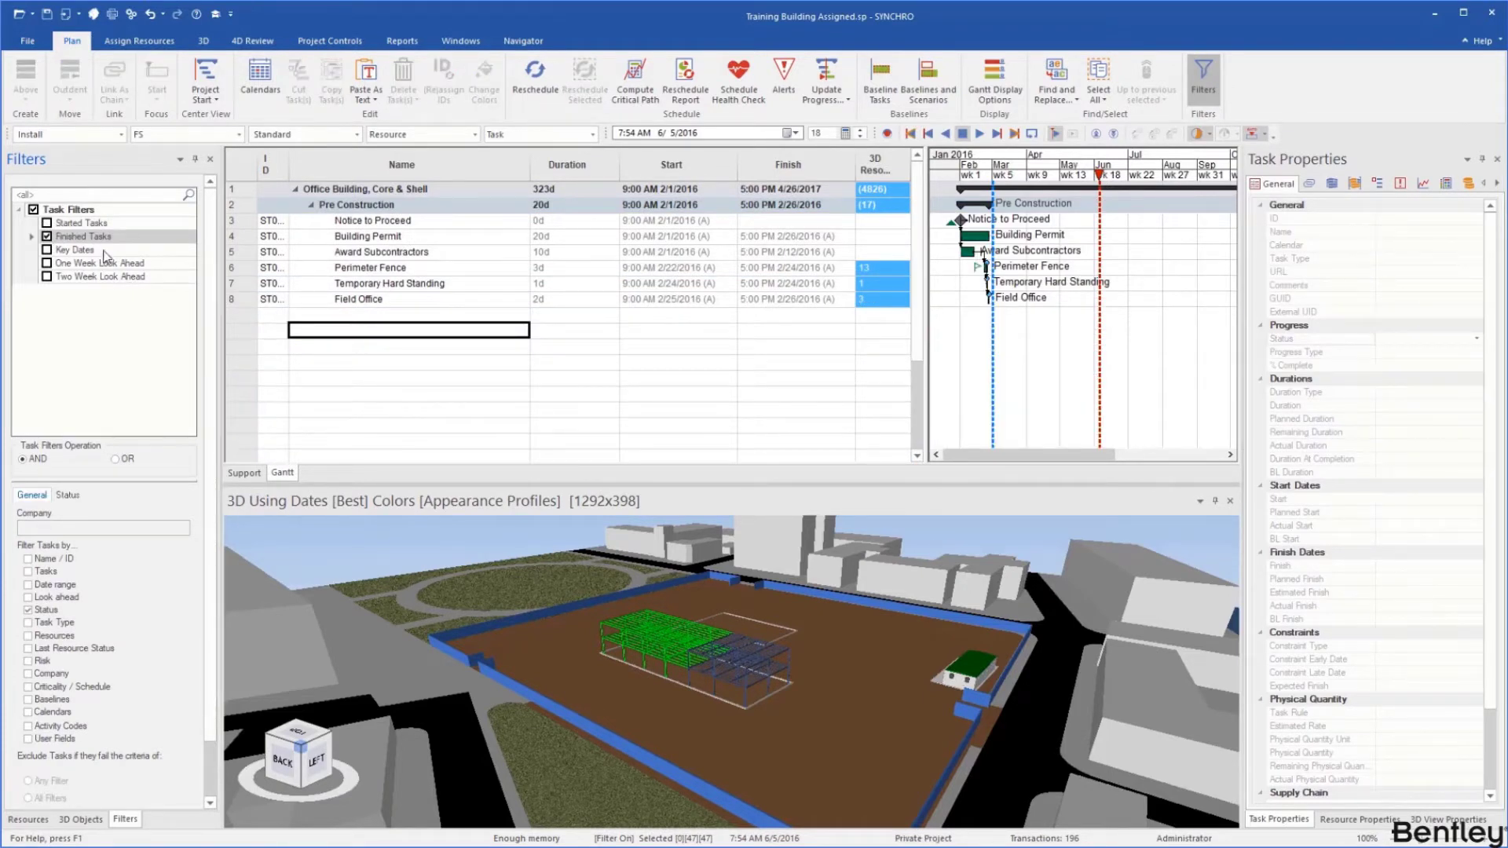
mouse_move(847, 209)
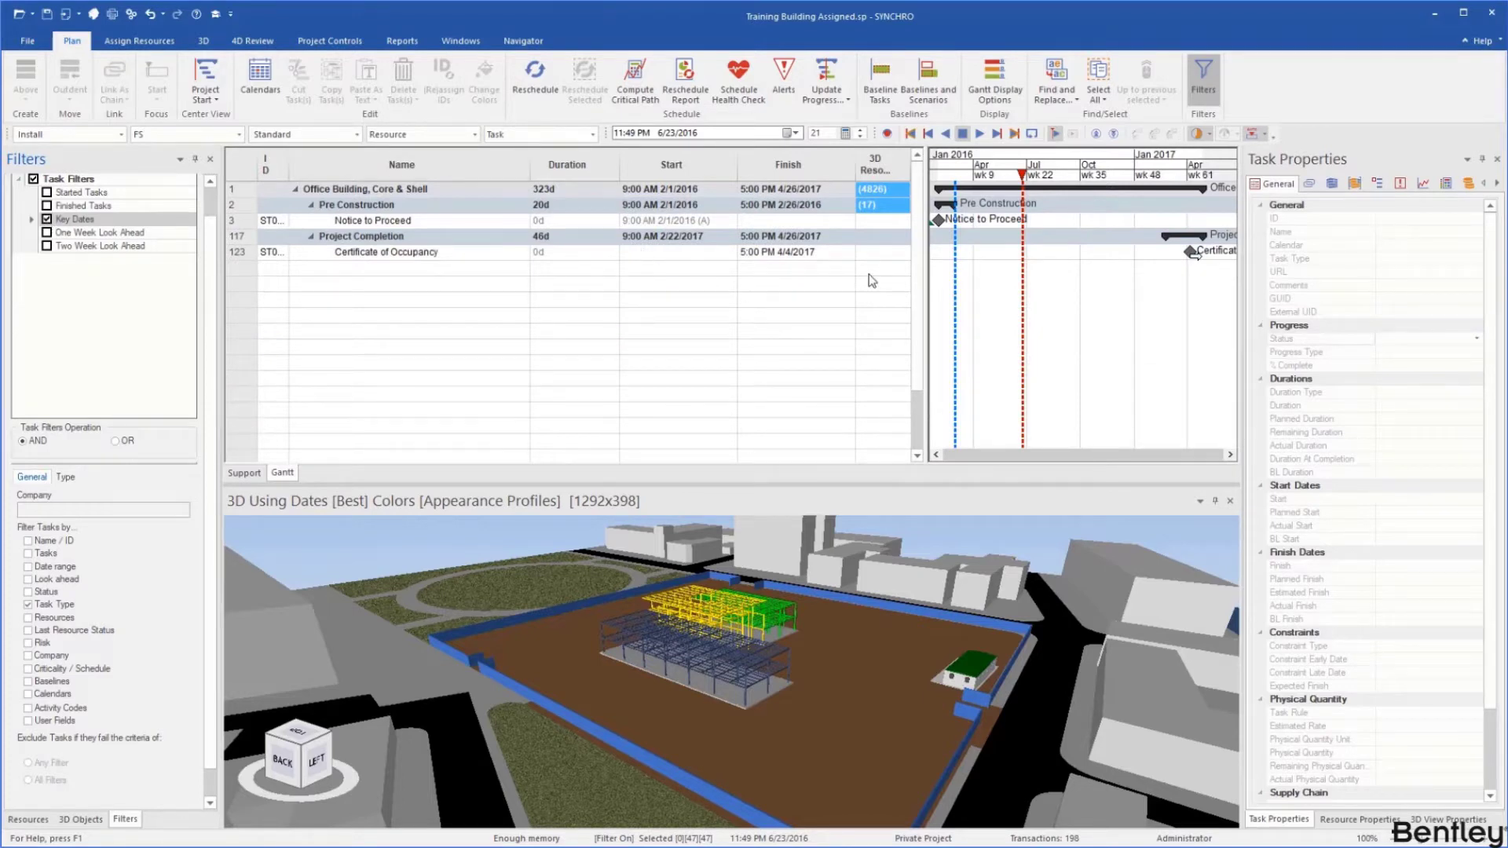
mouse_move(735, 259)
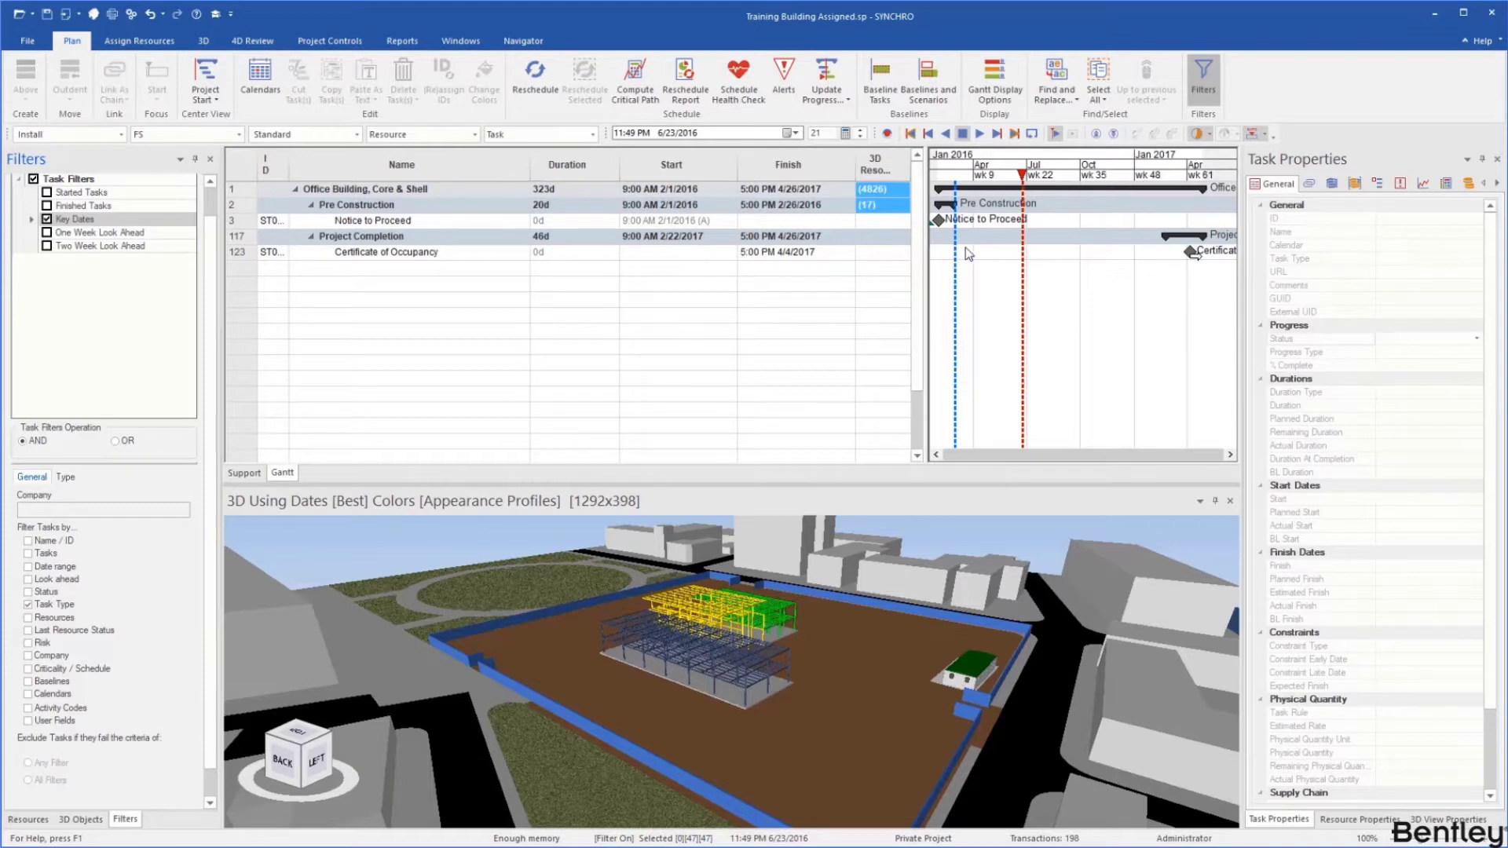
mouse_move(952, 221)
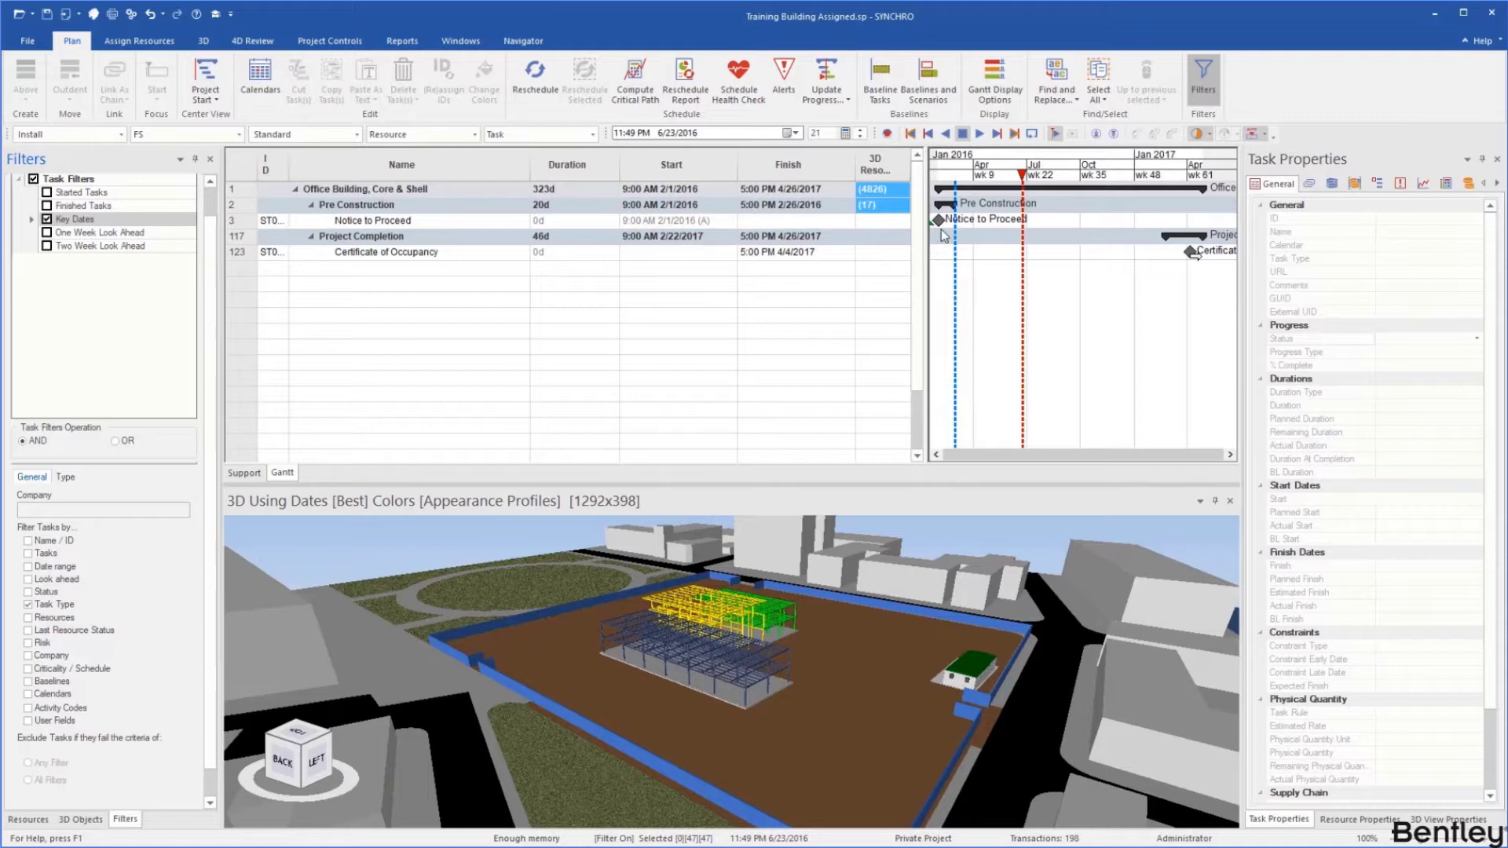
mouse_move(979, 247)
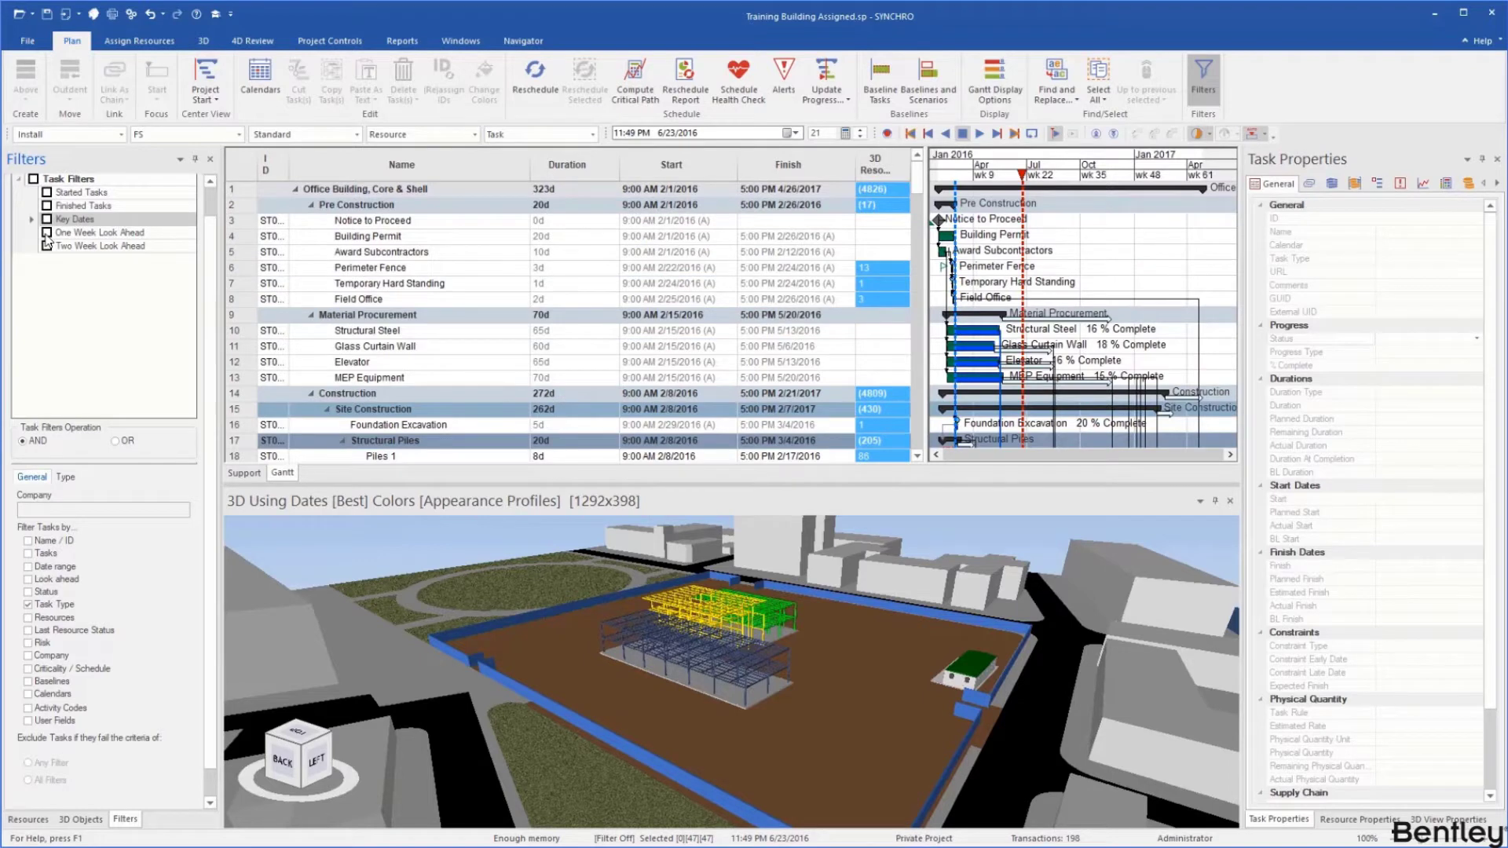
Apply the one-week look-ahead filter and view its look-ahead duration settings
left_click(45, 233)
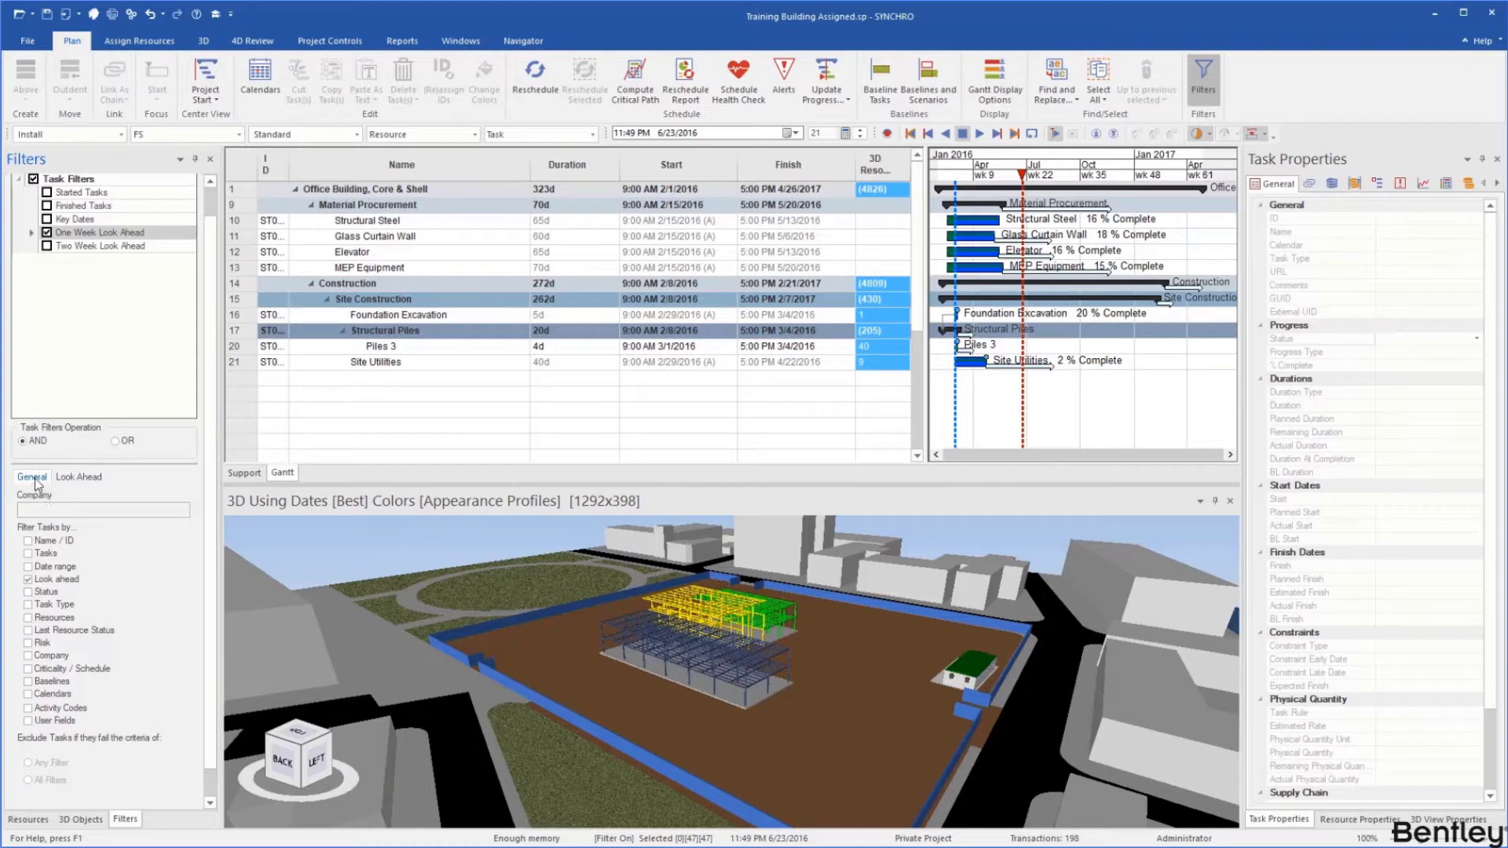
mouse_move(80, 572)
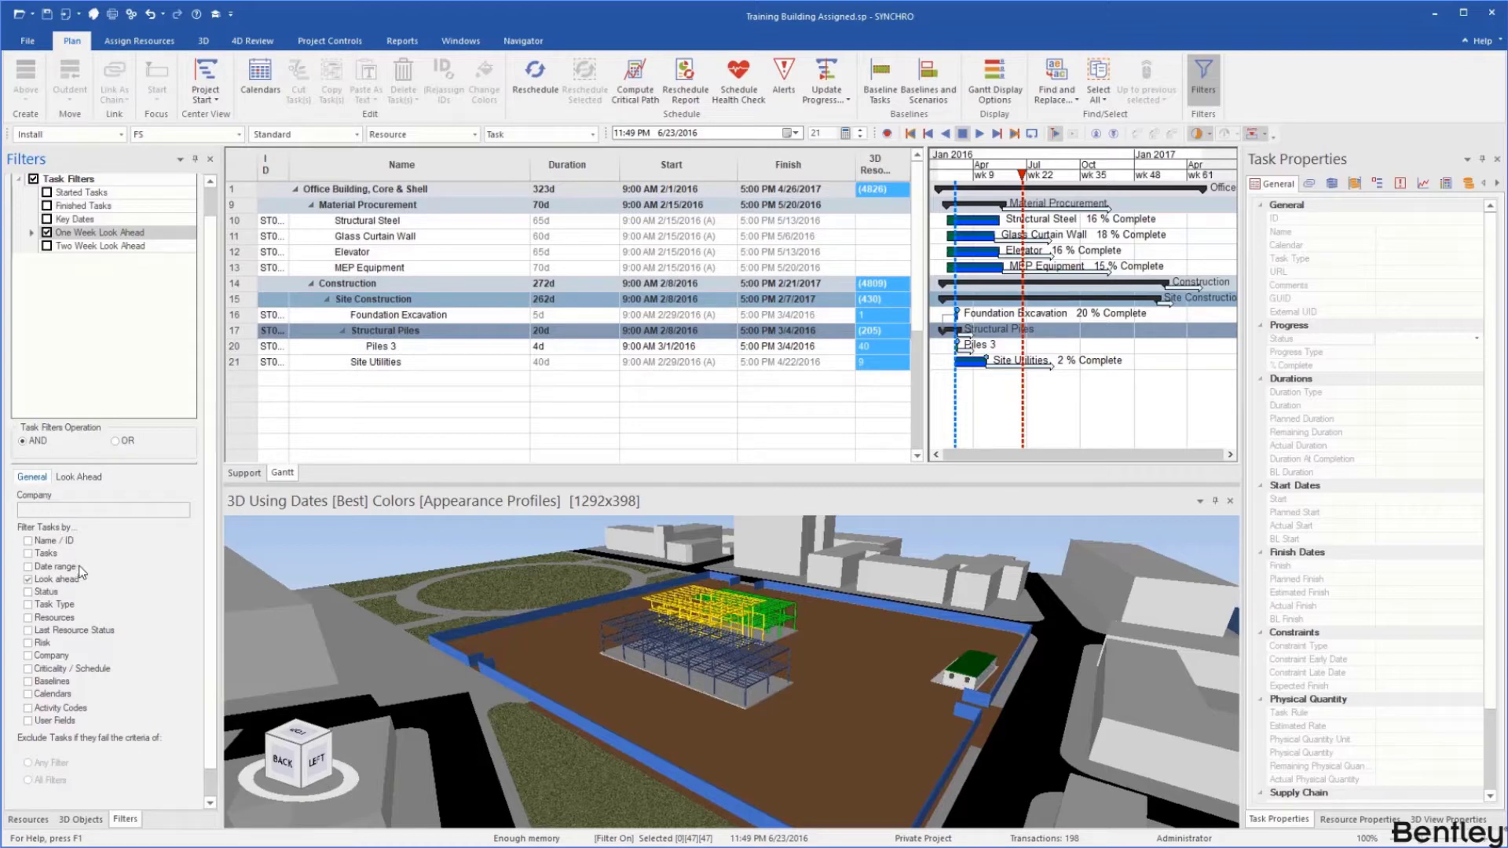
mouse_move(47, 585)
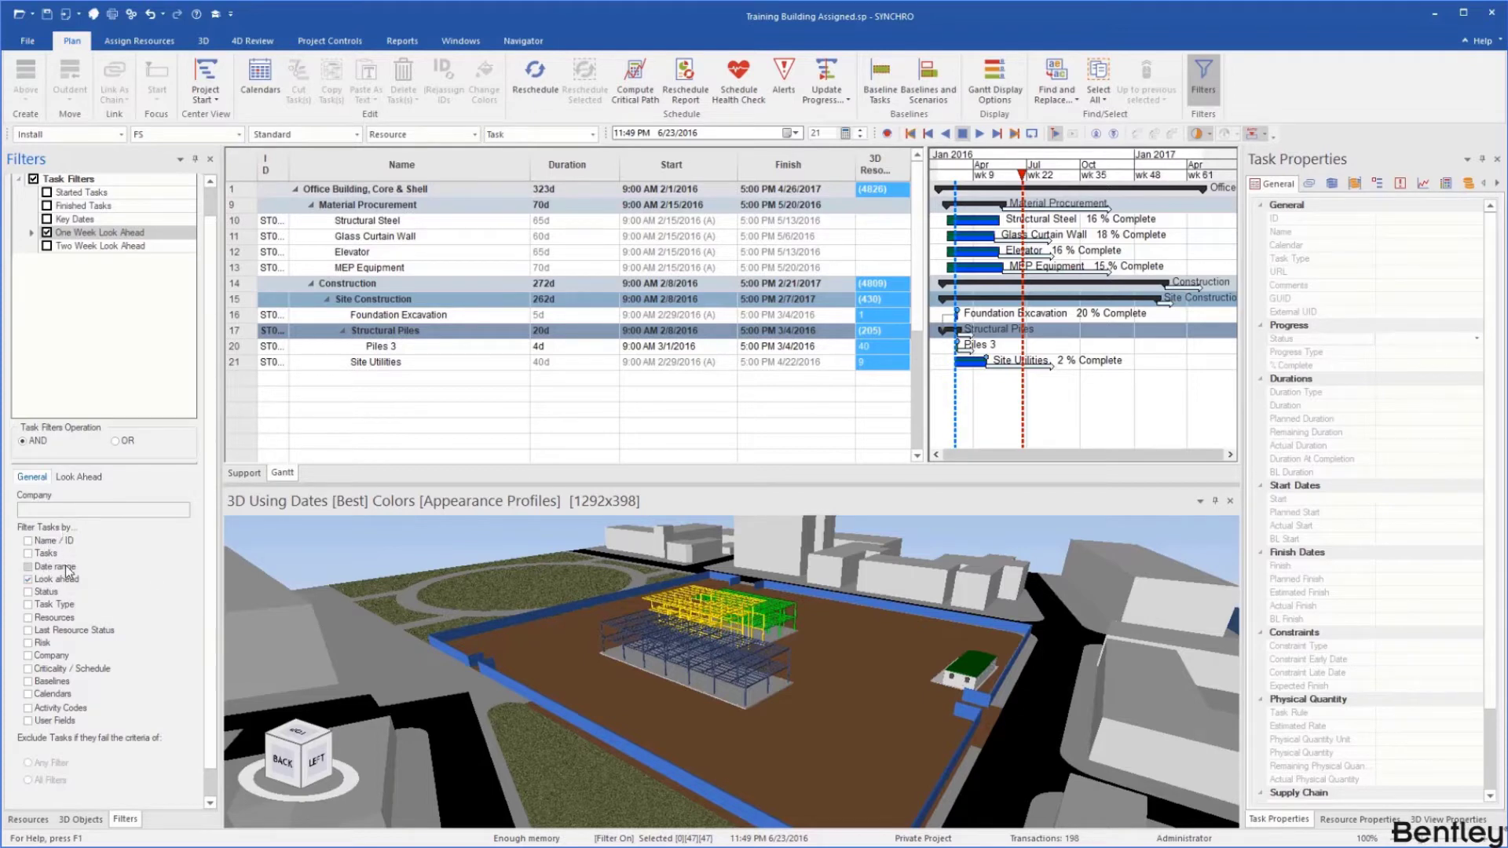
left_click(29, 580)
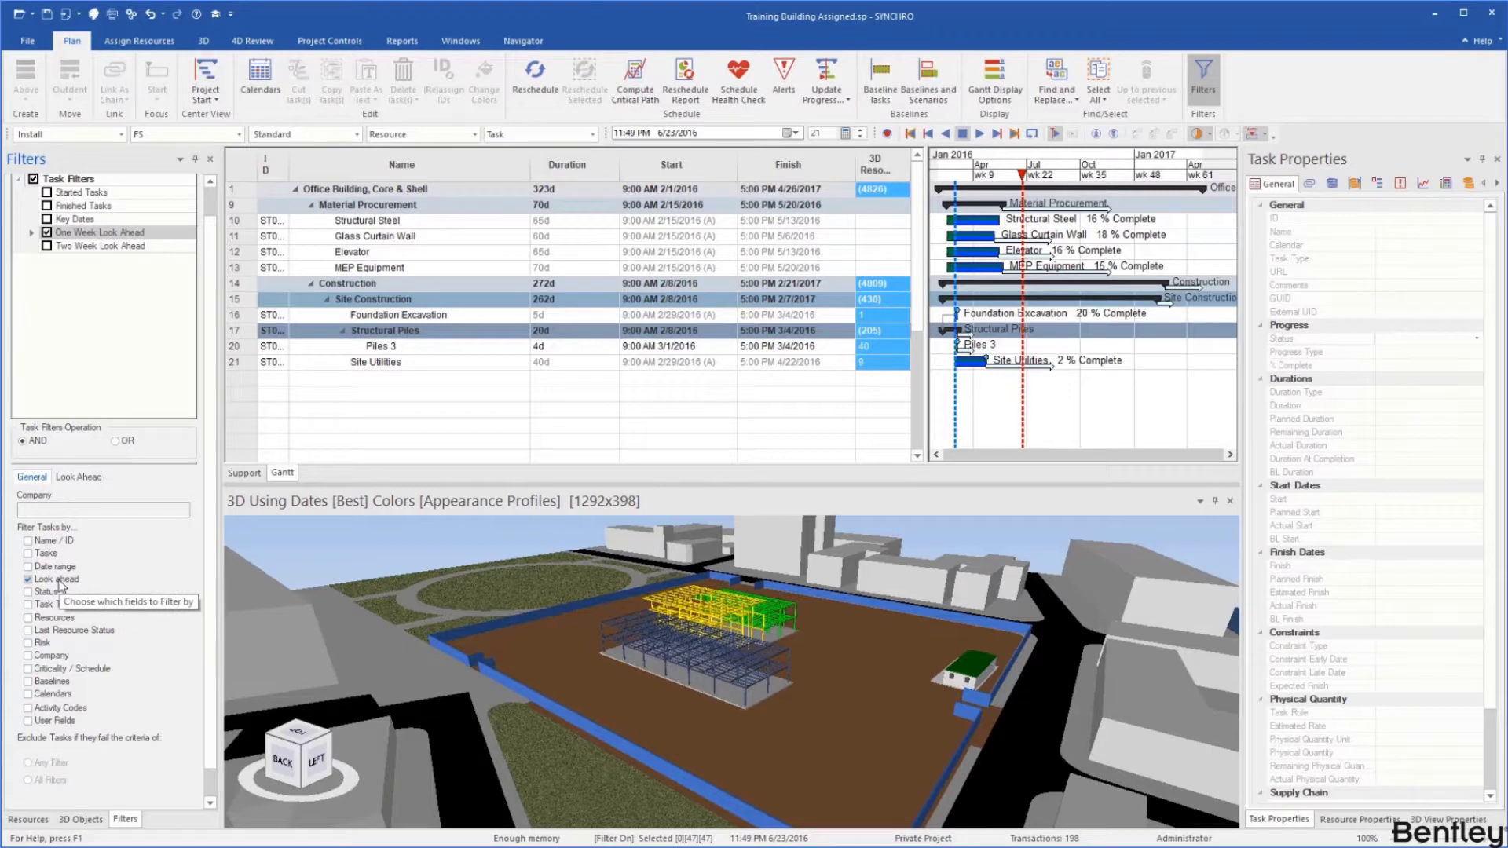
left_click(78, 477)
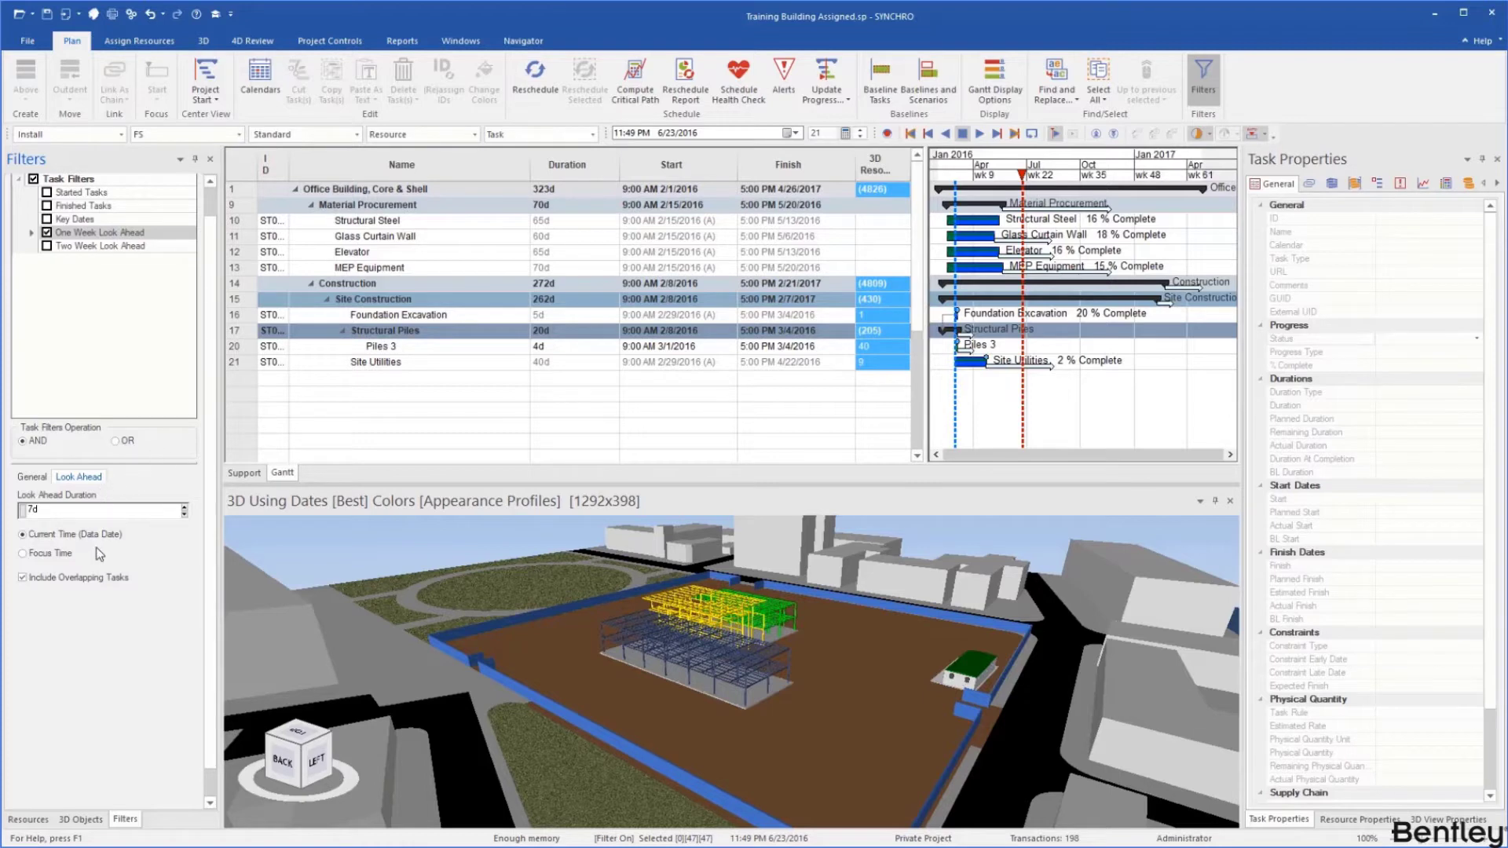
mouse_move(36, 547)
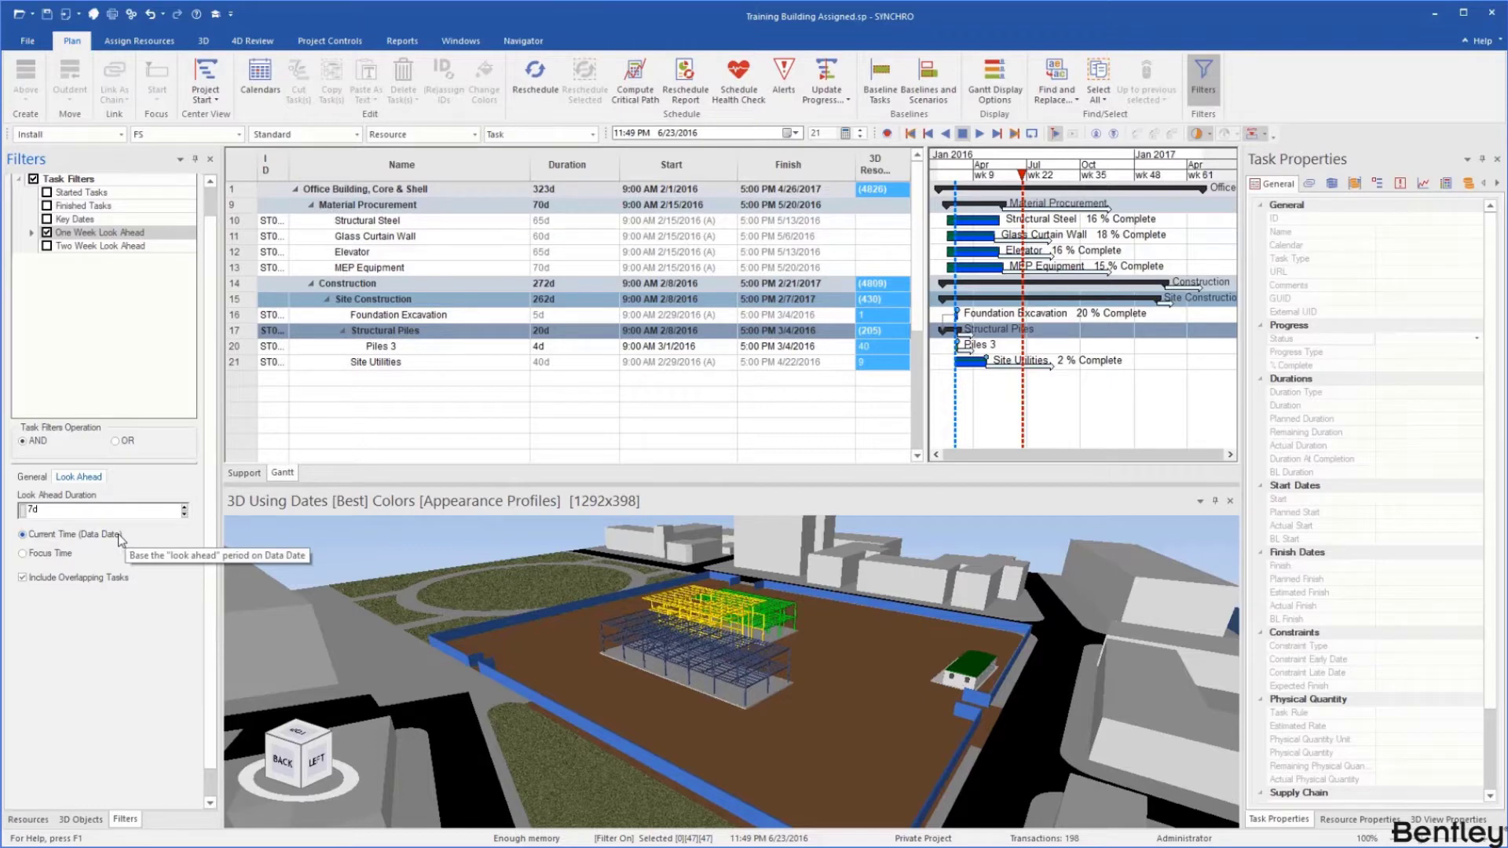
Toggle basing the look-ahead period on the focus time, ending with it cleared
left_click(22, 553)
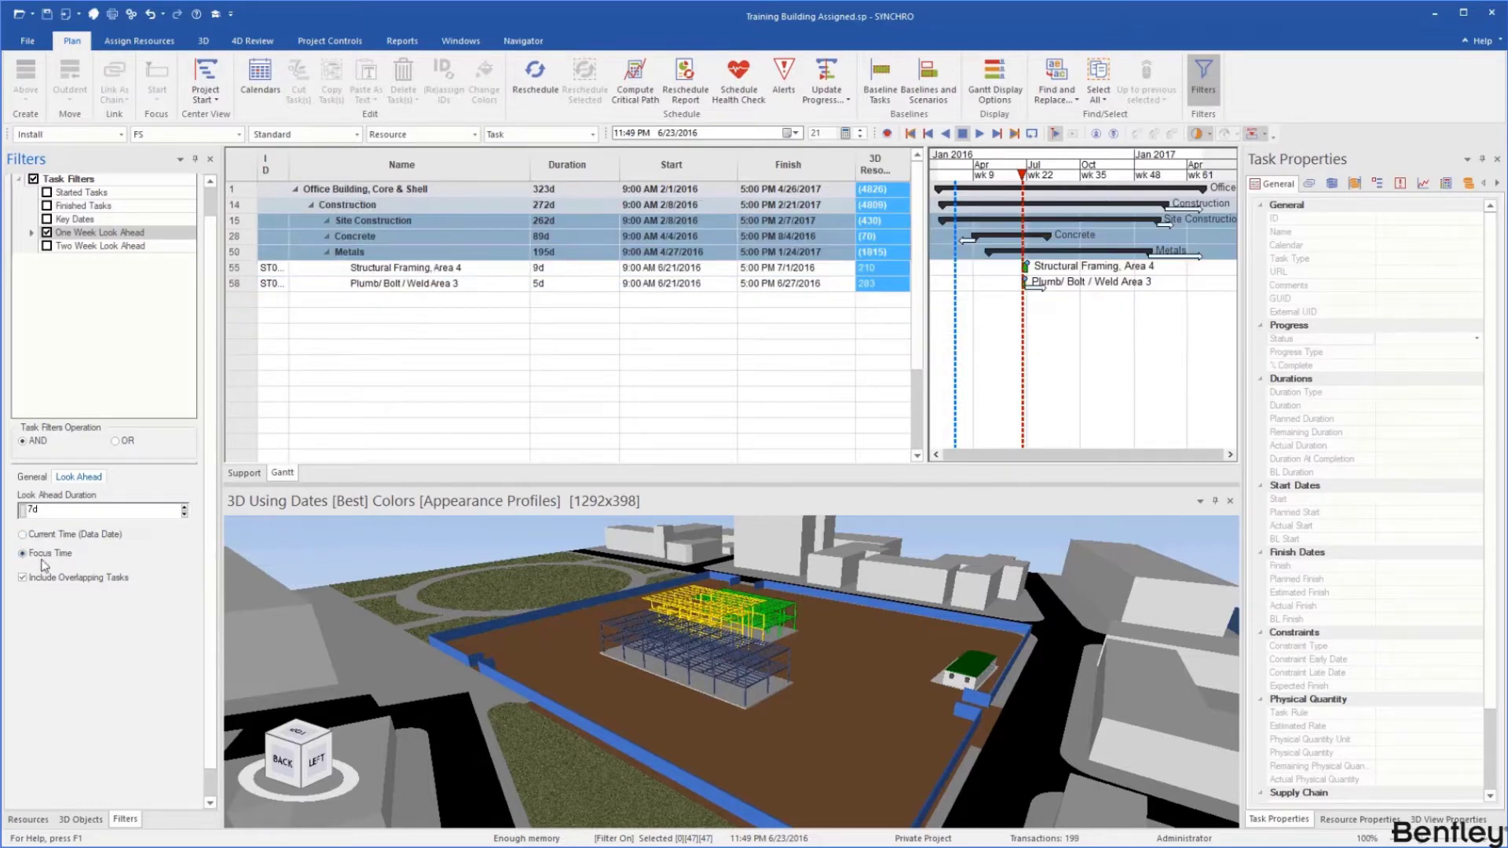
left_click(24, 553)
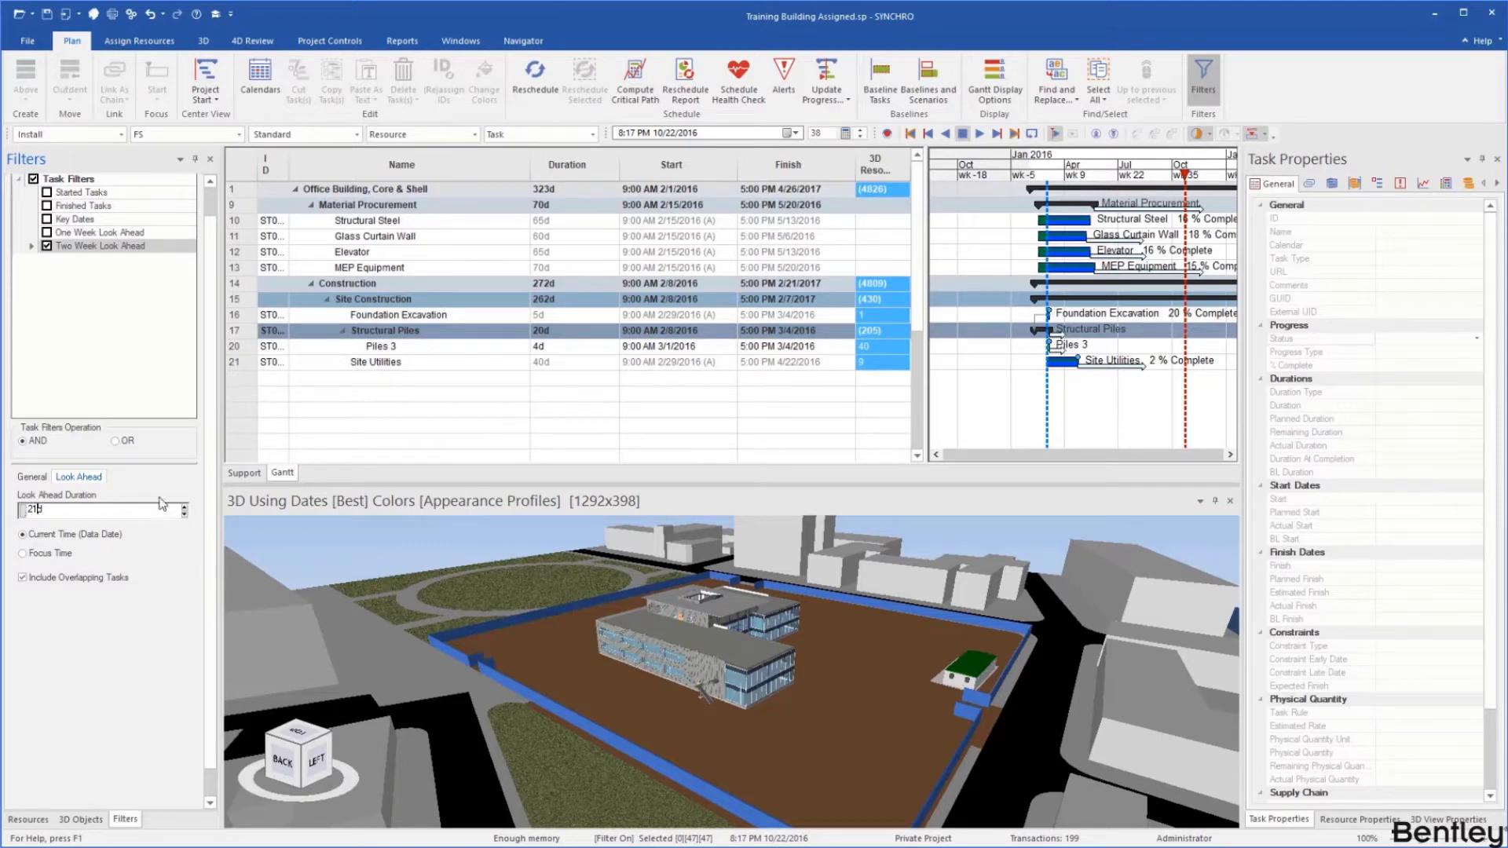
left_click(22, 554)
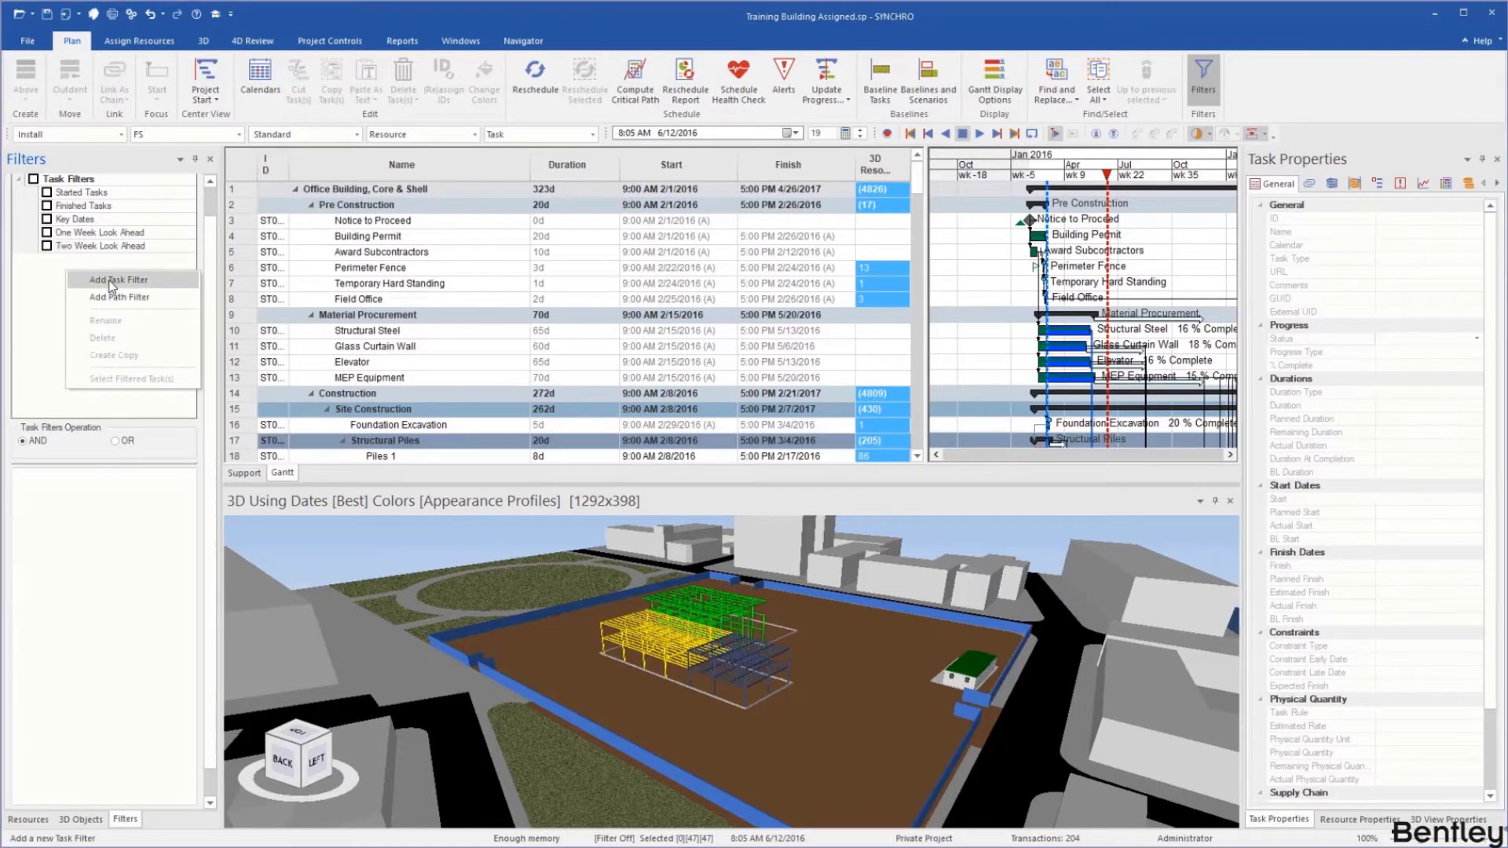
Add a new task filter named Test Filter, enabled with its criteria showing
left_click(117, 279)
type("Test")
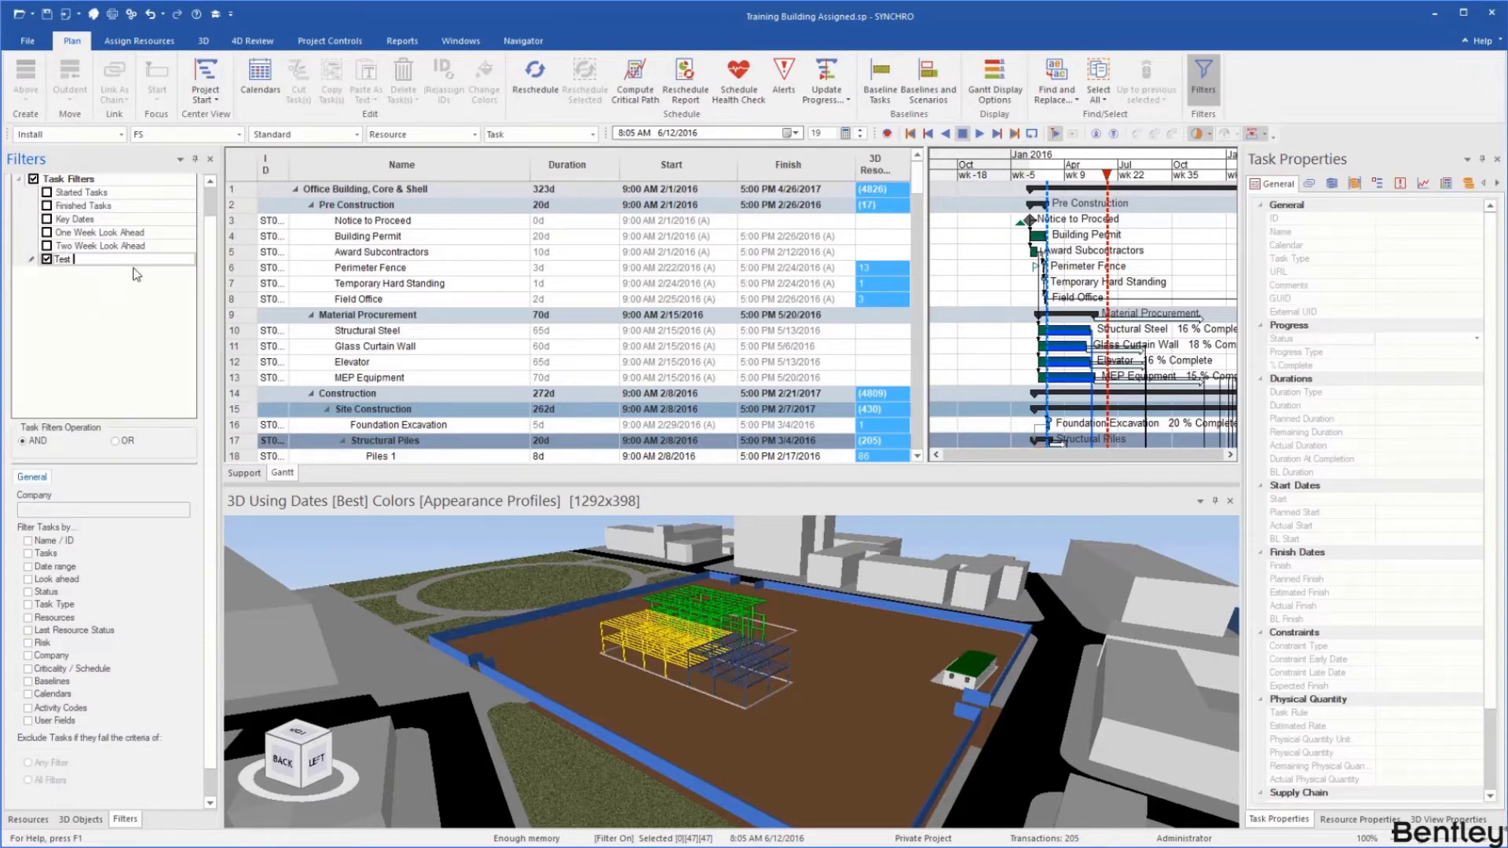
type("Filter")
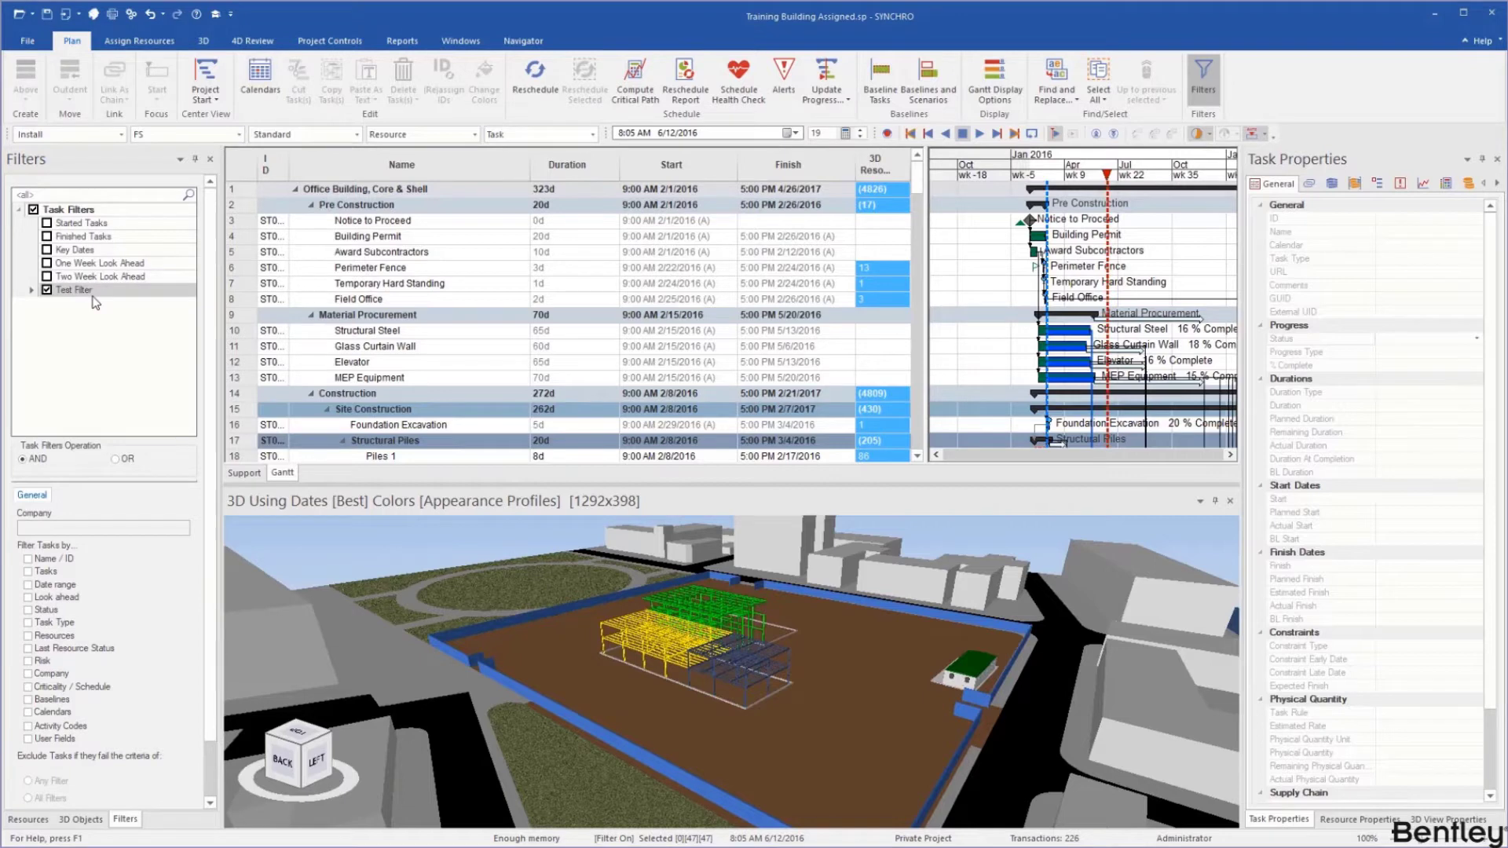
mouse_move(93, 327)
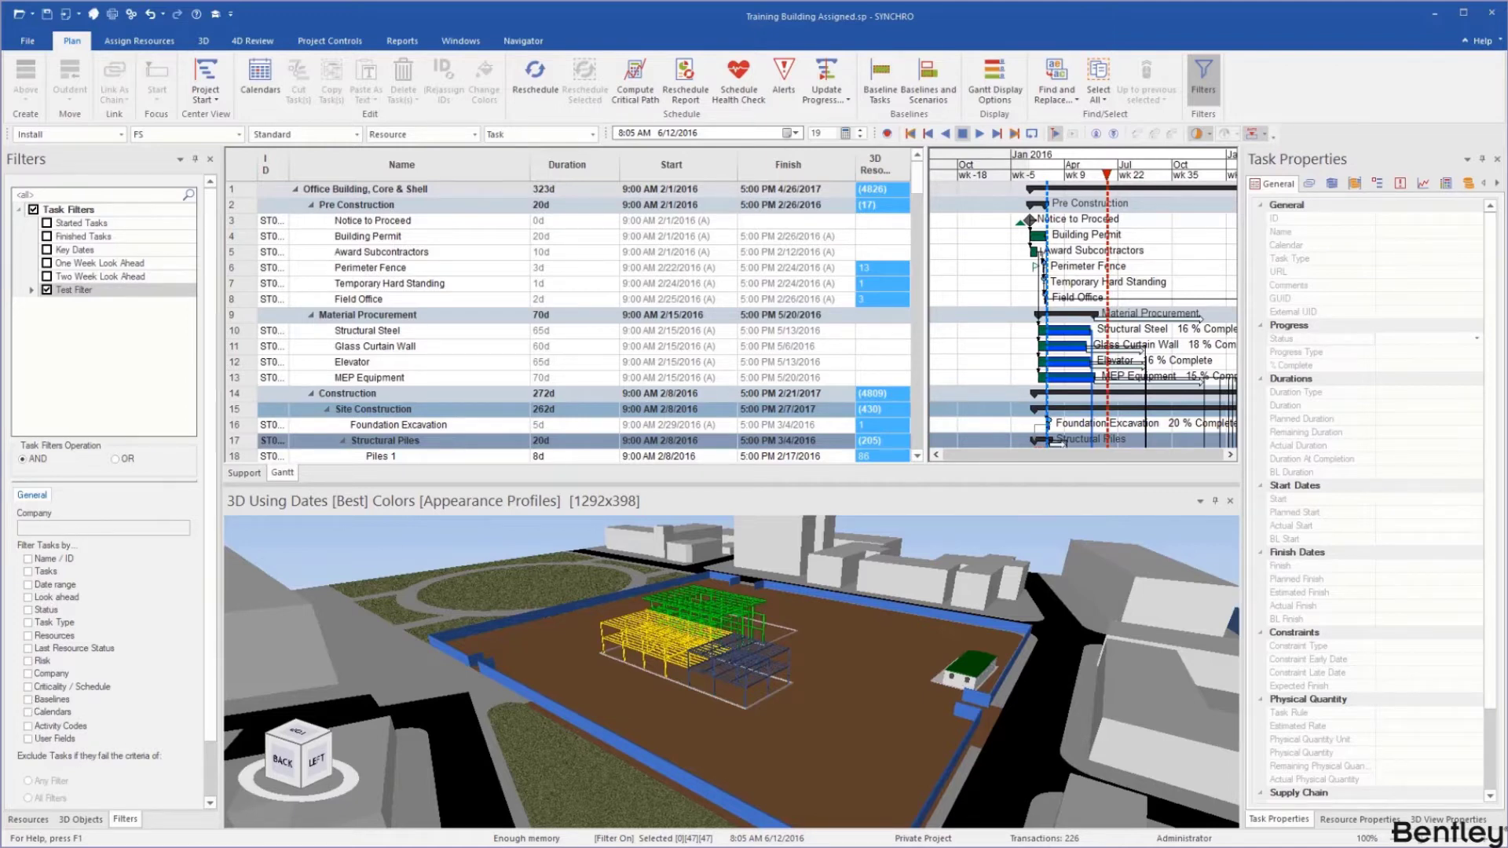
Set Test Filter to filter tasks by Name / ID, leaving the task list empty
left_click(30, 559)
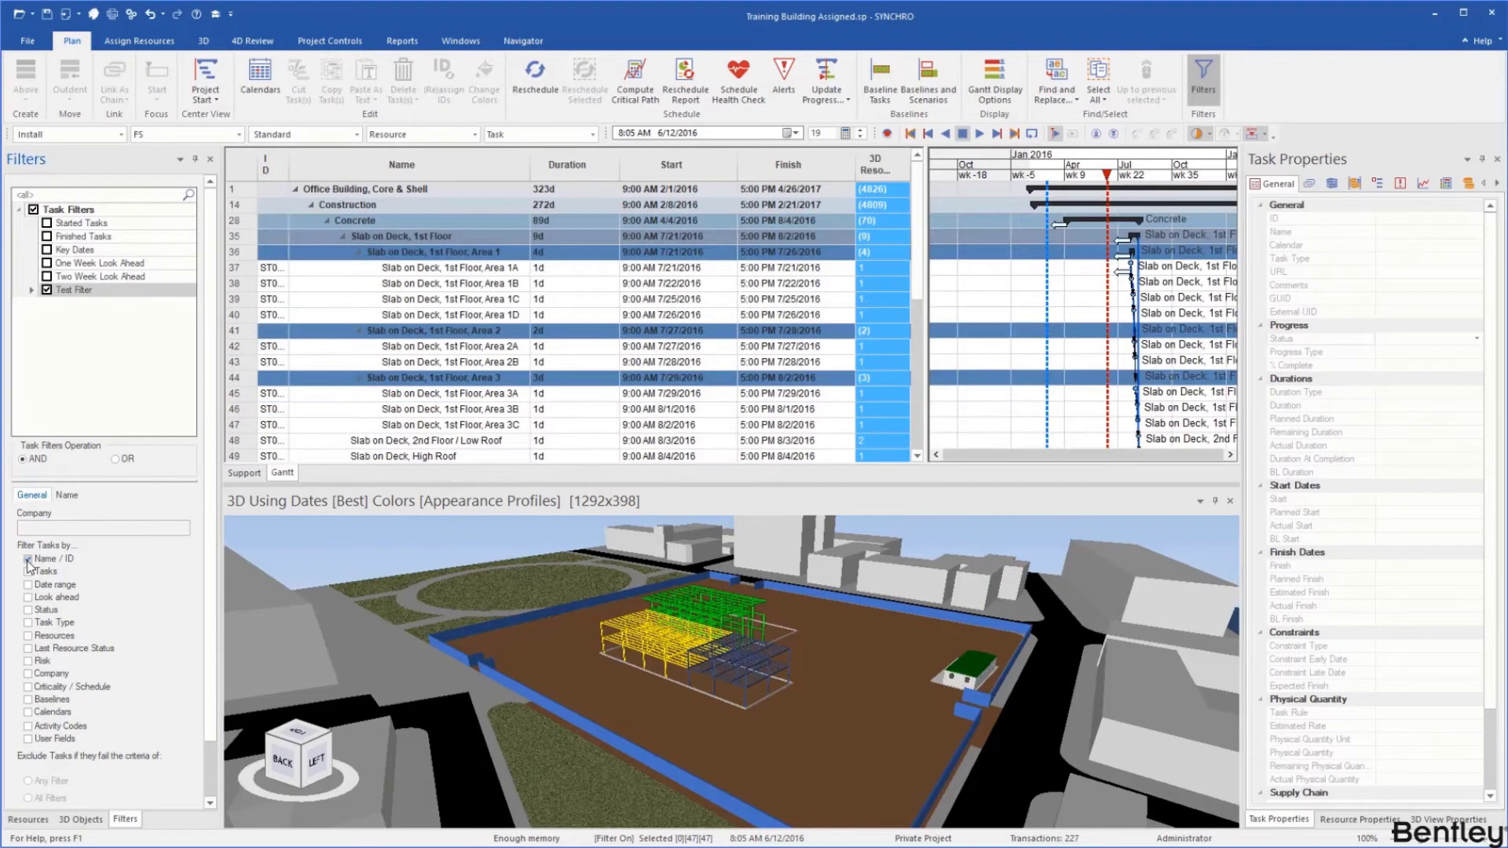
left_click(28, 560)
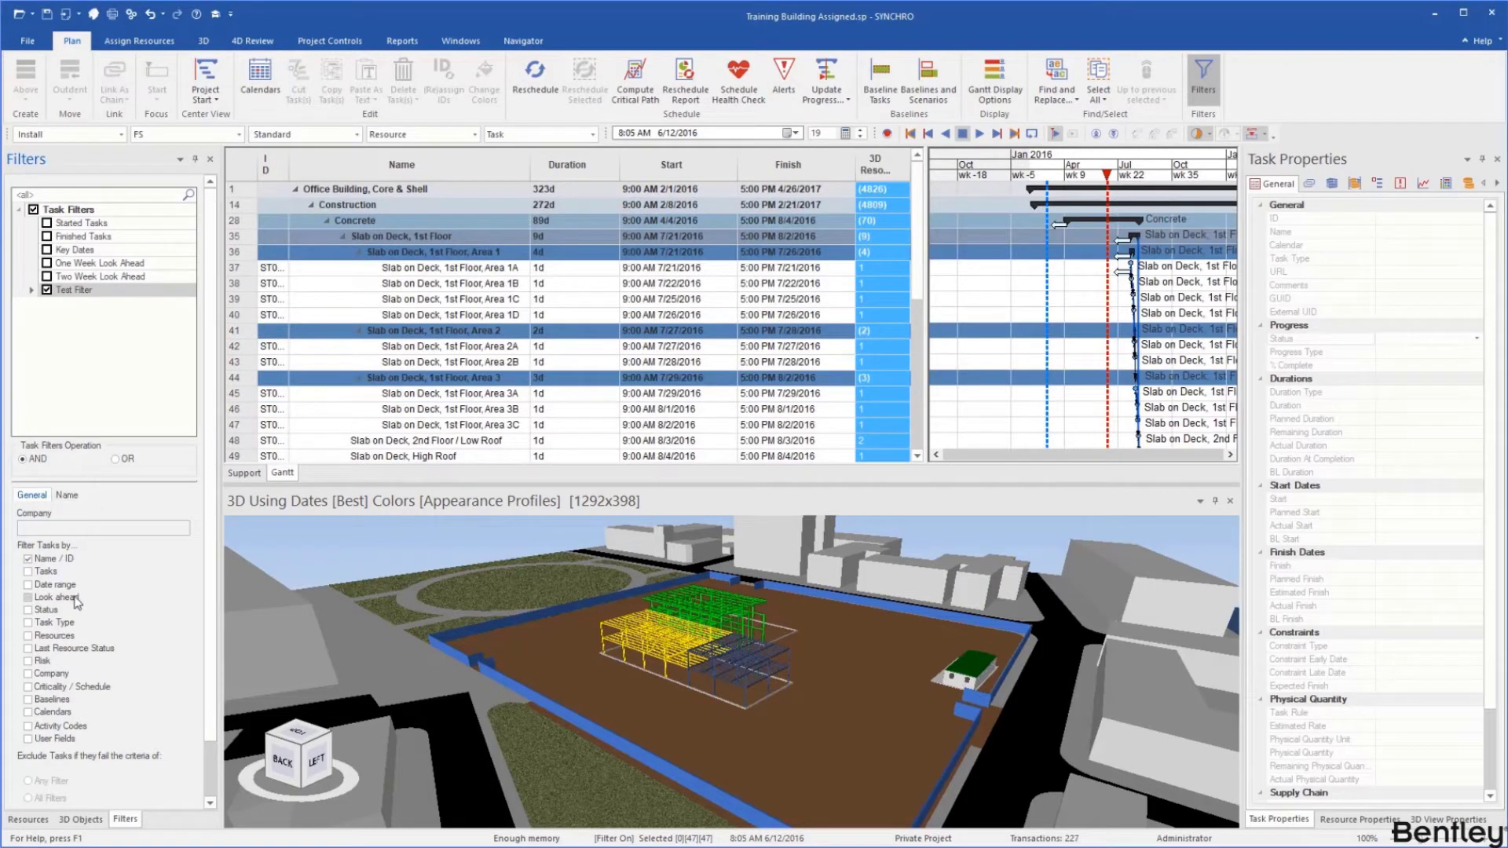
mouse_move(75, 719)
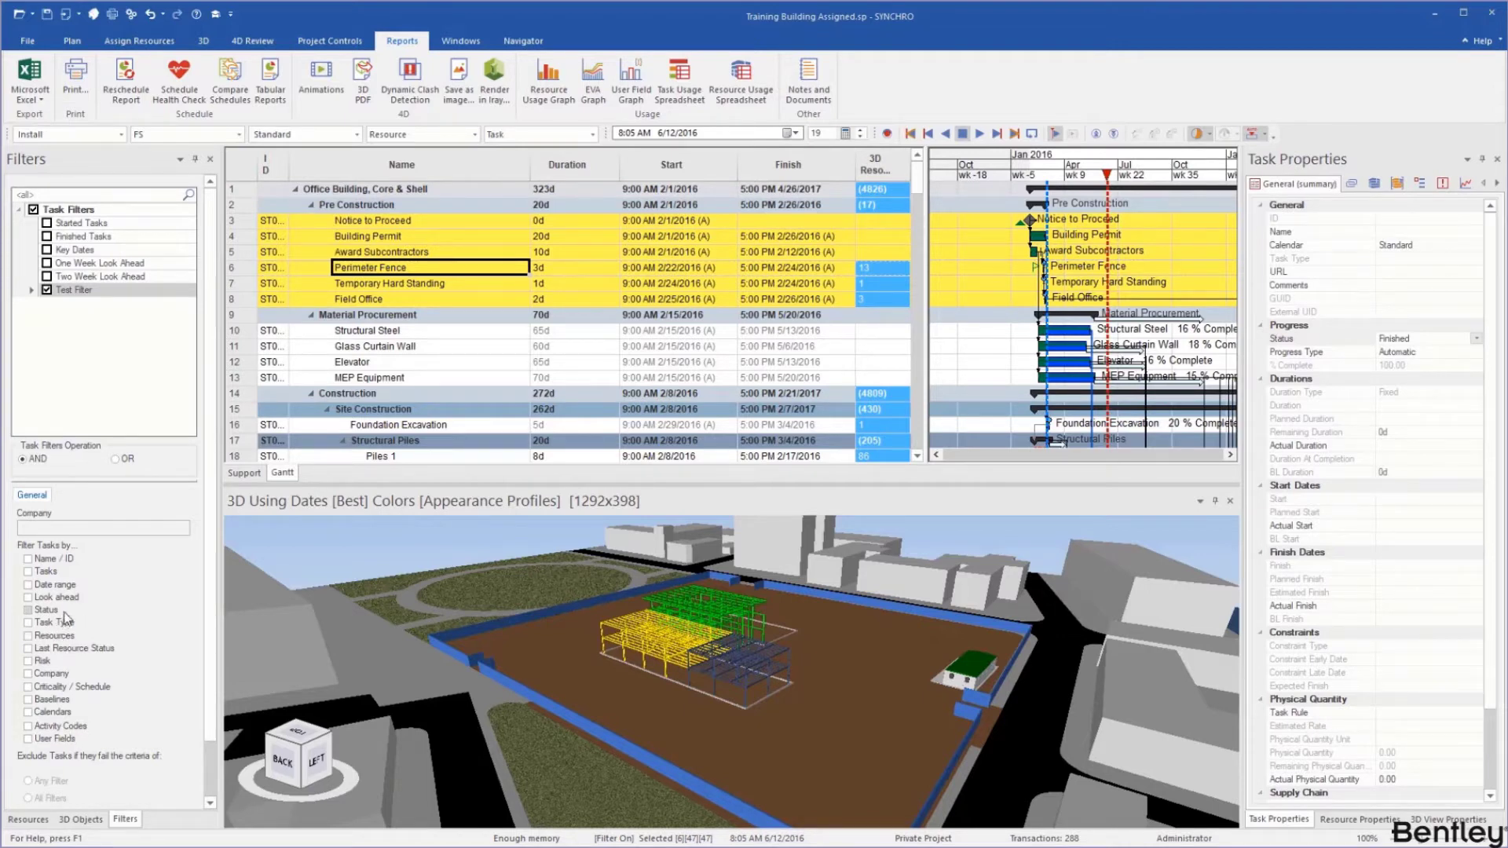
left_click(28, 560)
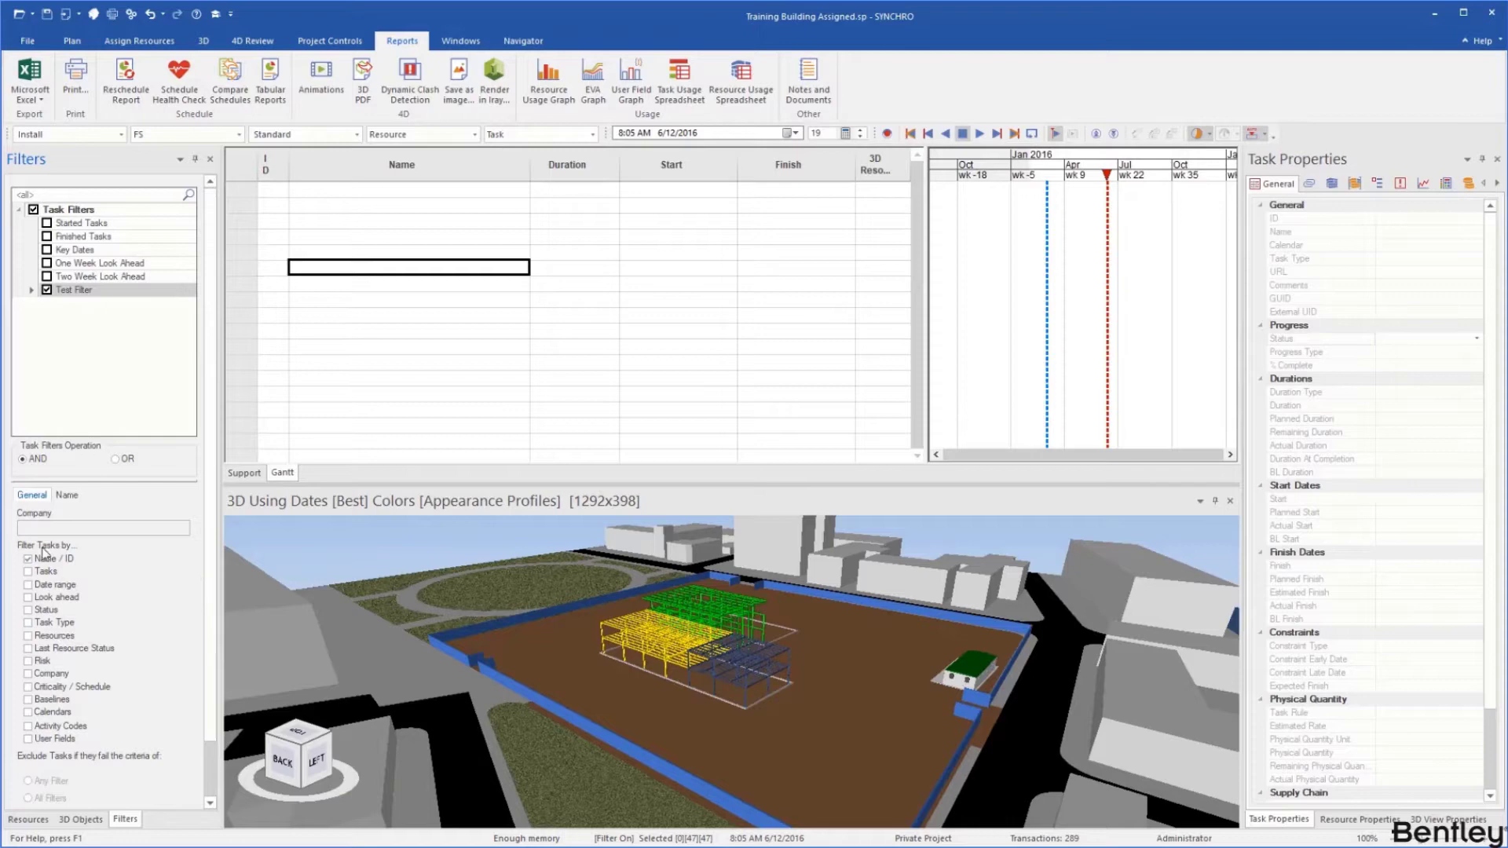
mouse_move(68, 495)
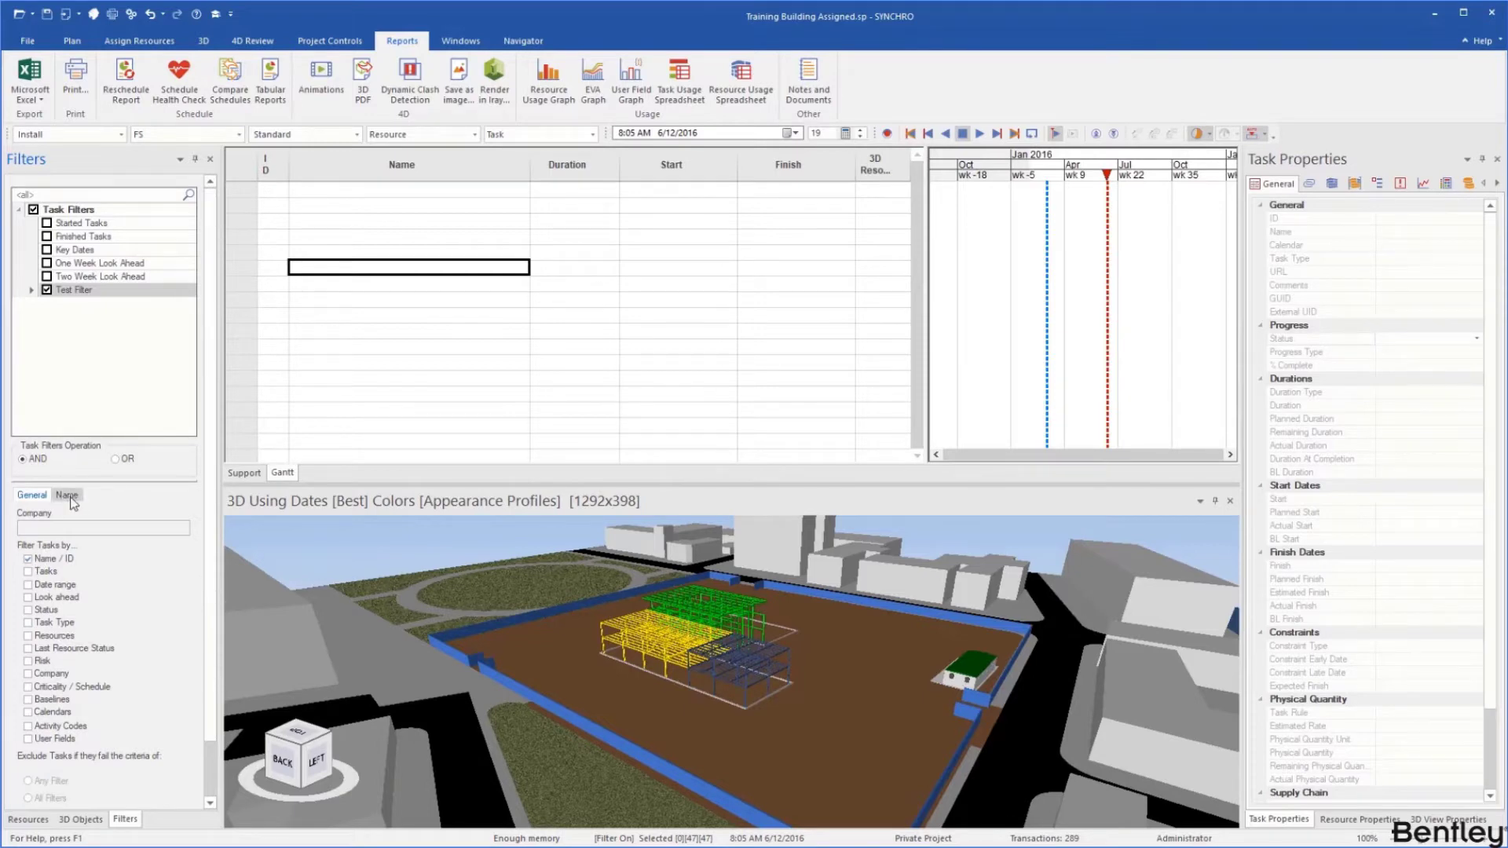
Include task names matching Deck so only the Slab on Deck tasks show
left_click(66, 495)
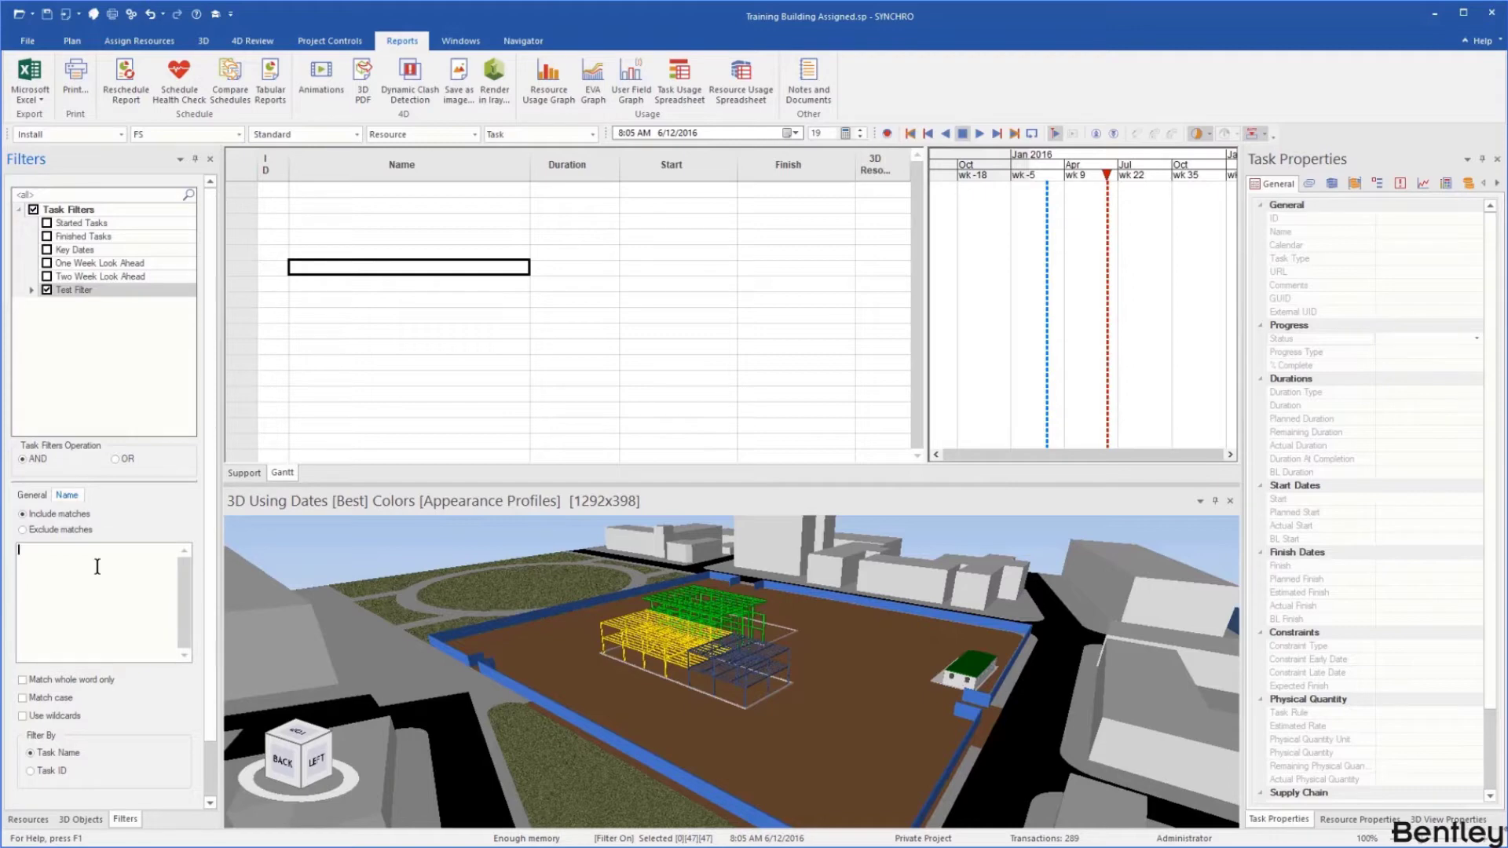
type("Ded")
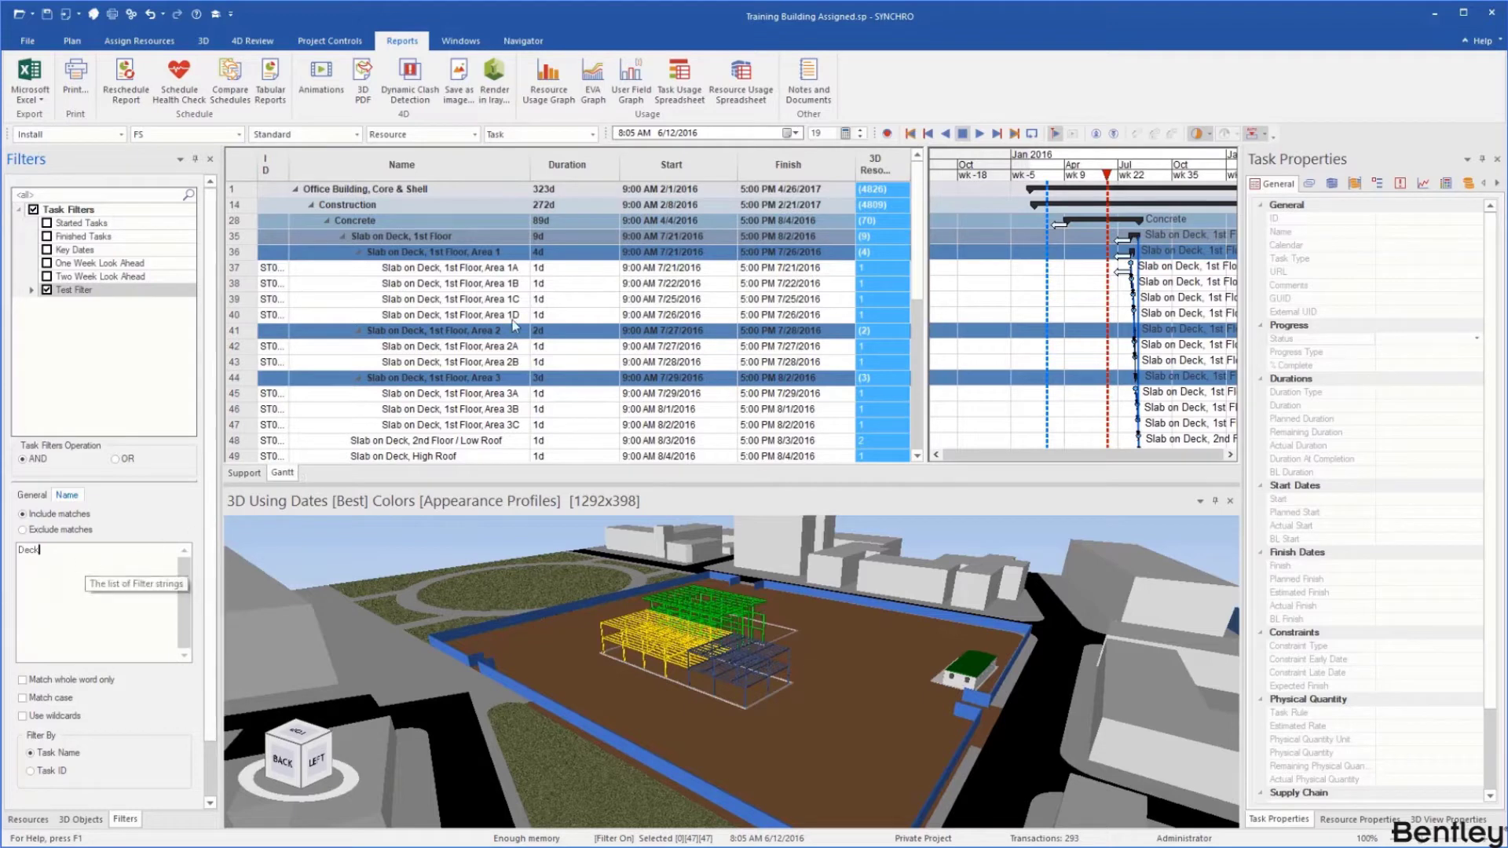
scroll("down", 3)
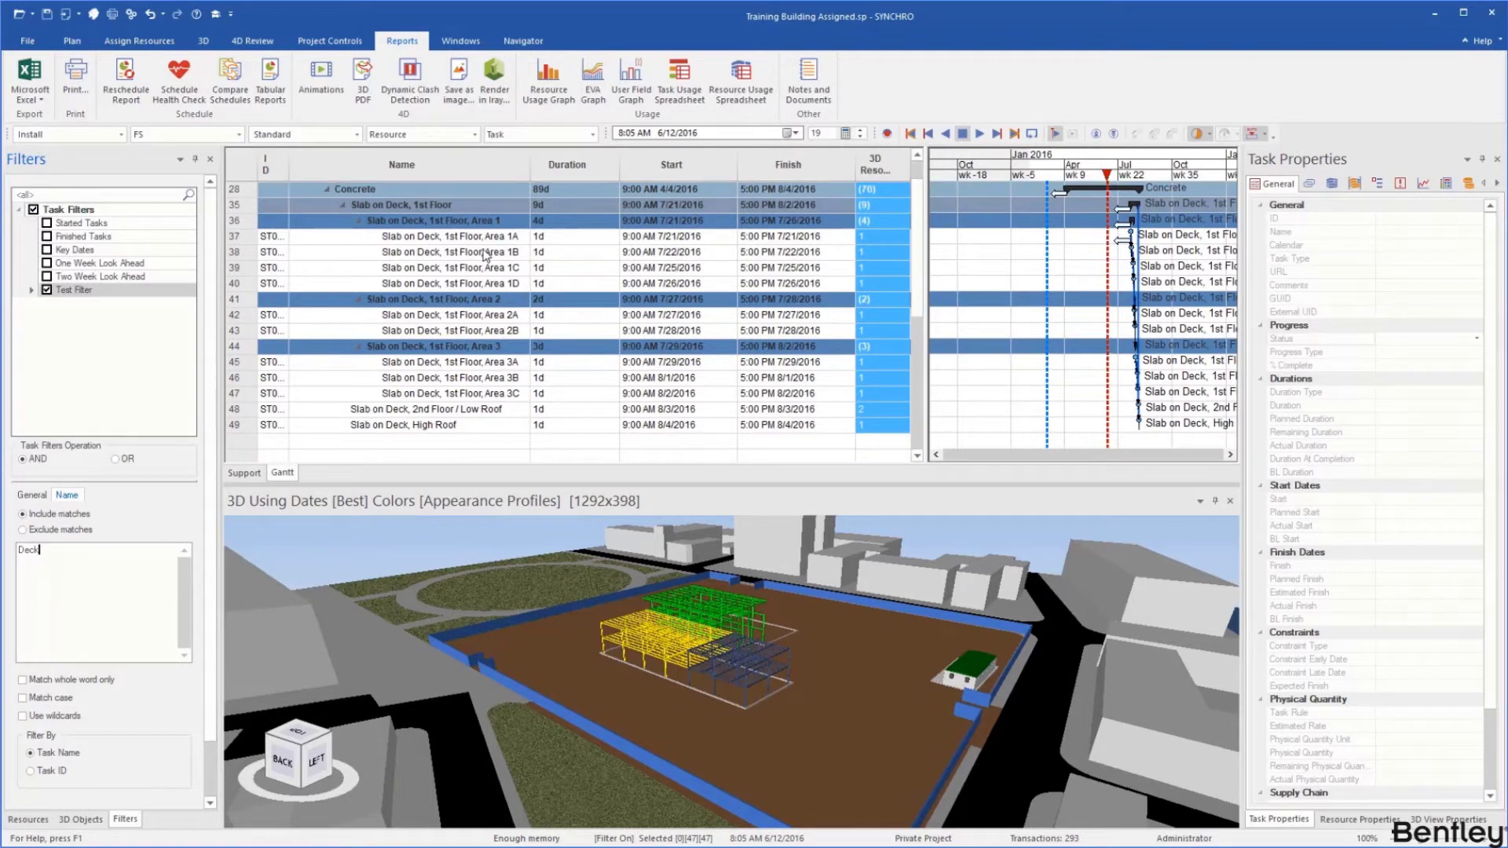
mouse_move(480, 251)
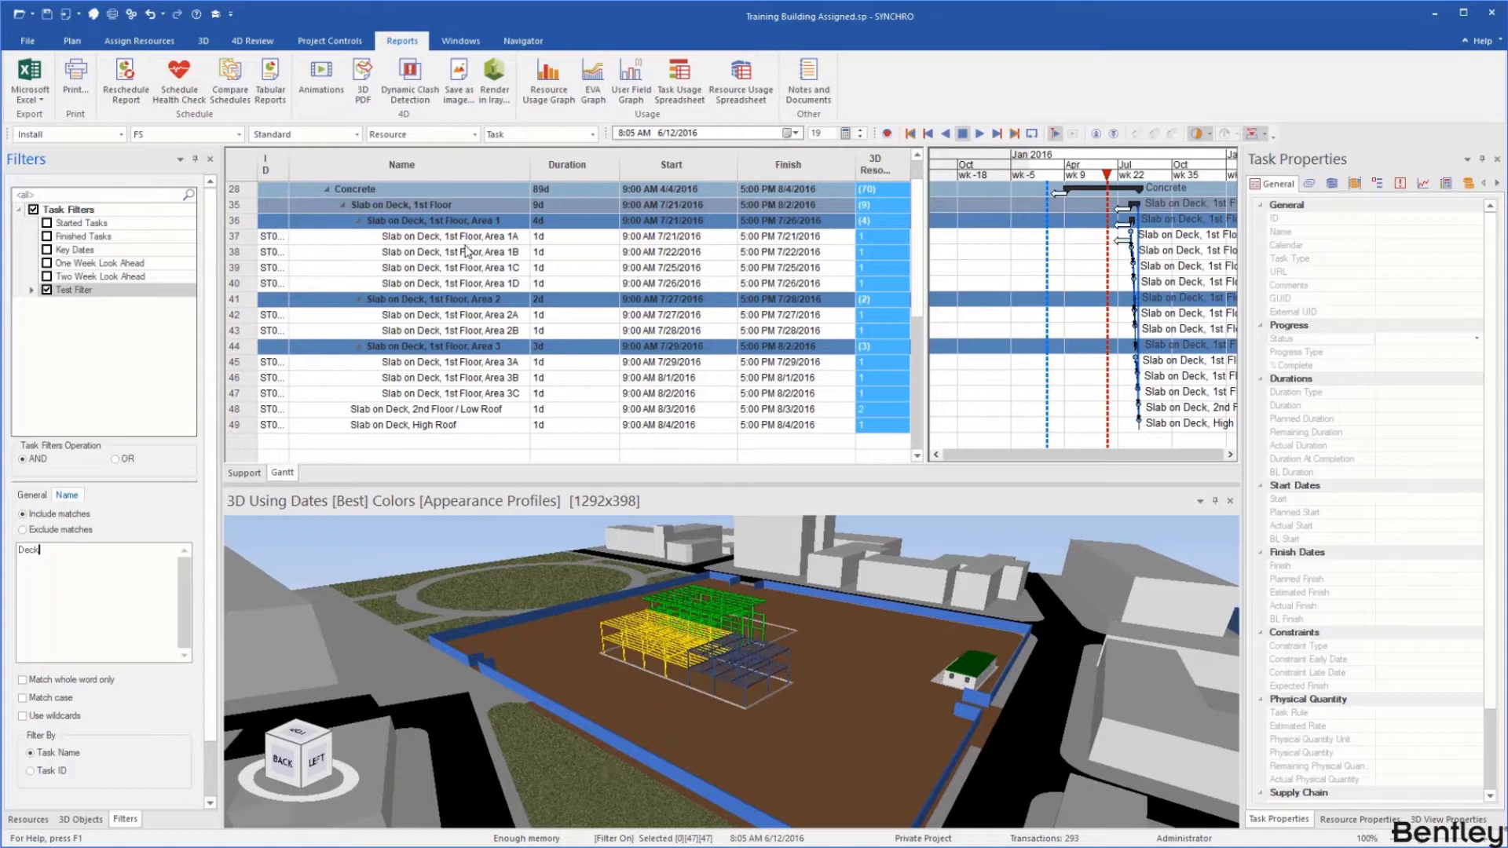
mouse_move(128, 590)
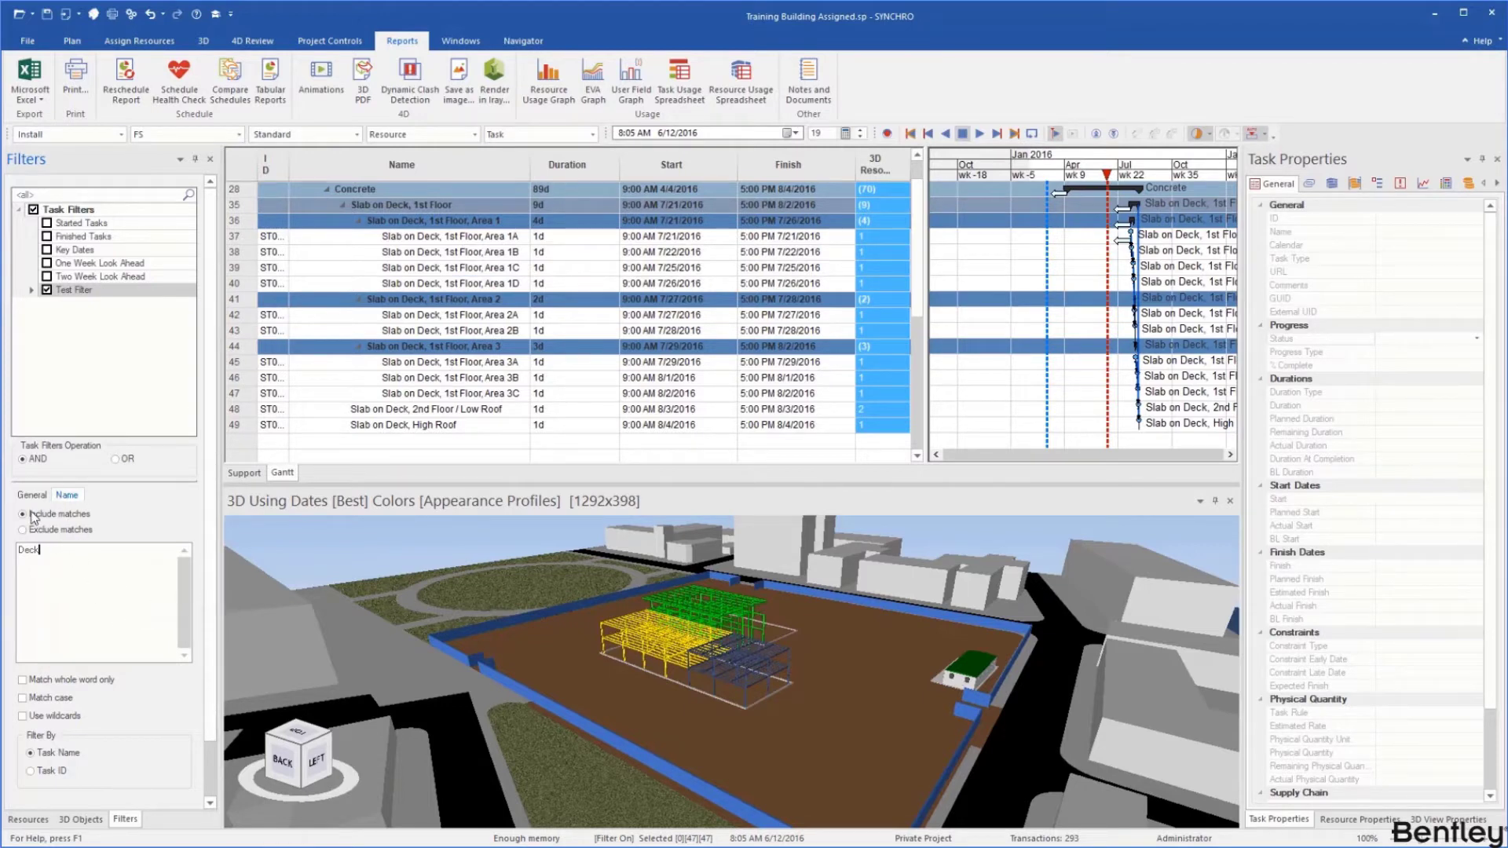
mouse_move(24, 530)
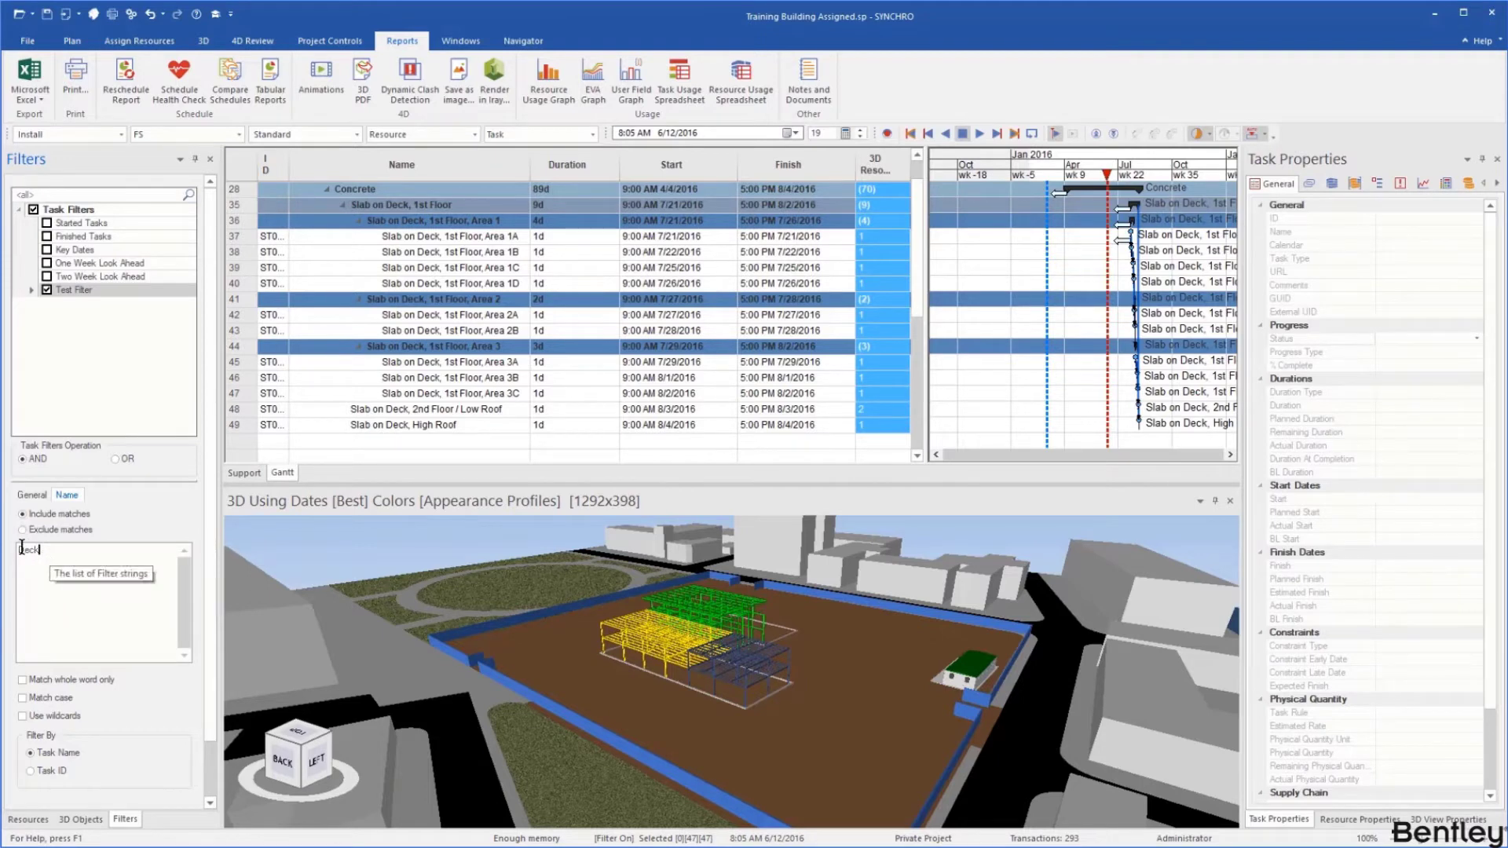
left_click(22, 530)
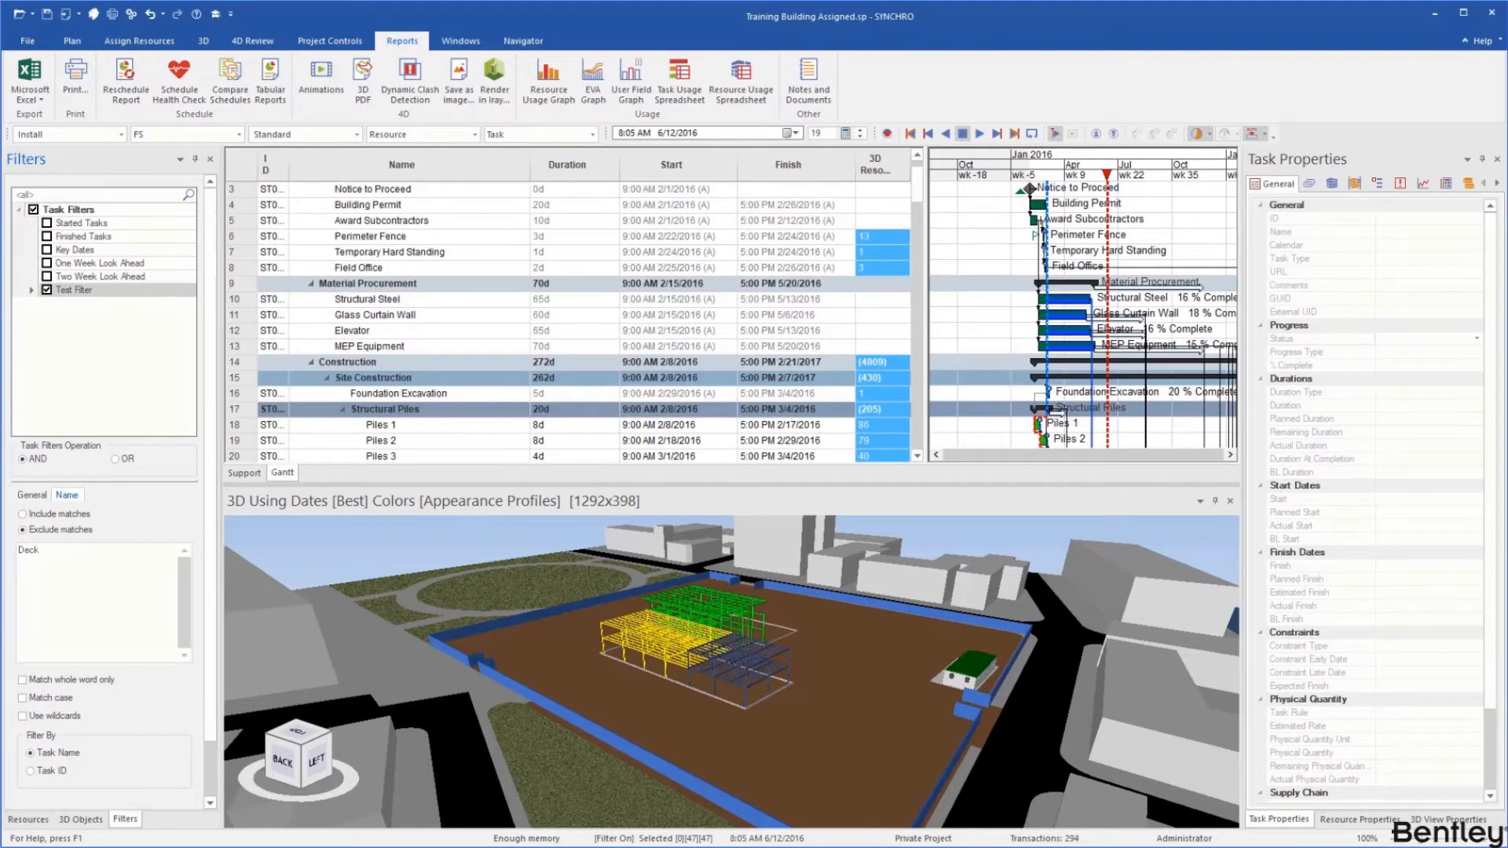
scroll("down", 3)
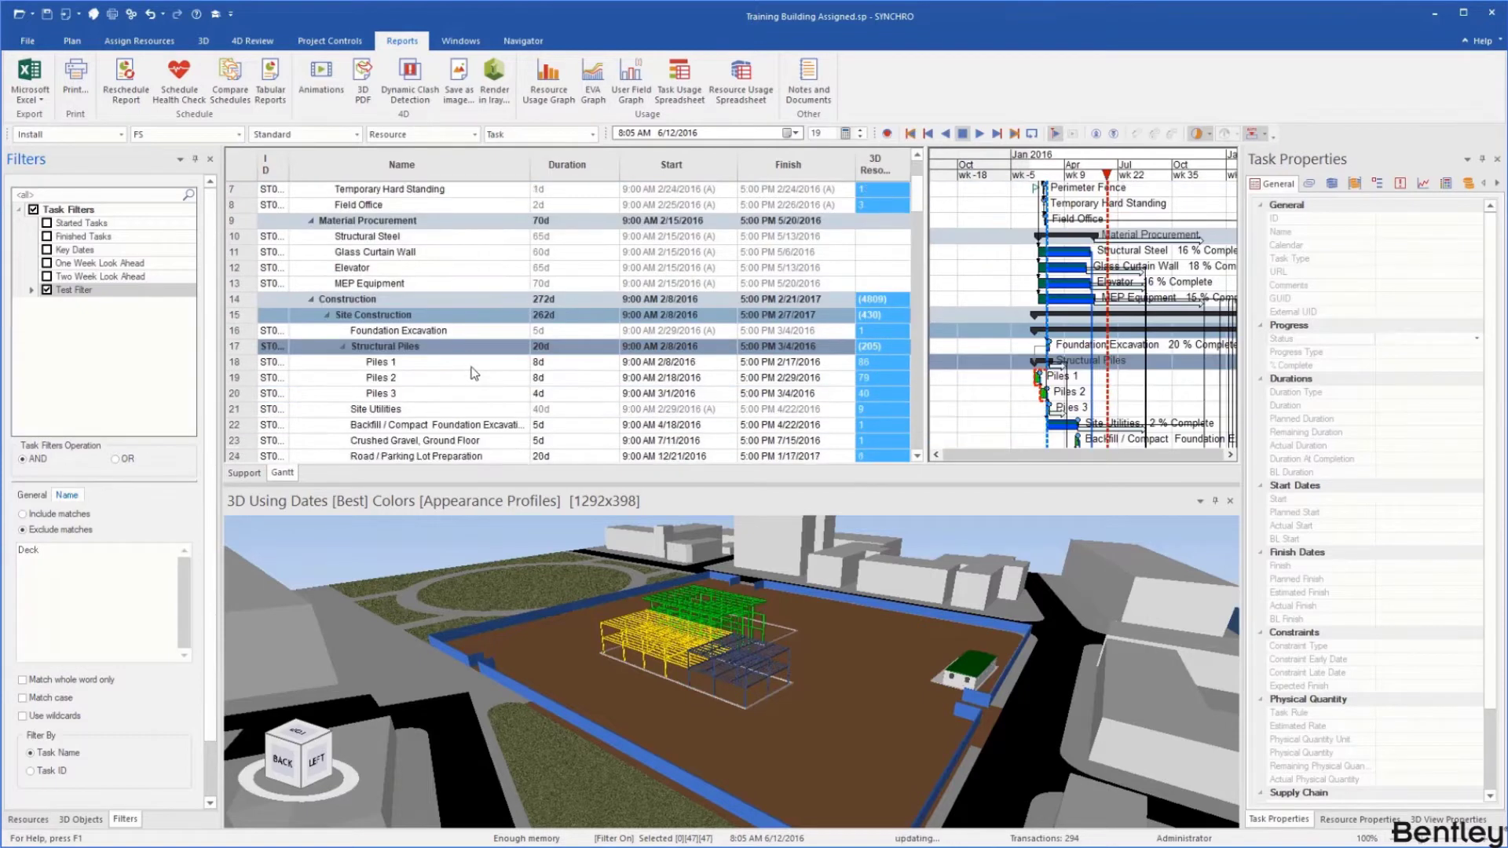
scroll("down", 3)
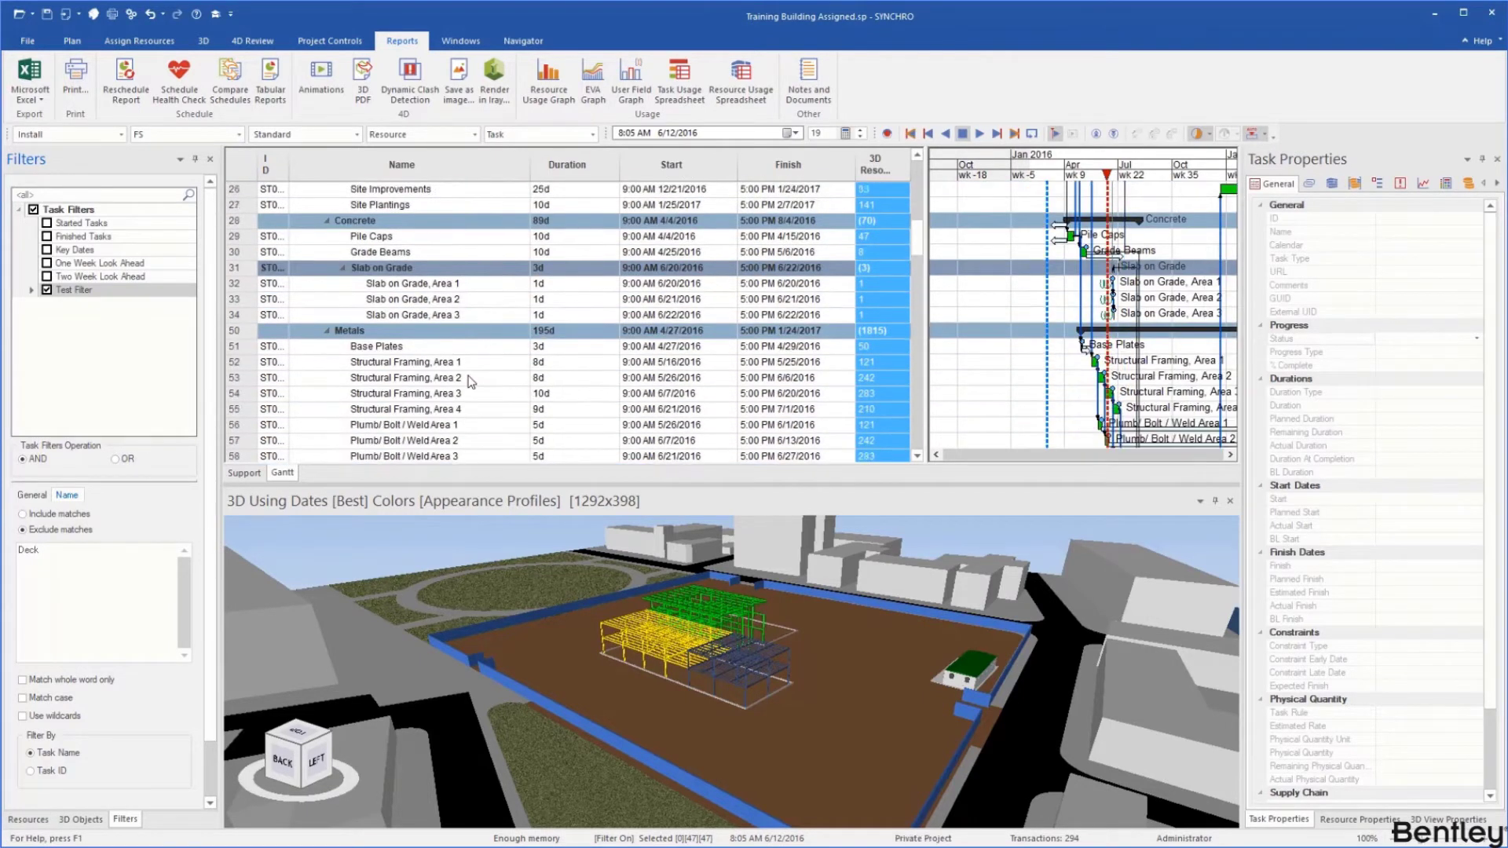
scroll("up", 3)
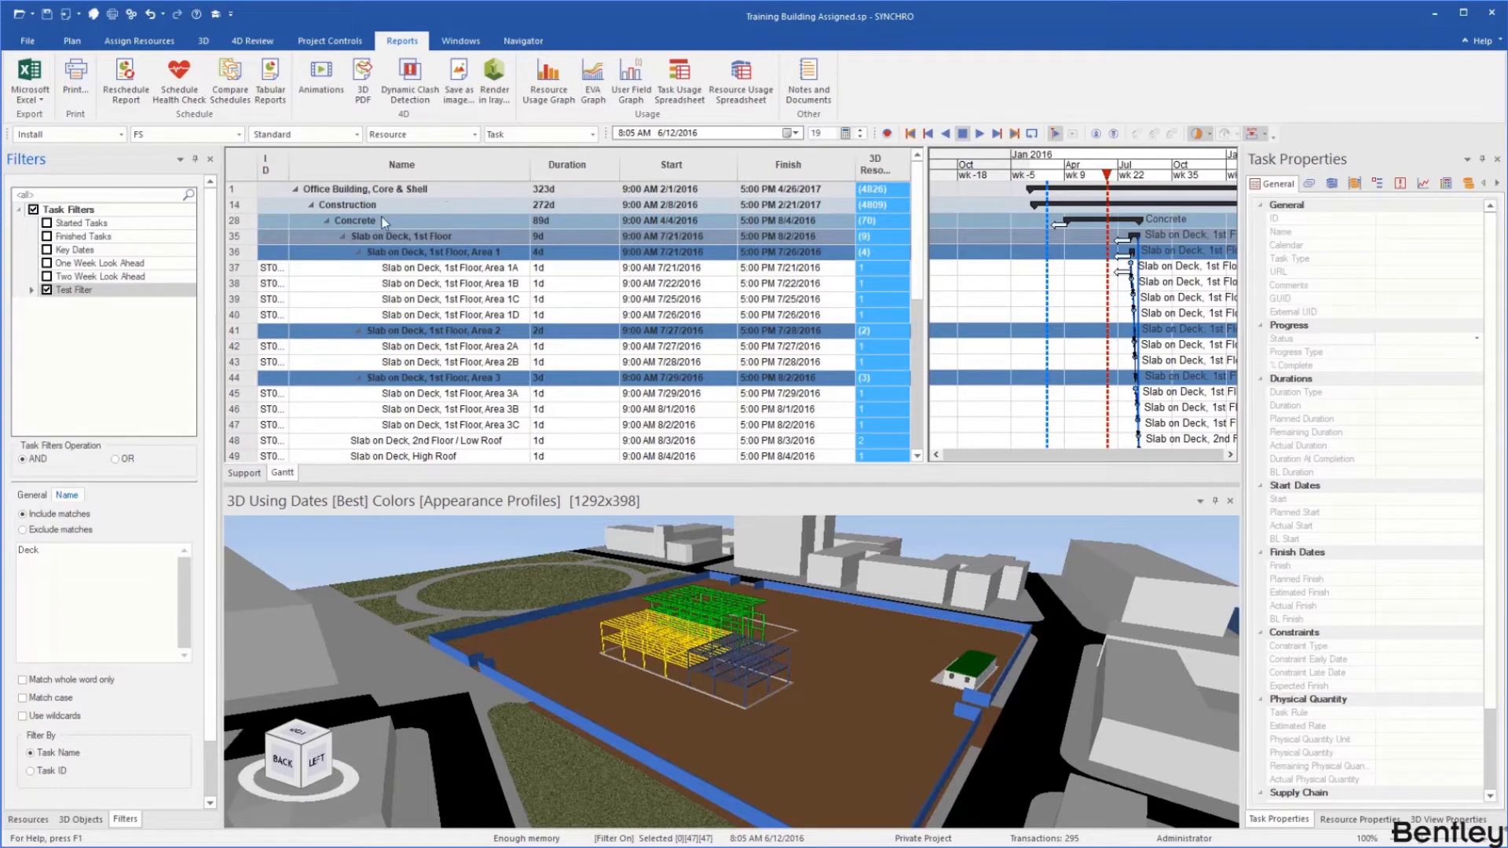
mouse_move(435, 336)
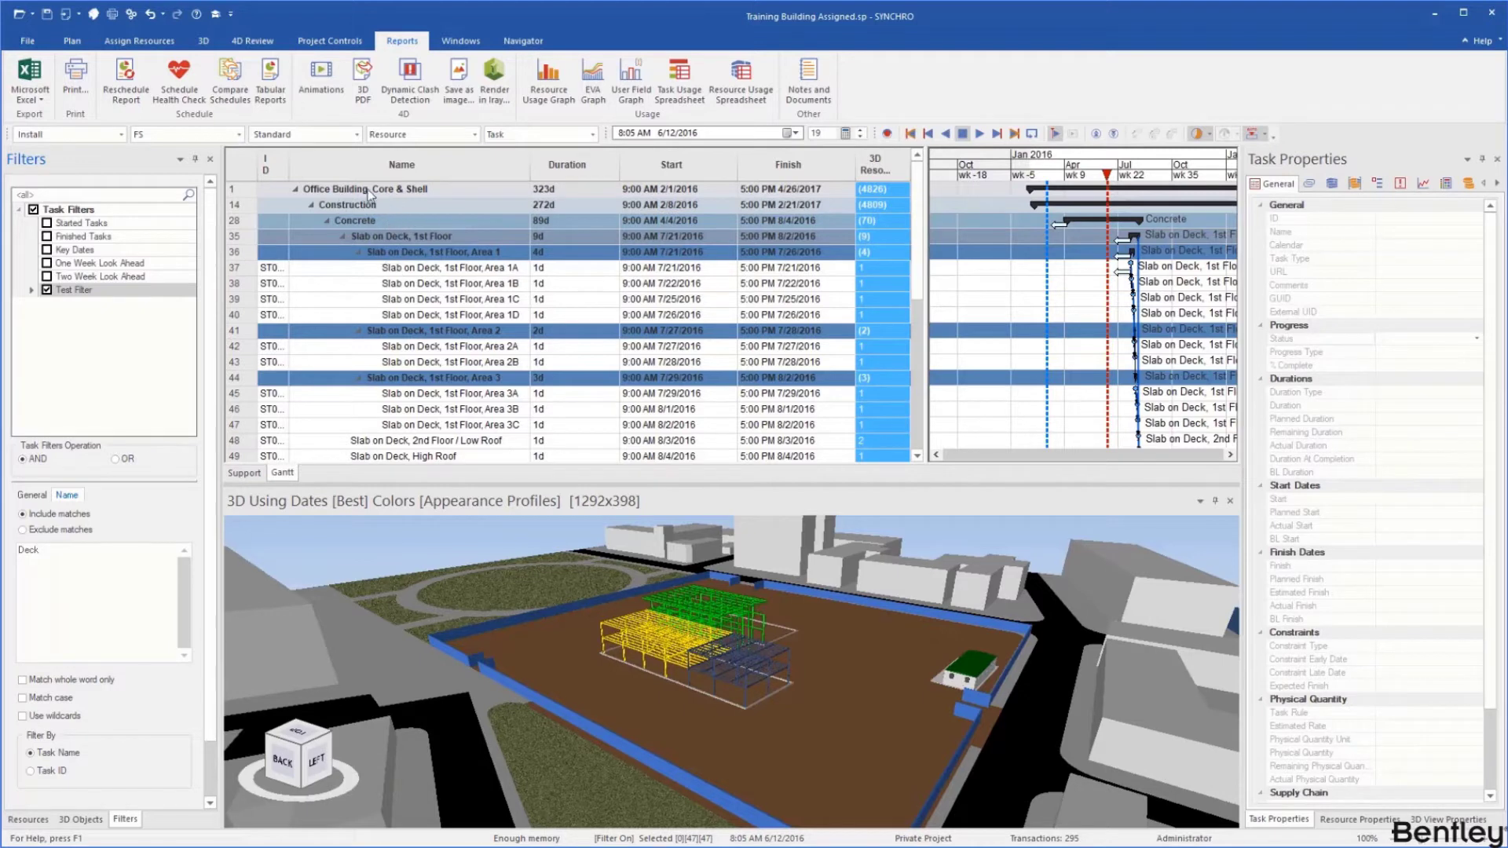
mouse_move(71, 40)
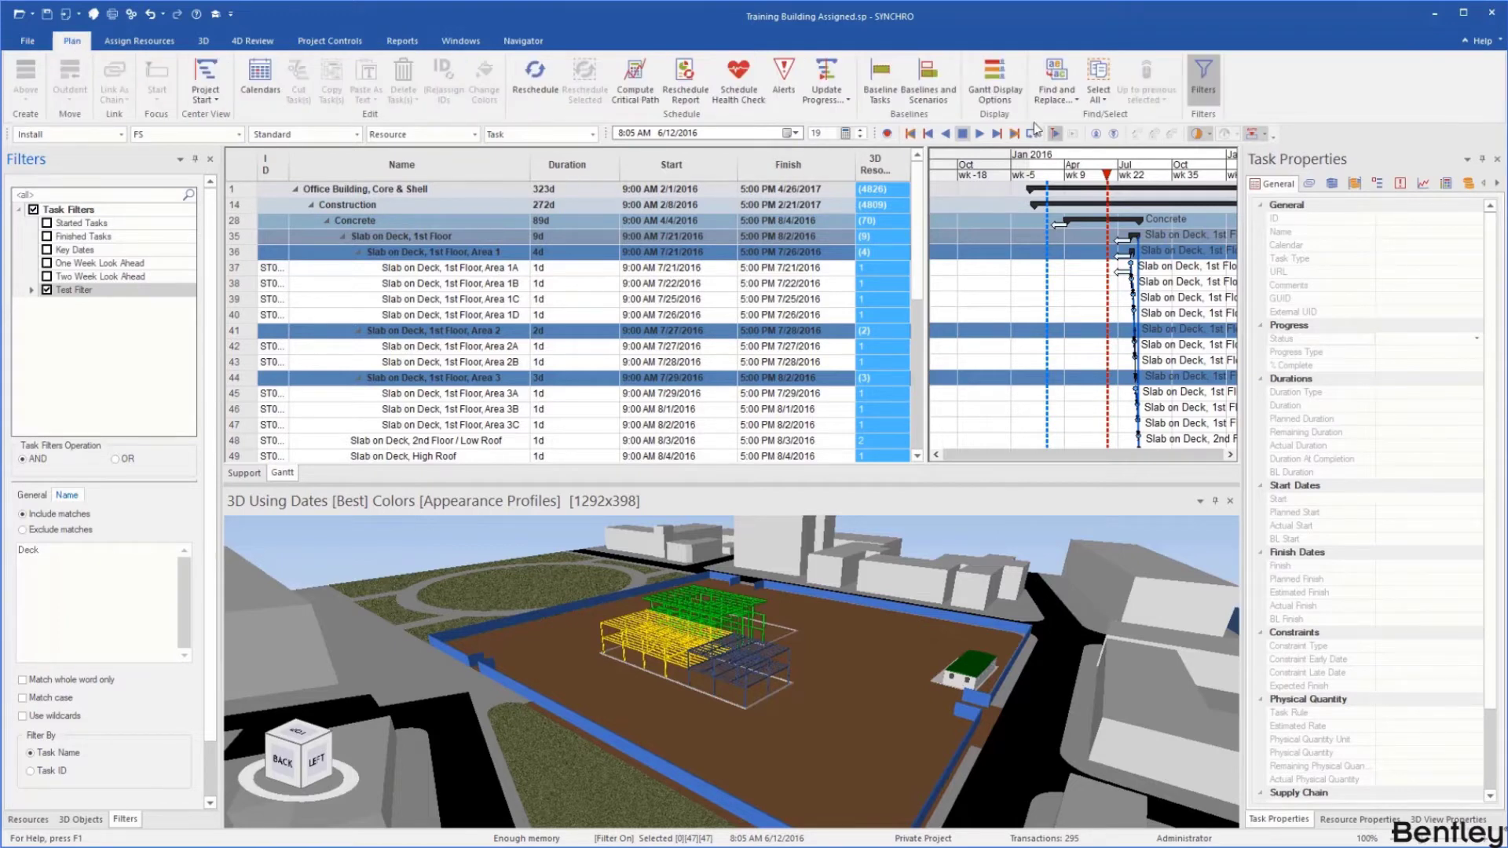
Set Gantt Display Options task grouping to Activity Code and confirm it
left_click(993, 81)
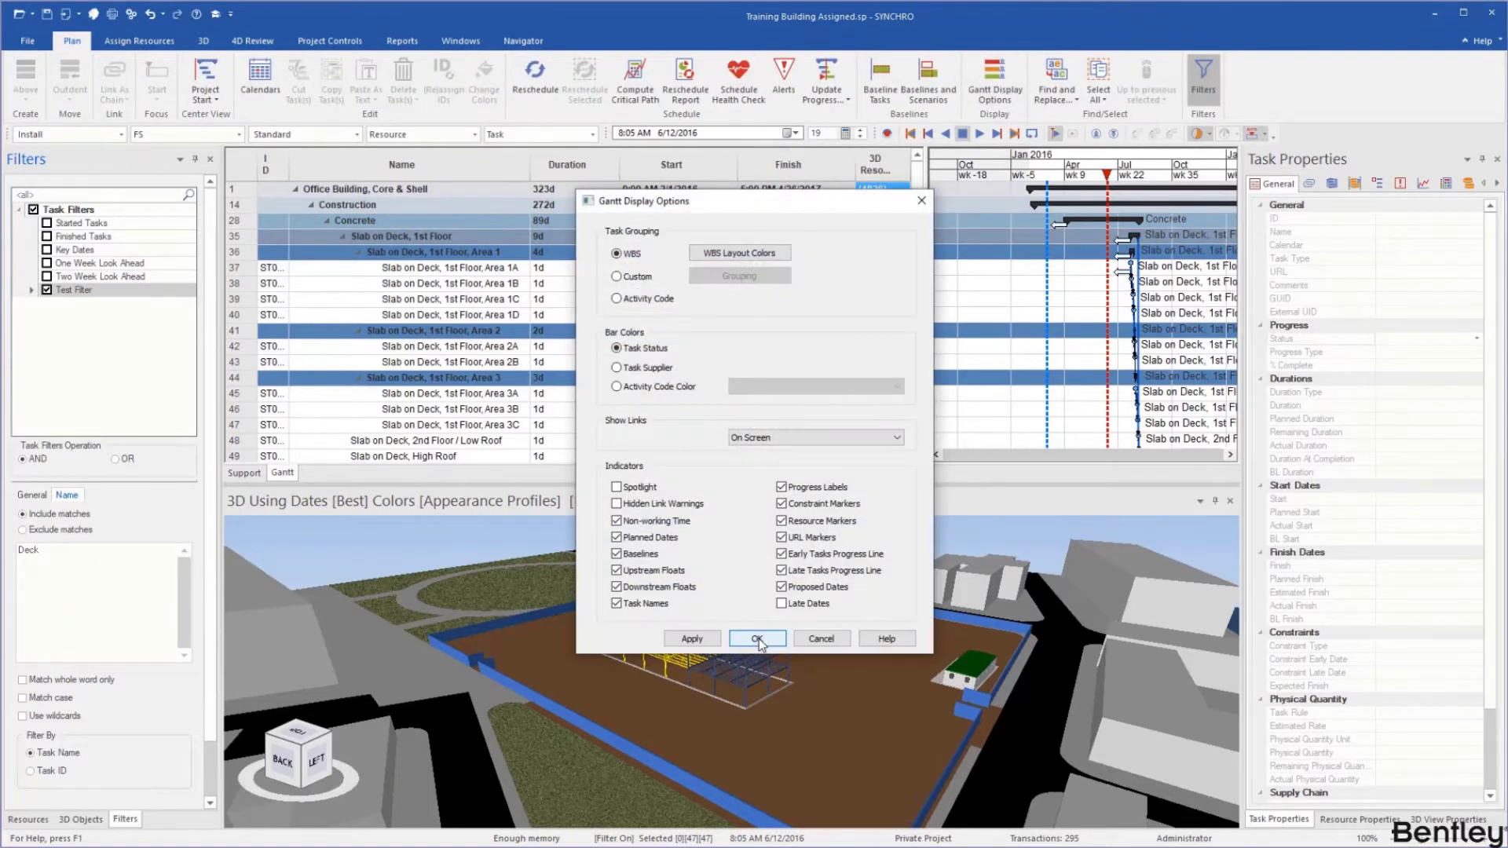
left_click(616, 298)
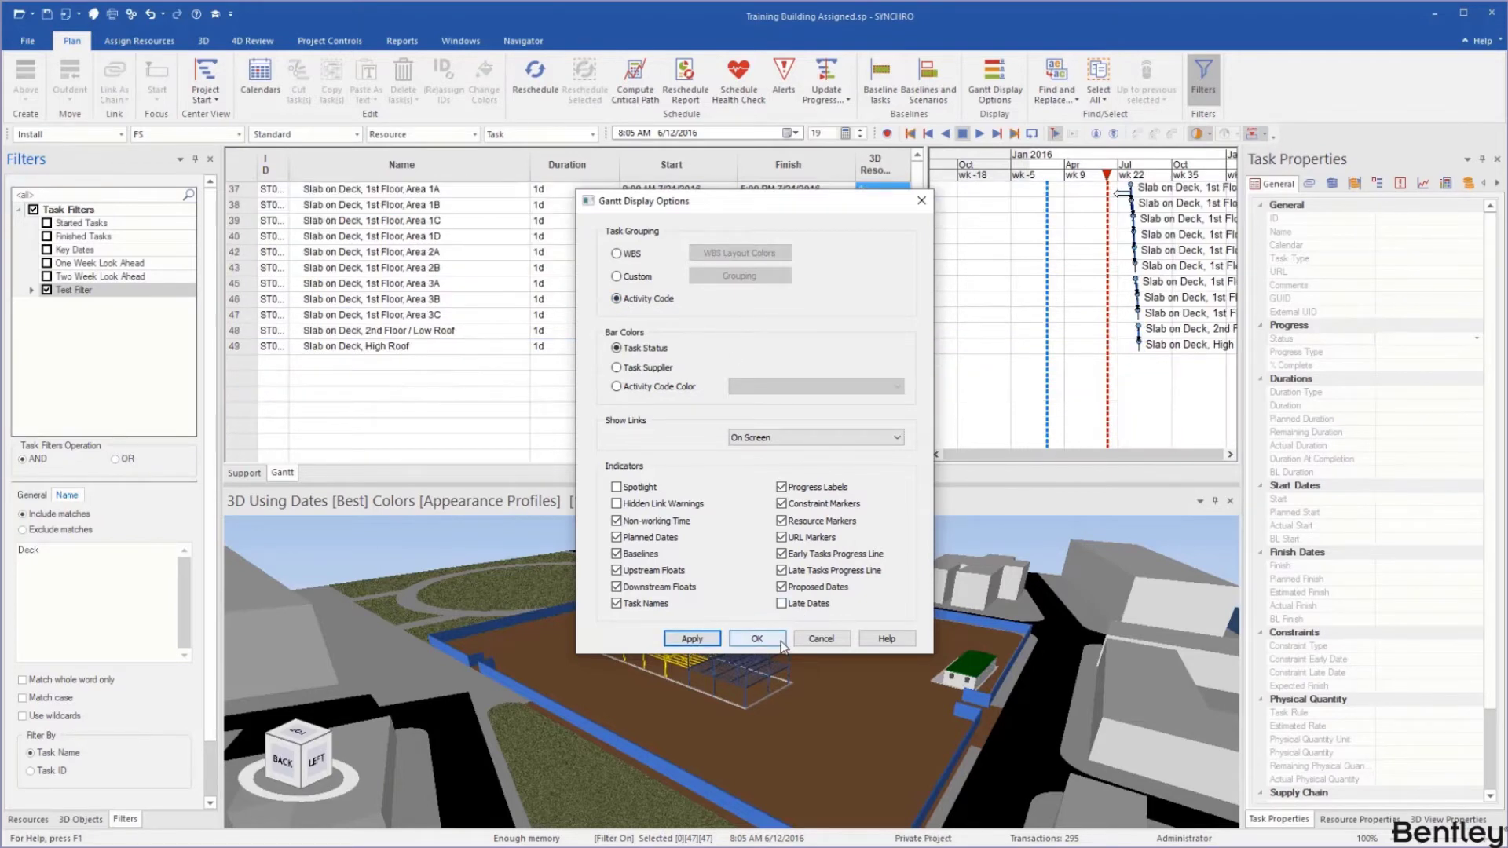
left_click(757, 638)
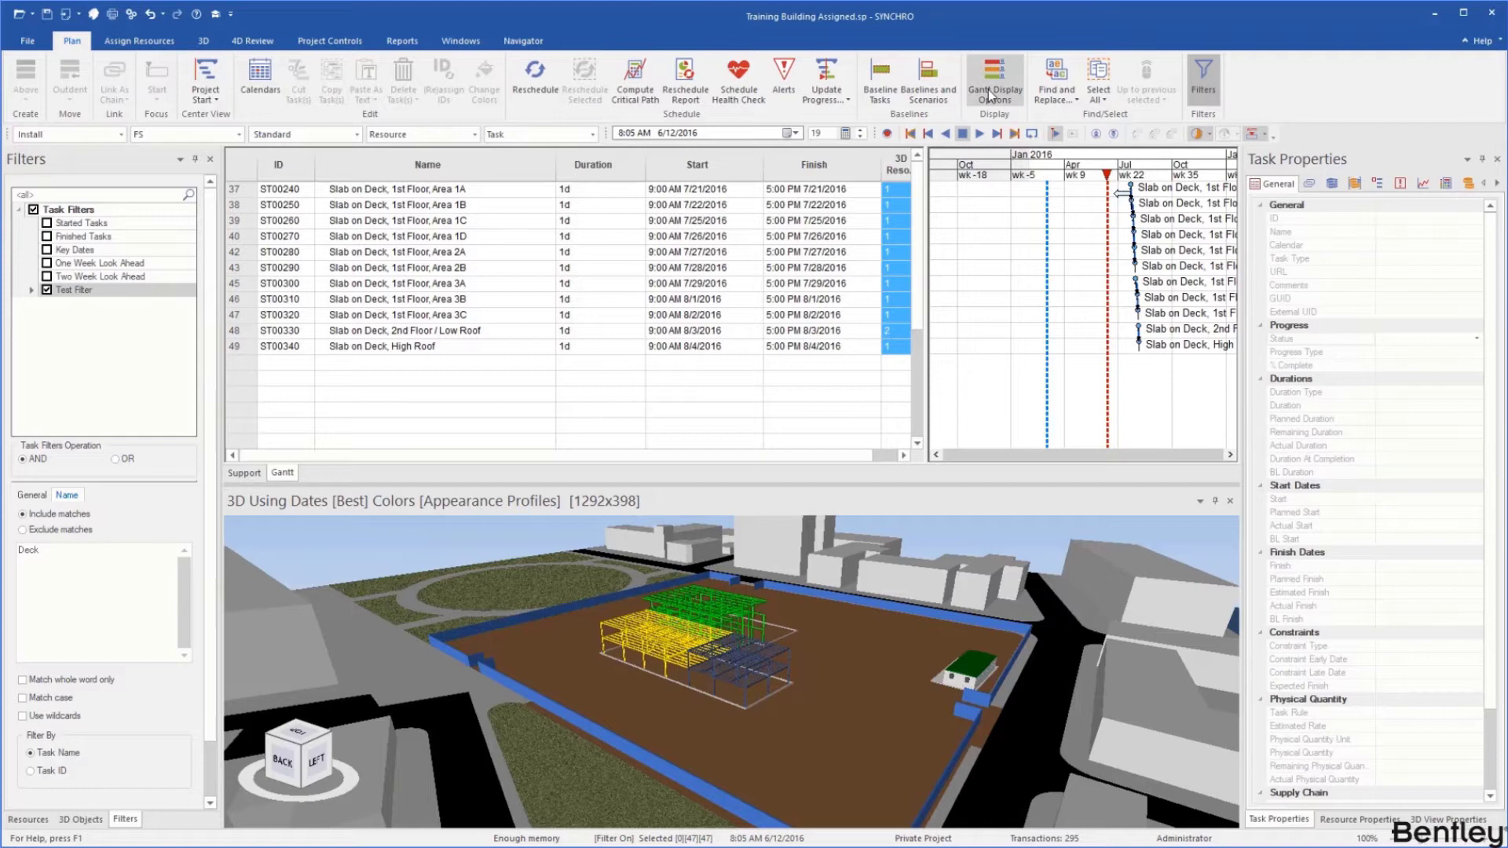
left_click(993, 80)
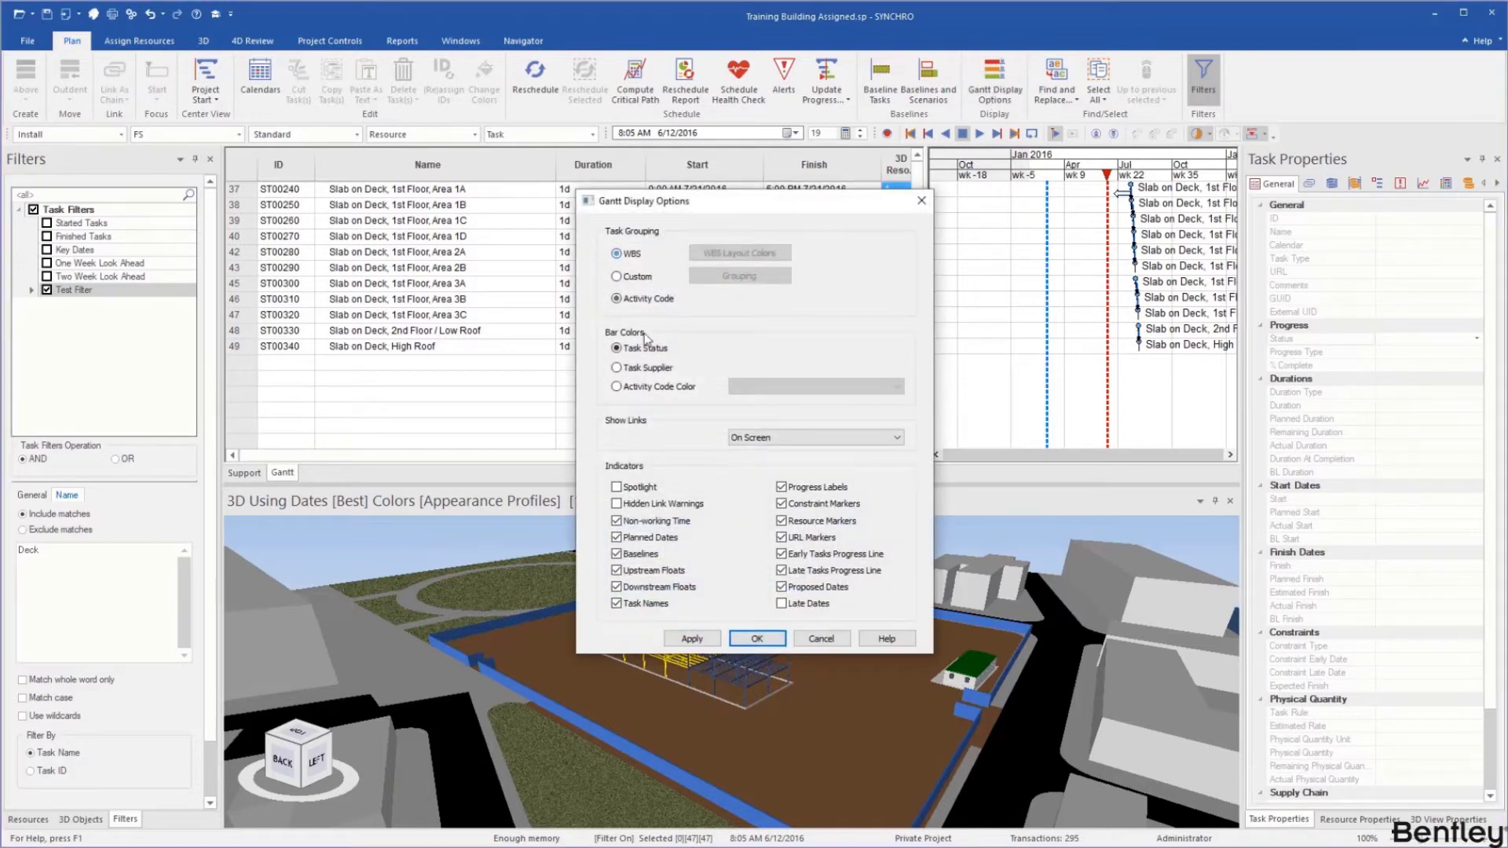
left_click(756, 638)
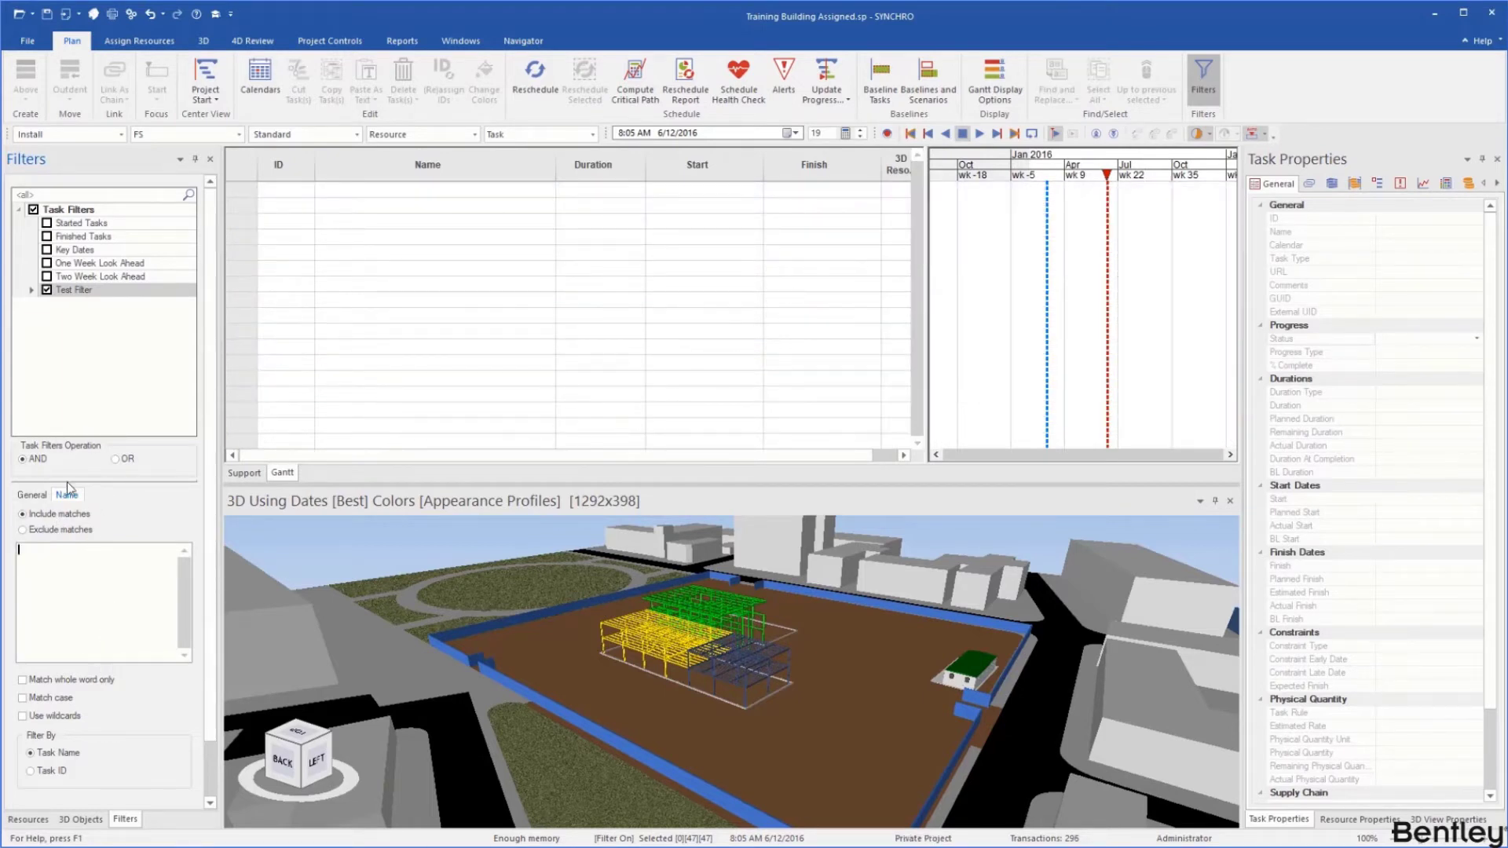
mouse_move(85, 579)
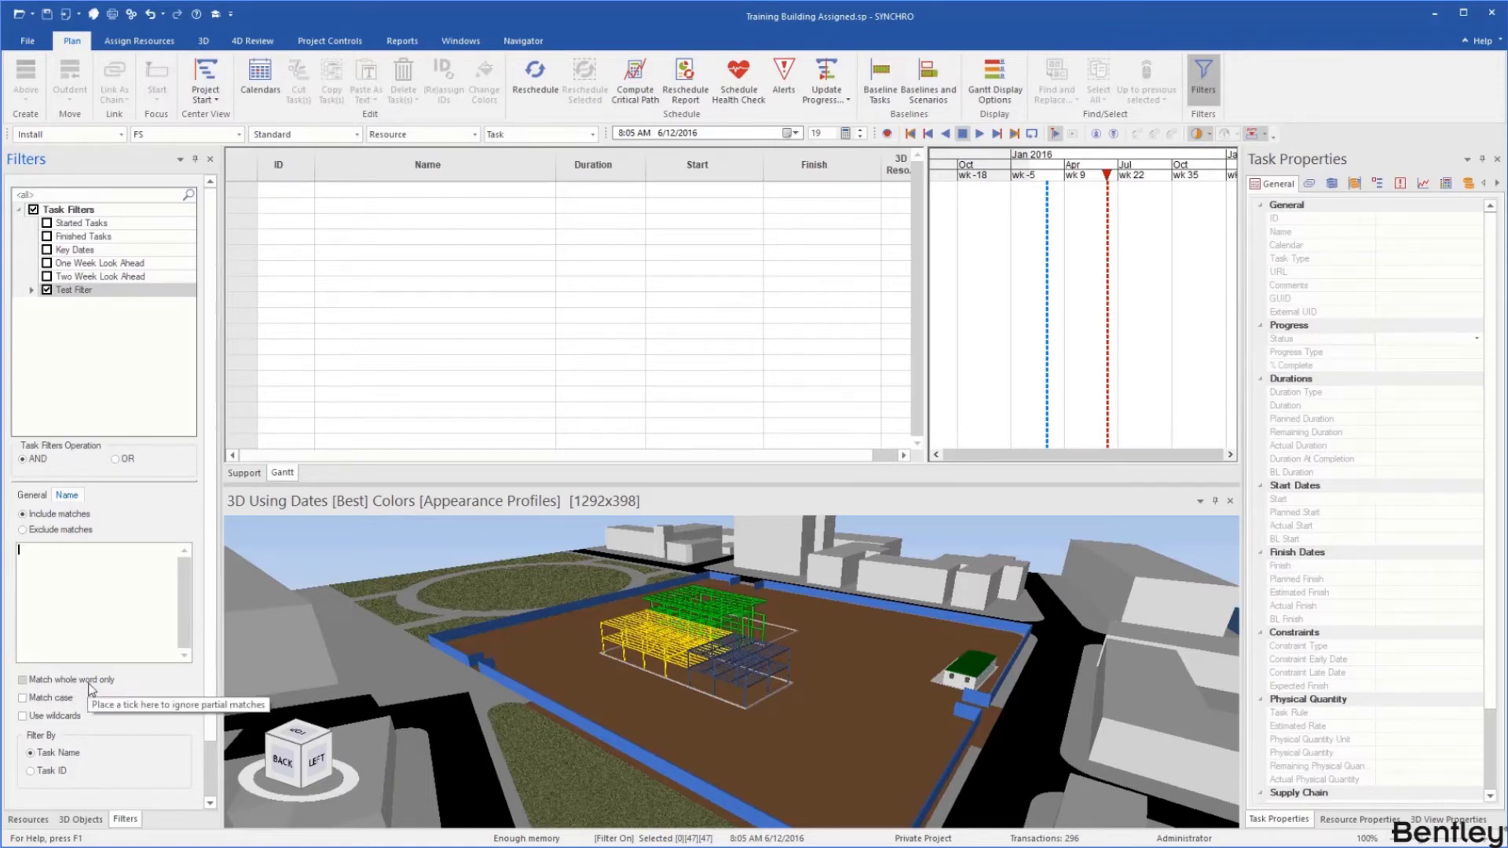
mouse_move(112, 734)
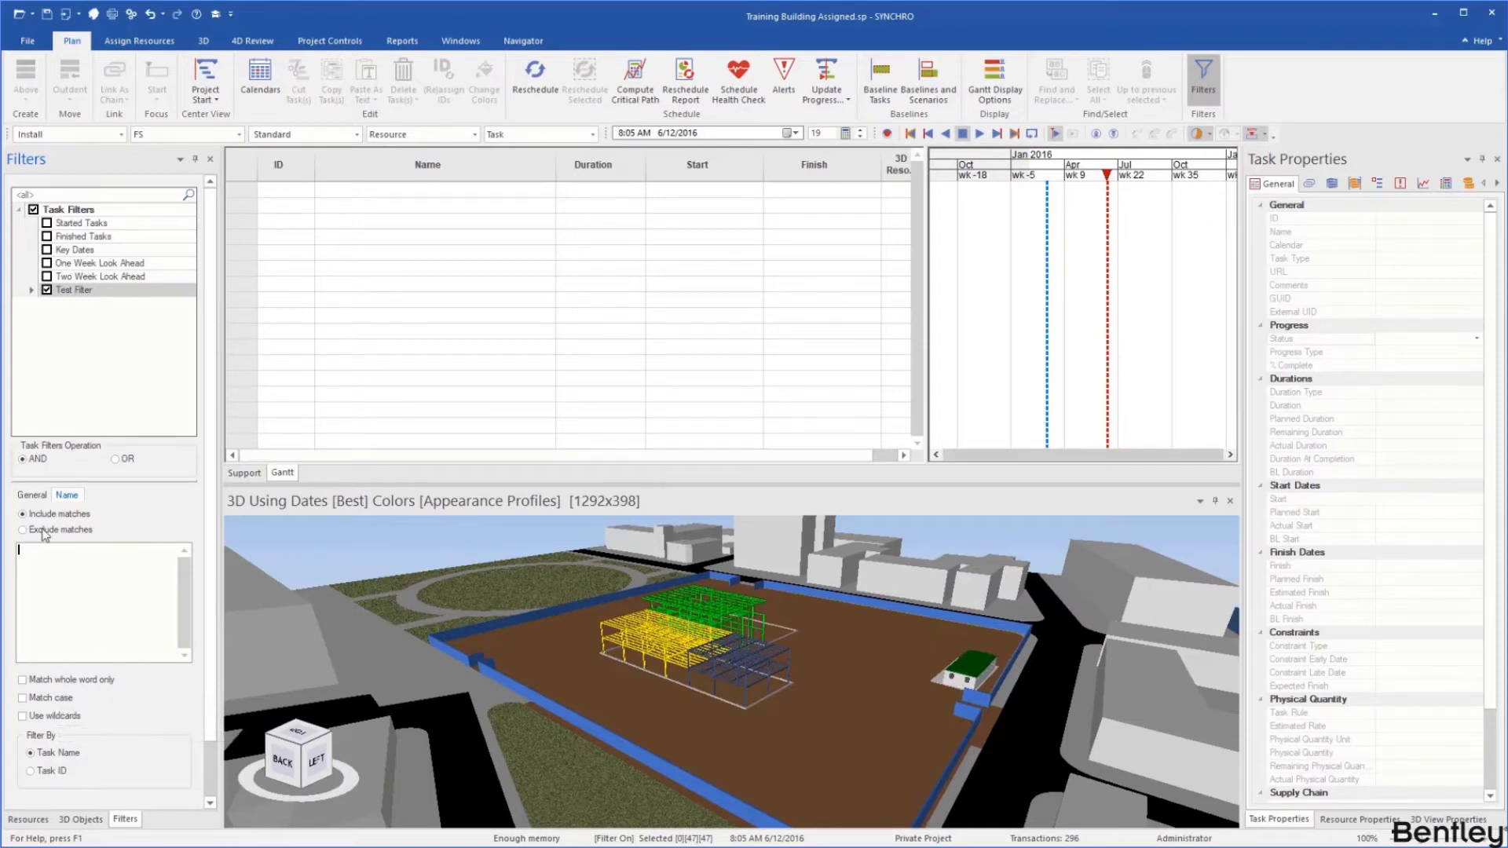
Switch Test Filter from Name / ID to filtering by specific Tasks
left_click(32, 495)
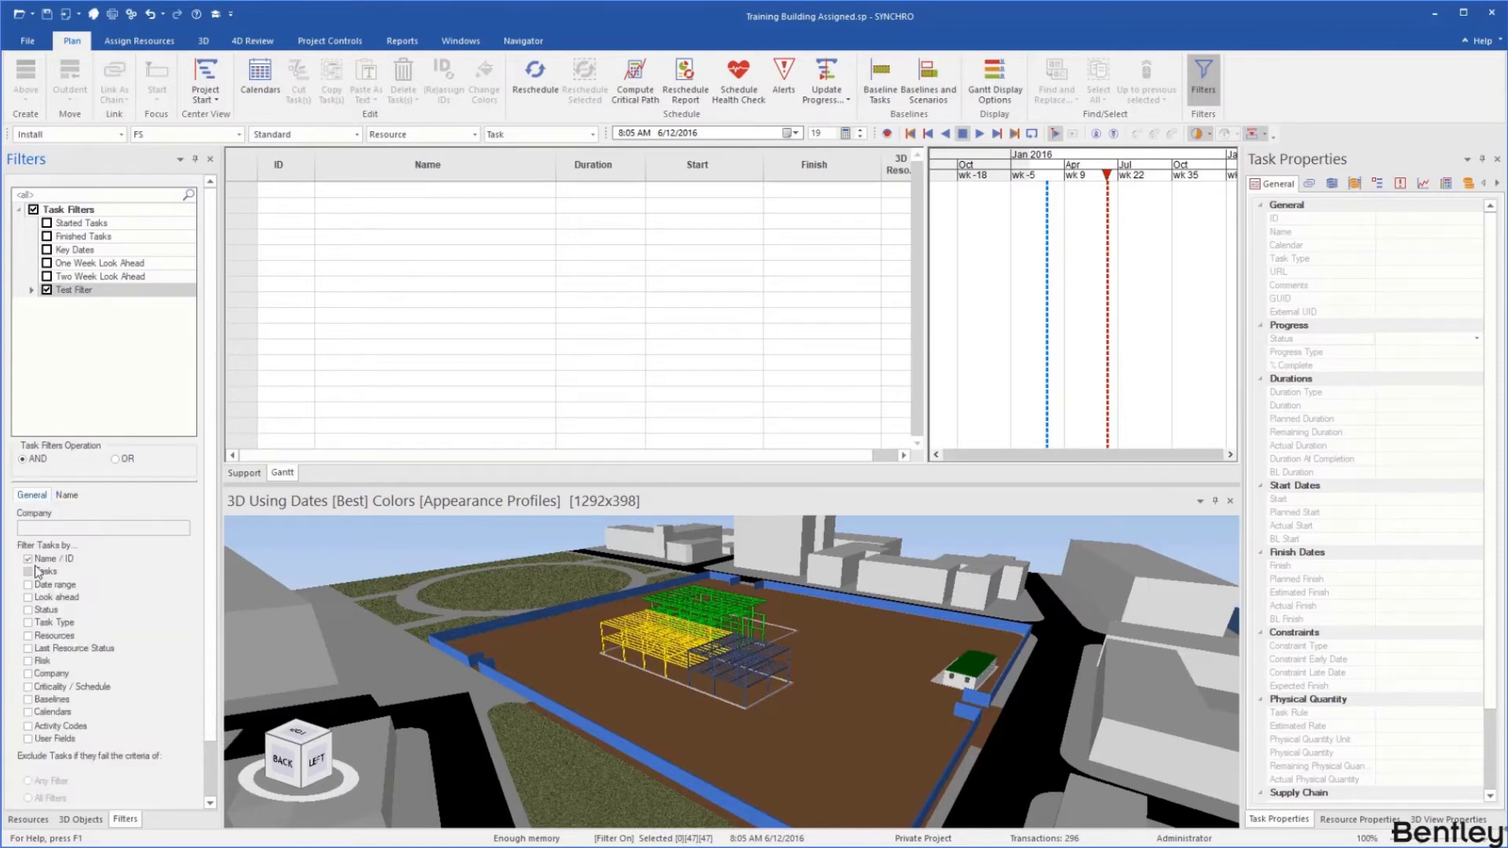
left_click(29, 572)
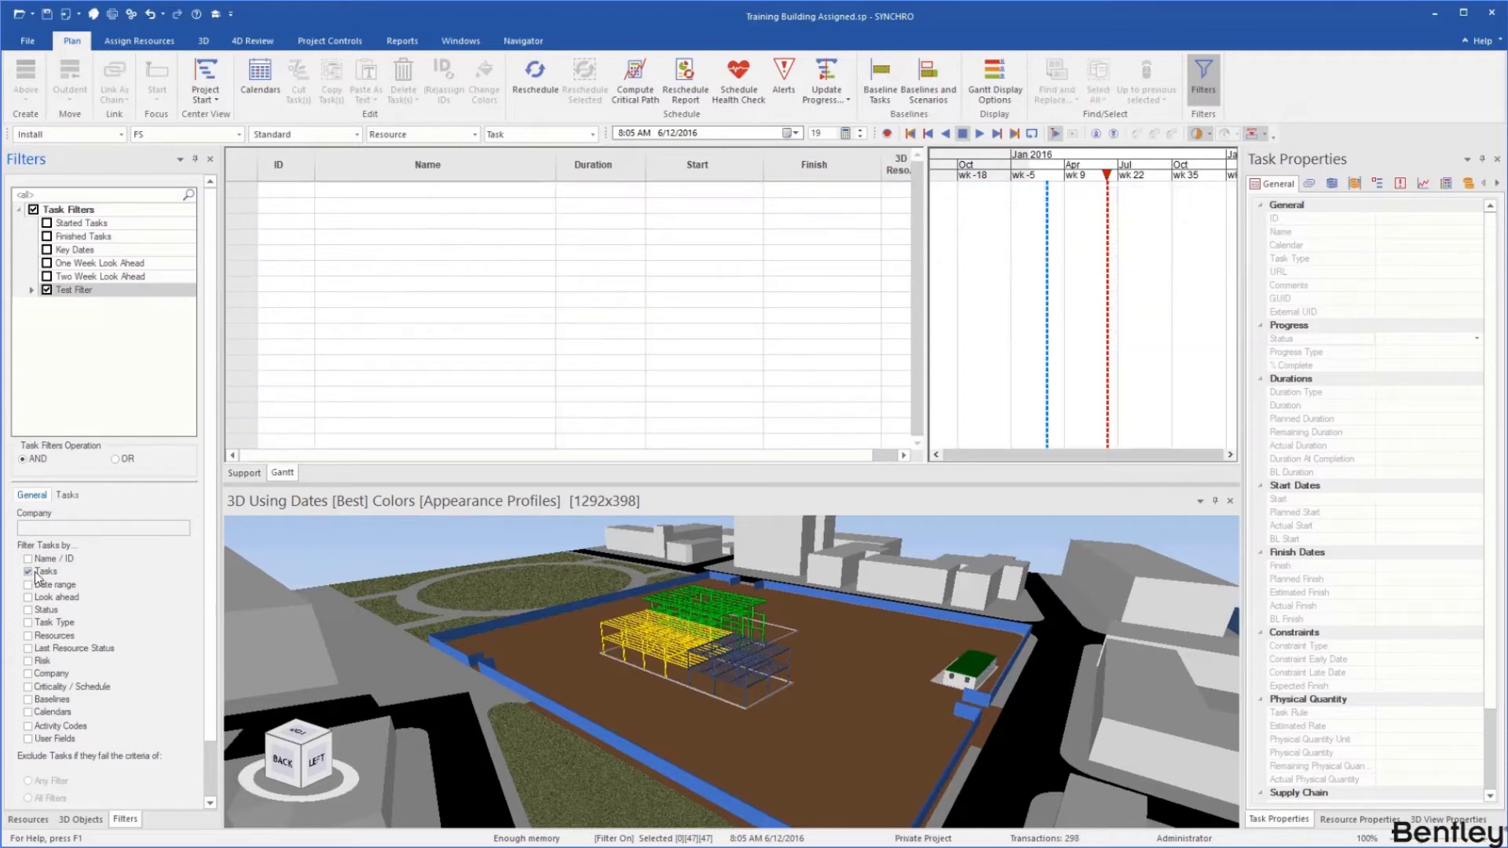
left_click(66, 495)
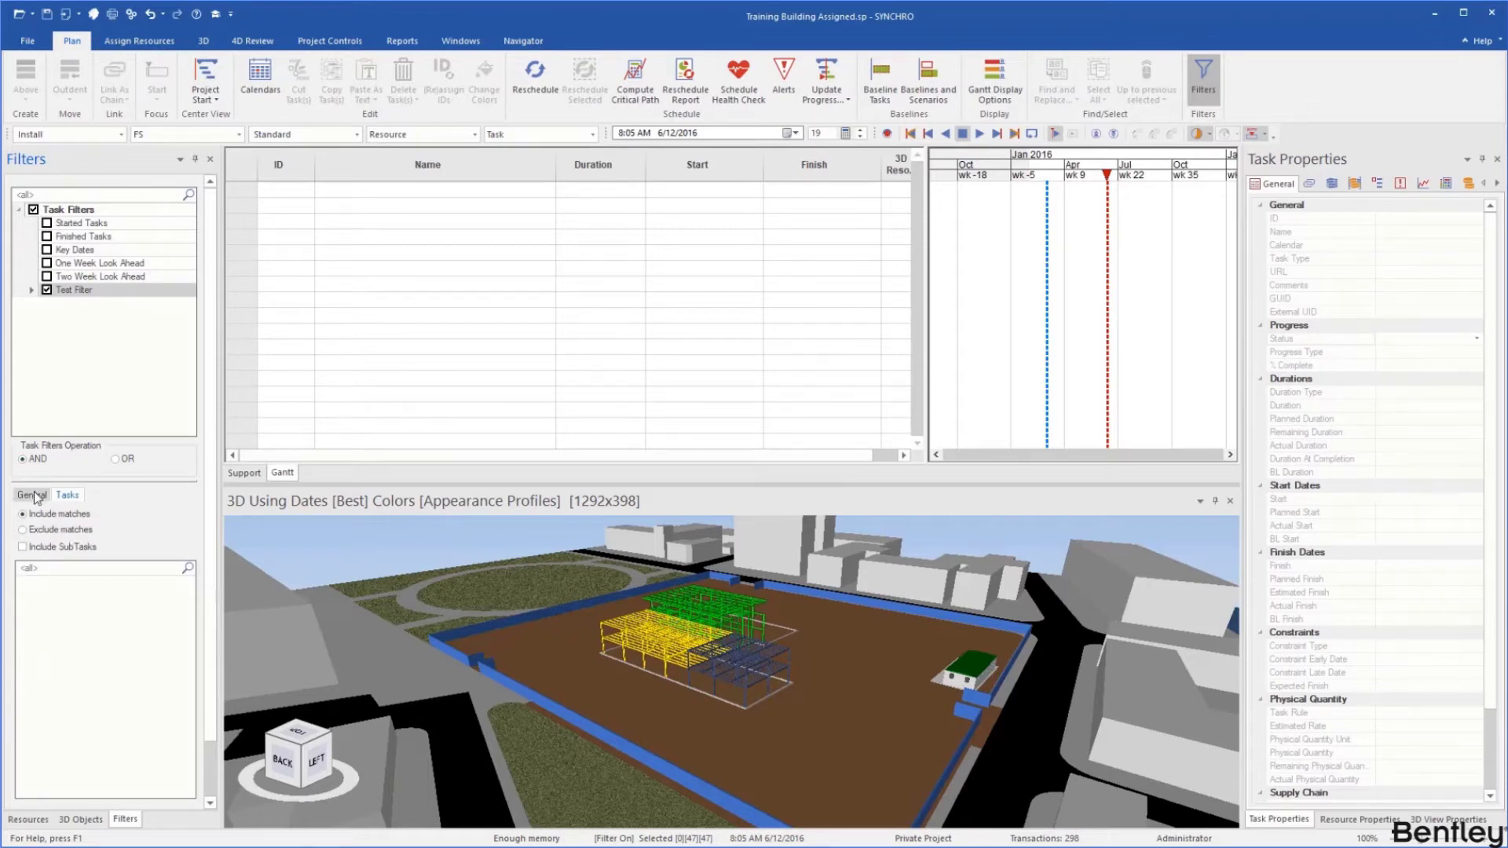
Select the six Pre Construction tasks from Notice to Proceed to Field Office
left_click(68, 495)
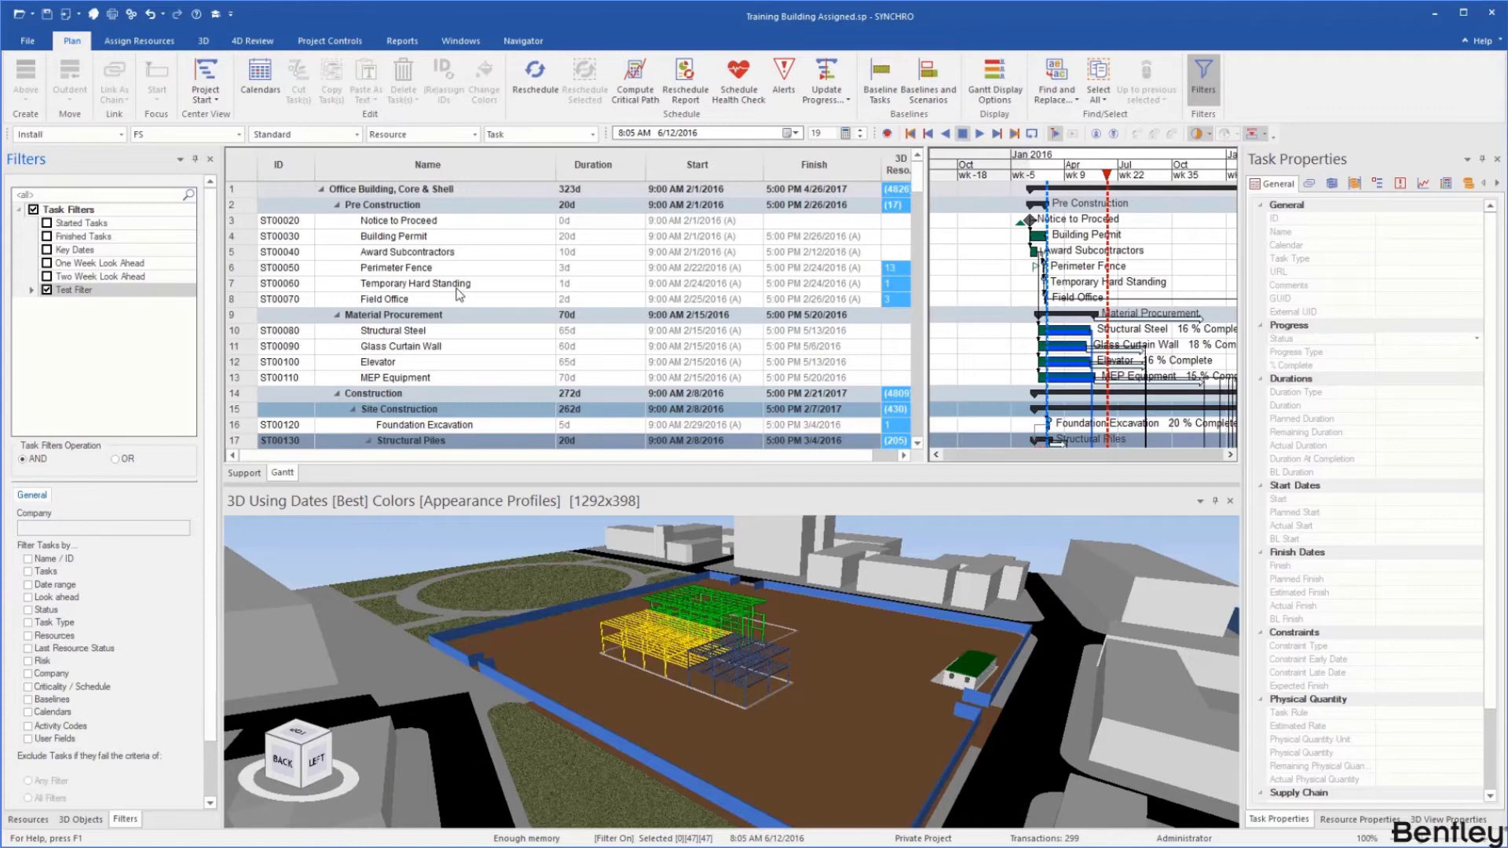
left_click(395, 220)
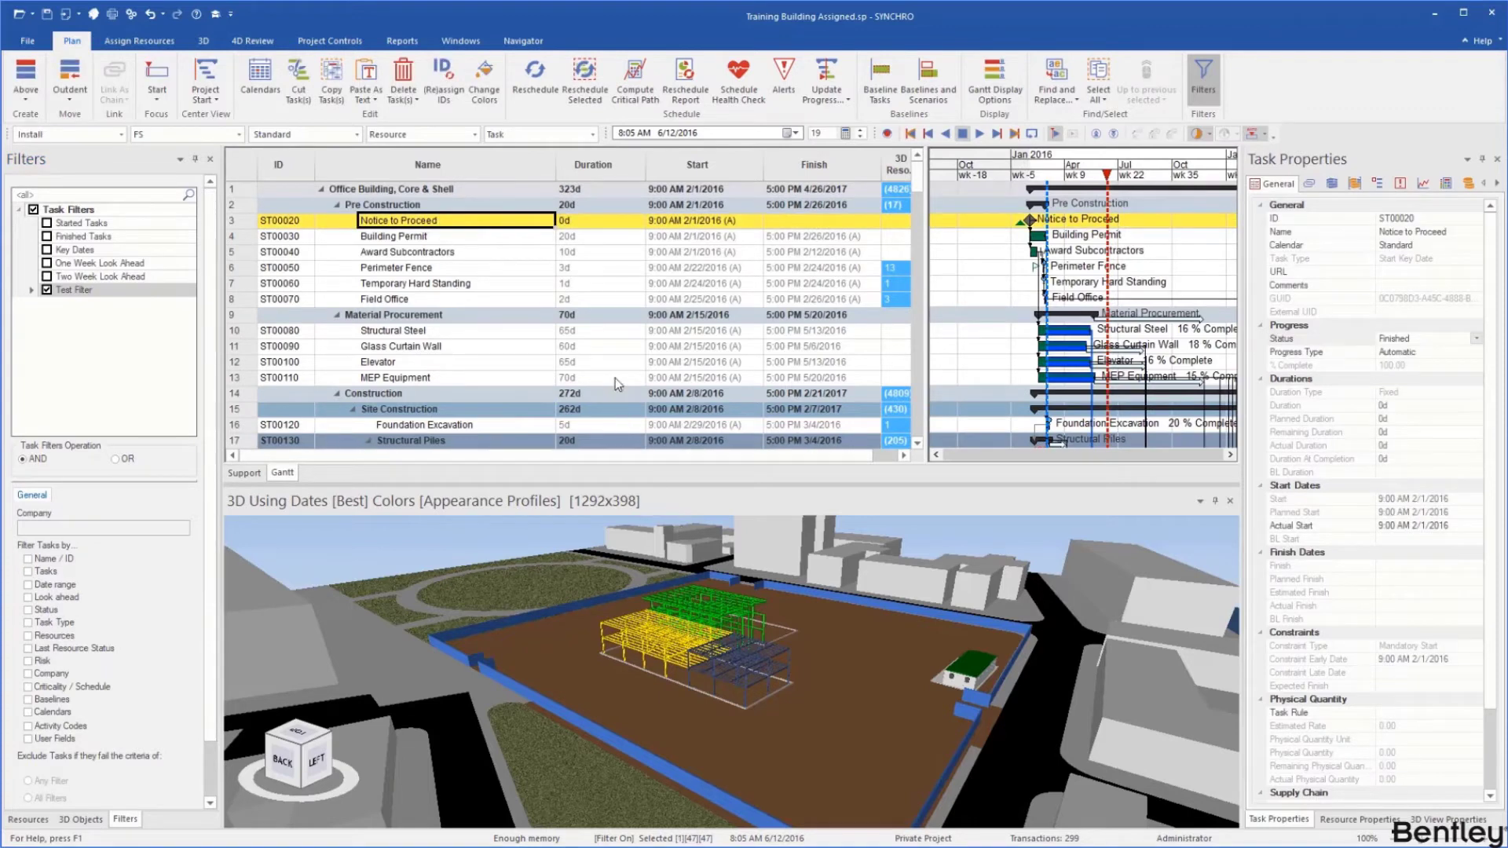
left_click(423, 298)
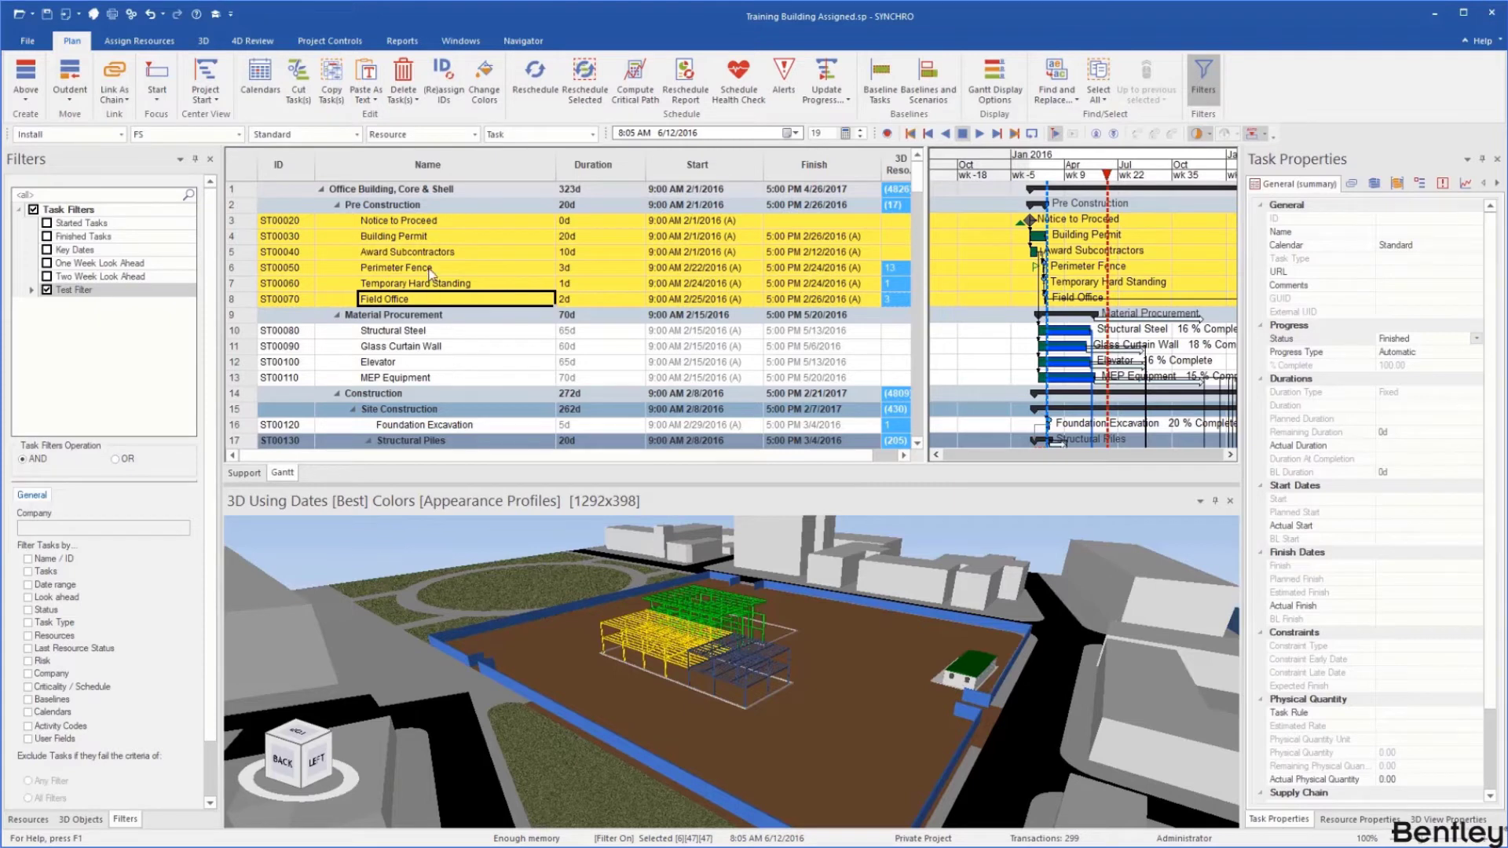
mouse_move(447, 248)
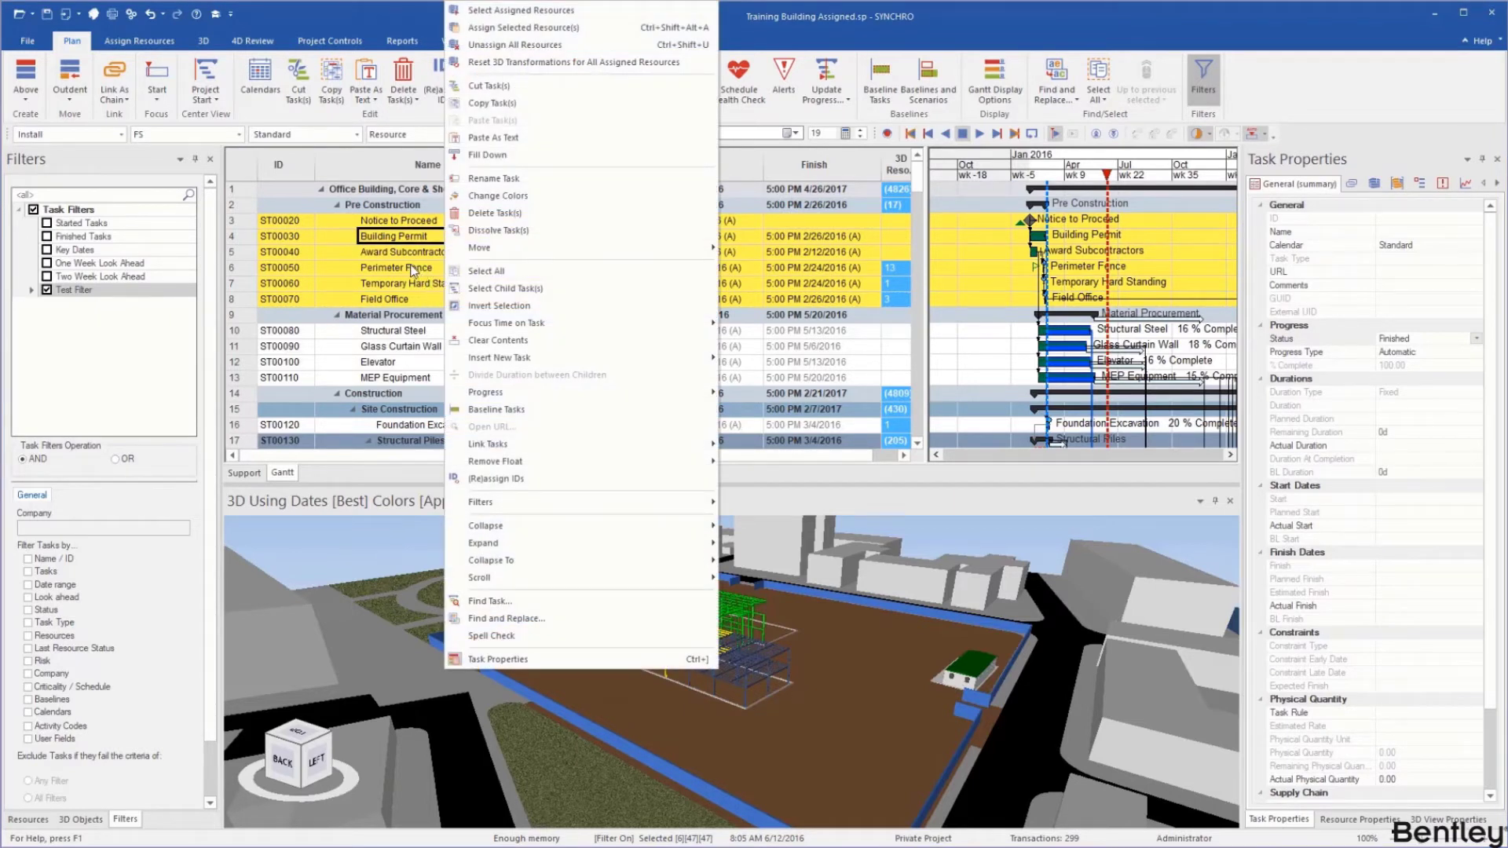
mouse_move(528, 479)
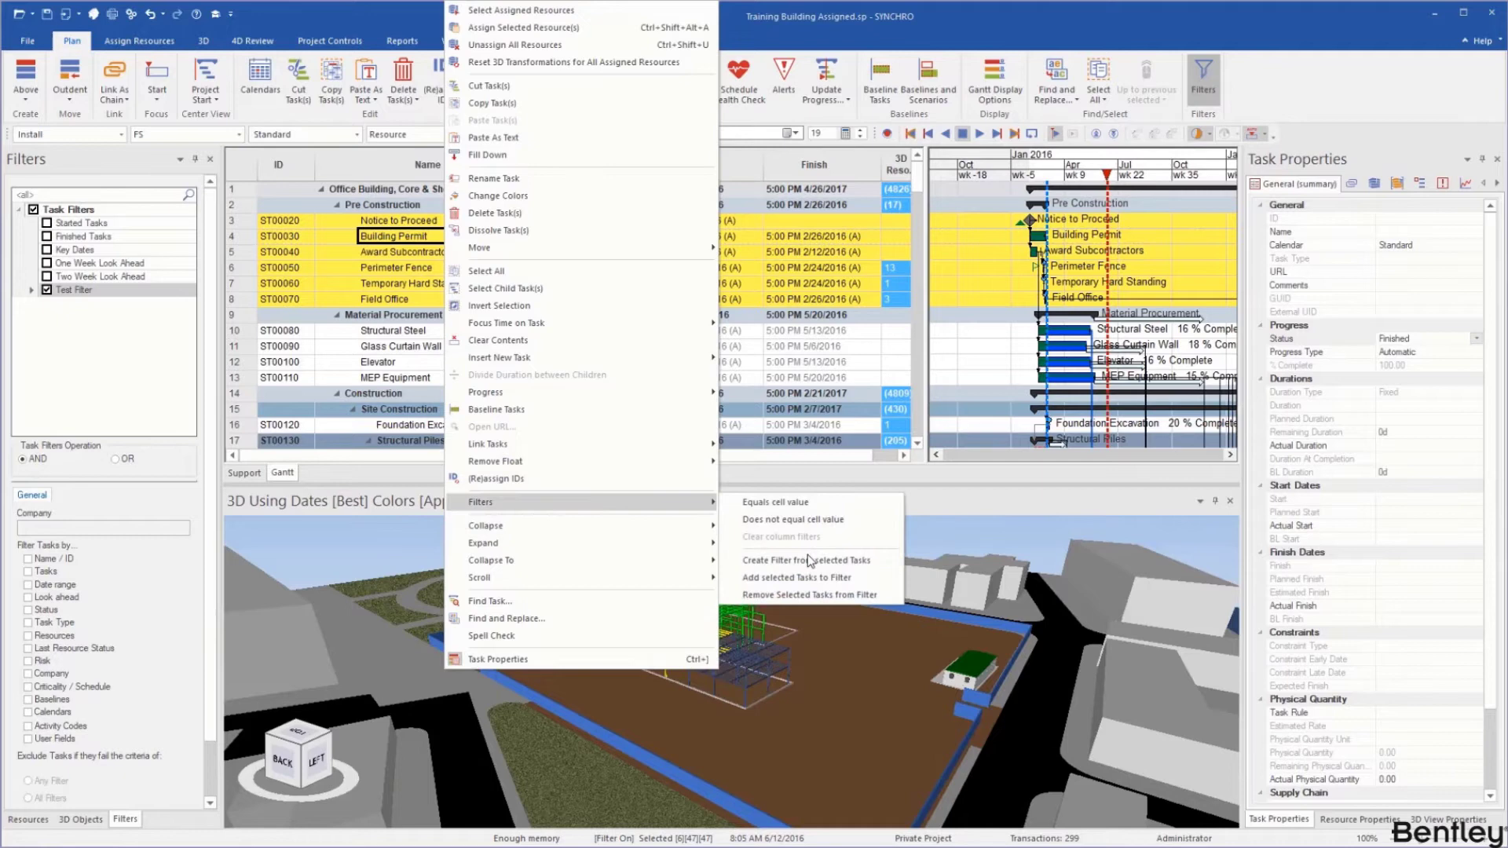
Create a filter from the selected tasks and name it Pre Con
left_click(807, 559)
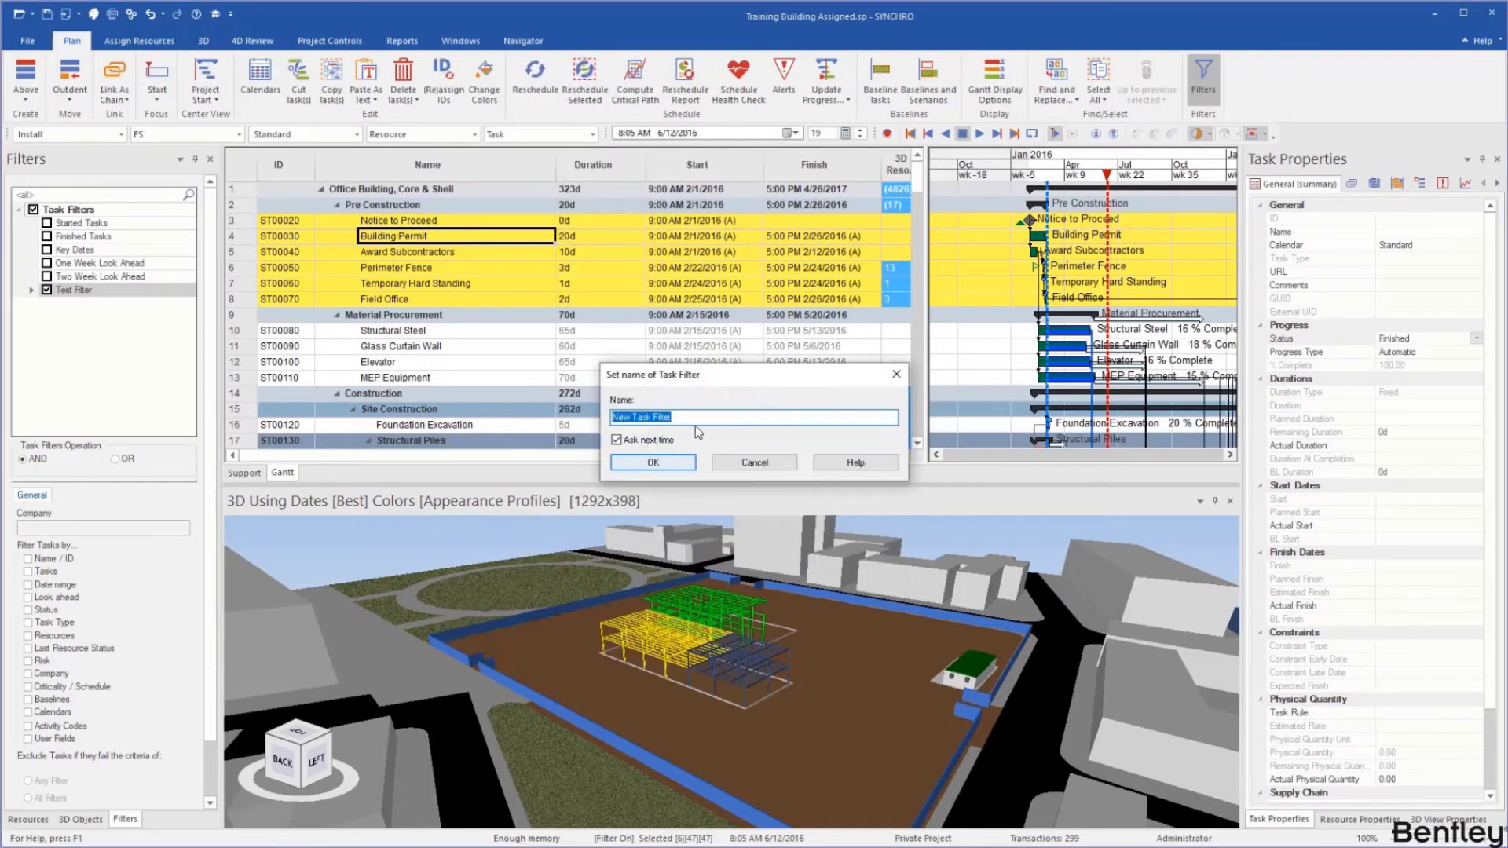
type("Pre")
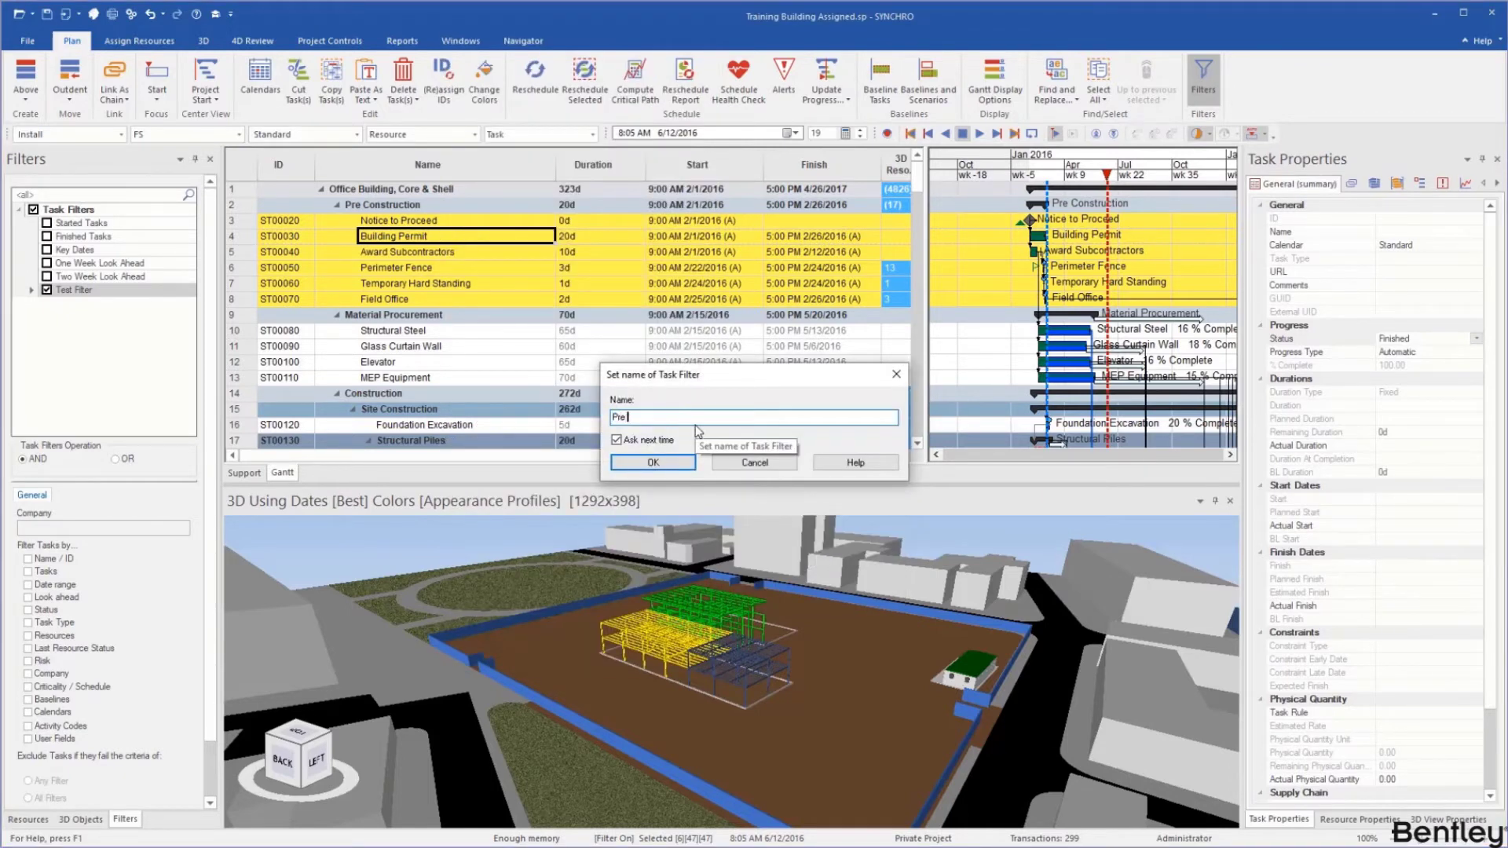
type("Con")
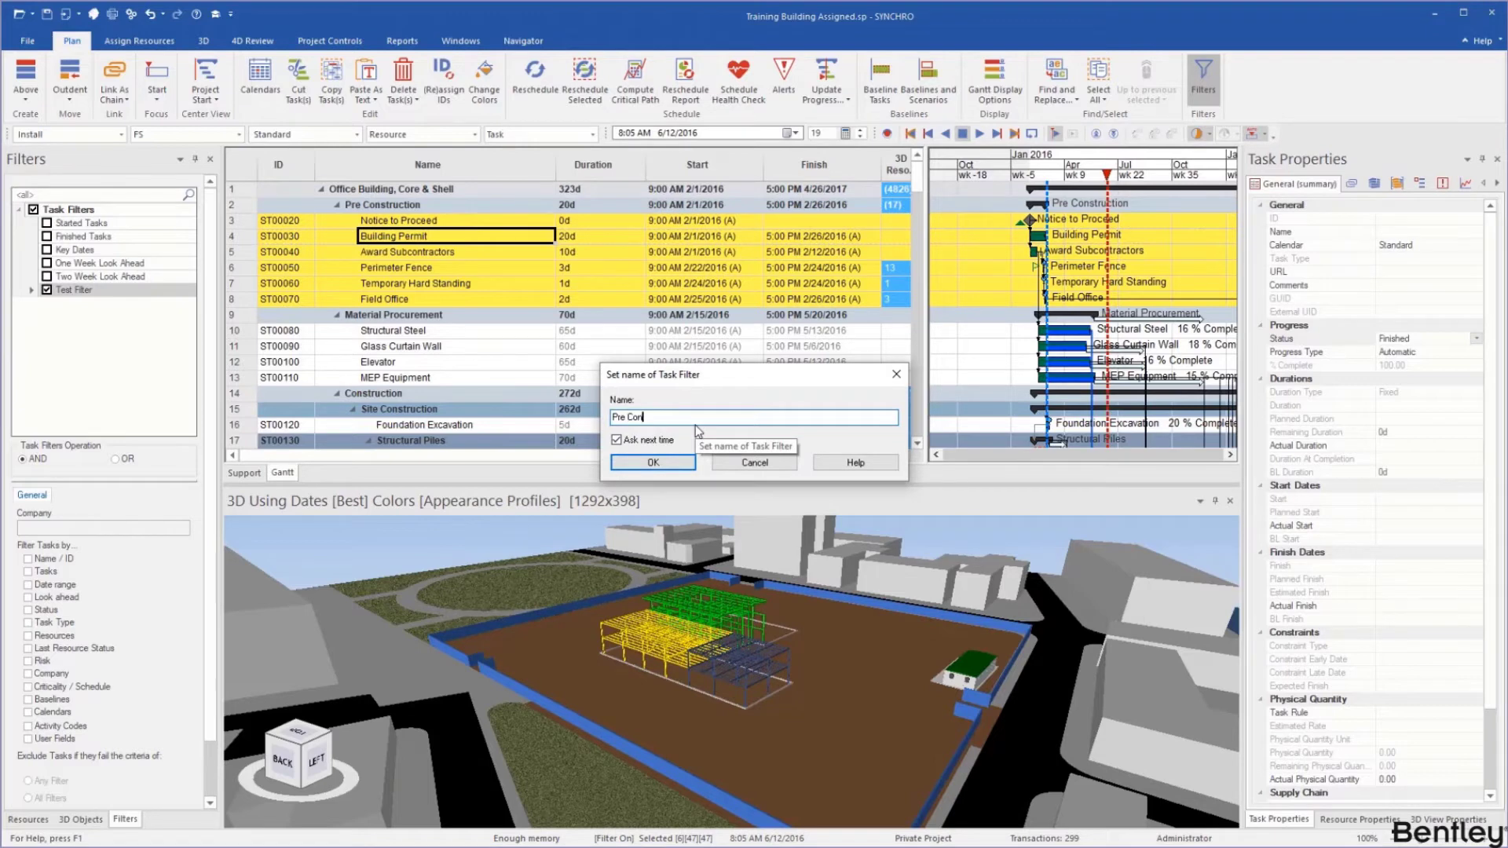
left_click(652, 462)
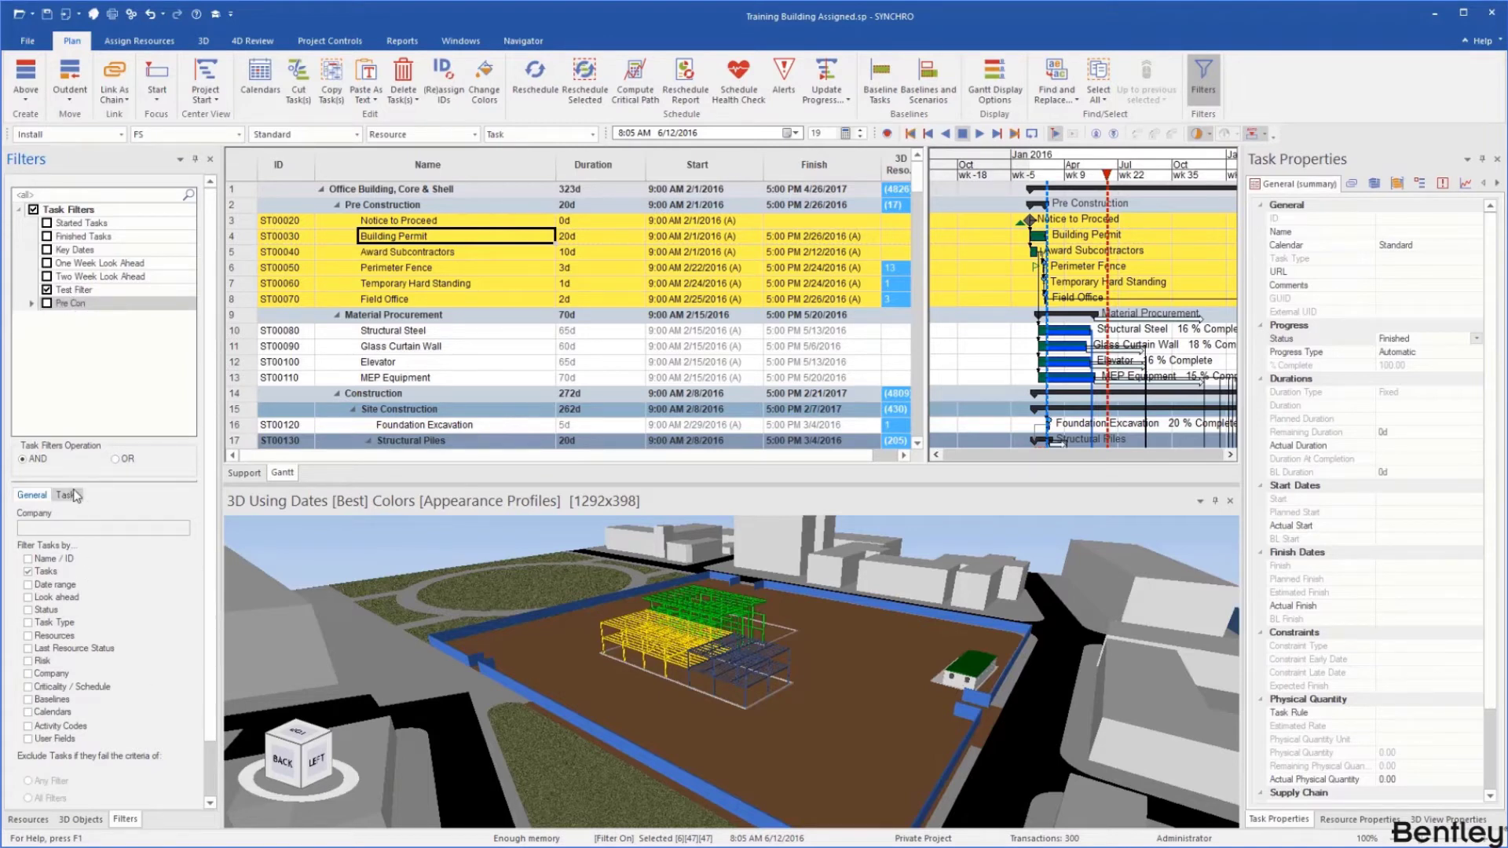
Review Pre Con's included tasks, then add a Date range criterion and bring up its settings
left_click(68, 495)
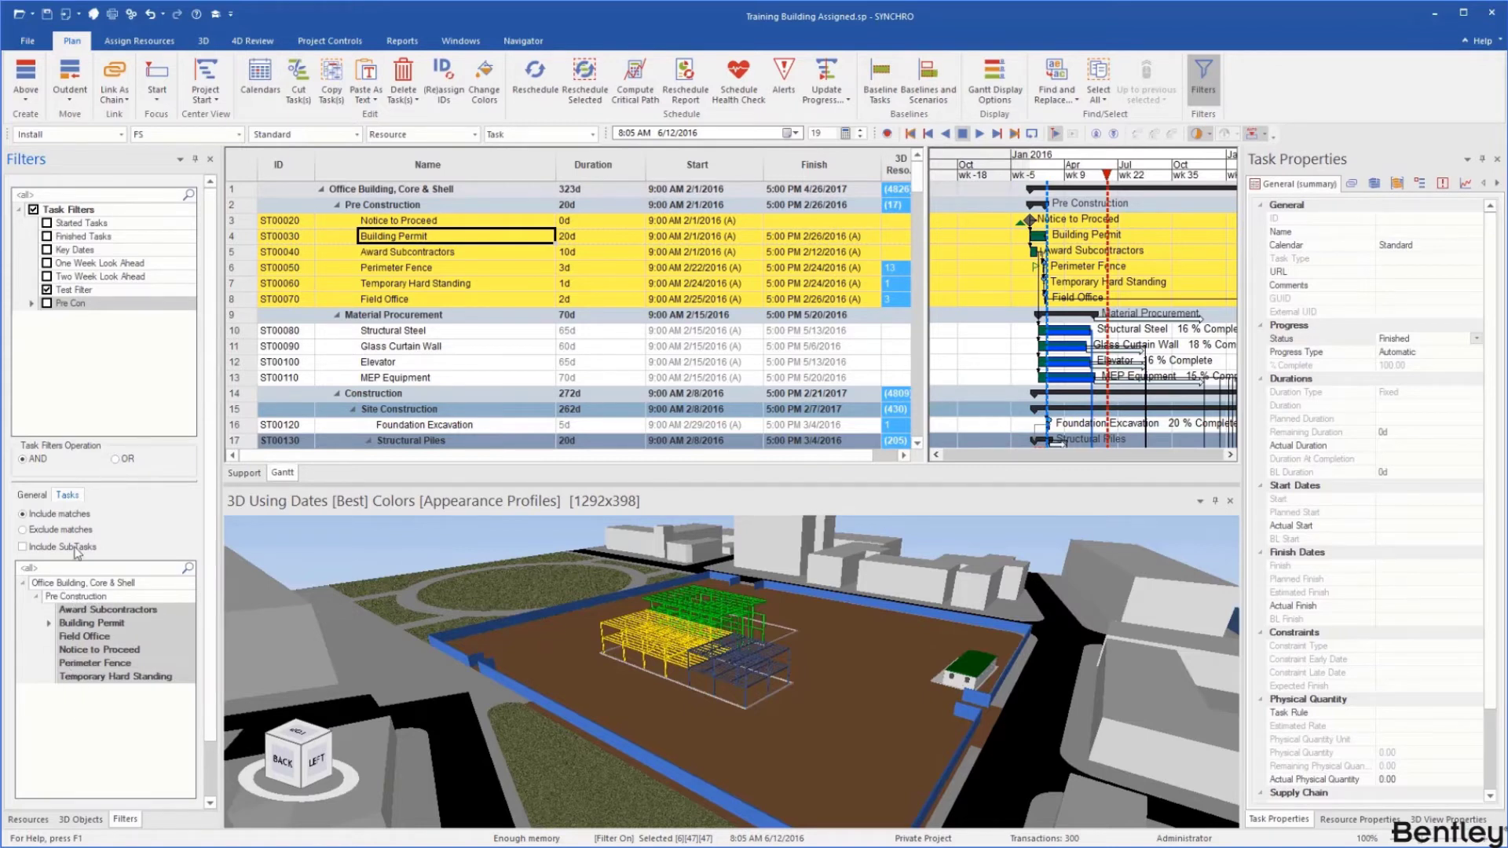
mouse_move(21, 546)
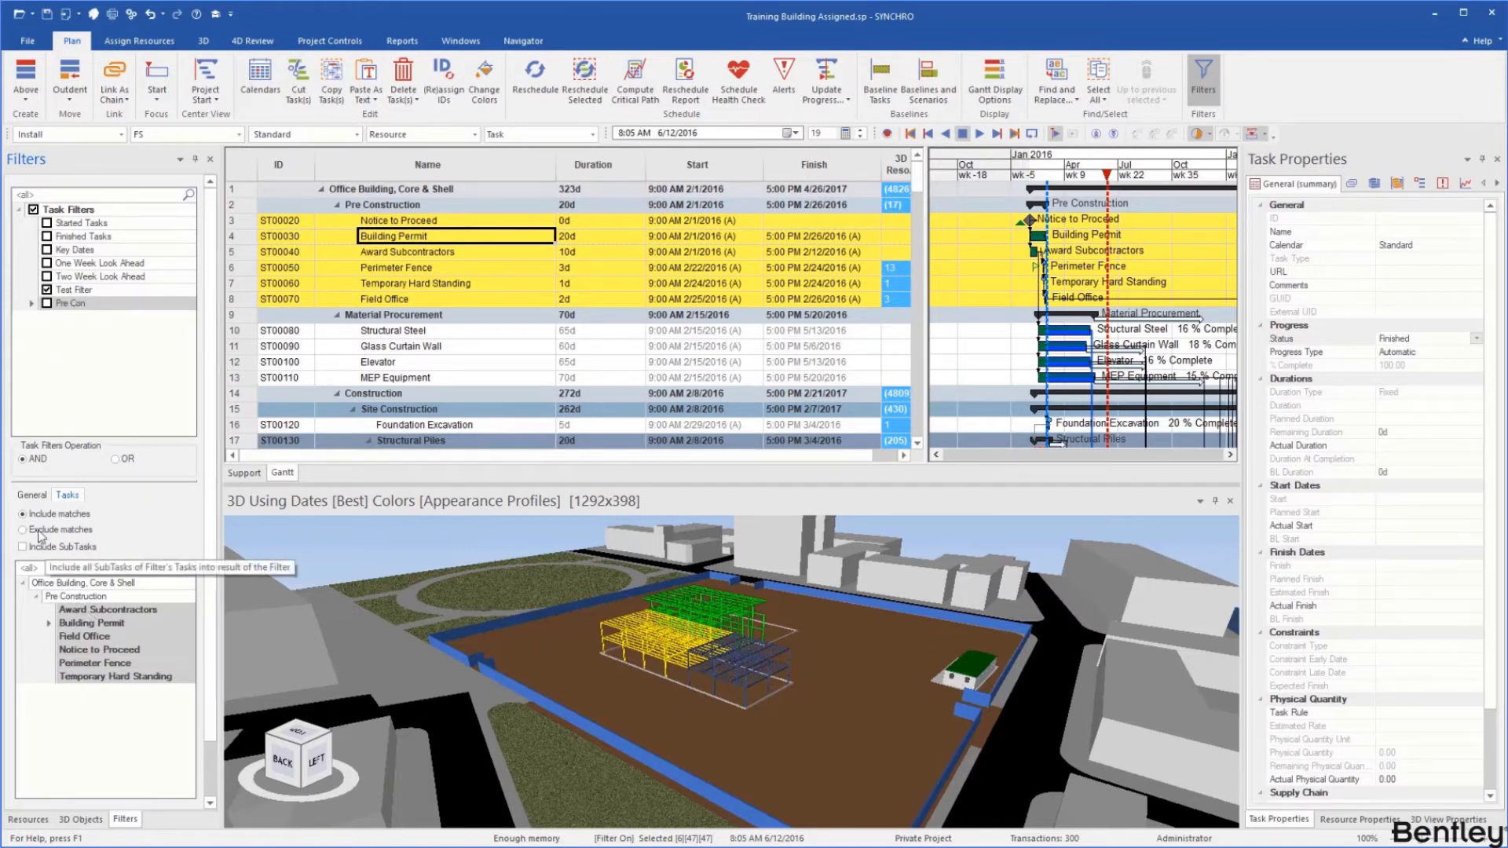
left_click(68, 495)
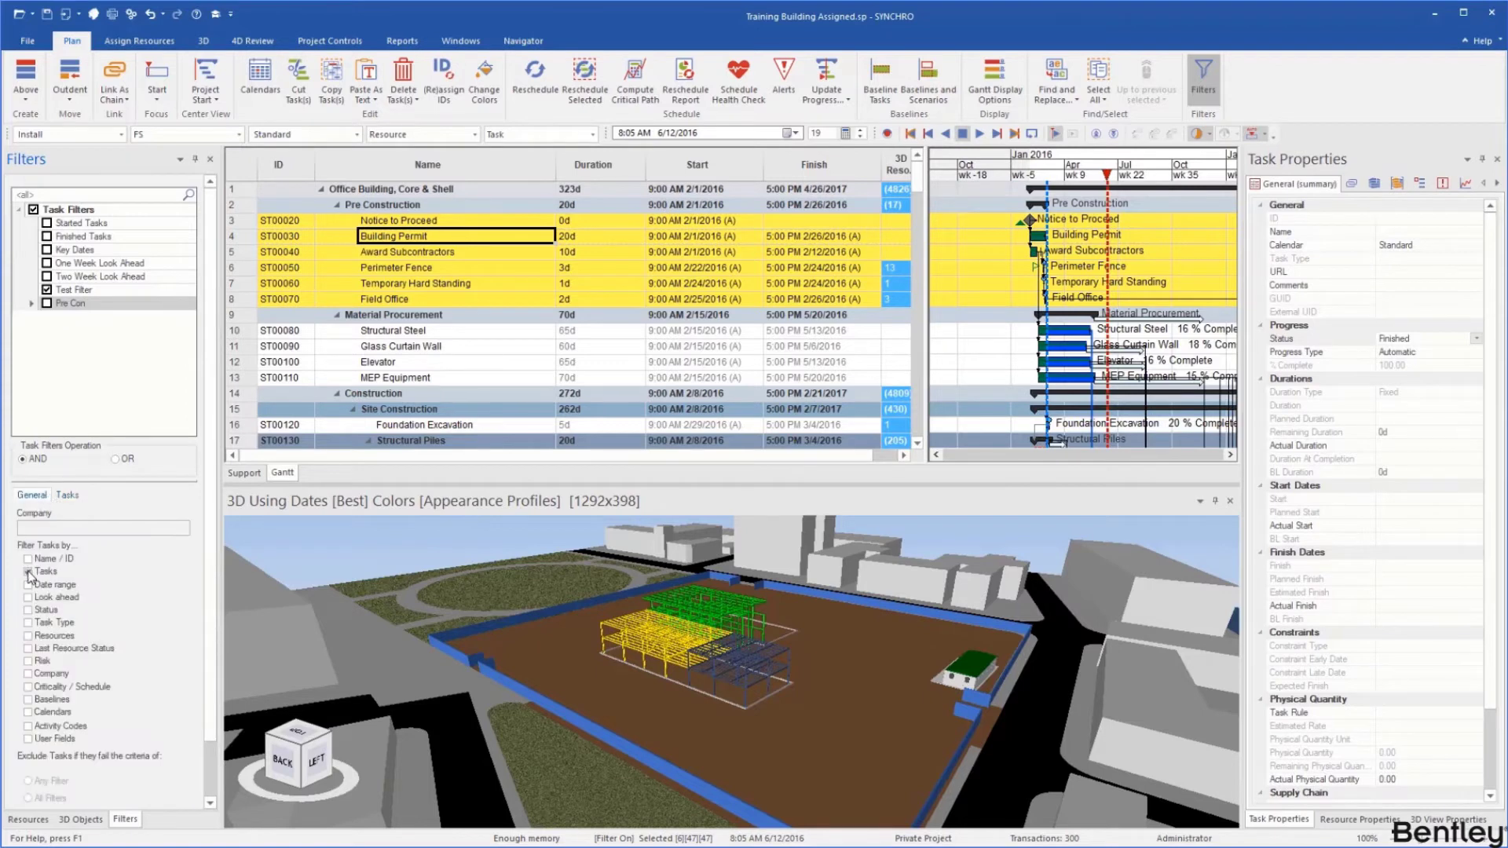
left_click(30, 584)
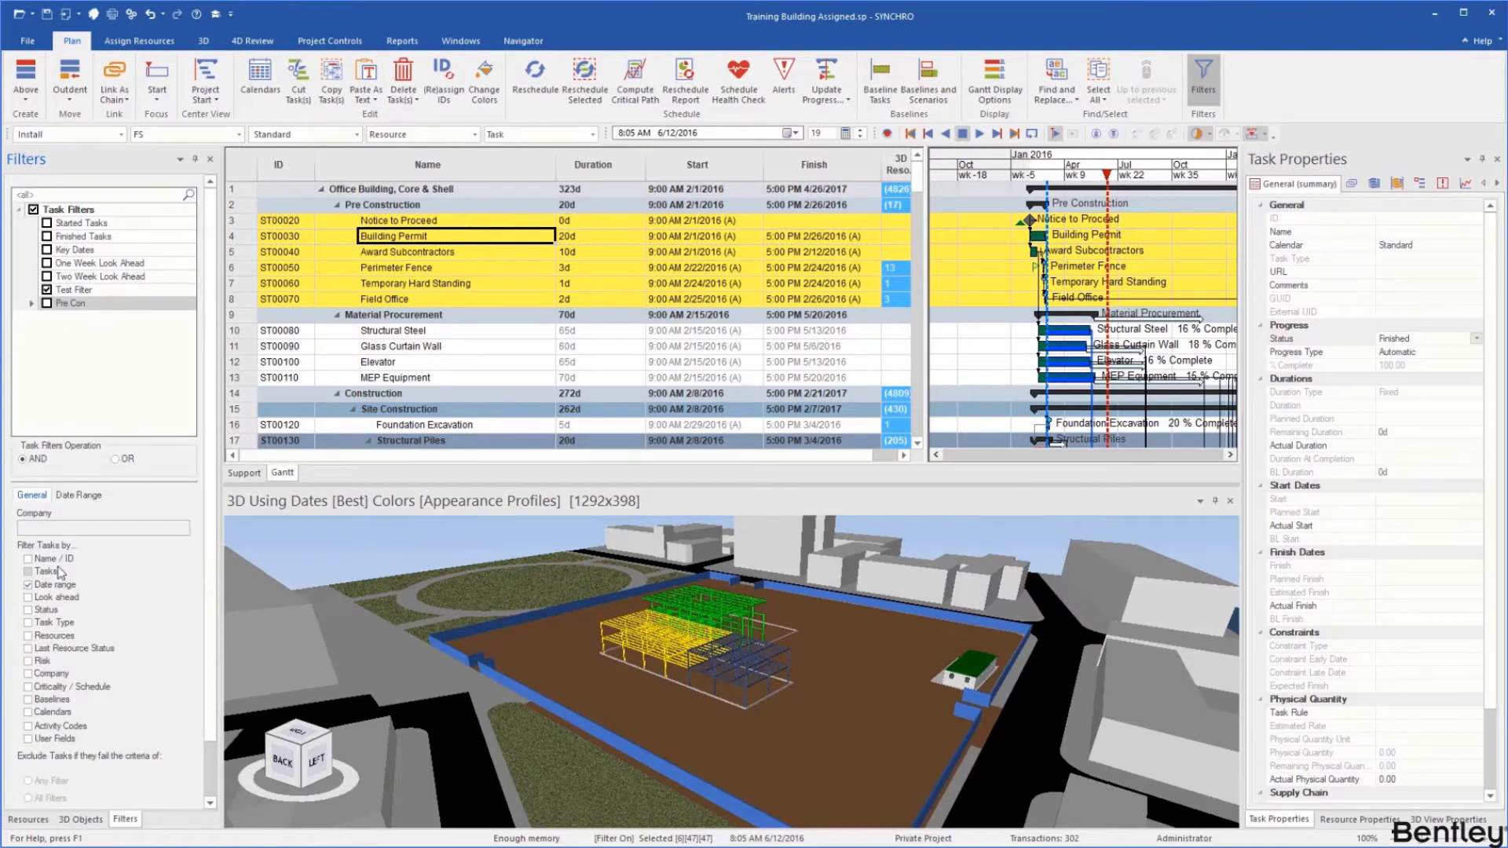
left_click(79, 495)
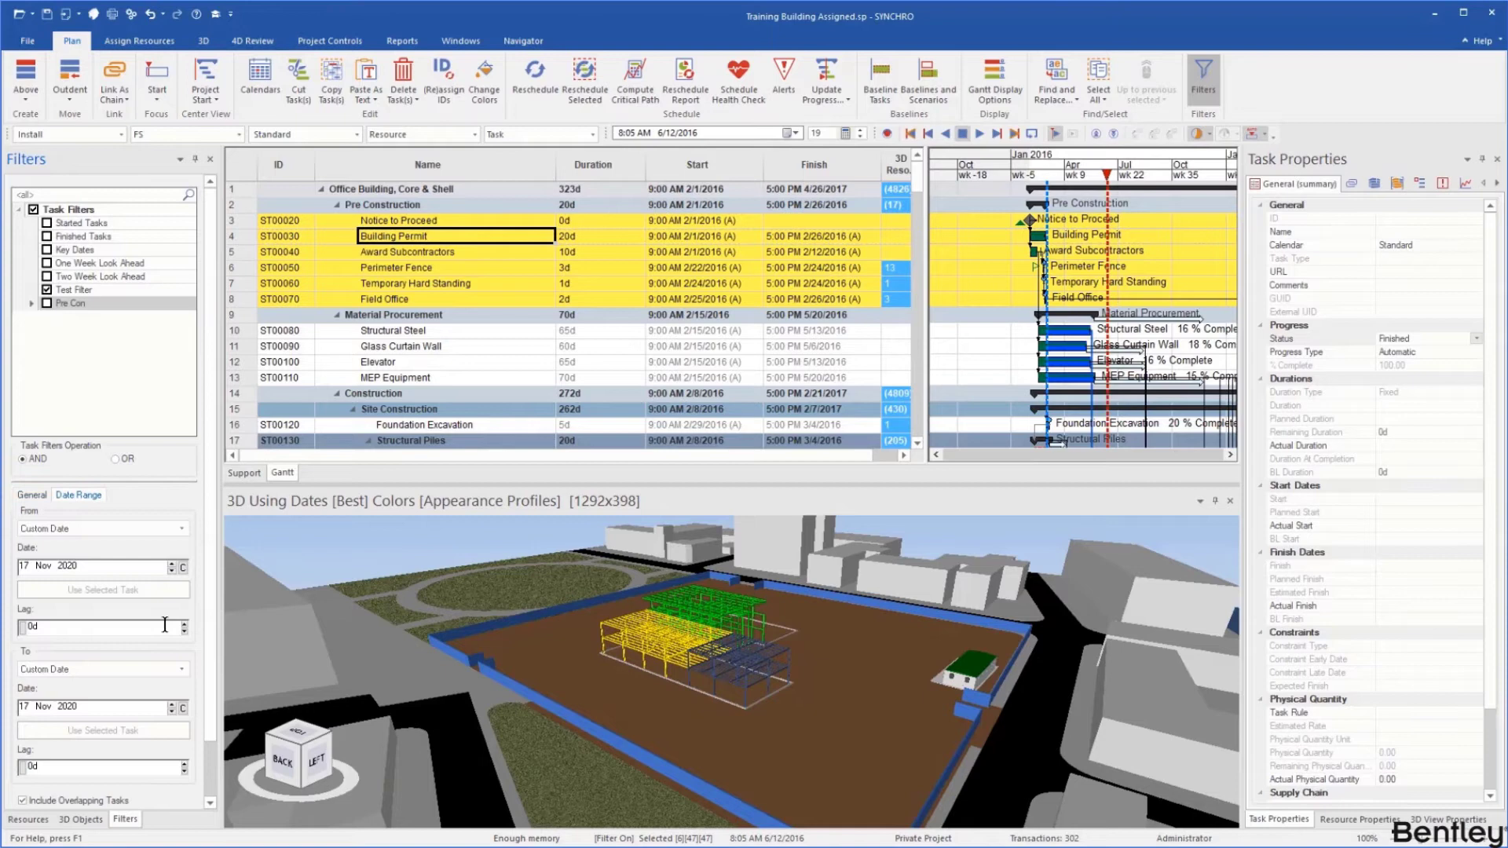
mouse_move(104, 624)
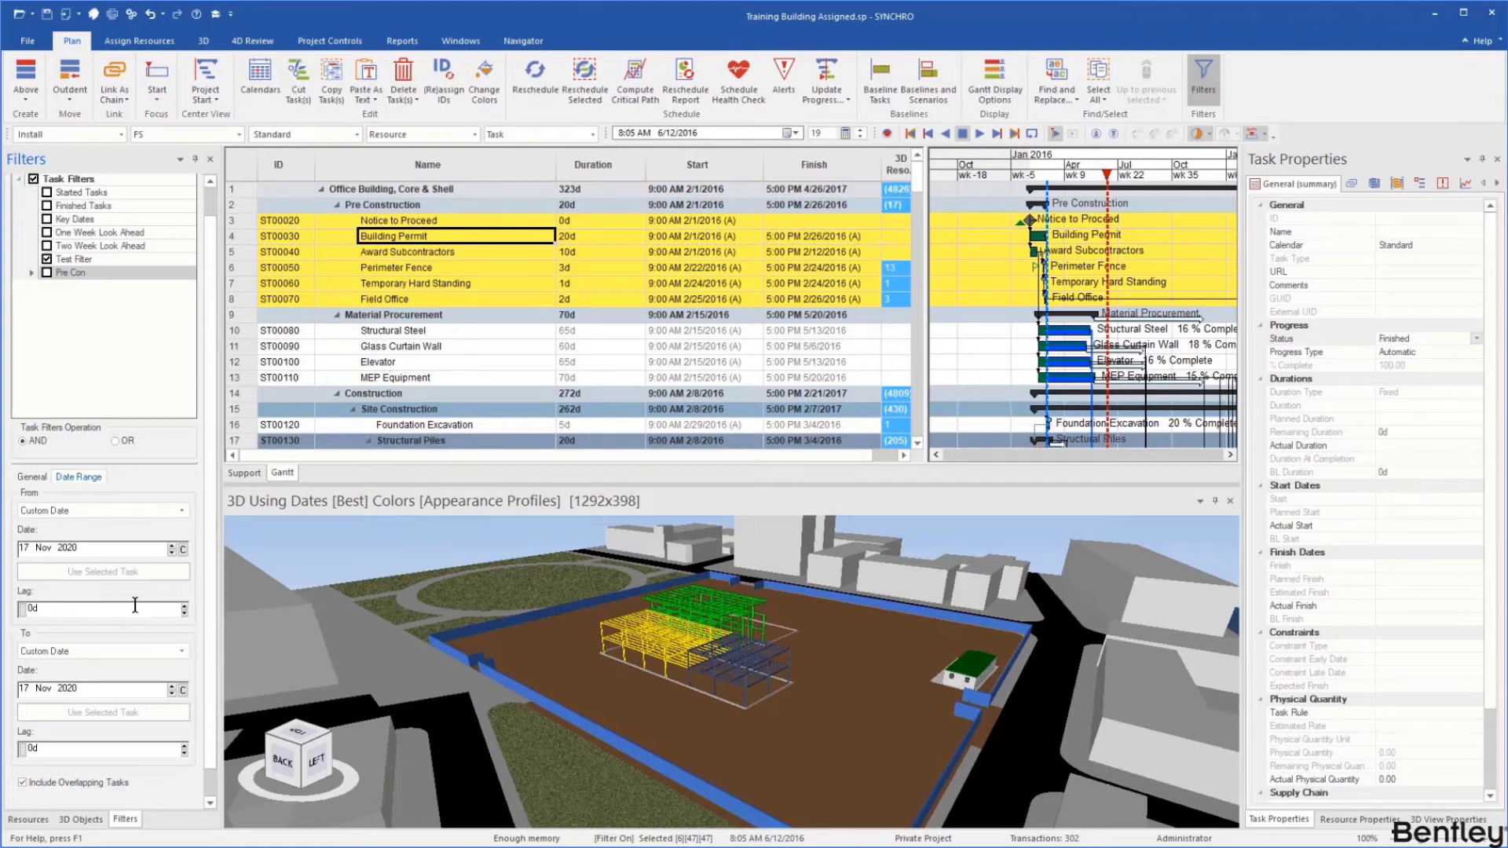
Inspect the From reference choices unchanged, then list the To choices (Data Date, Focus Time, Project Start)
left_click(182, 511)
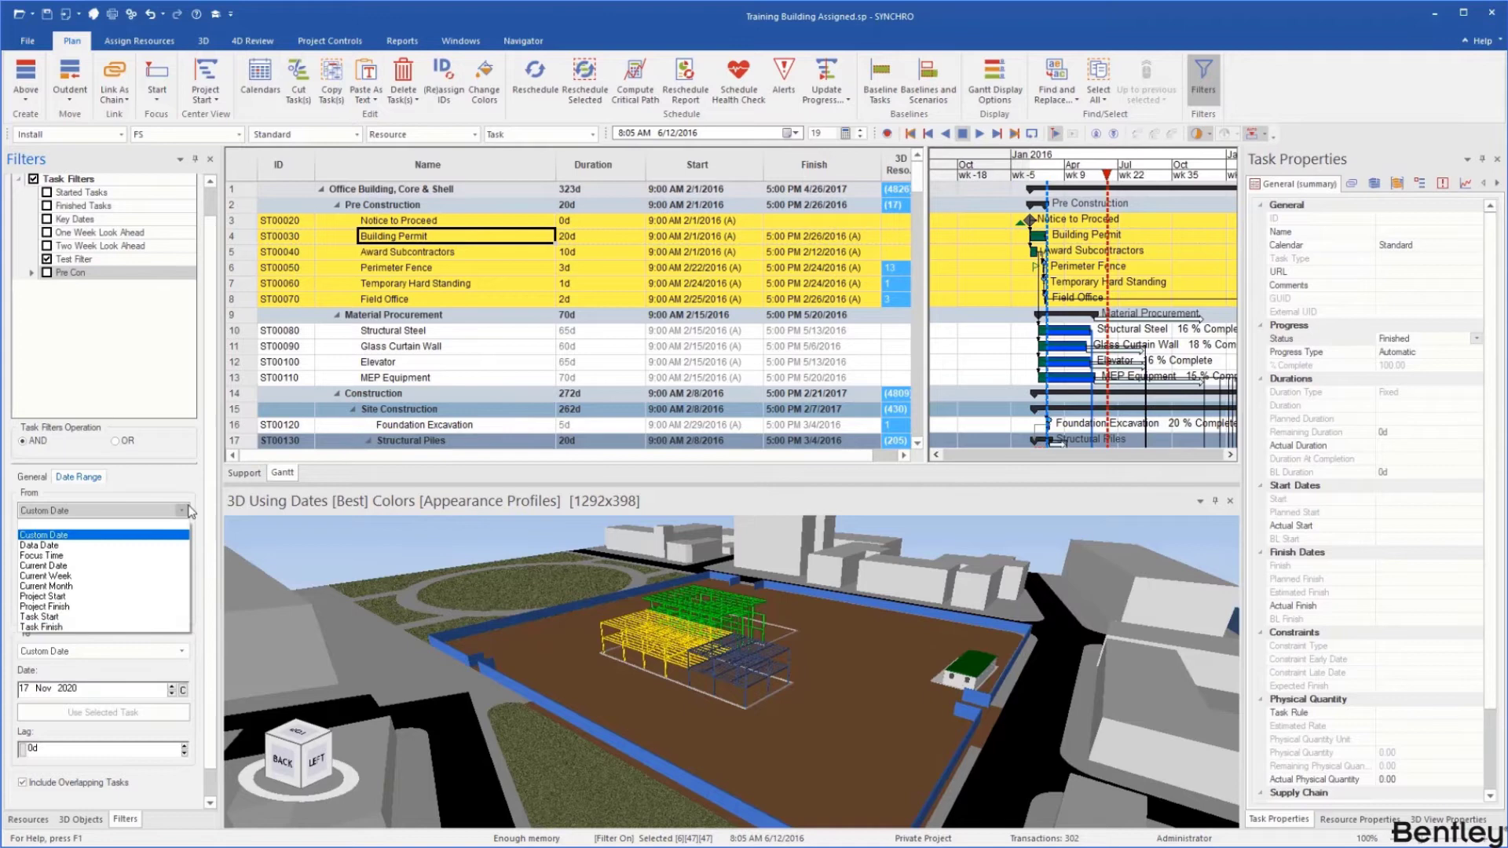
left_click(44, 534)
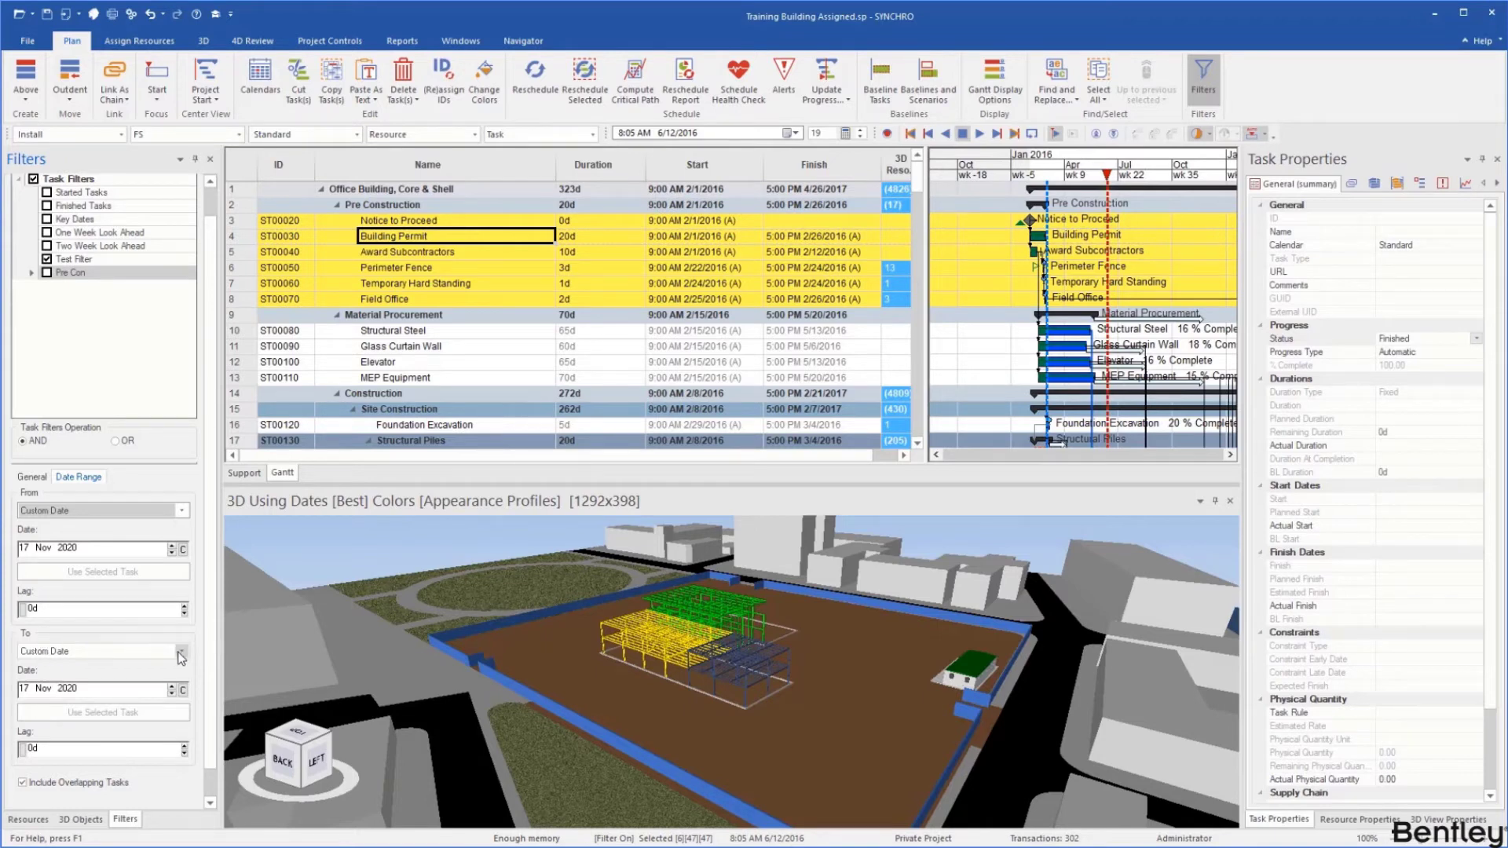
left_click(181, 652)
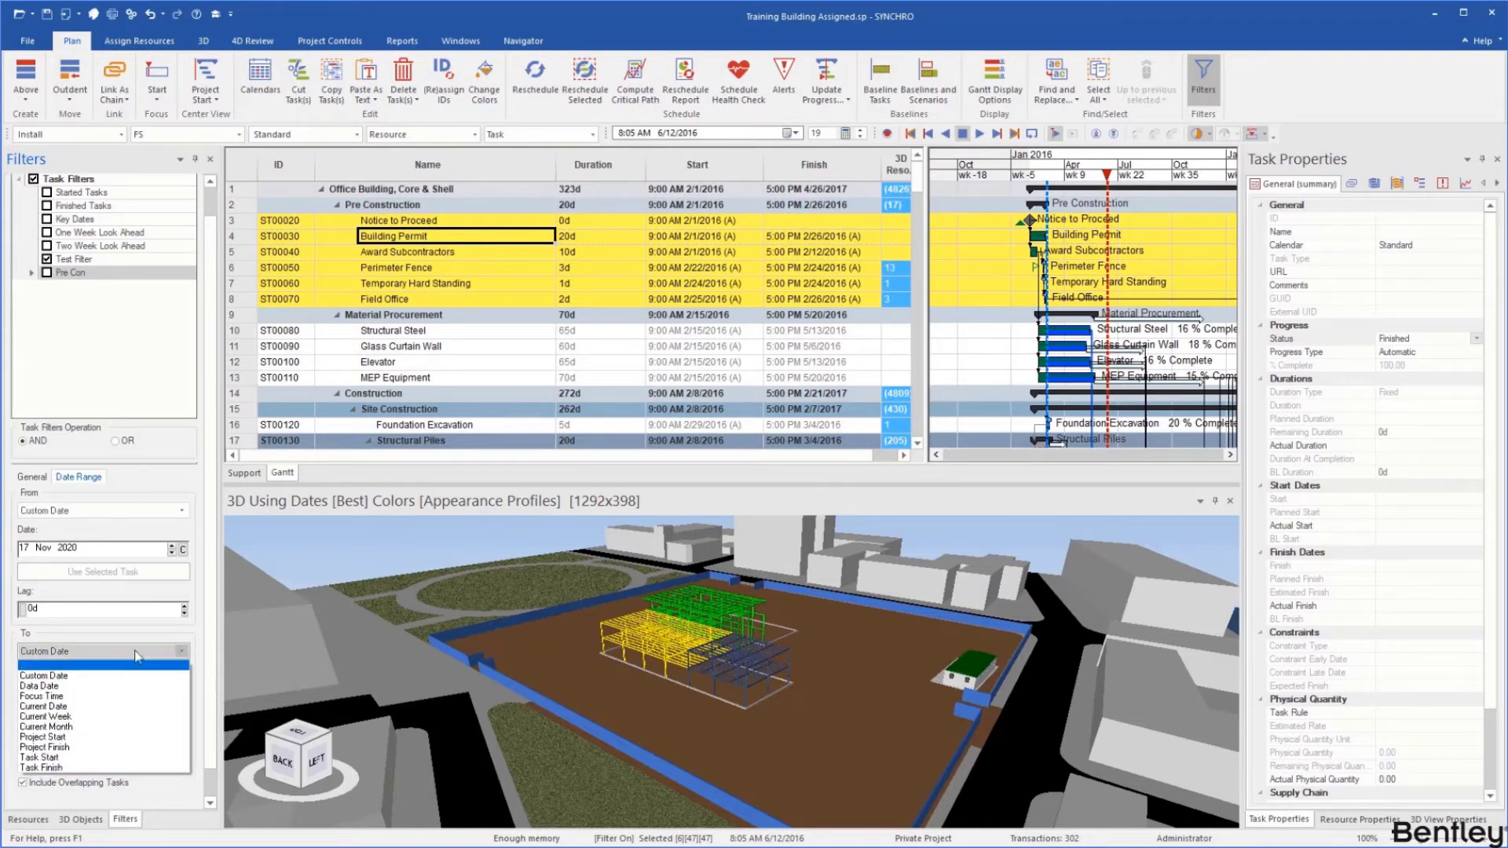
Switch to Test Filter, add a Look ahead criterion and review its 14d duration setting
left_click(44, 674)
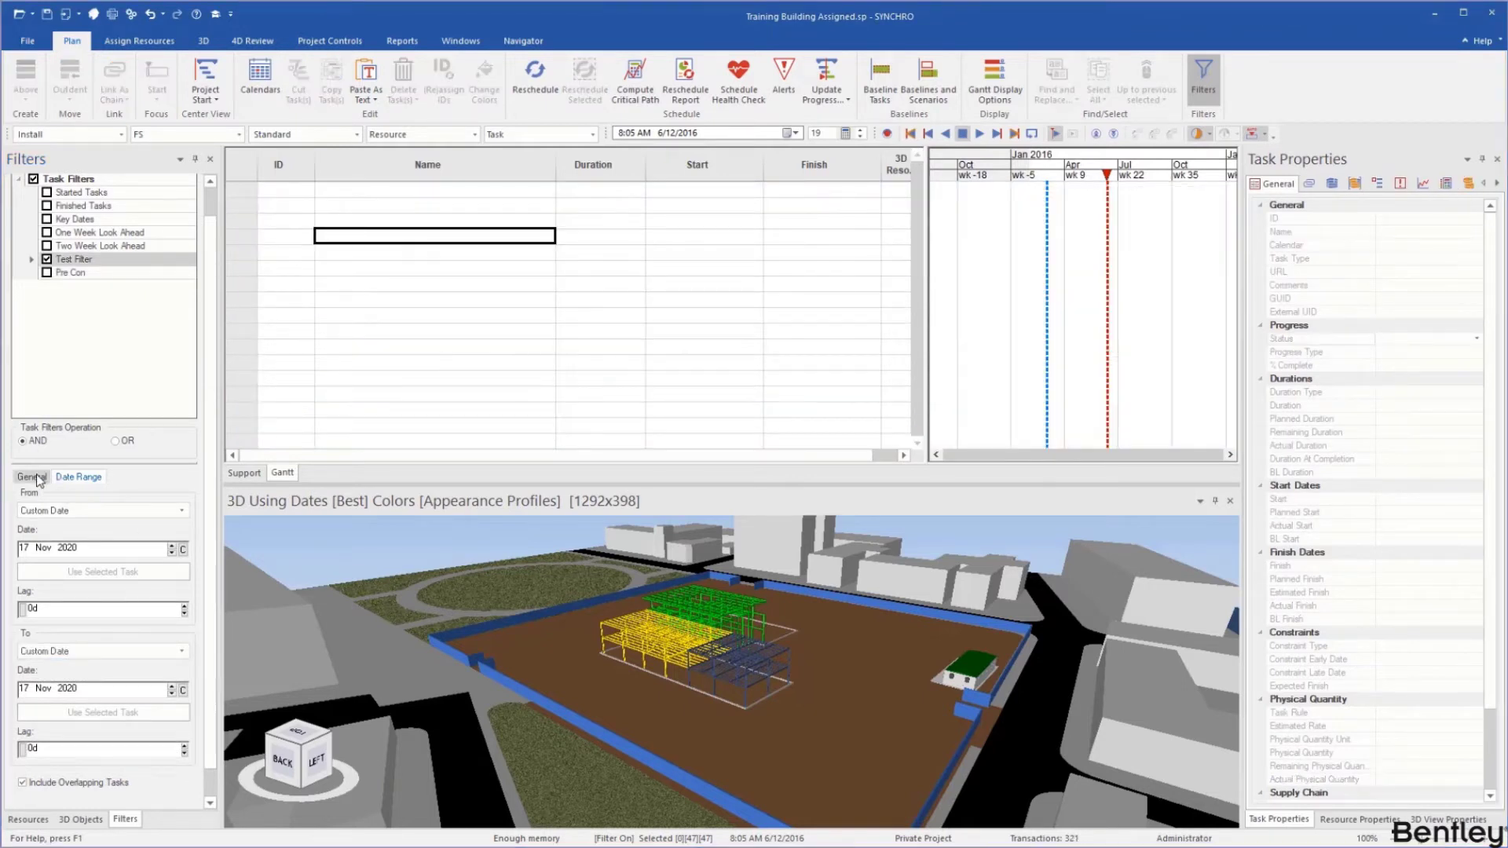
left_click(31, 476)
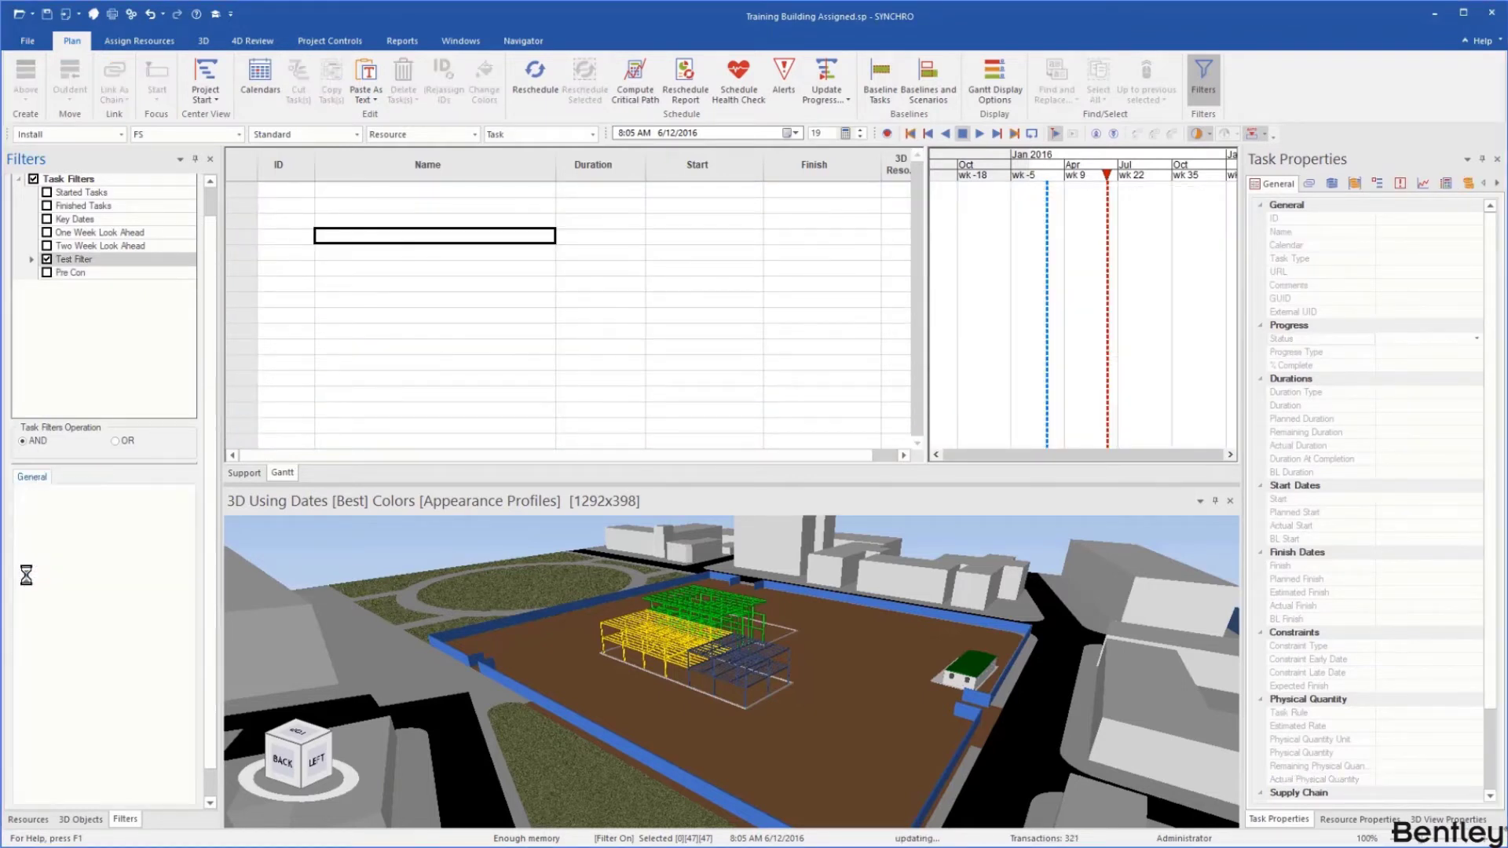
left_click(77, 478)
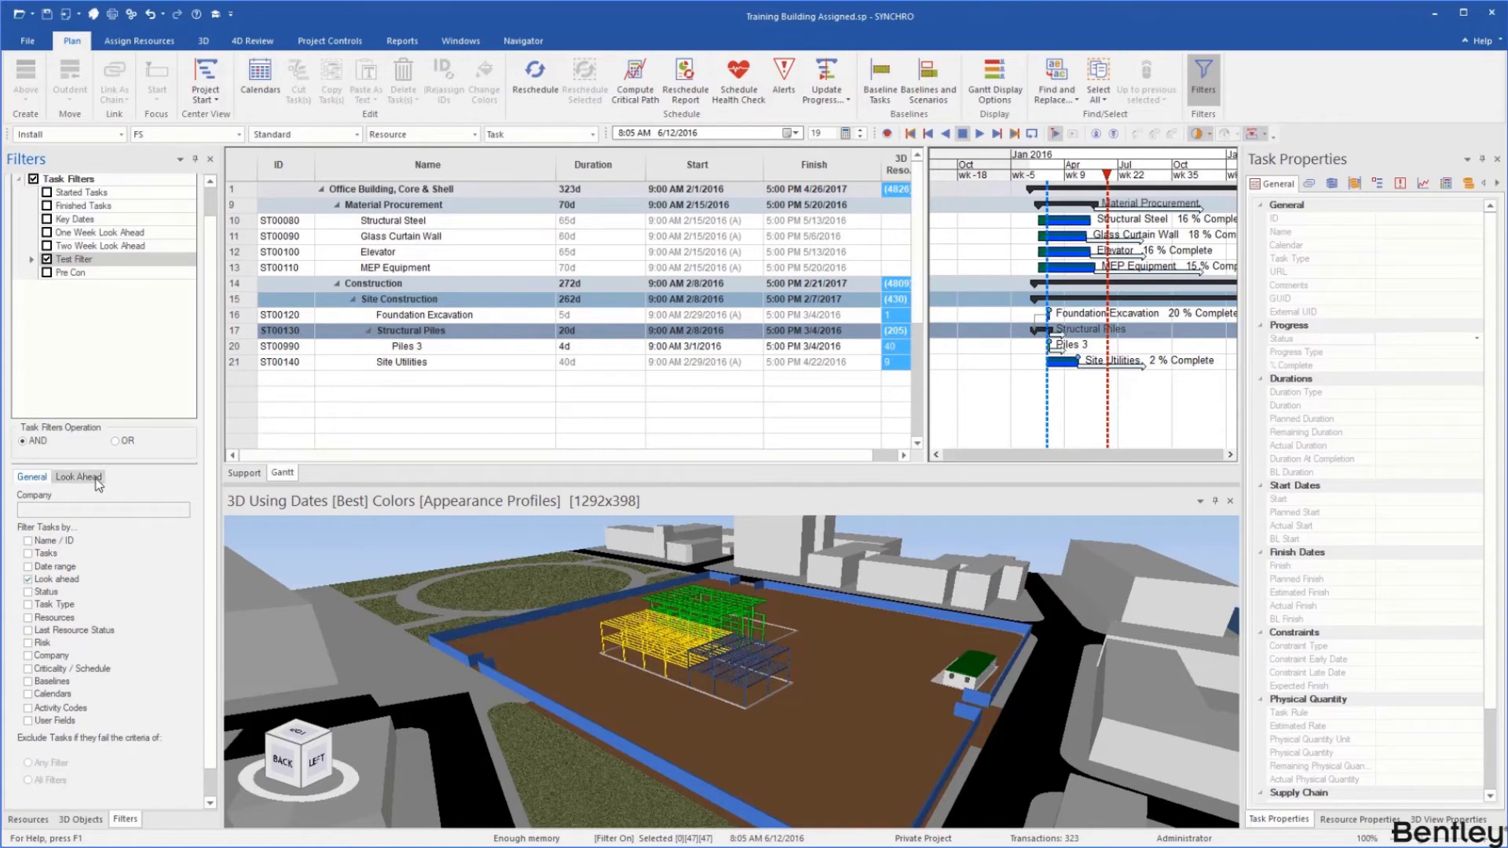
left_click(77, 478)
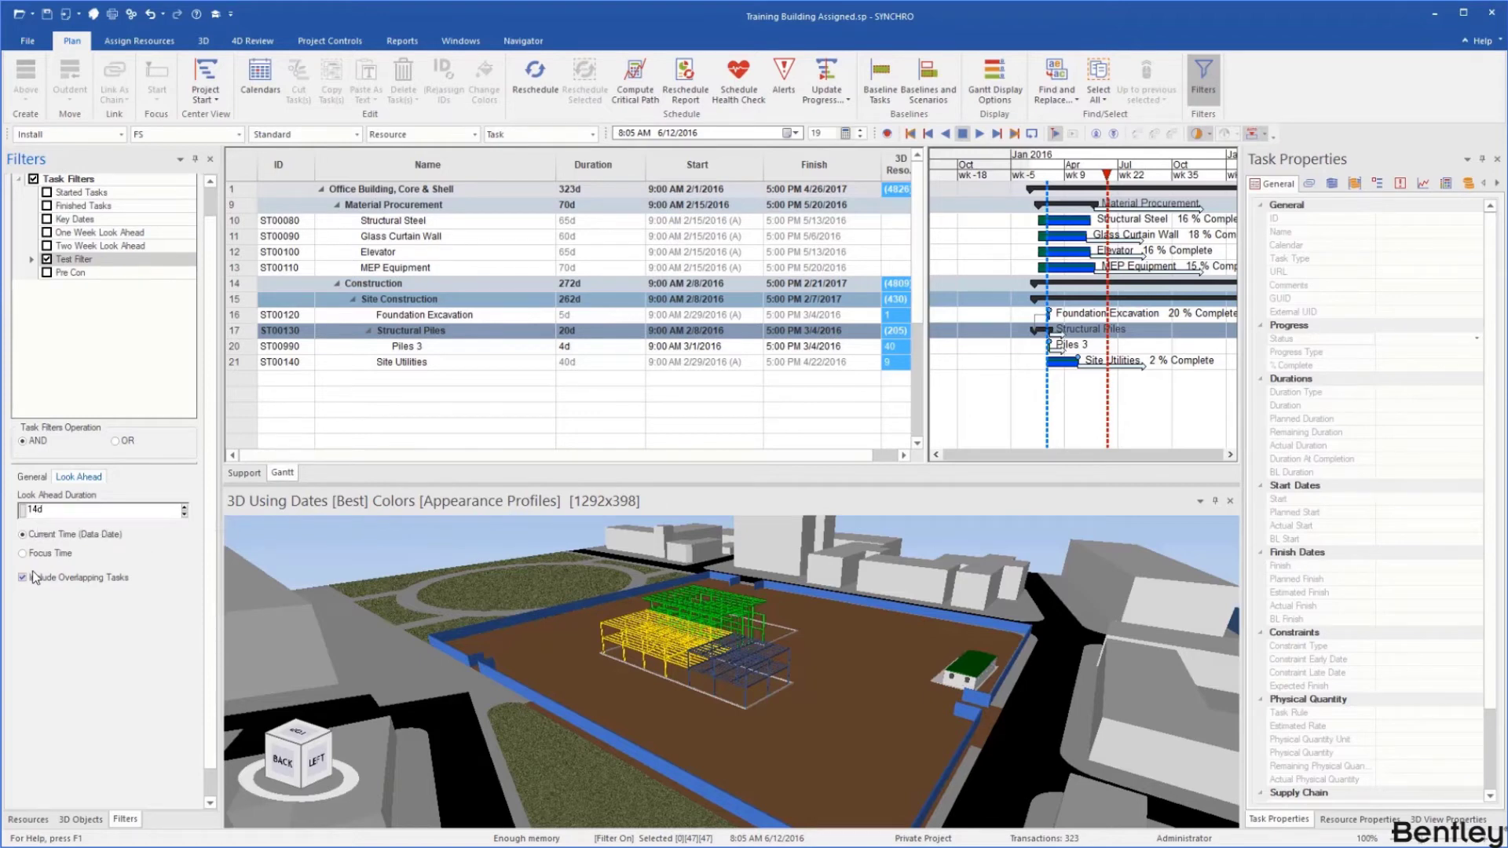
left_click(31, 478)
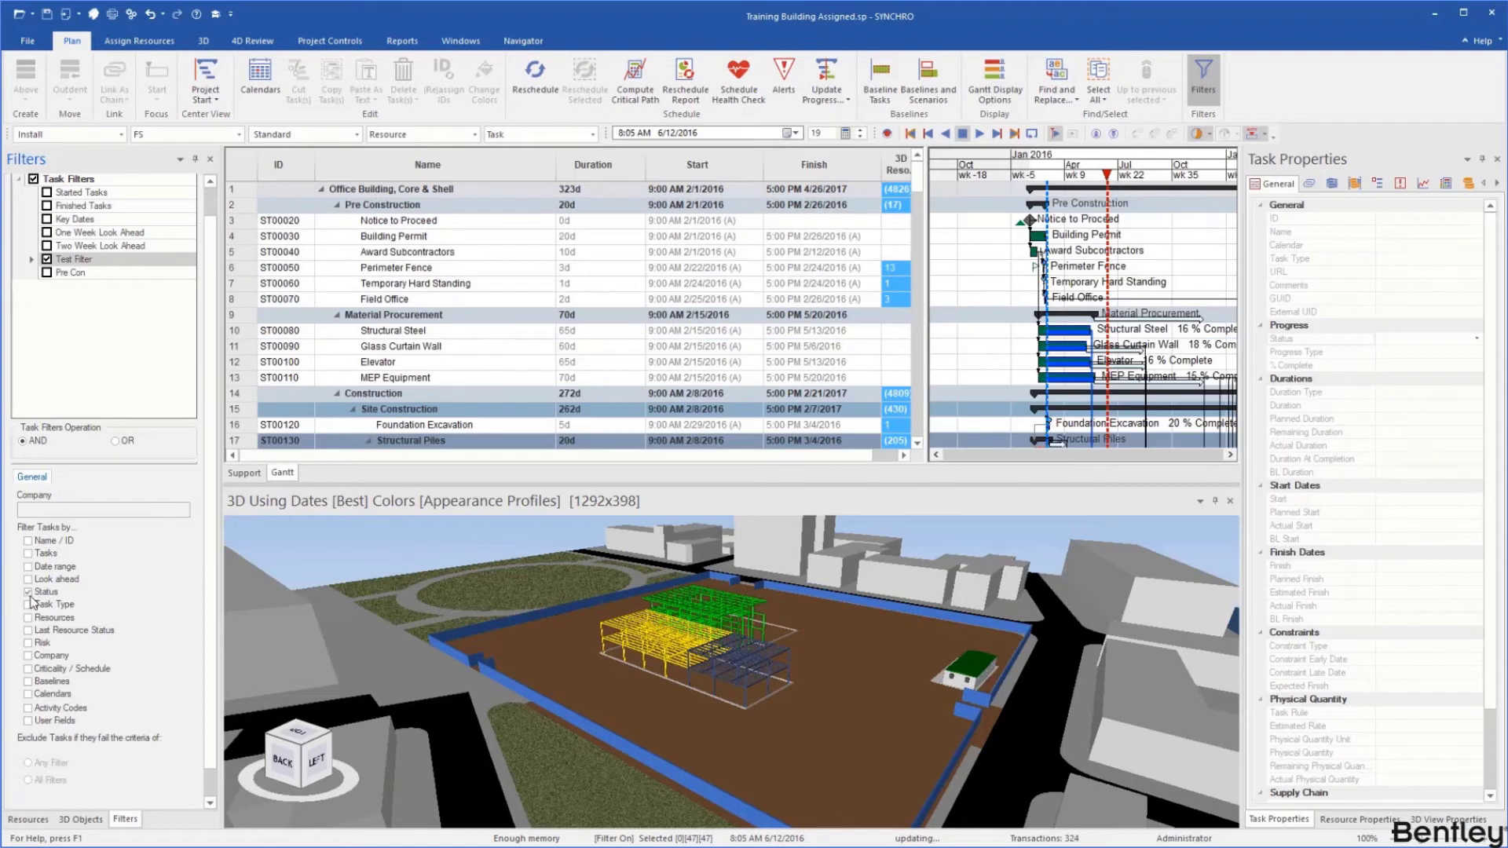
Review Status keeping Planned, Started and Finished tasks, checking Structural Steel shows as Started
left_click(67, 476)
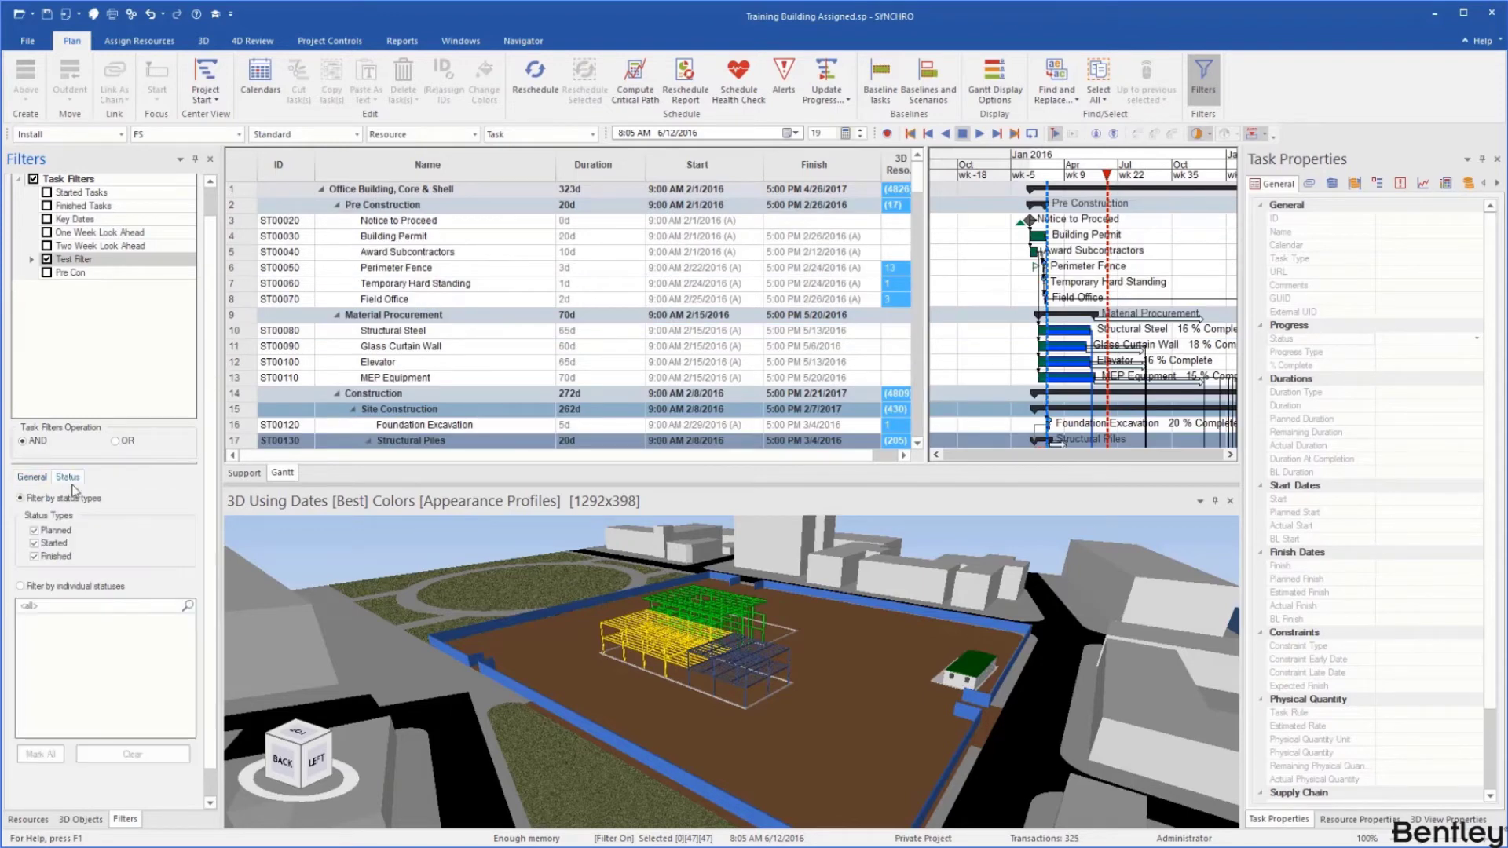
mouse_move(92, 531)
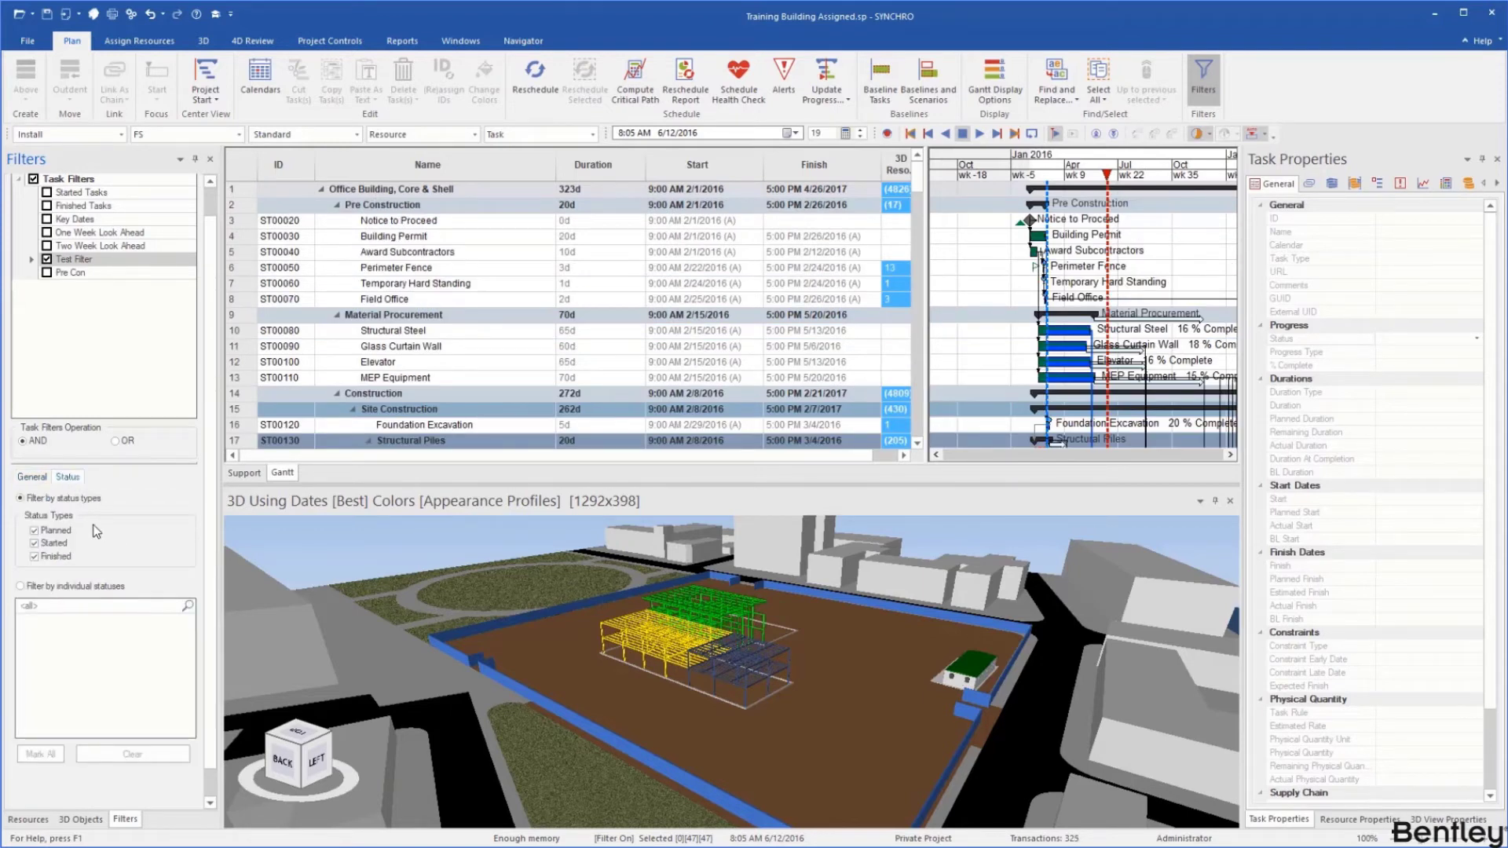
left_click(396, 330)
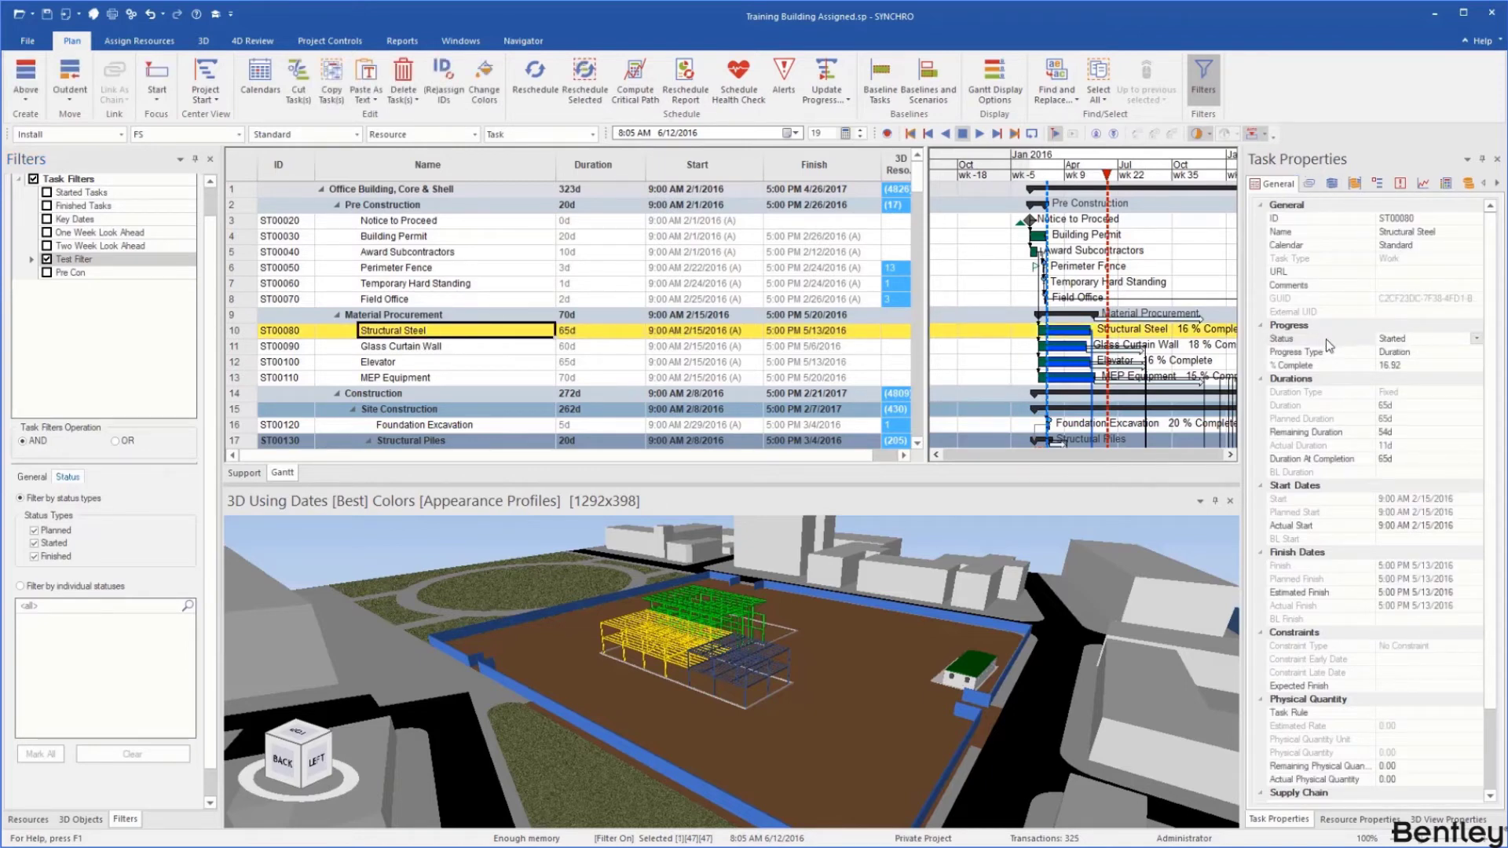
left_click(1480, 338)
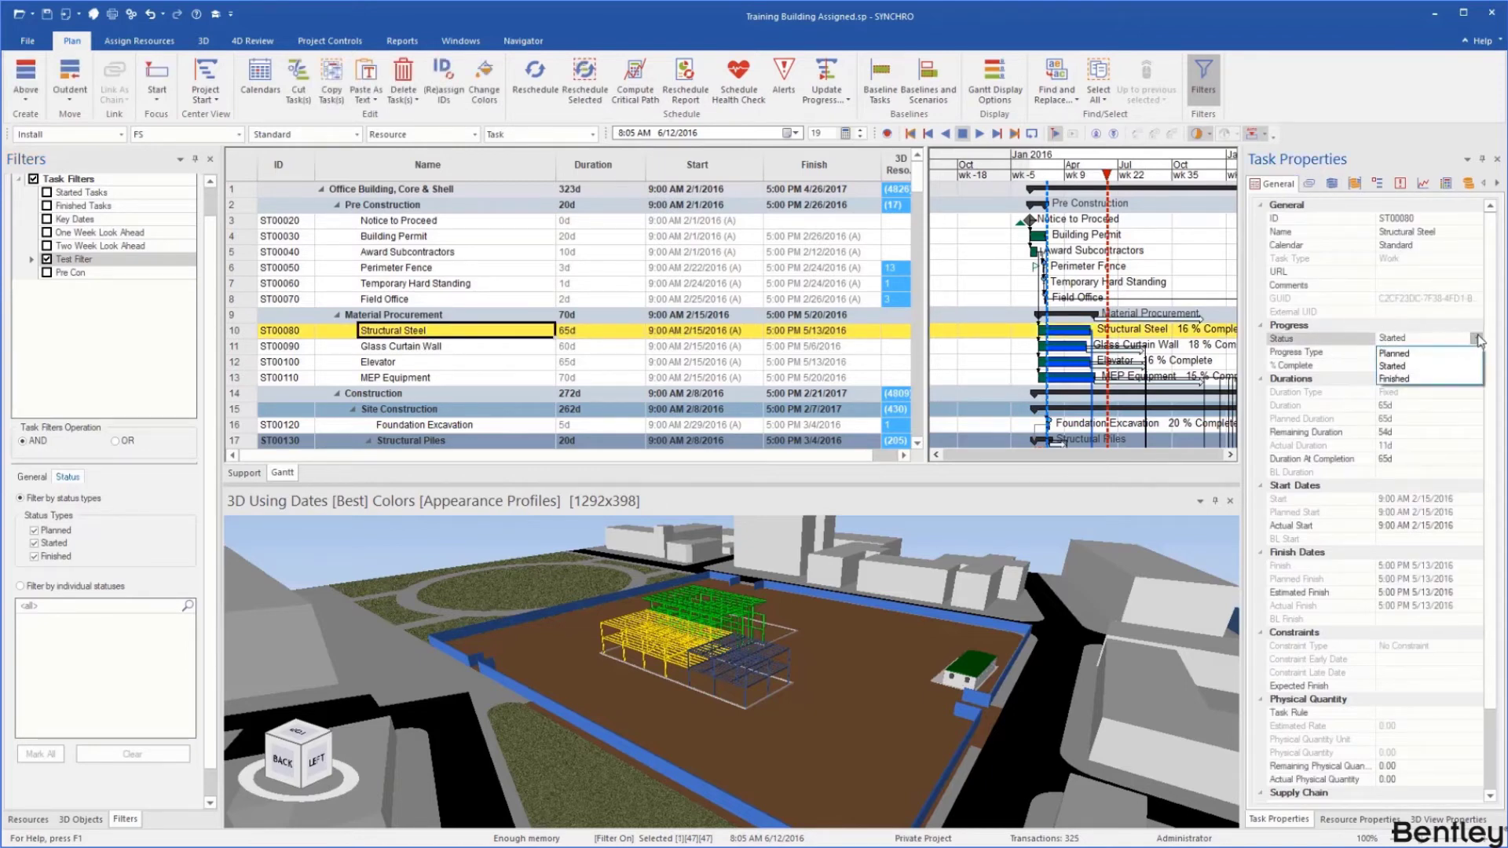
left_click(1386, 351)
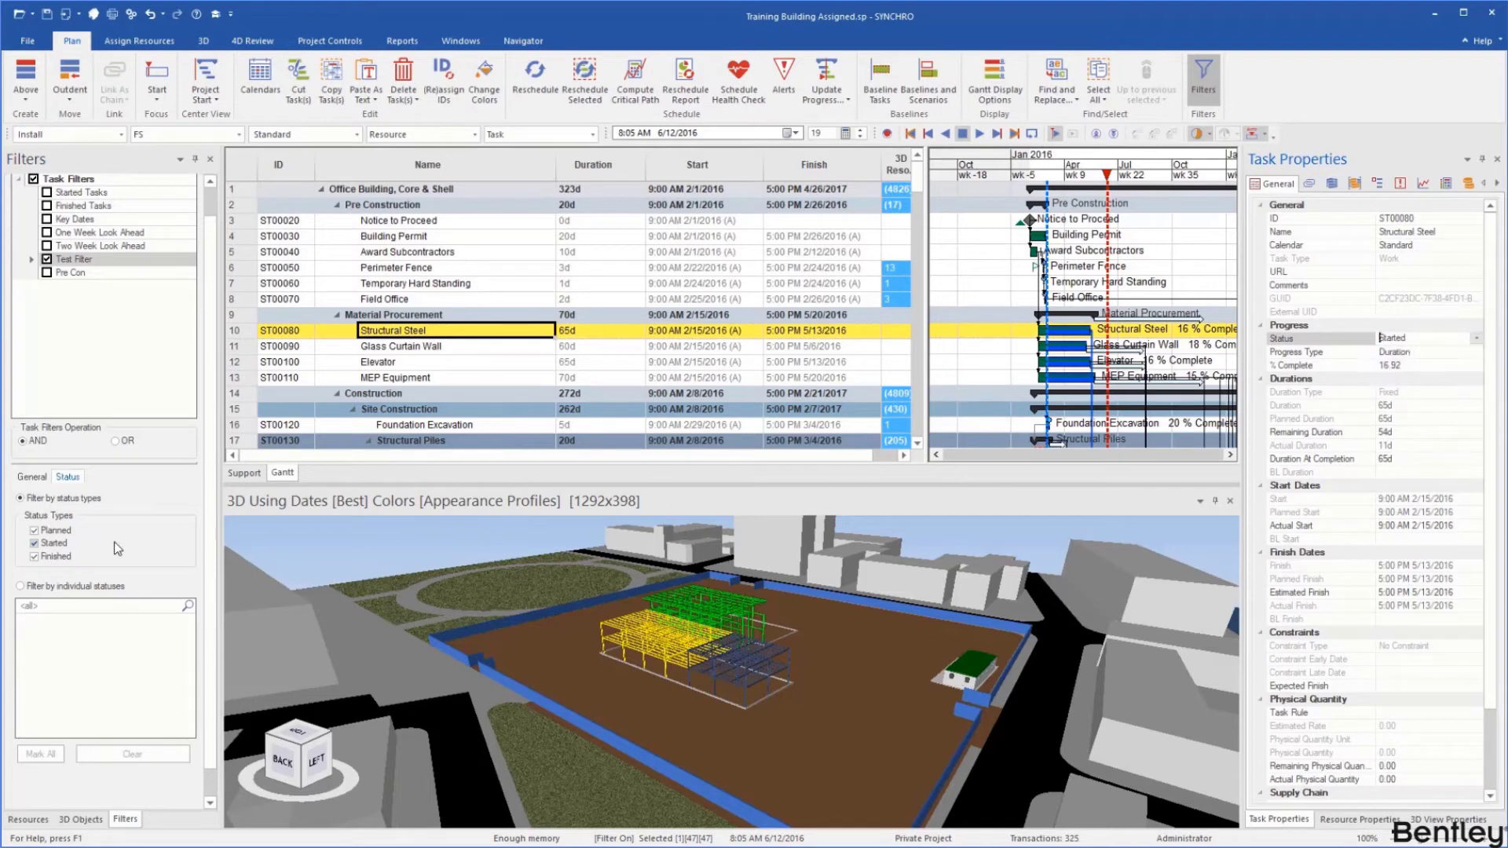
mouse_move(77, 546)
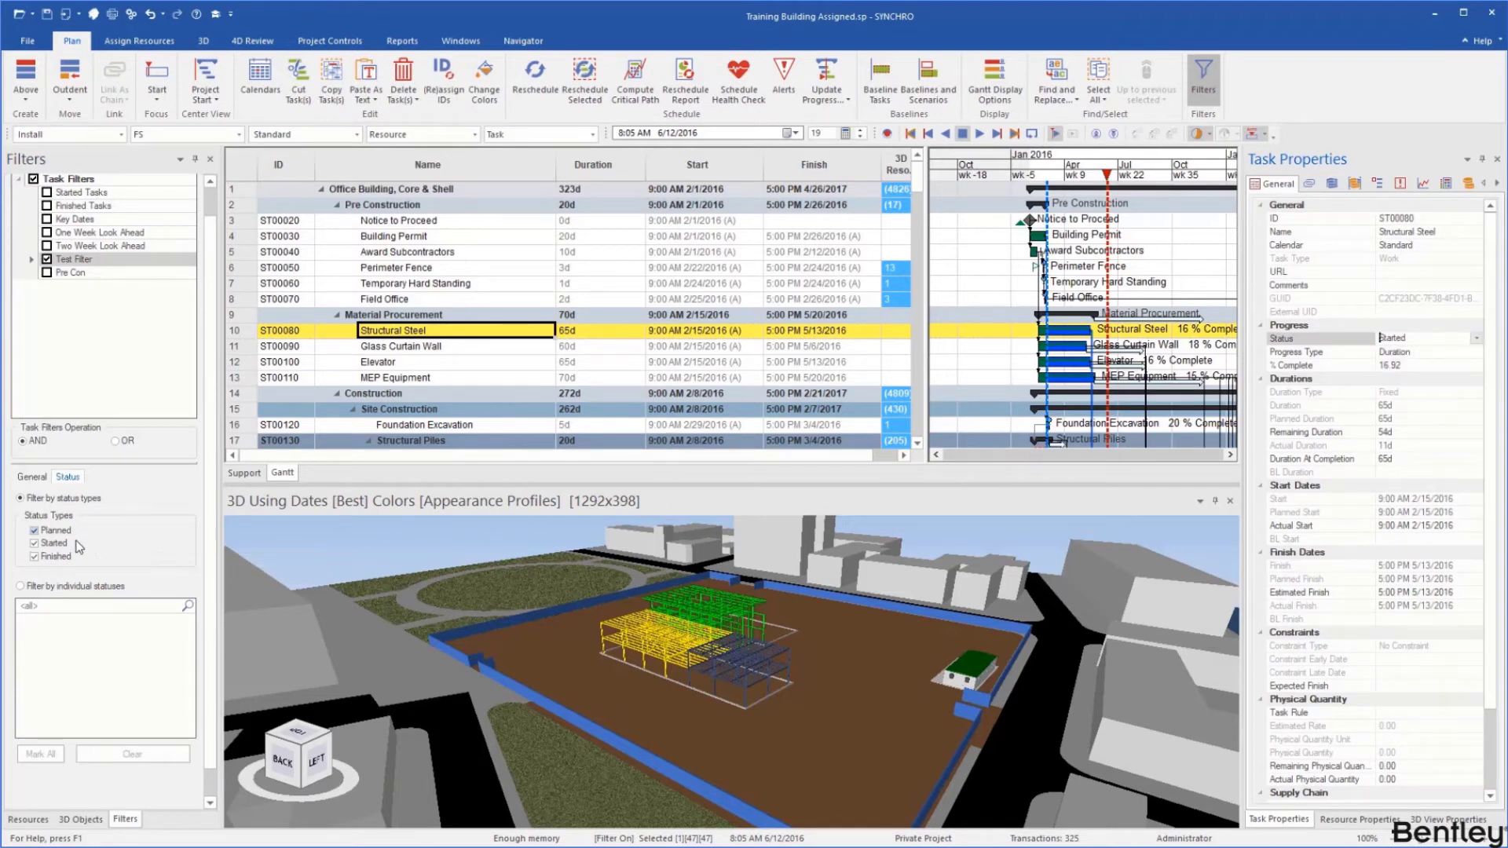
left_click(31, 476)
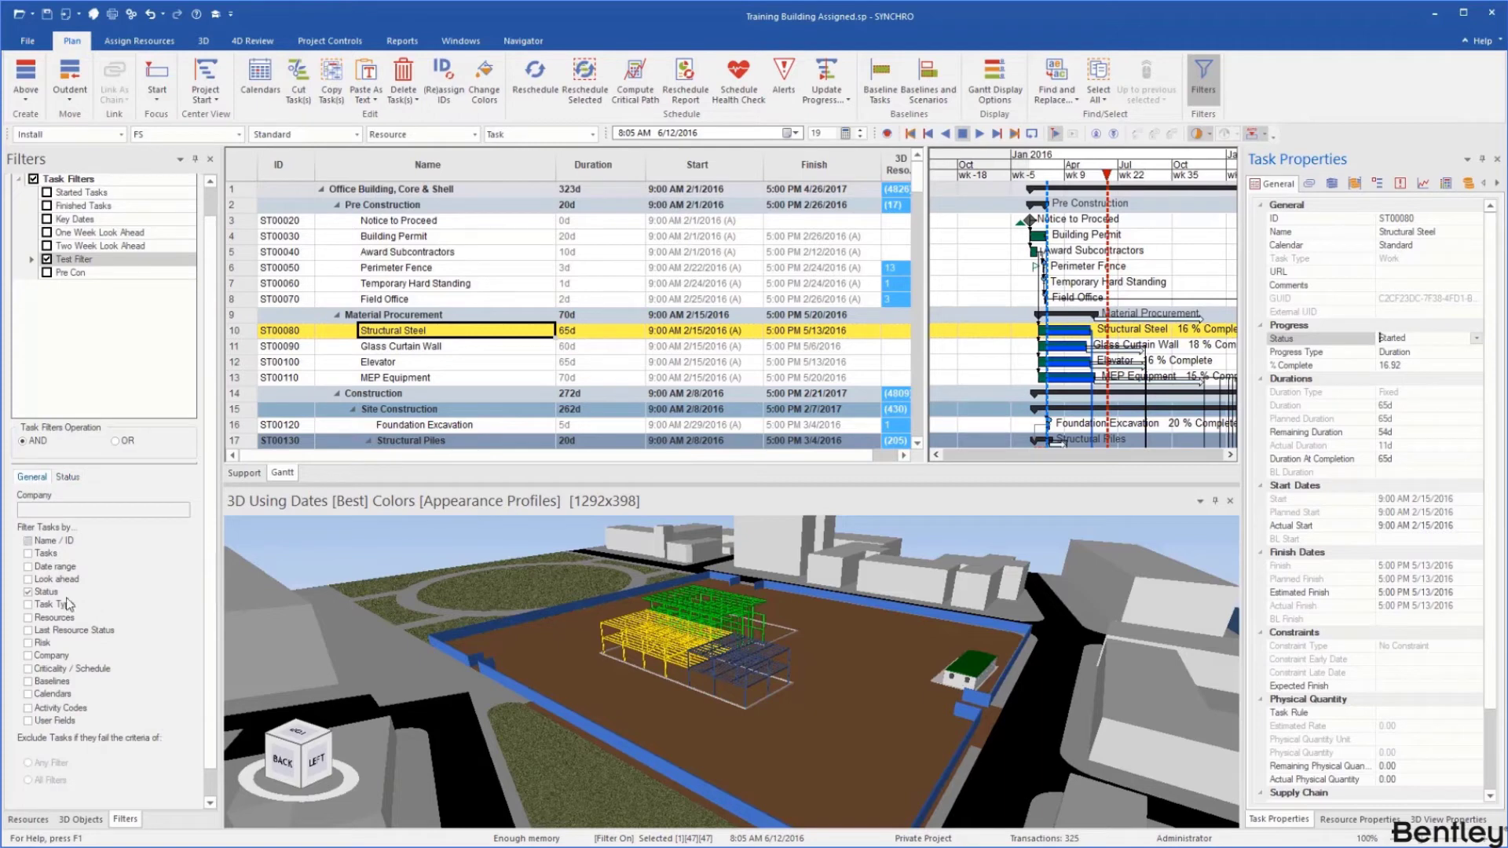
Replace the Status criterion with Task Type and scroll through the included task types
left_click(29, 603)
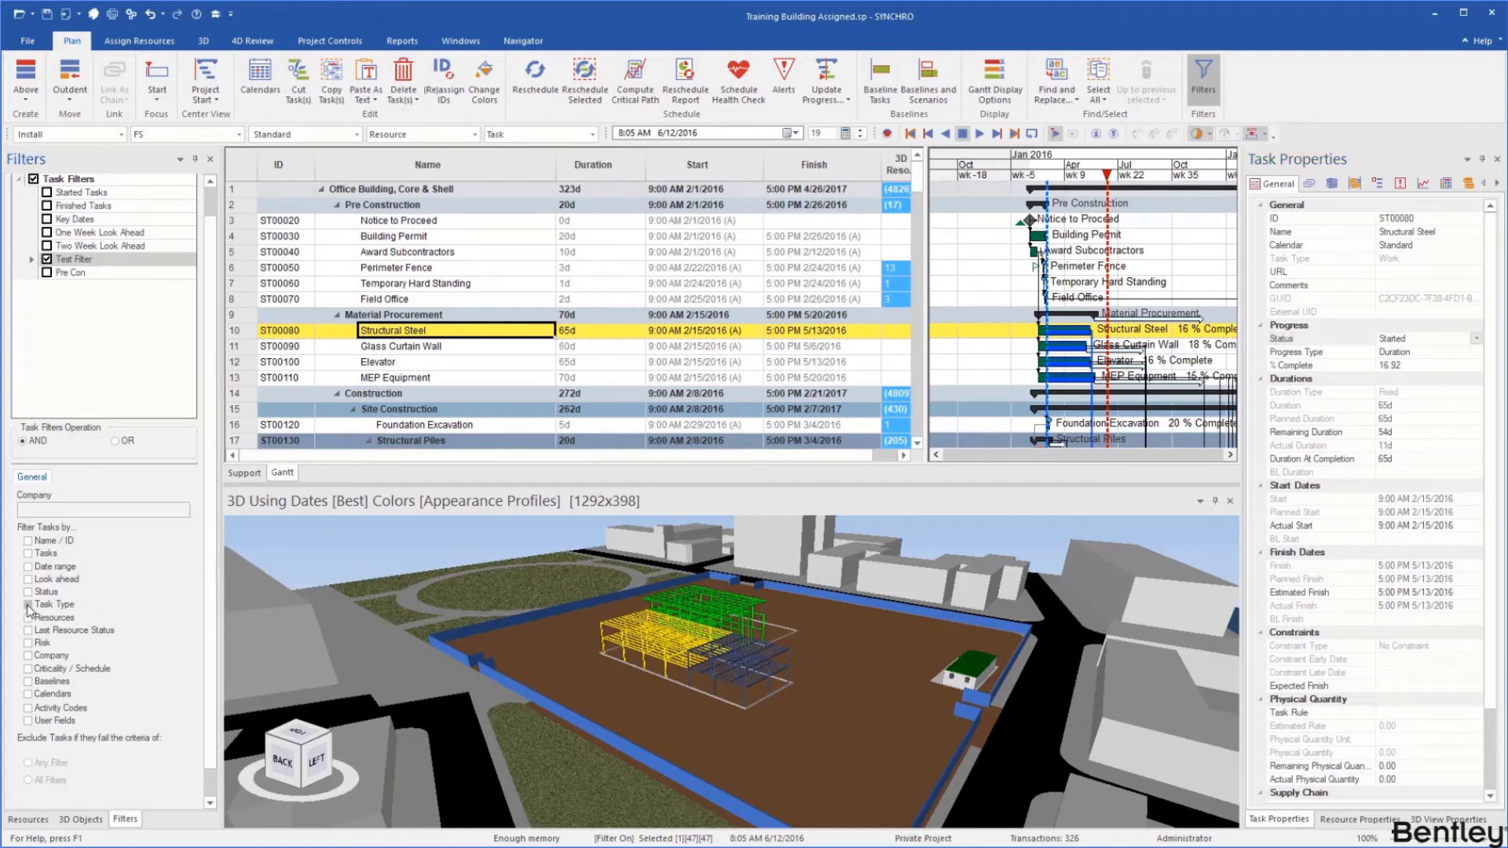
left_click(64, 478)
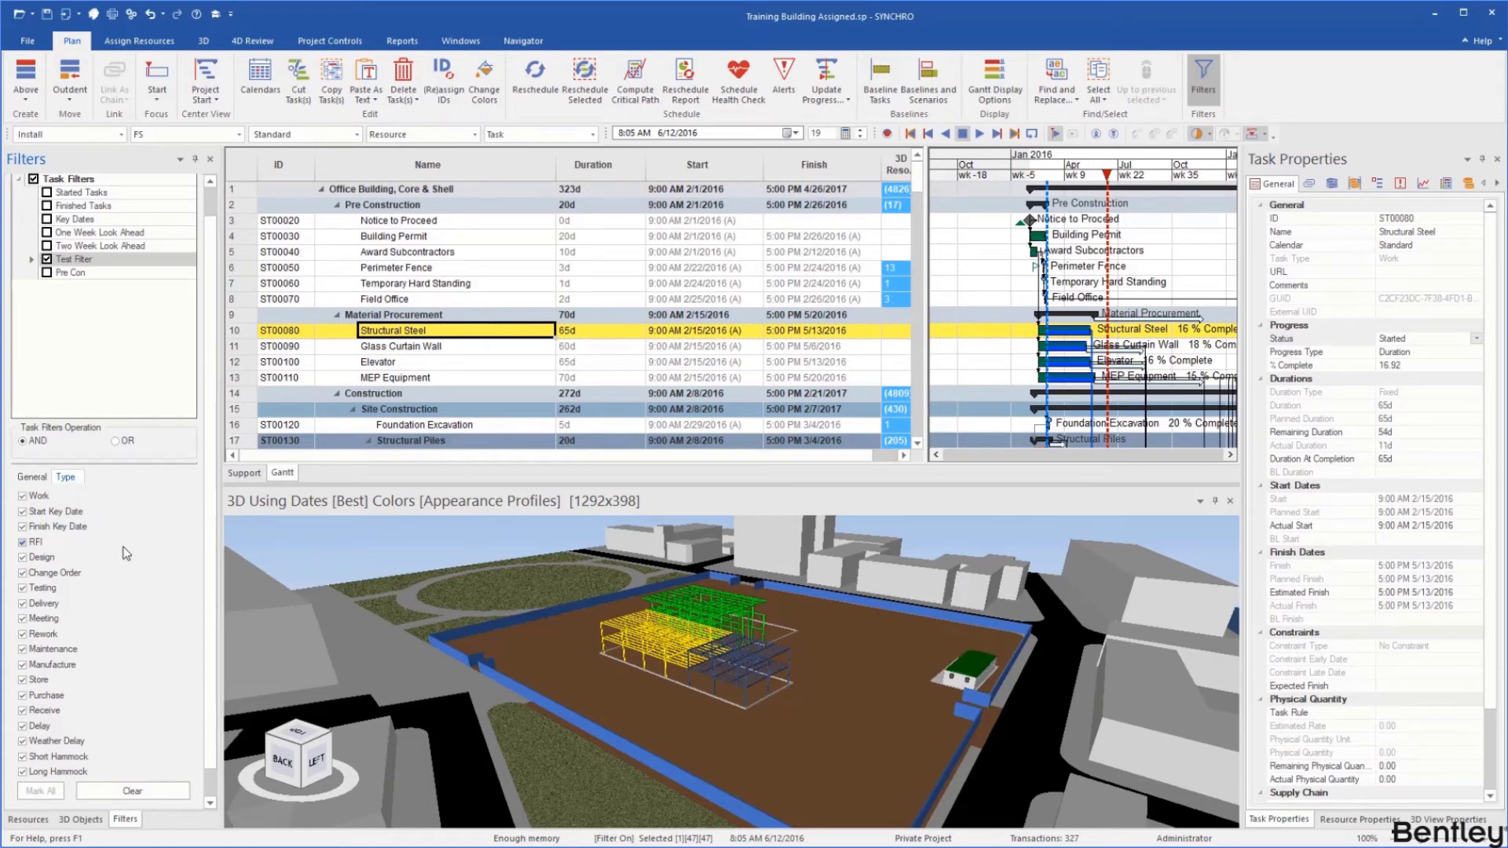
scroll("down", 3)
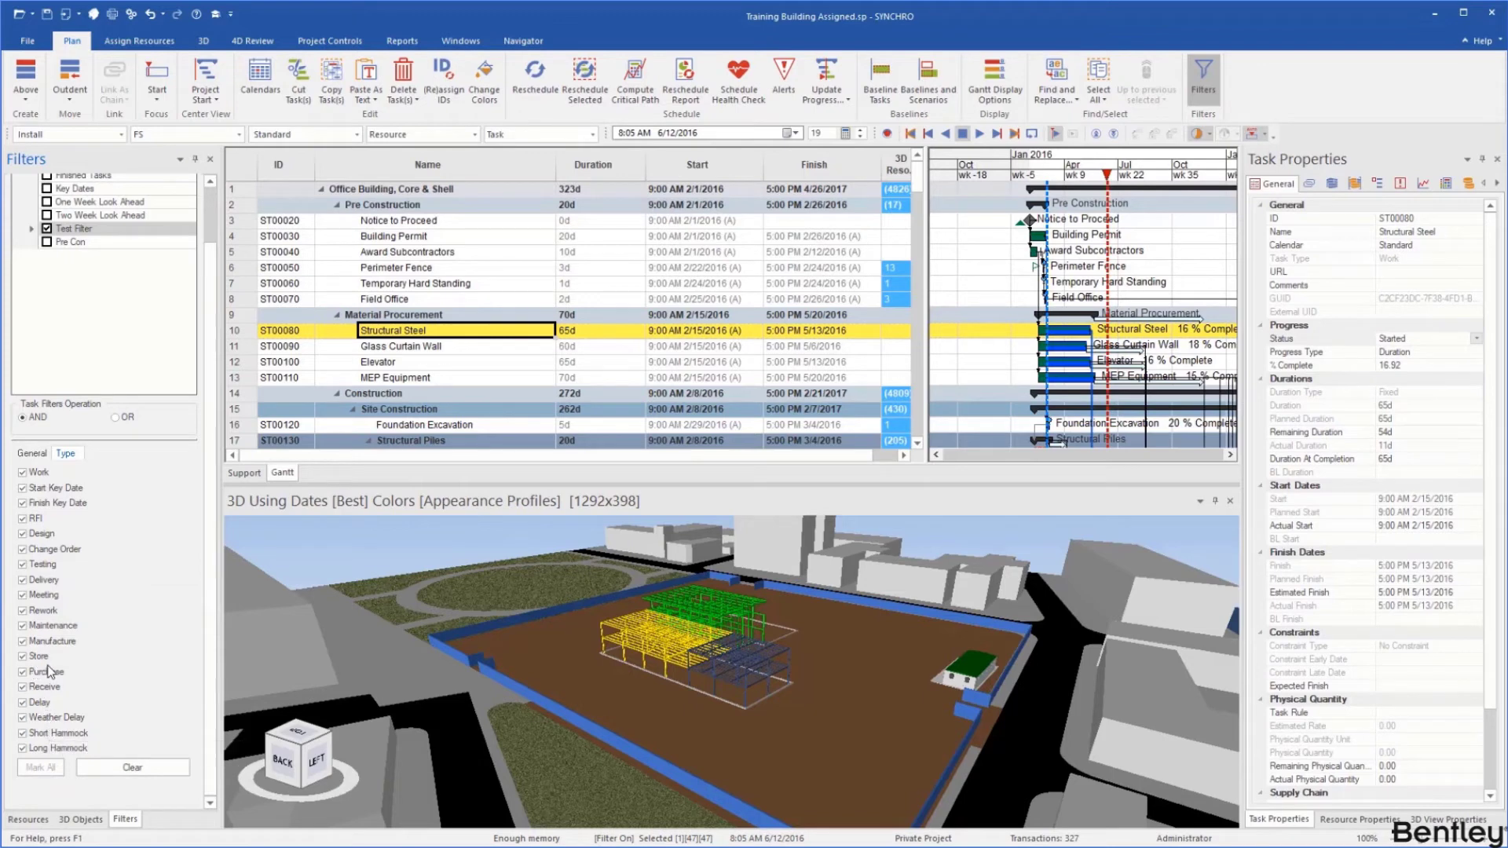
mouse_move(37, 671)
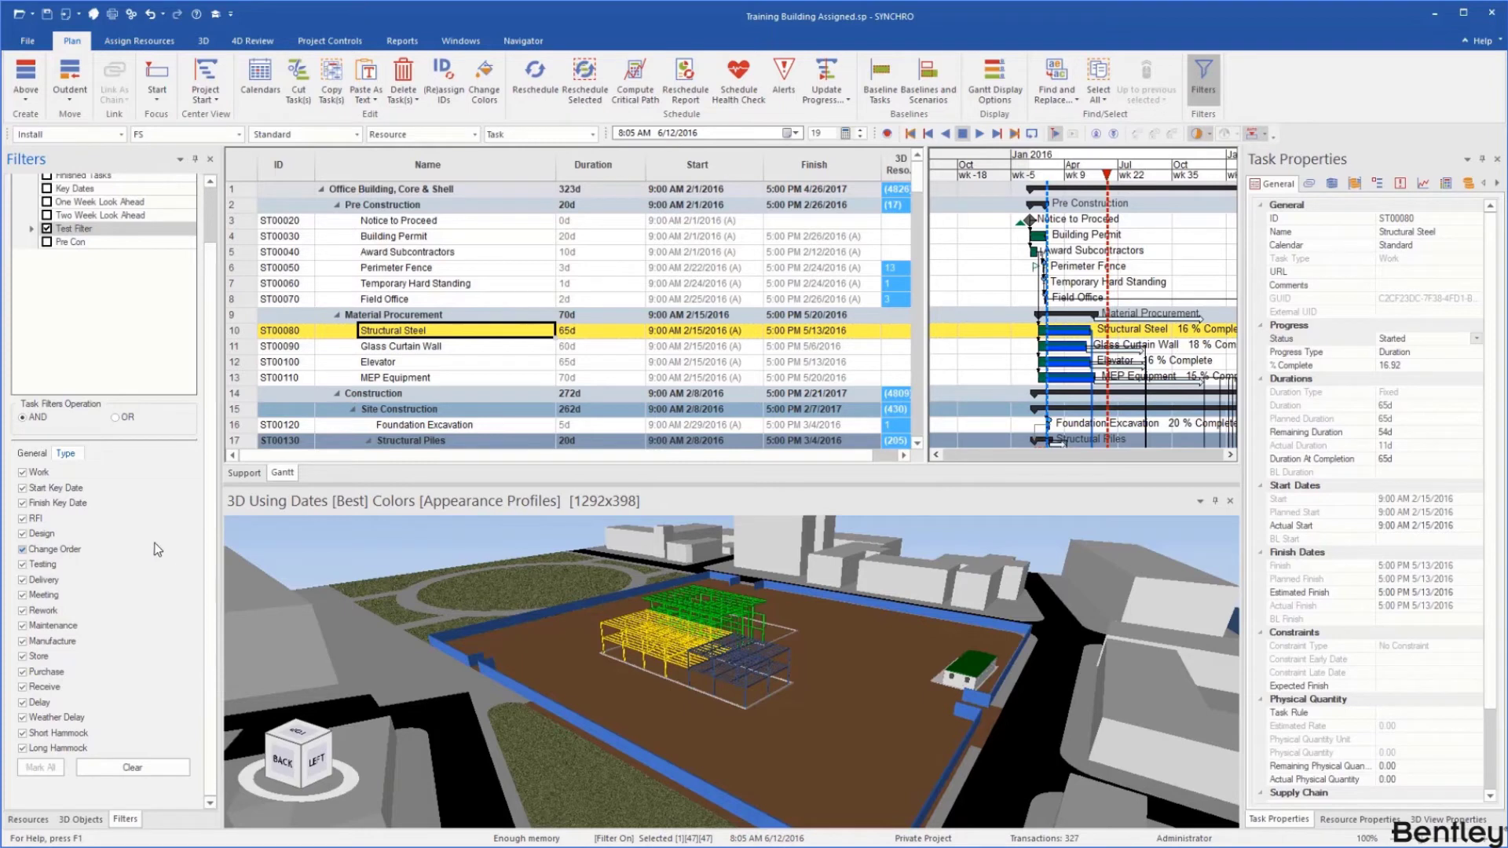
mouse_move(99, 515)
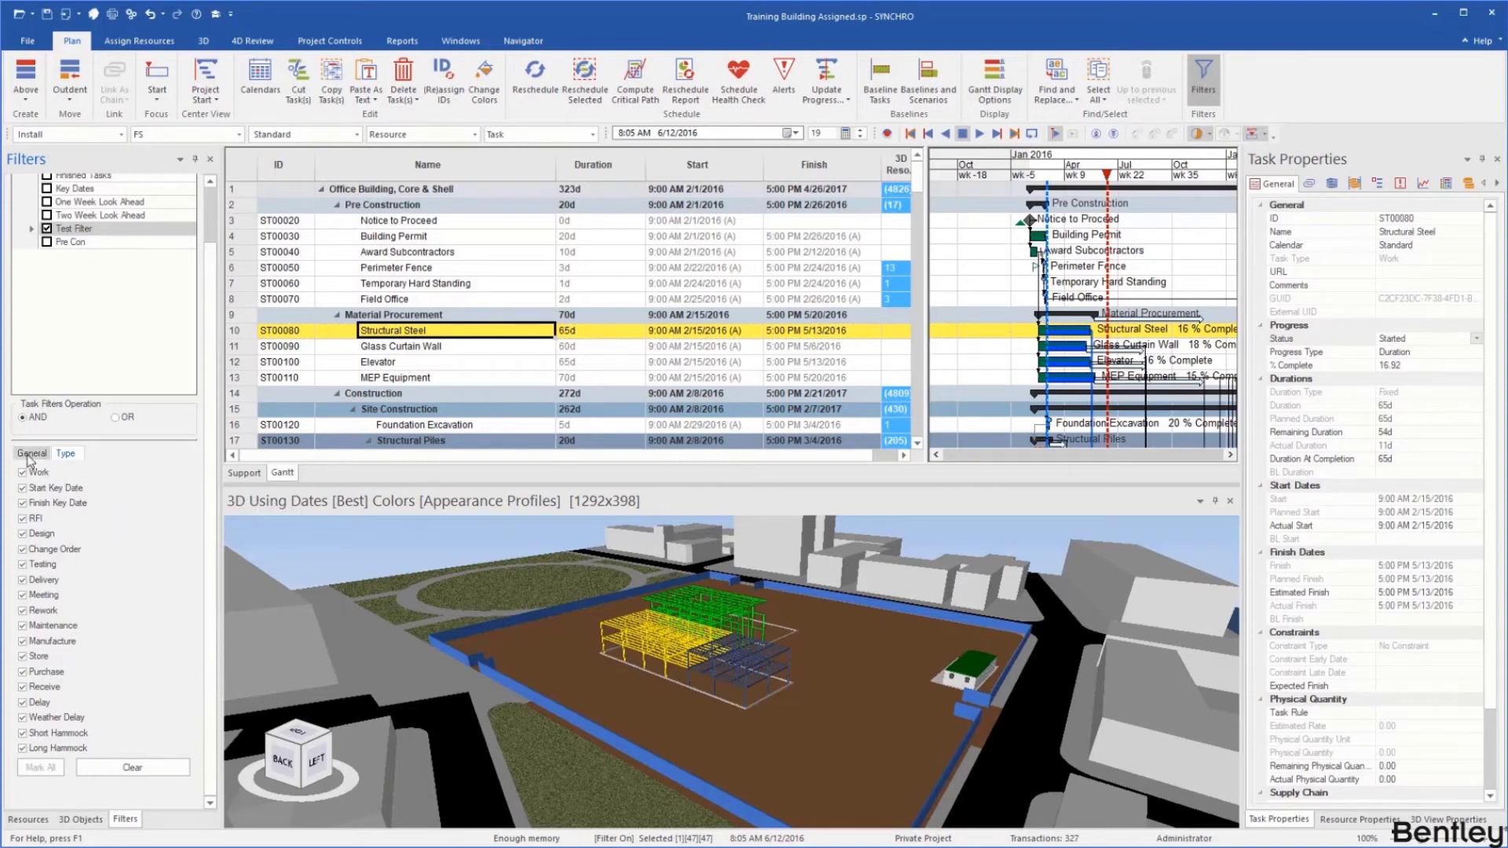
left_click(31, 453)
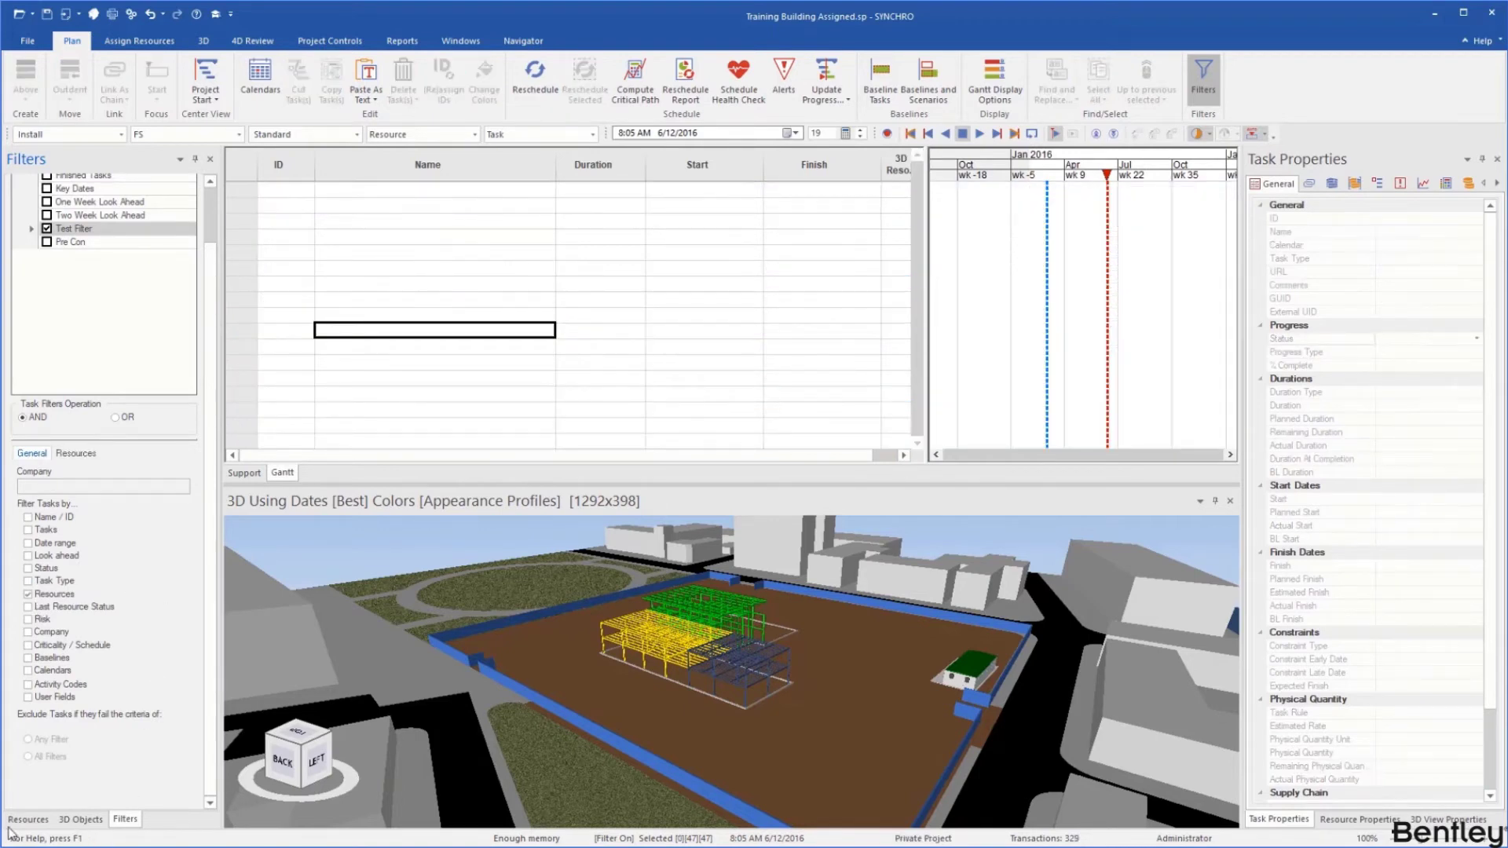
mouse_move(33, 839)
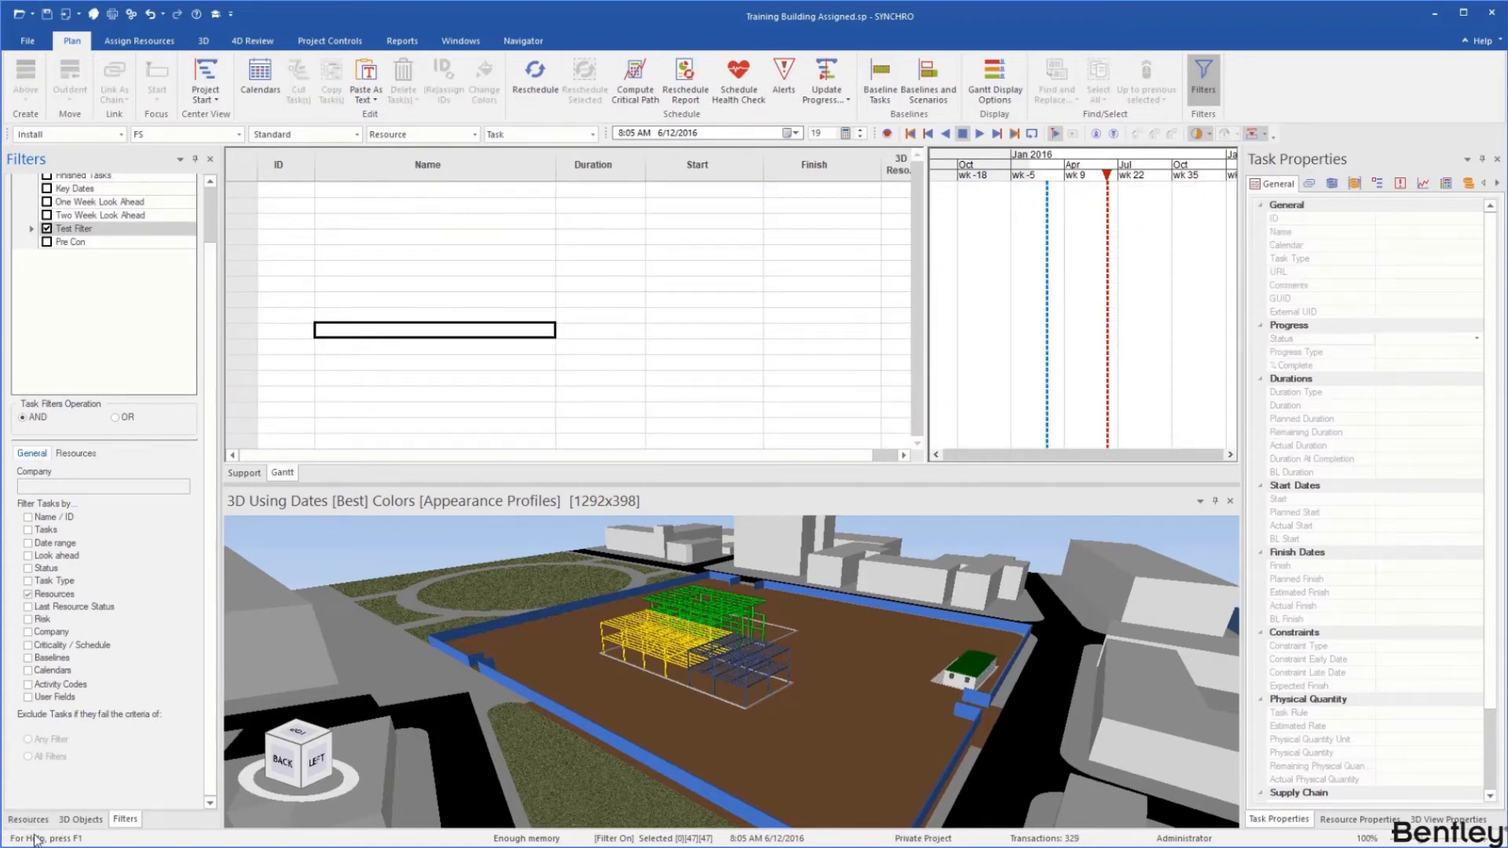
Scroll through the Resources tree, then add Last Resource Status as another criterion
left_click(75, 453)
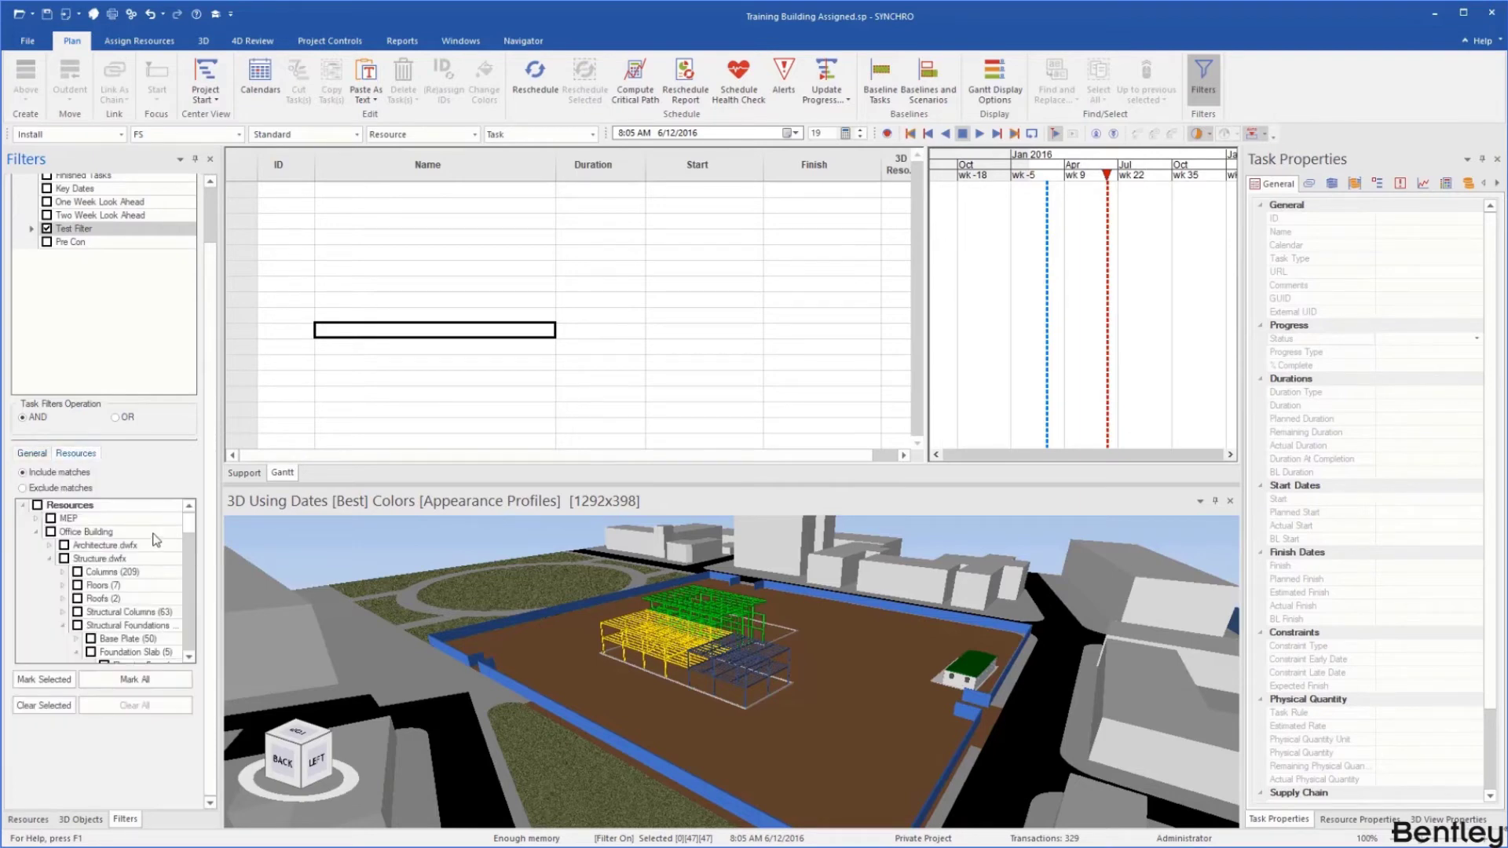
scroll("down", 3)
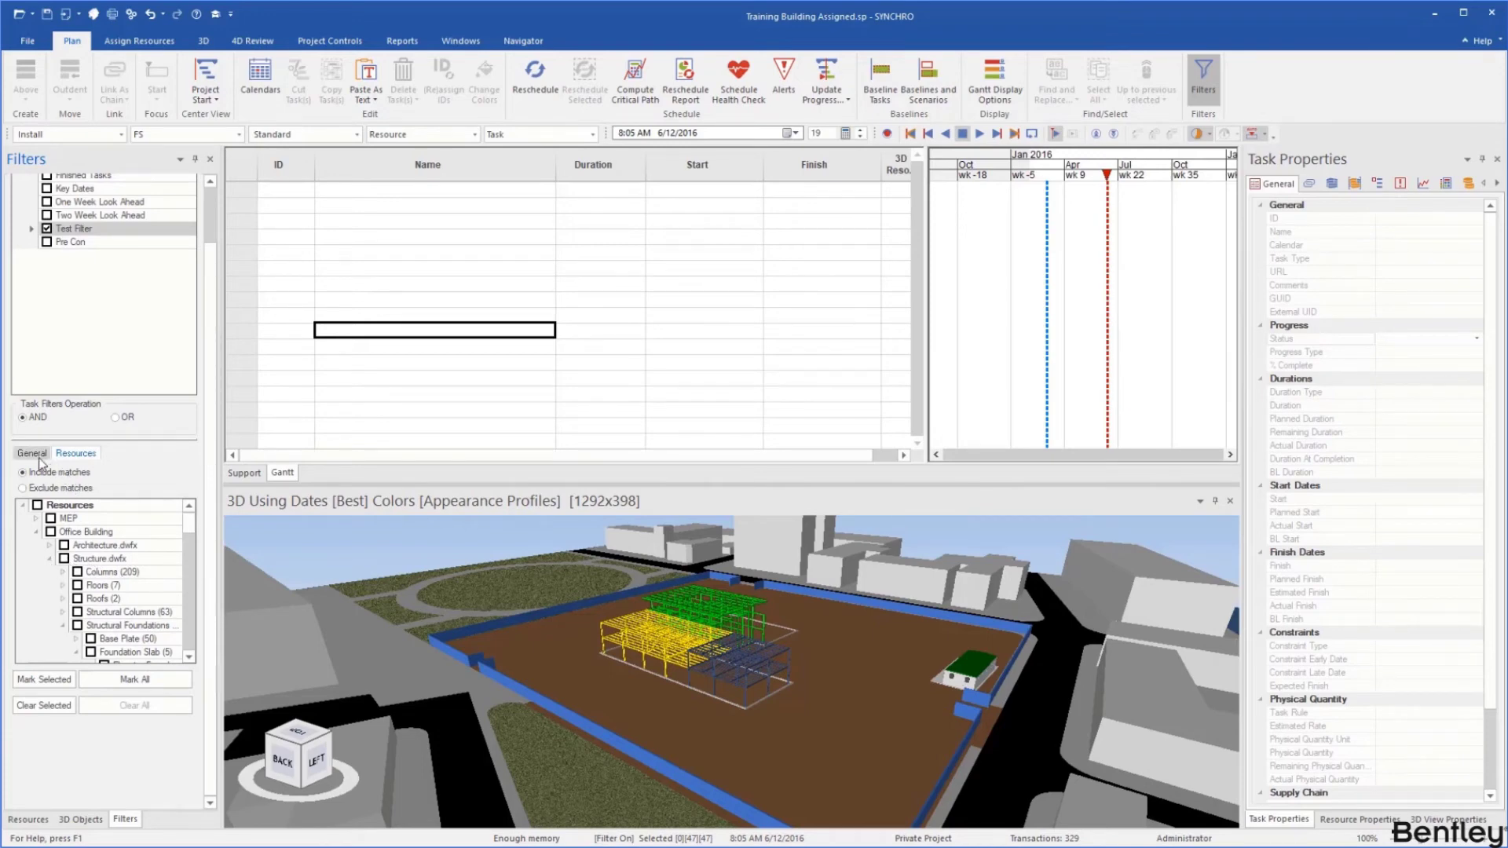
left_click(32, 453)
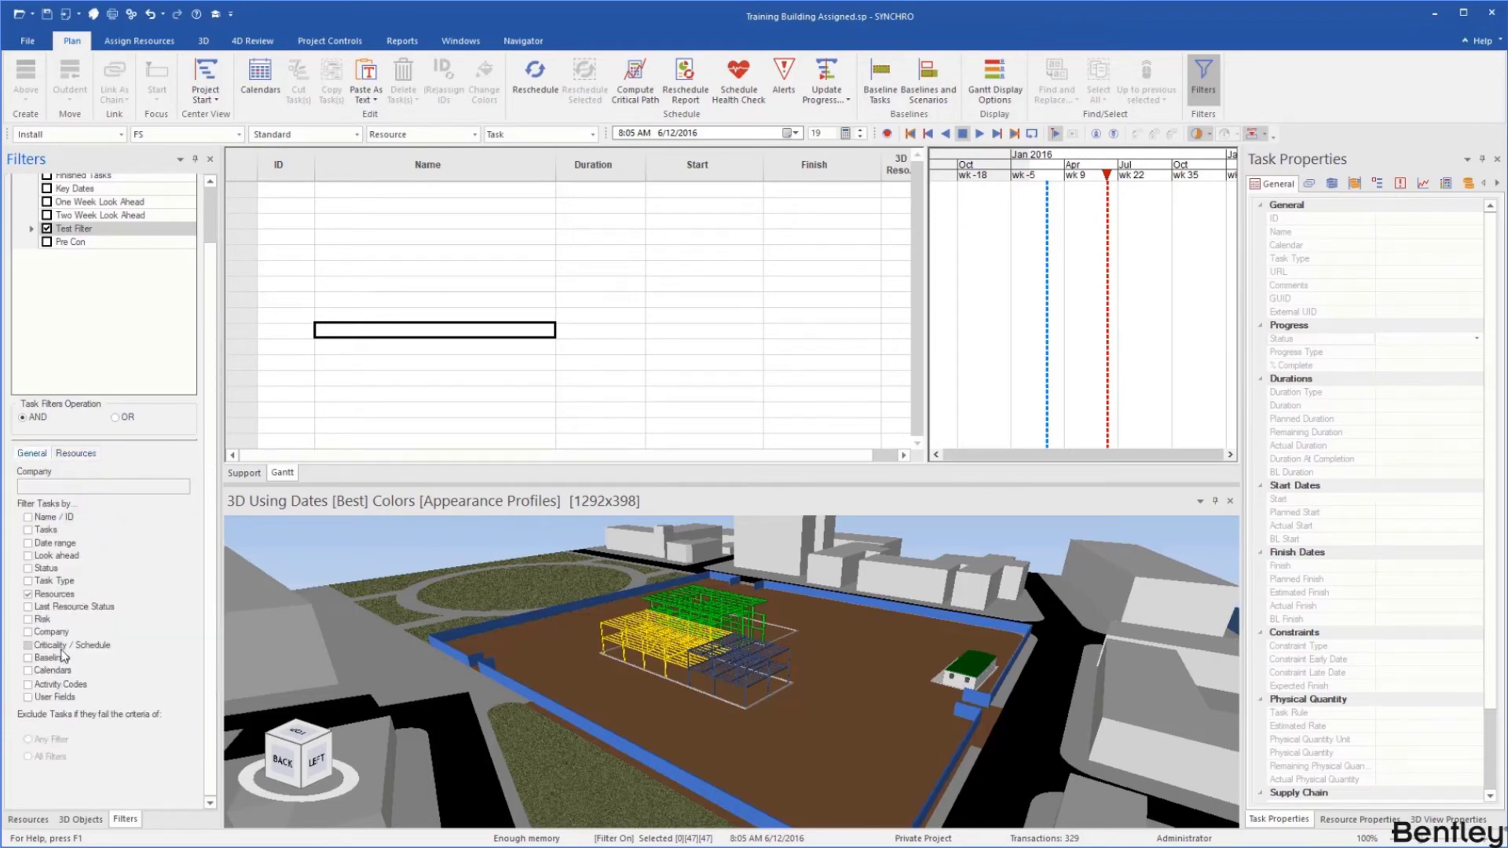
left_click(28, 594)
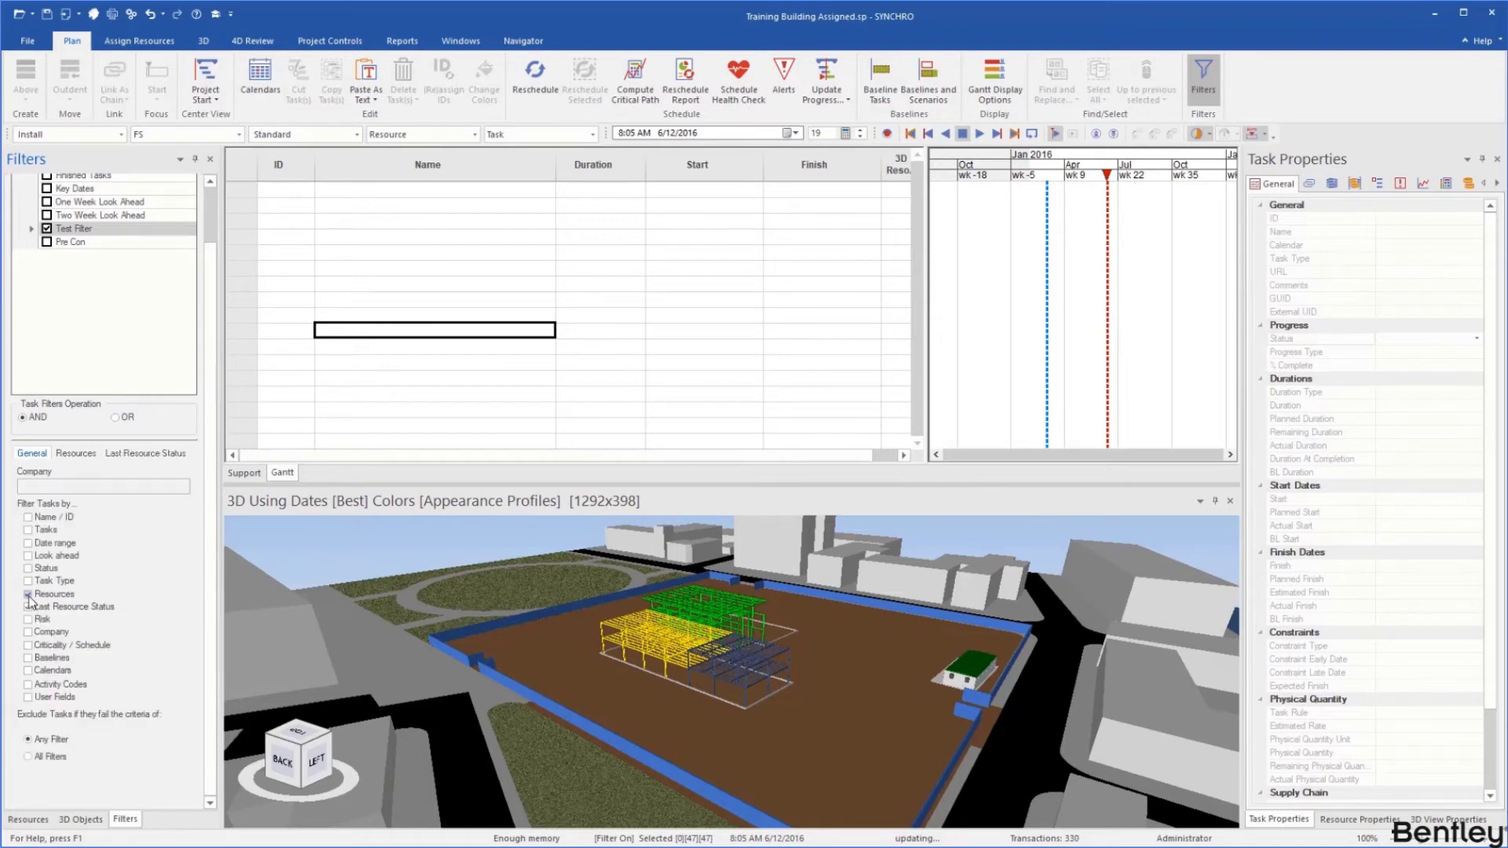
Drop the Resources criterion and look over the Last Resource Status categories
left_click(144, 453)
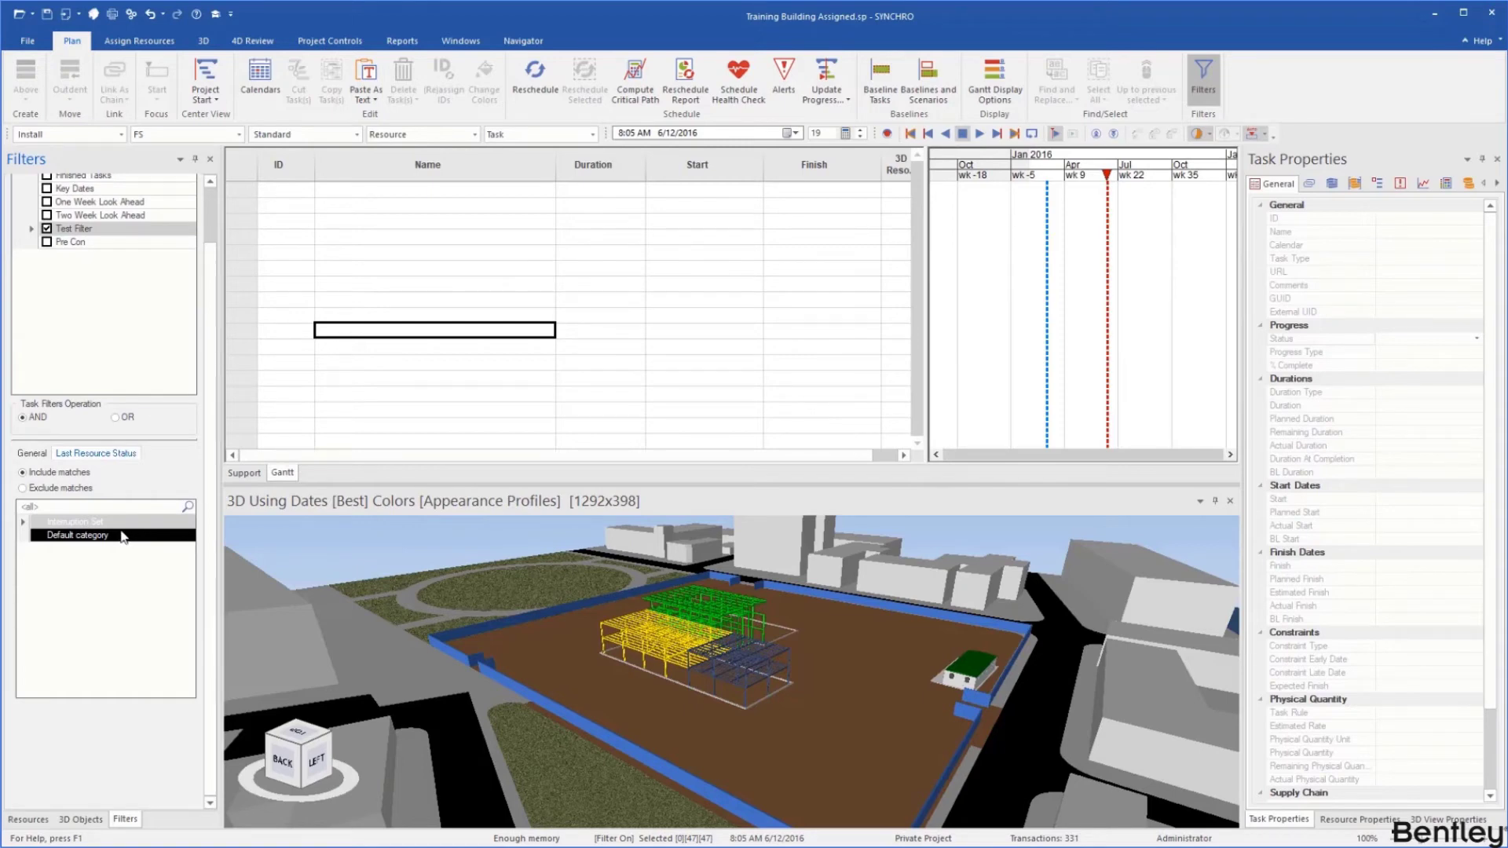
mouse_move(122, 556)
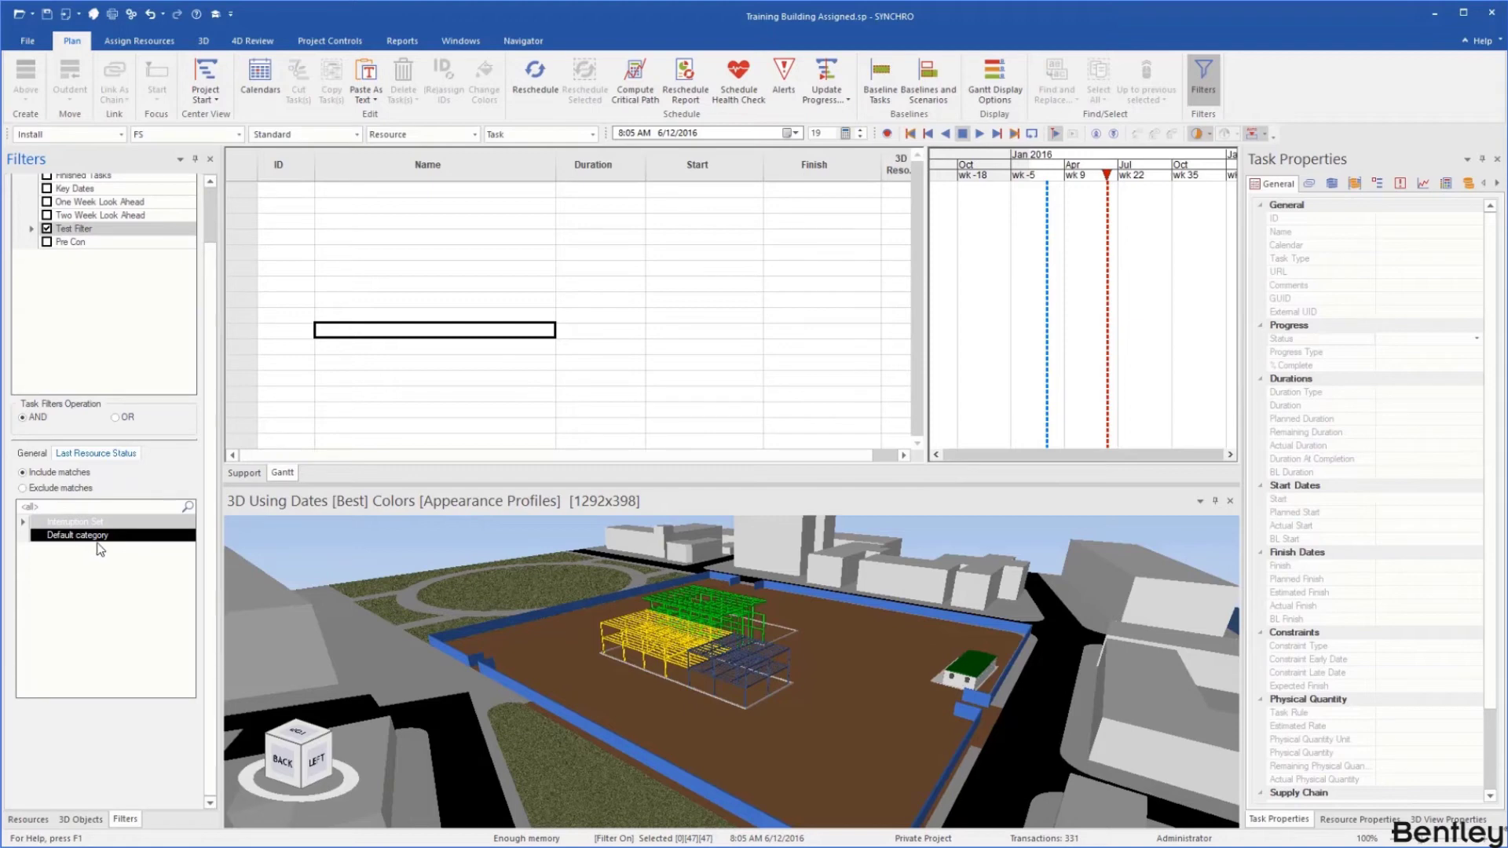
left_click(32, 452)
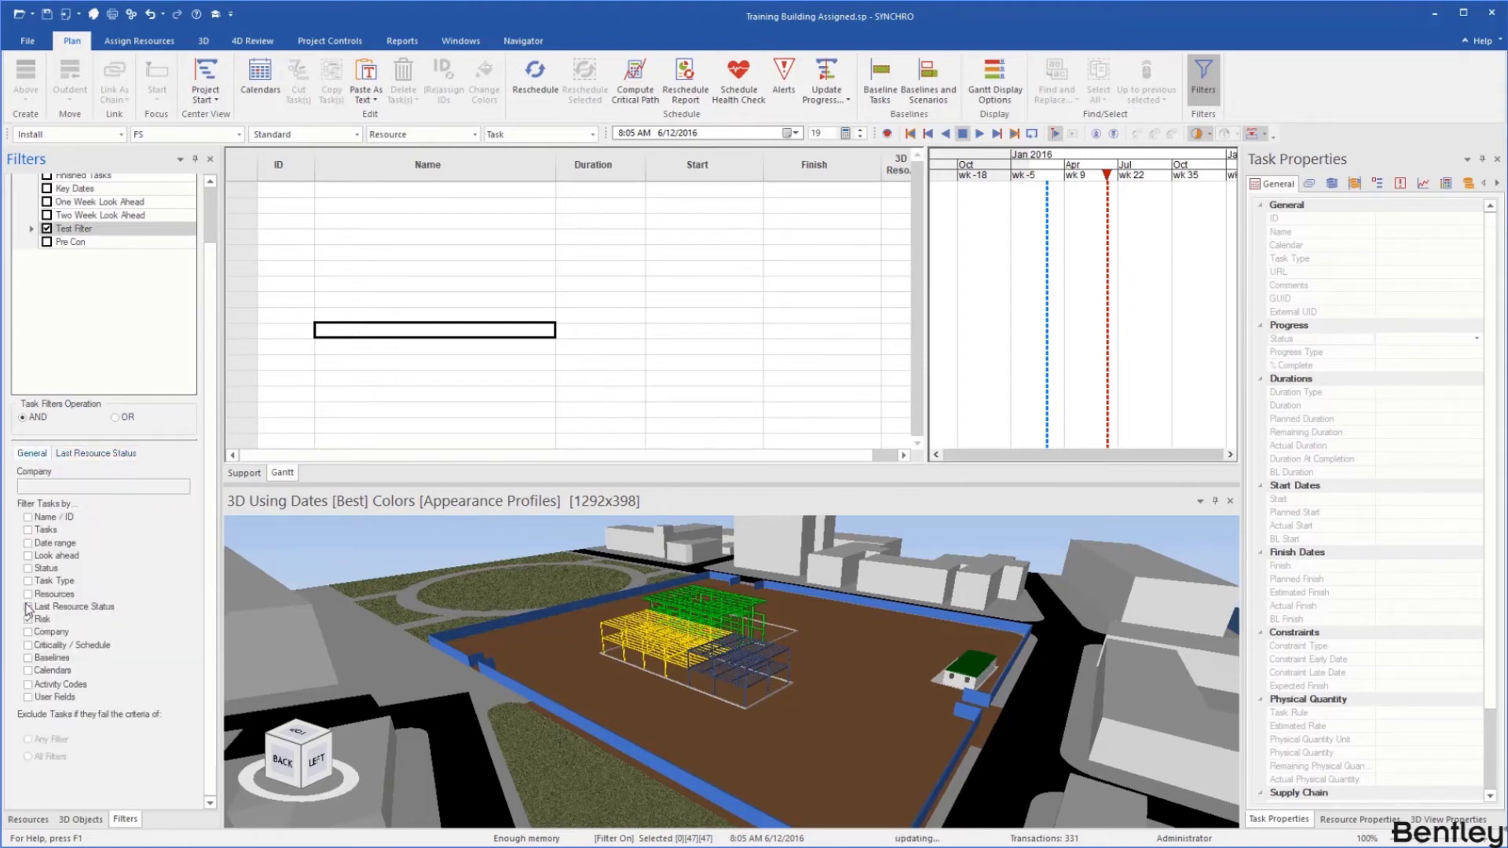
Remove Last Resource Status and Risk after viewing the empty Risk tab, leaving Company as the criterion
left_click(63, 452)
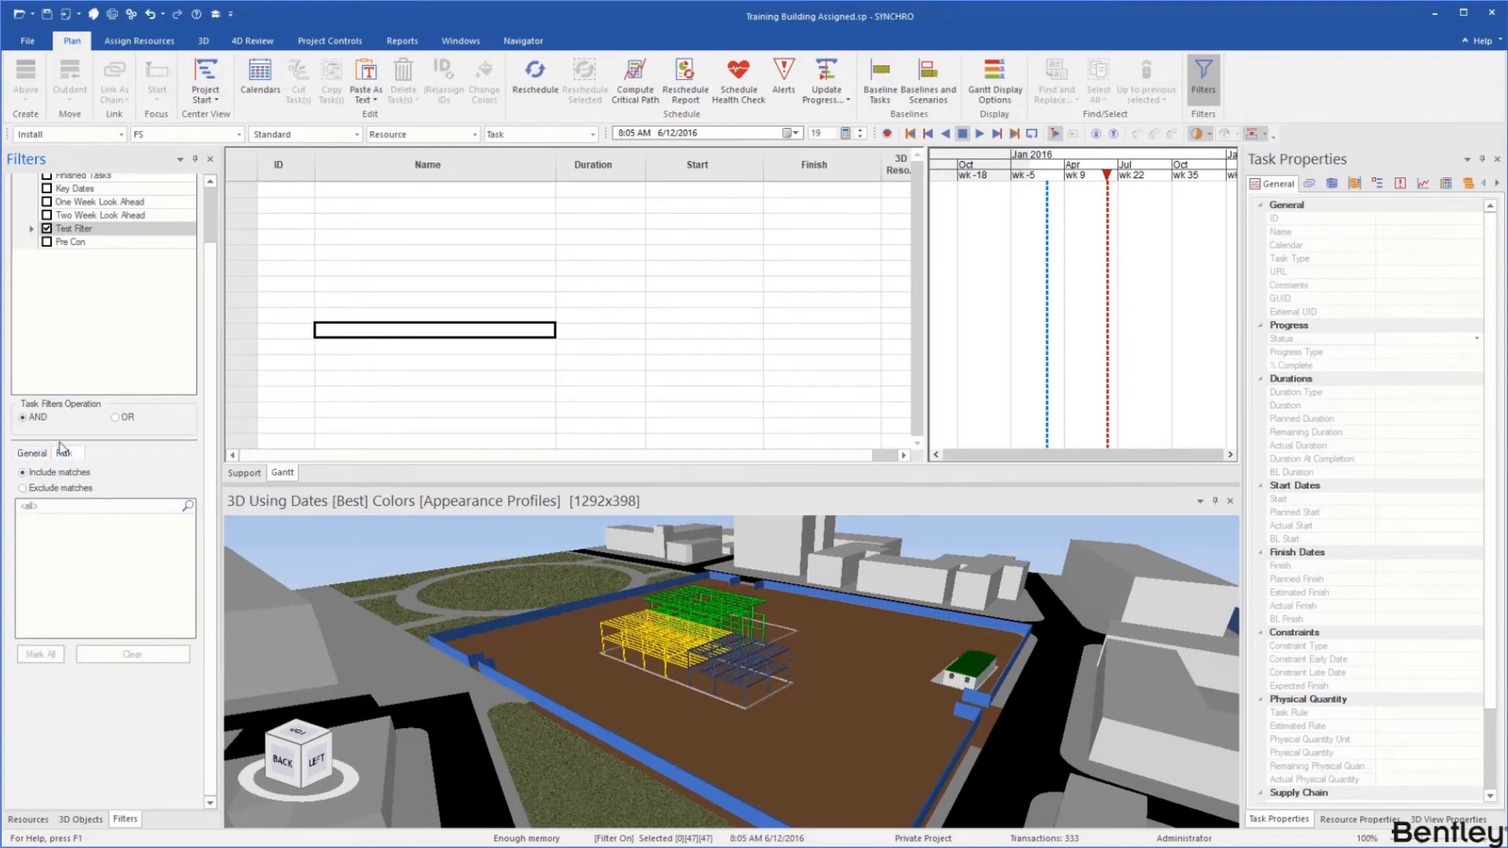
left_click(62, 453)
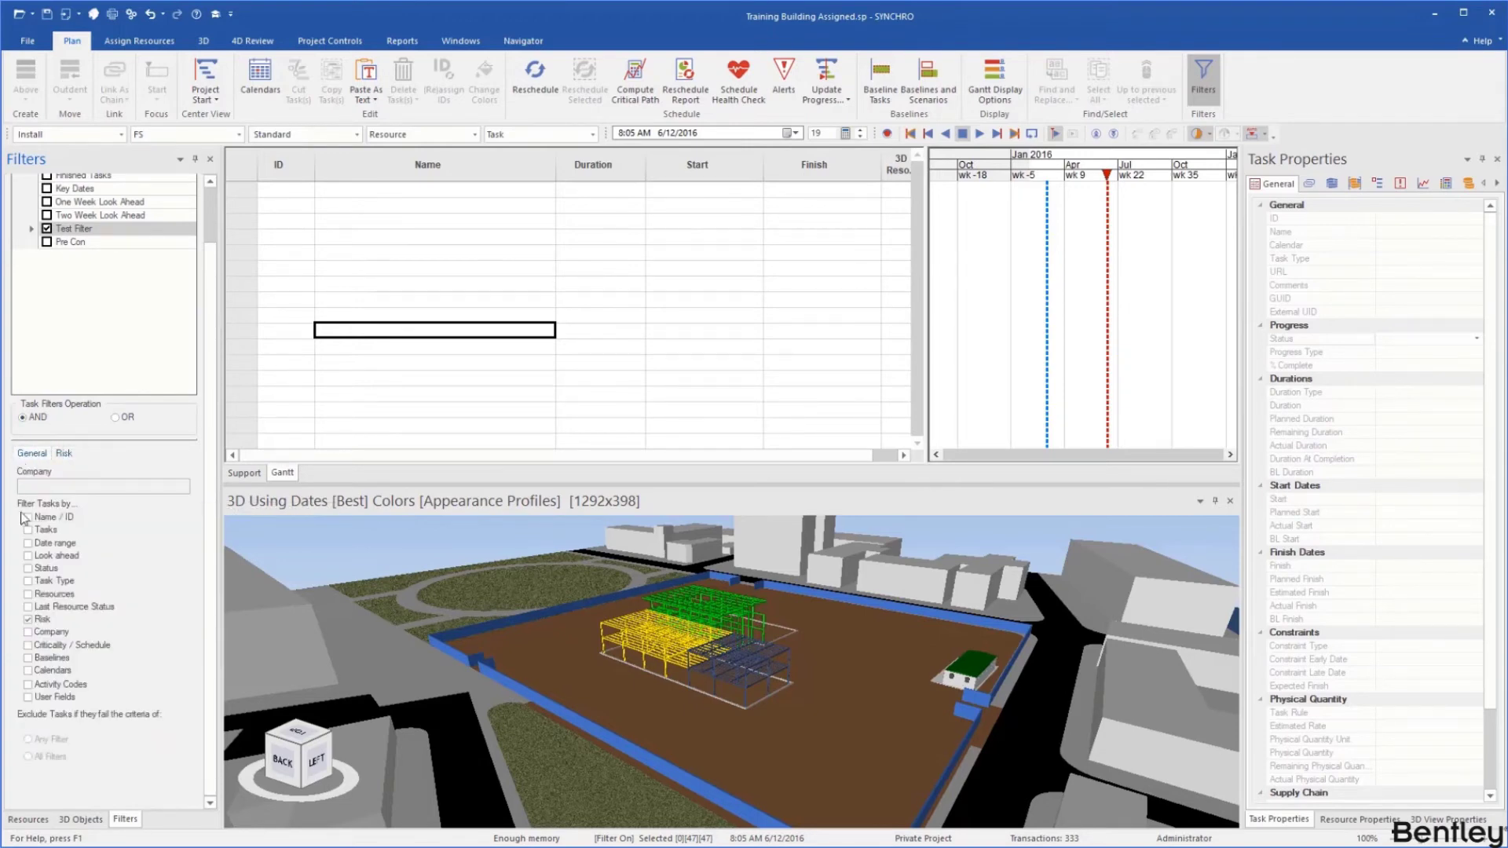
left_click(28, 620)
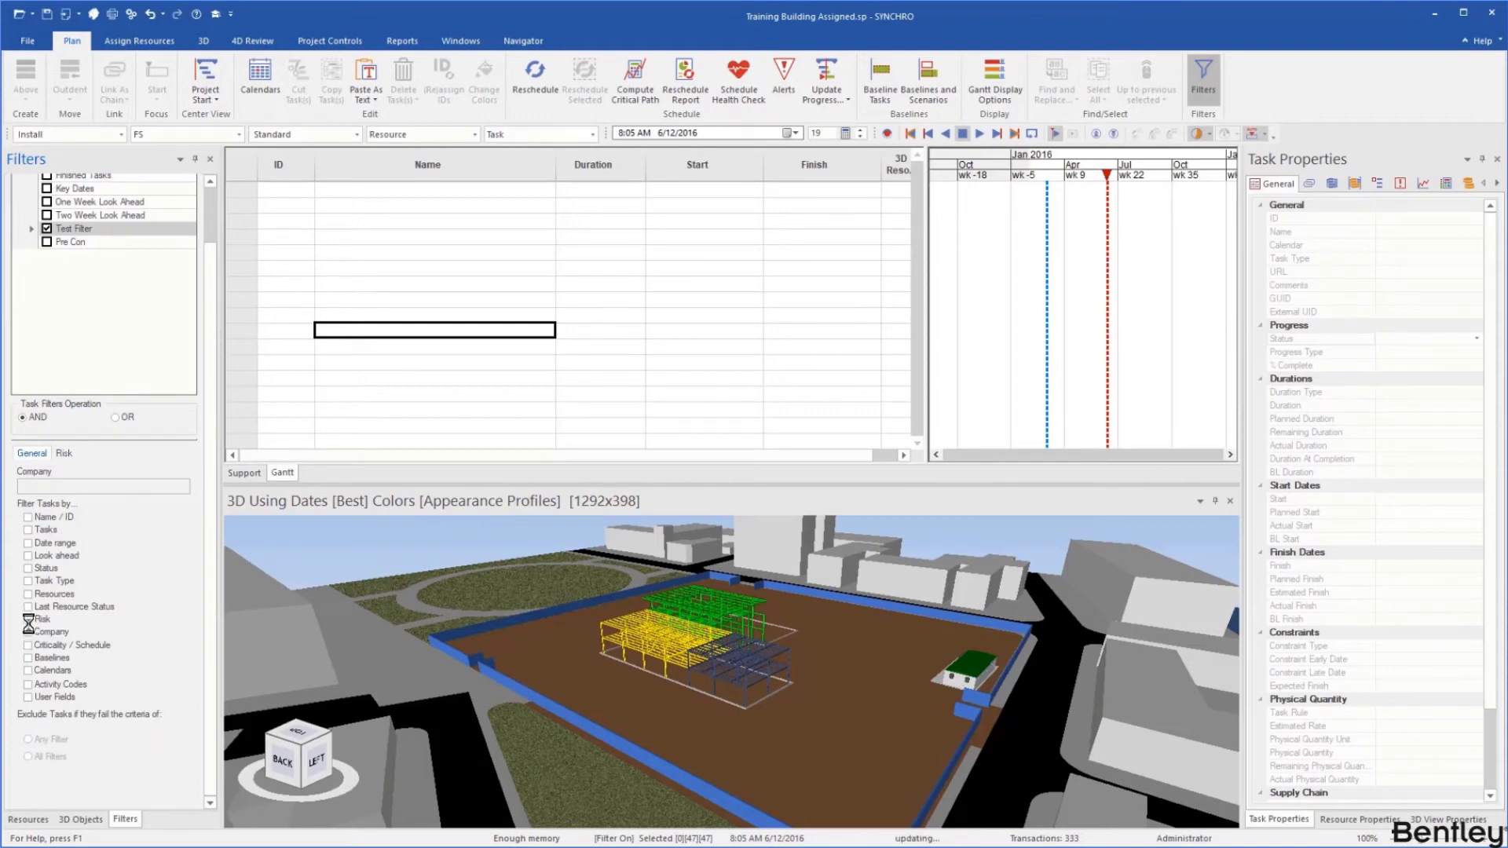
left_click(29, 632)
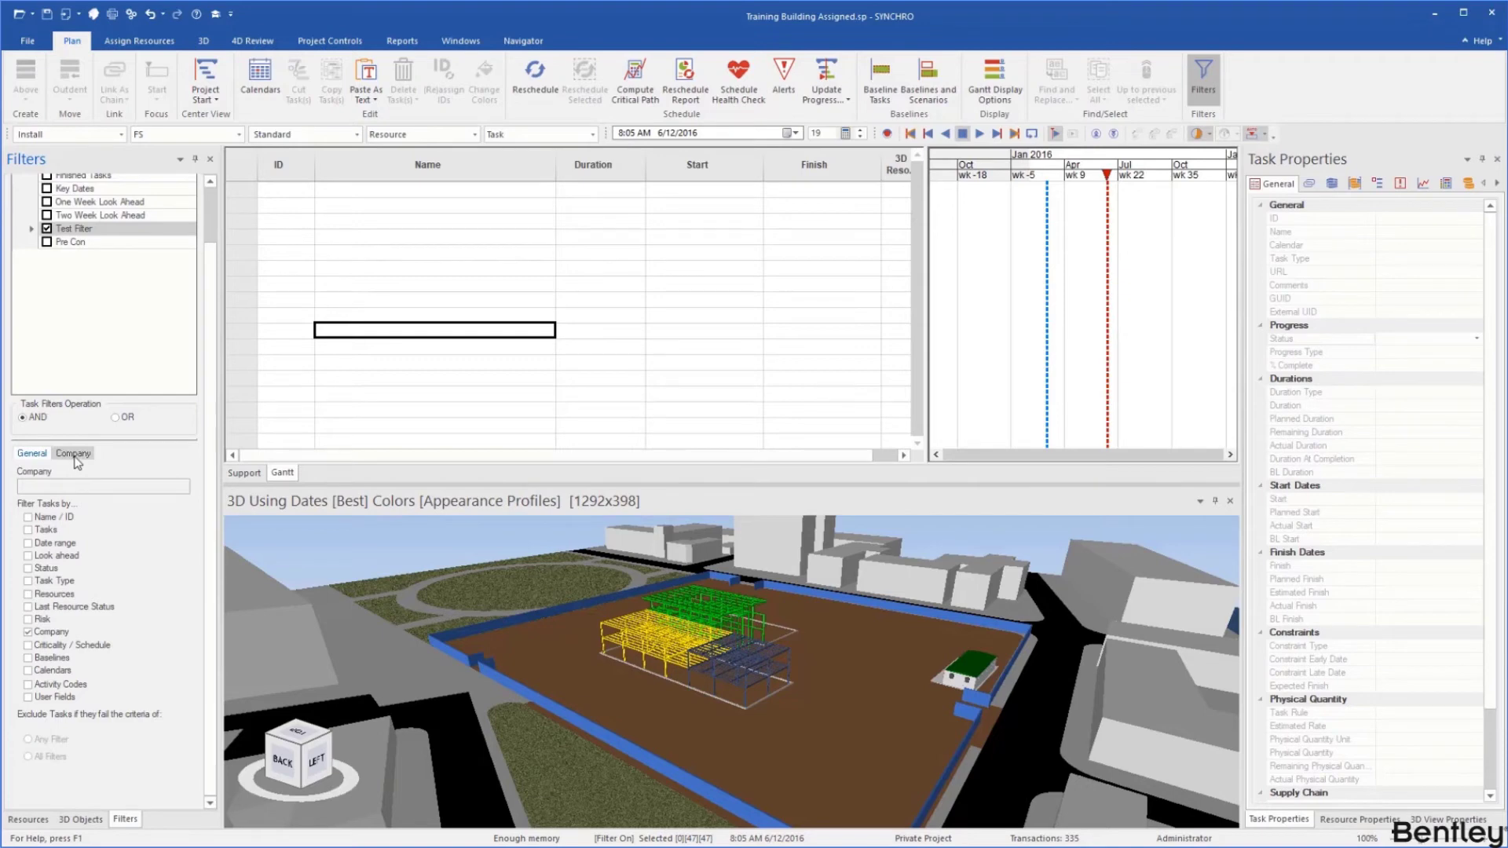
Review the Company list showing only New Company matched as supplier of tasks
left_click(72, 452)
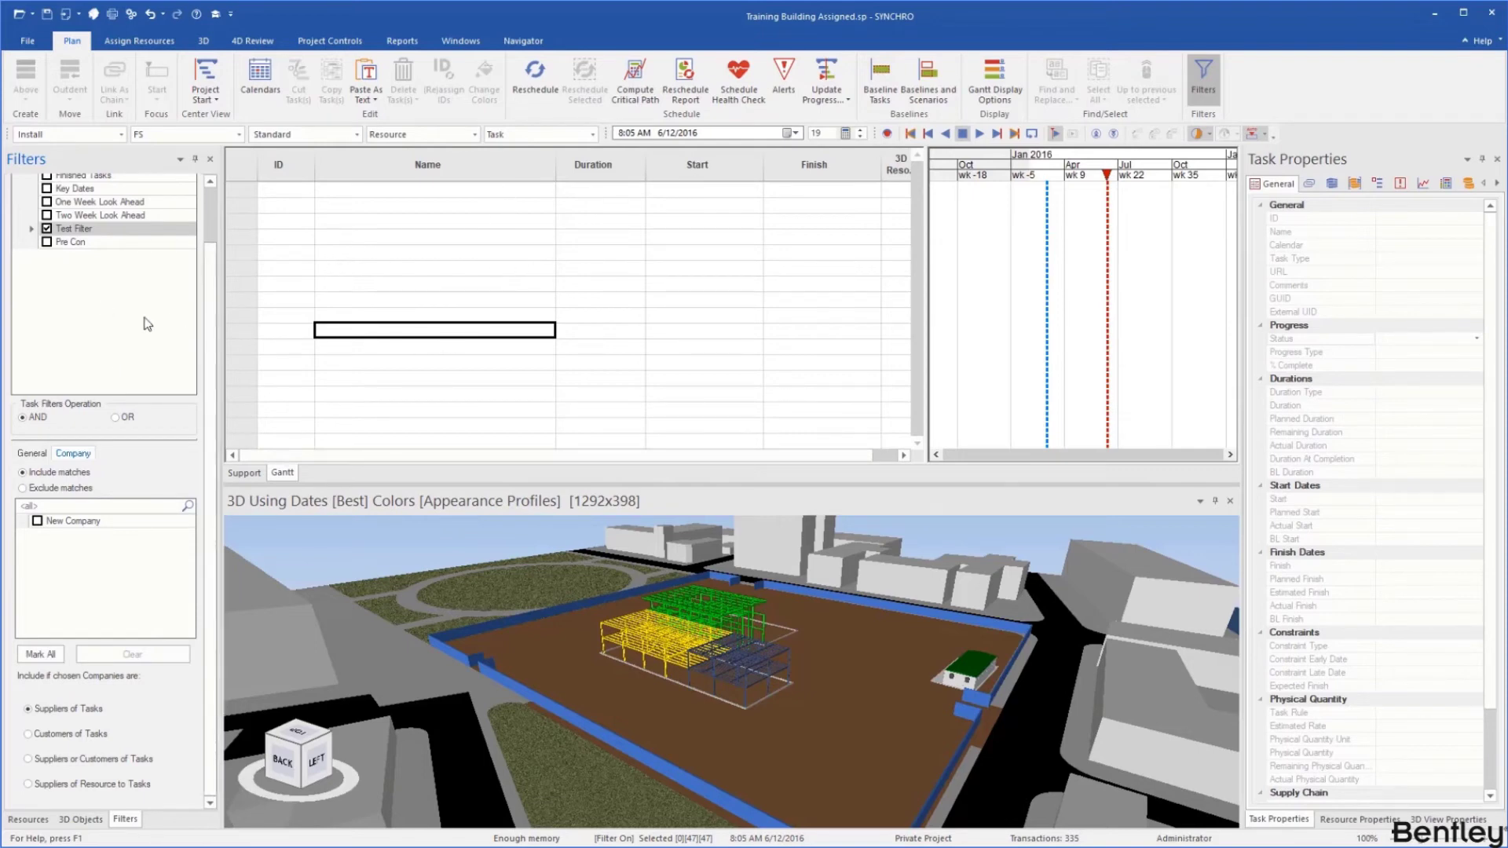
mouse_move(198, 482)
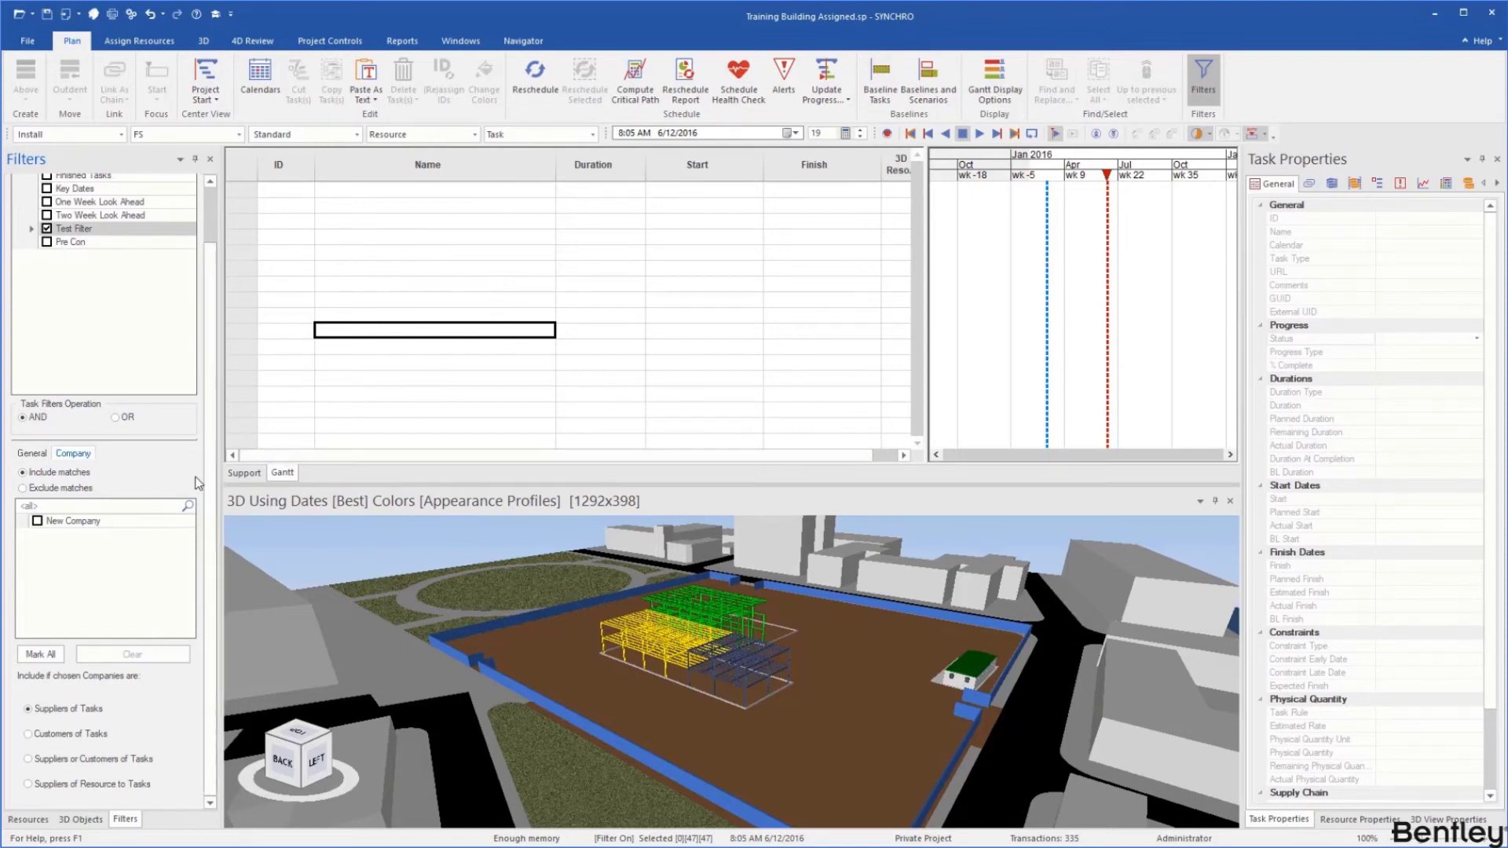
mouse_move(112, 551)
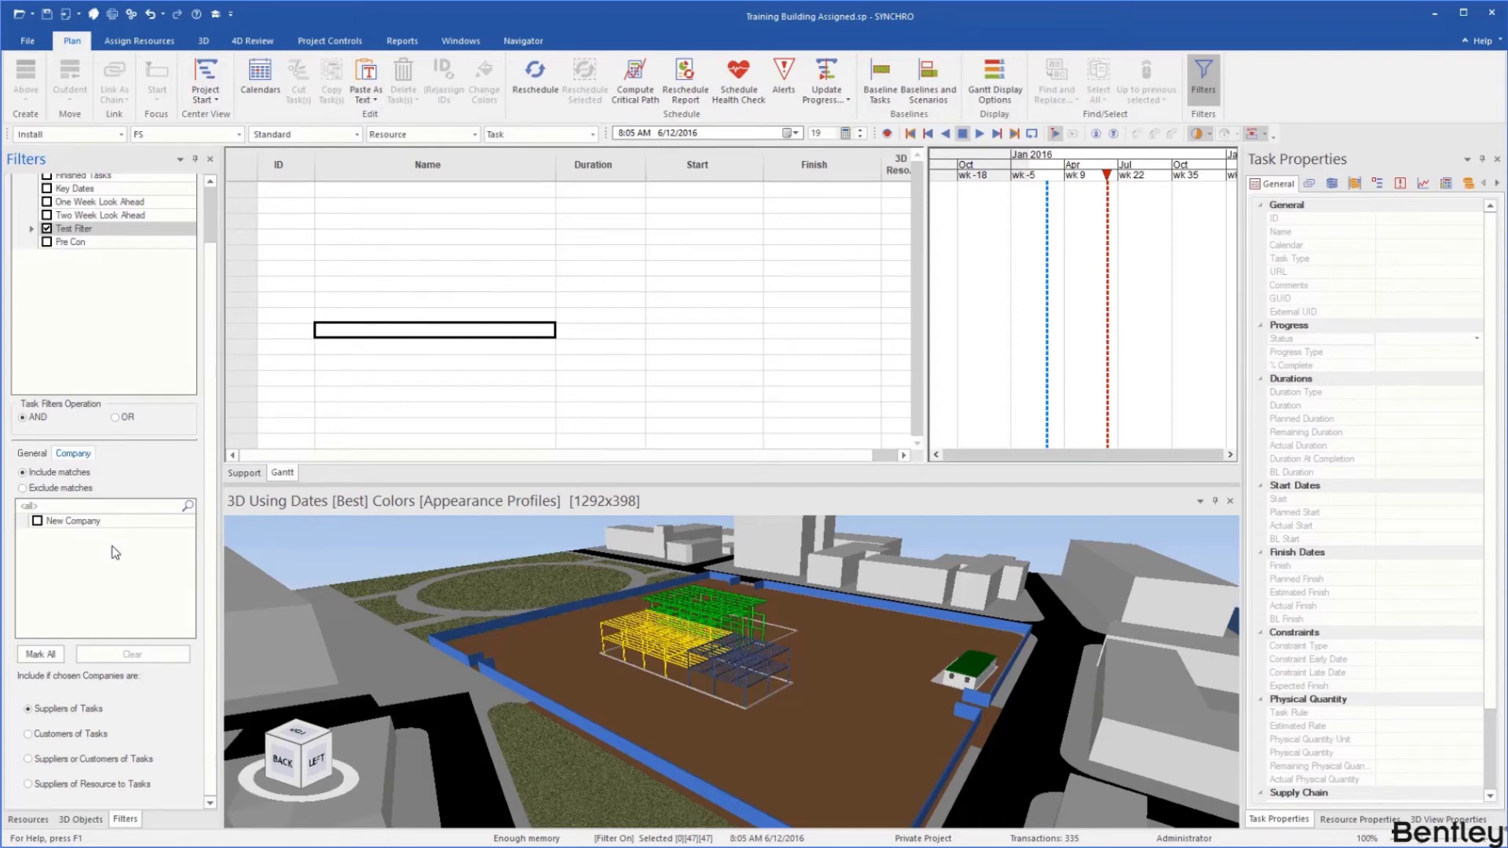
mouse_move(56, 557)
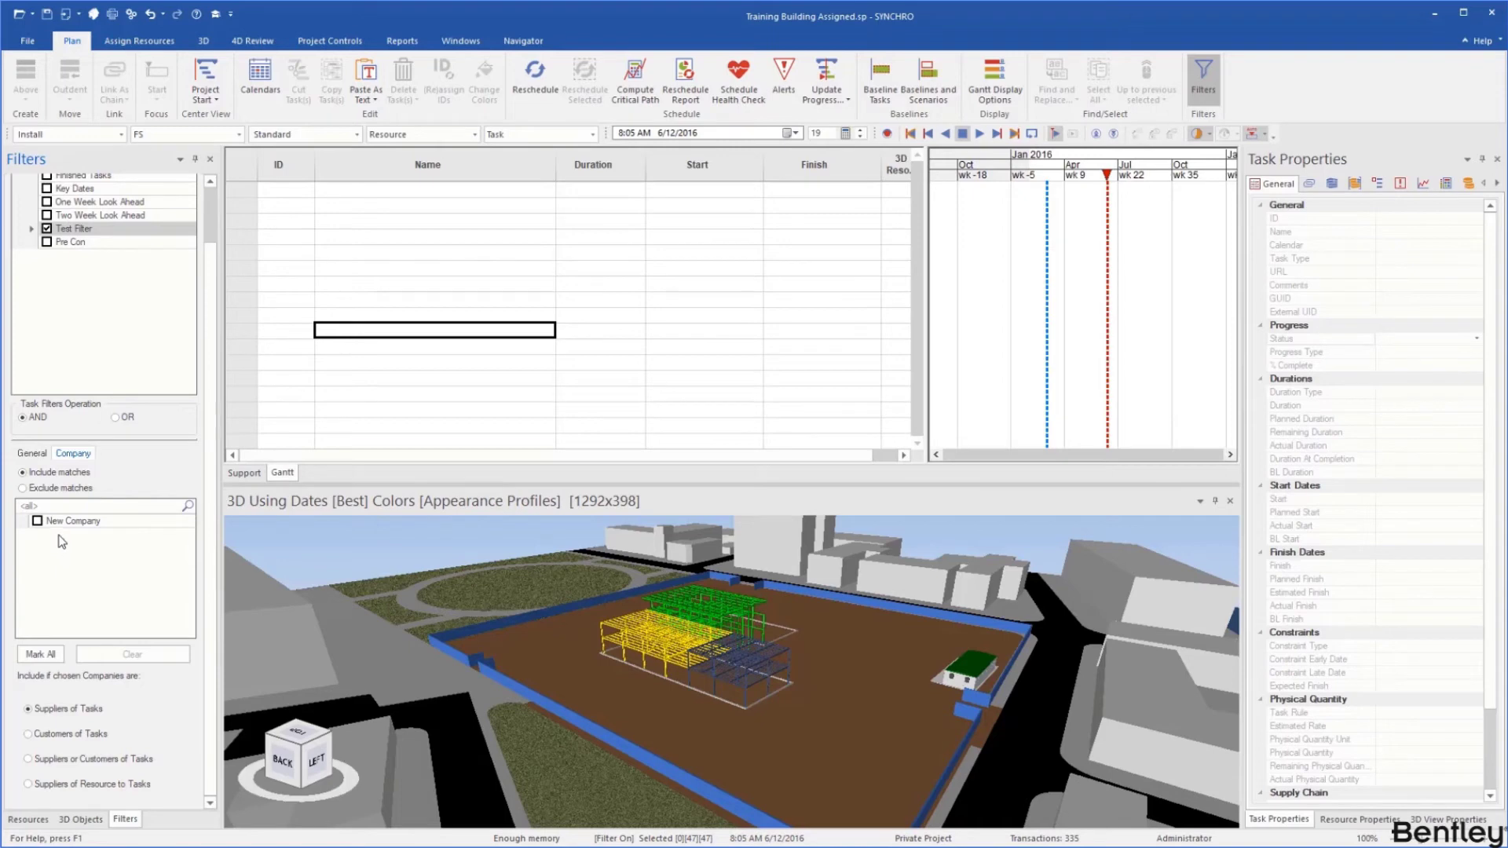
mouse_move(23, 533)
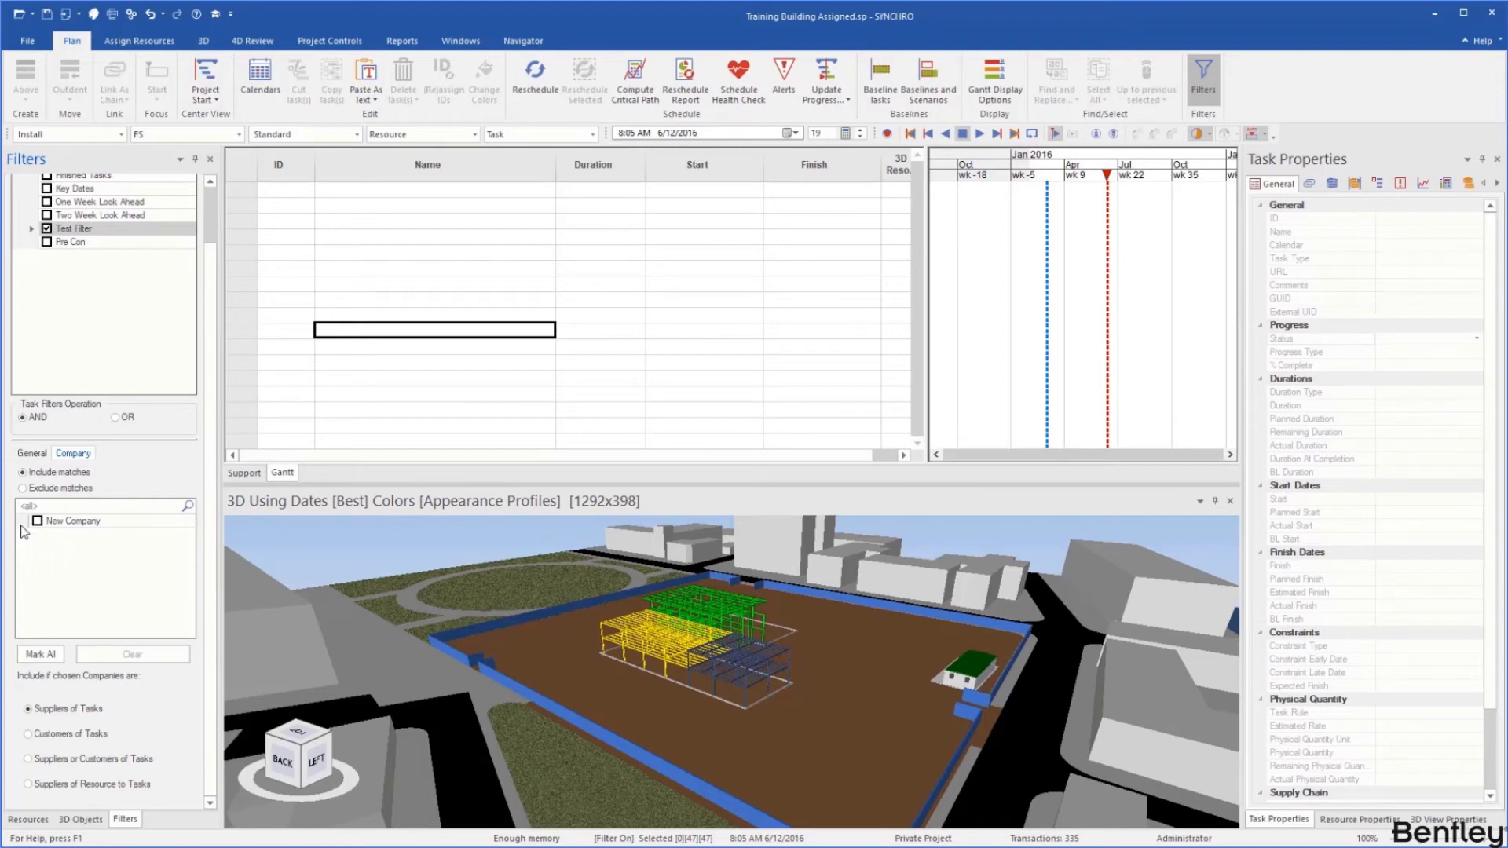
left_click(32, 452)
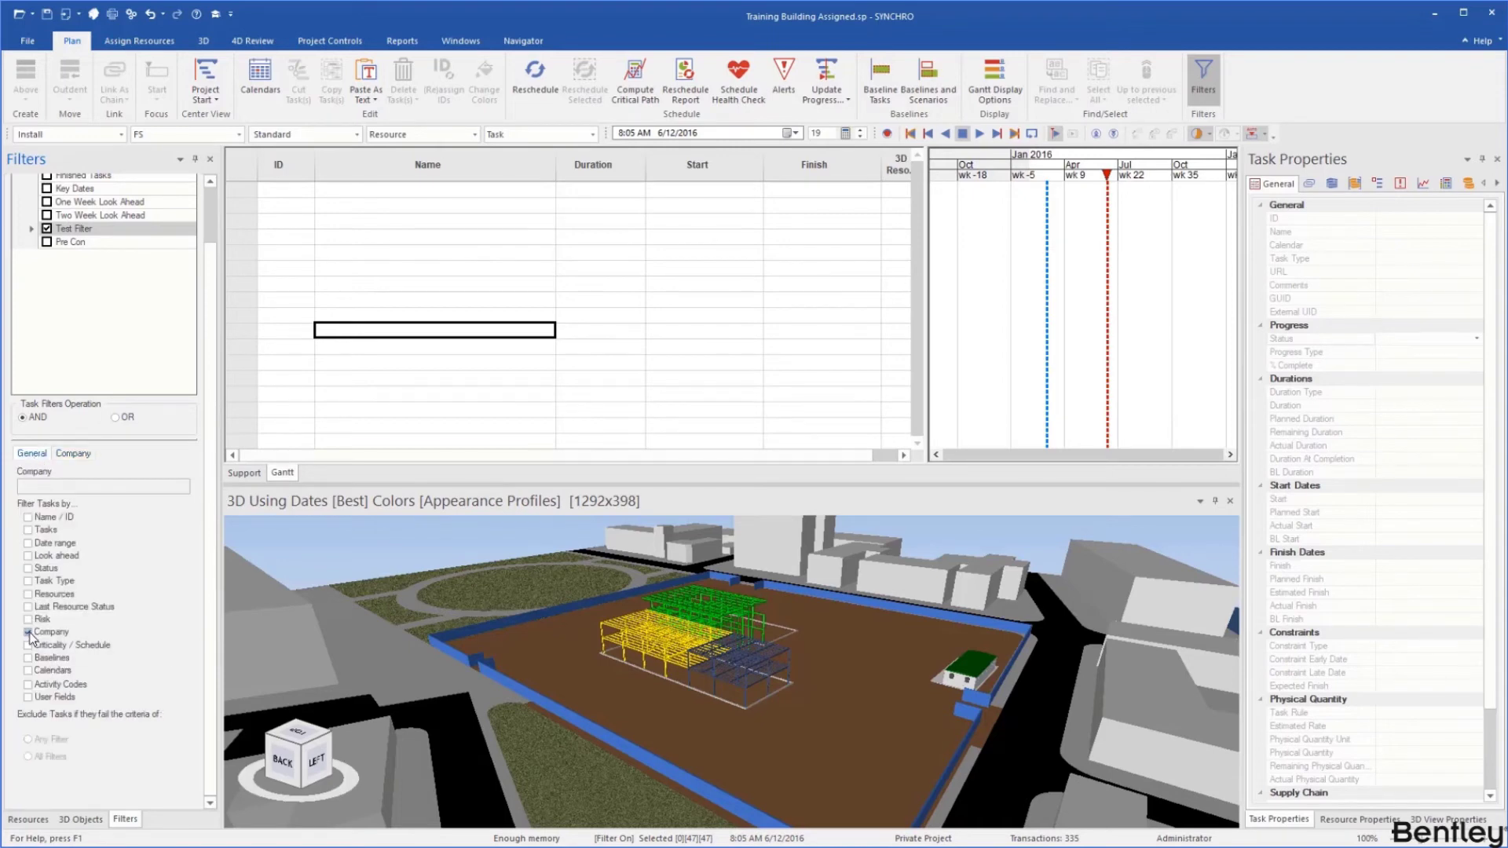
Swap Company for Criticality / Schedule, review its Schedule settings, then return to the general criteria
left_click(30, 631)
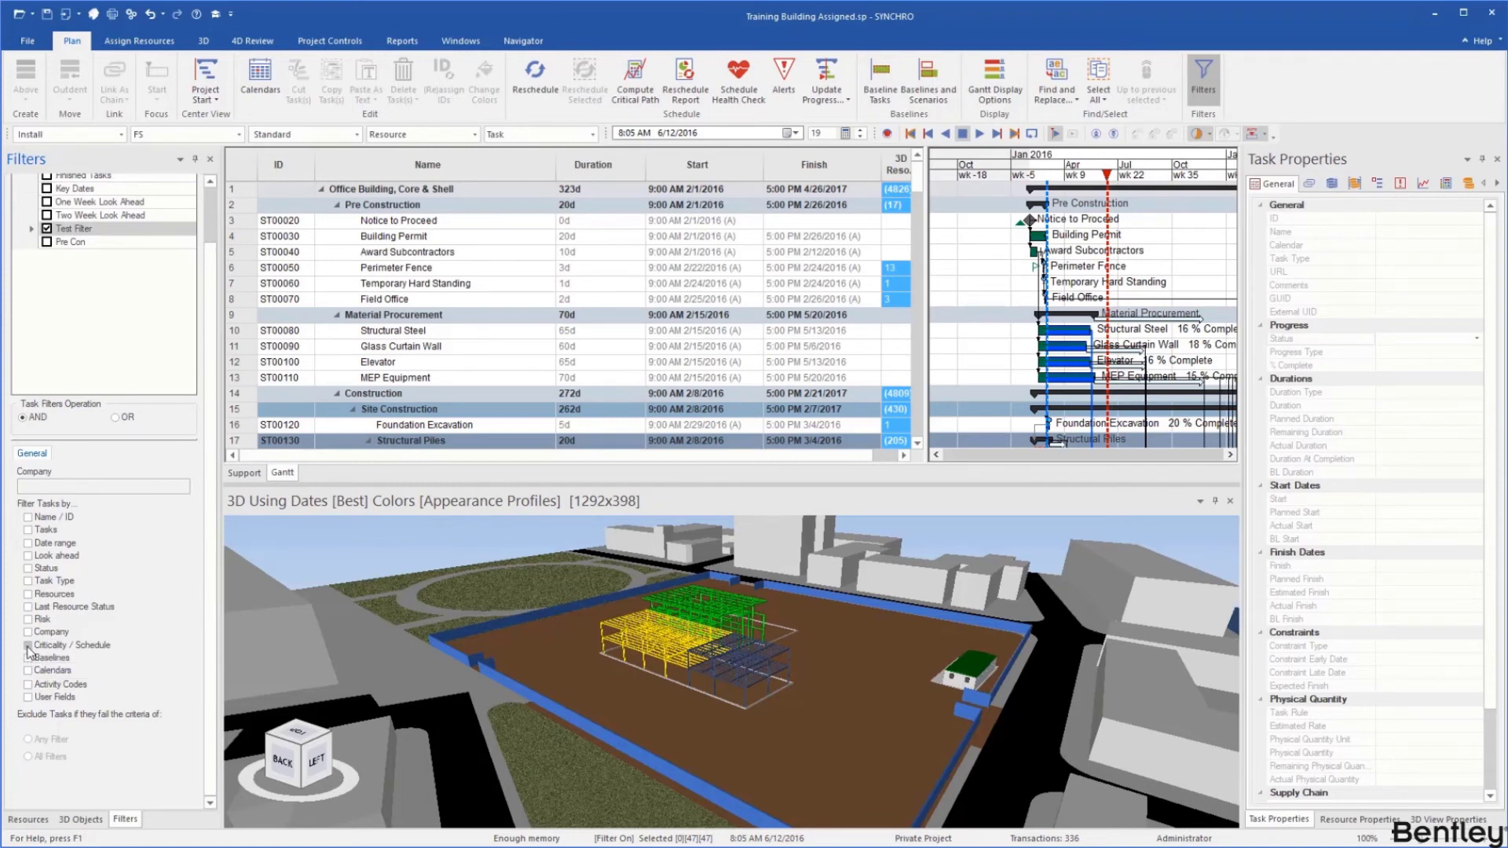
left_click(74, 453)
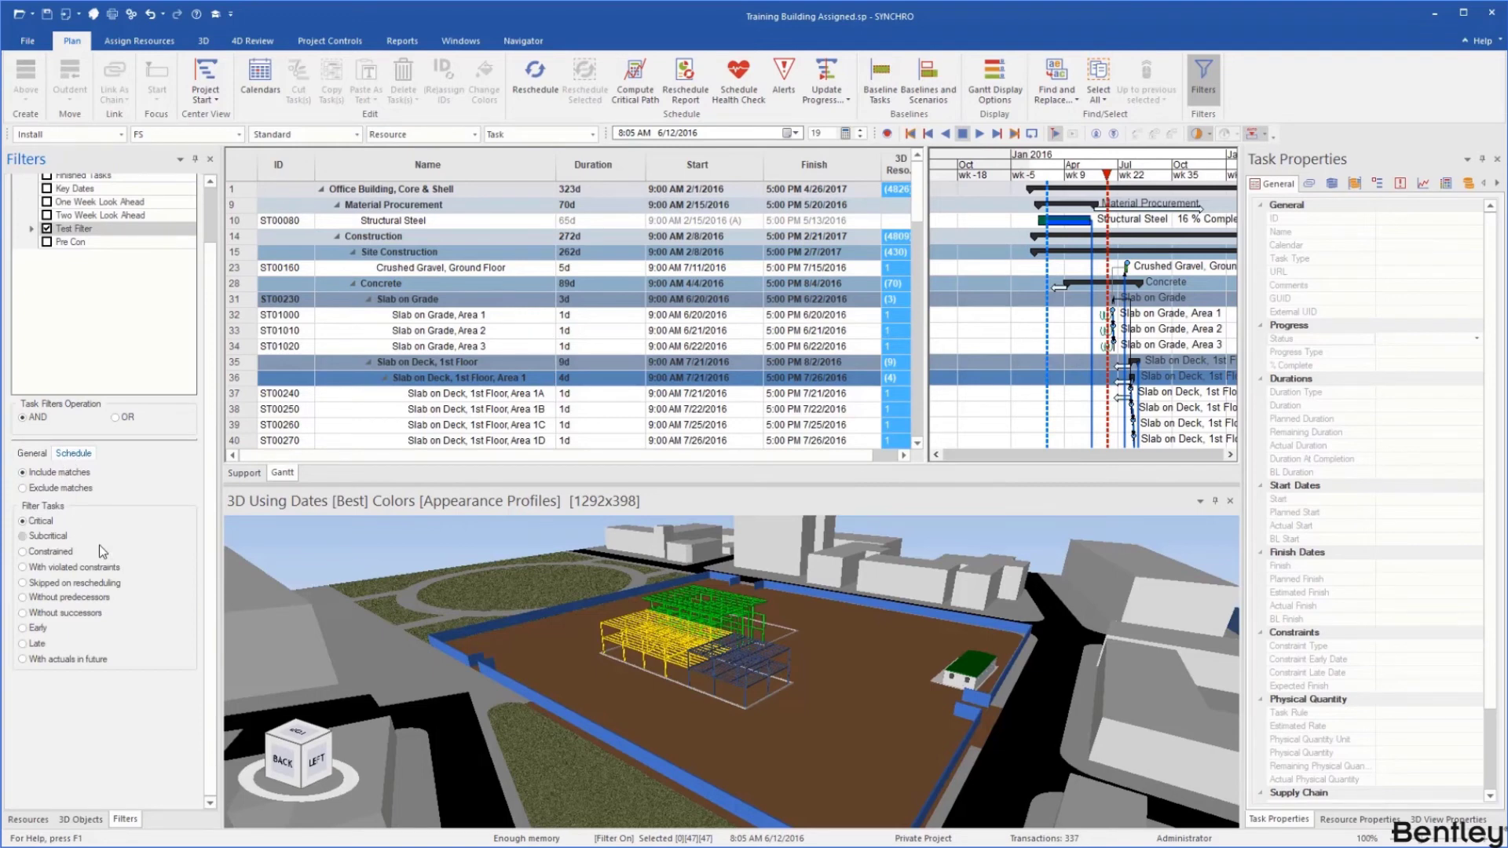
mouse_move(67, 600)
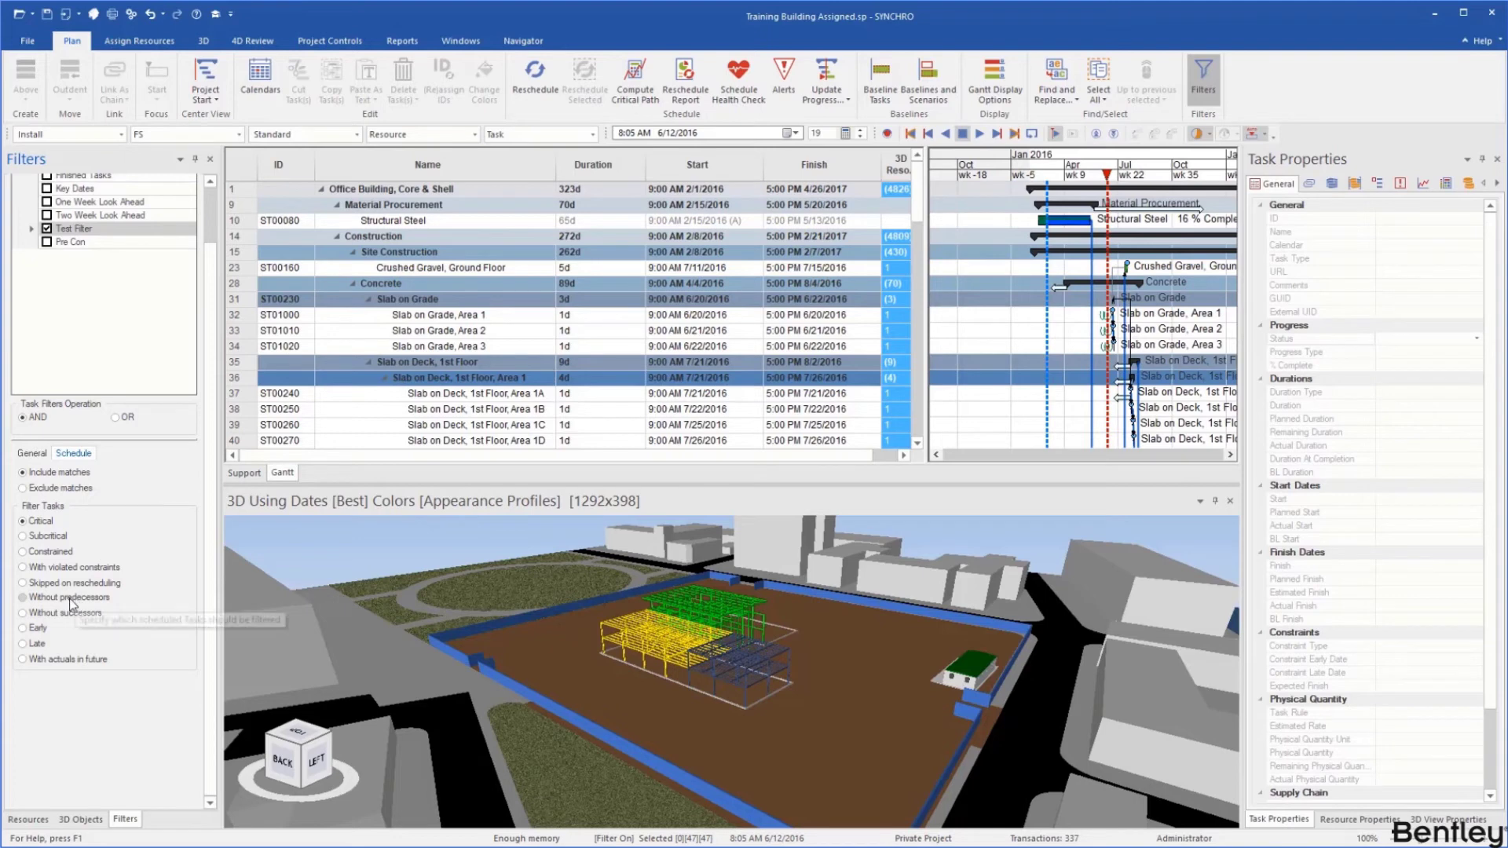
mouse_move(42, 628)
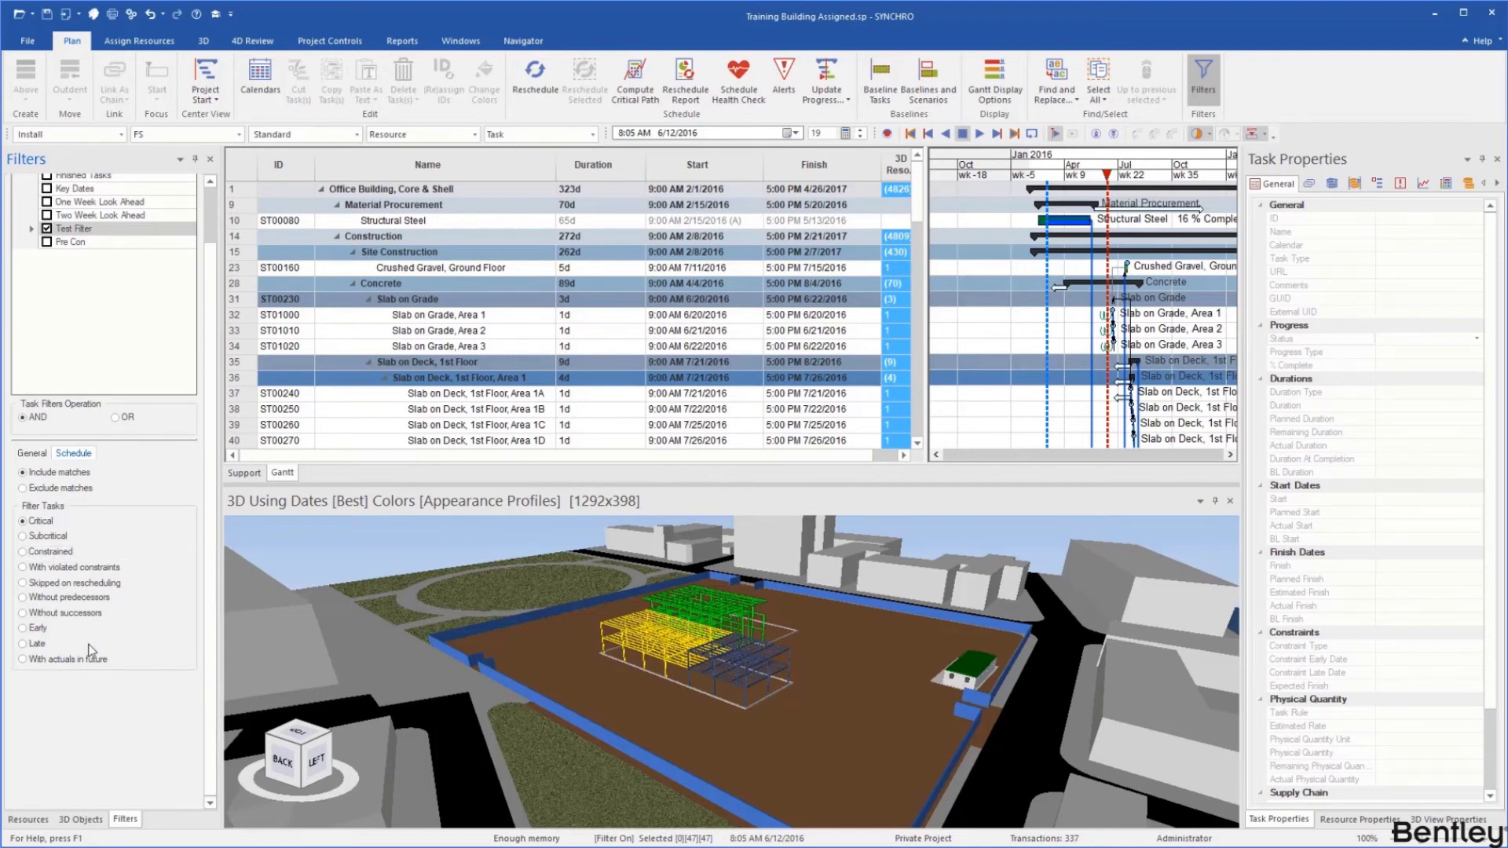
left_click(29, 453)
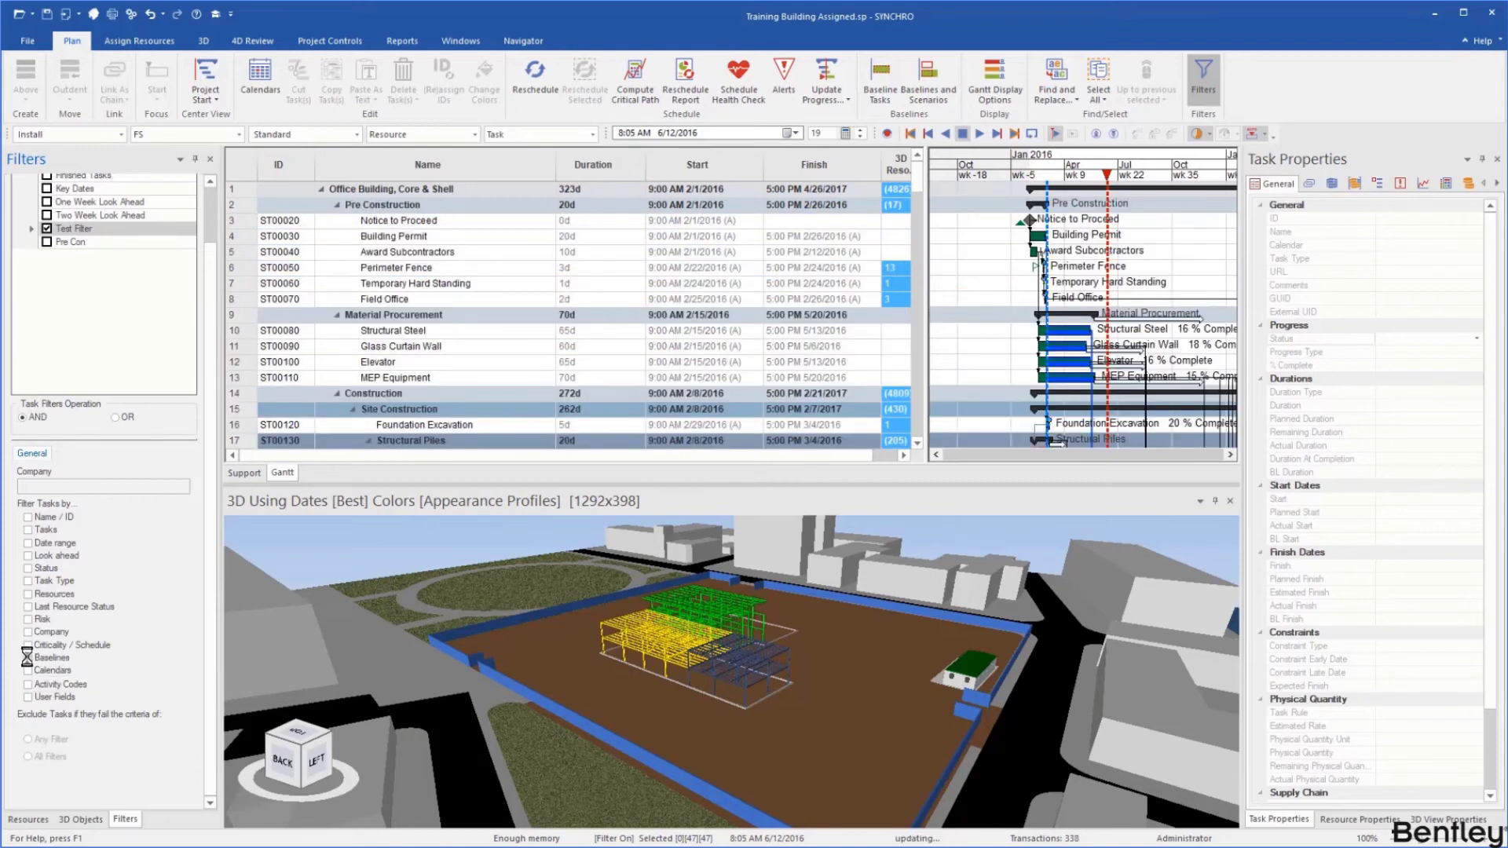
Show the Baseline criteria for Test Filter, which list no baselines
left_click(70, 453)
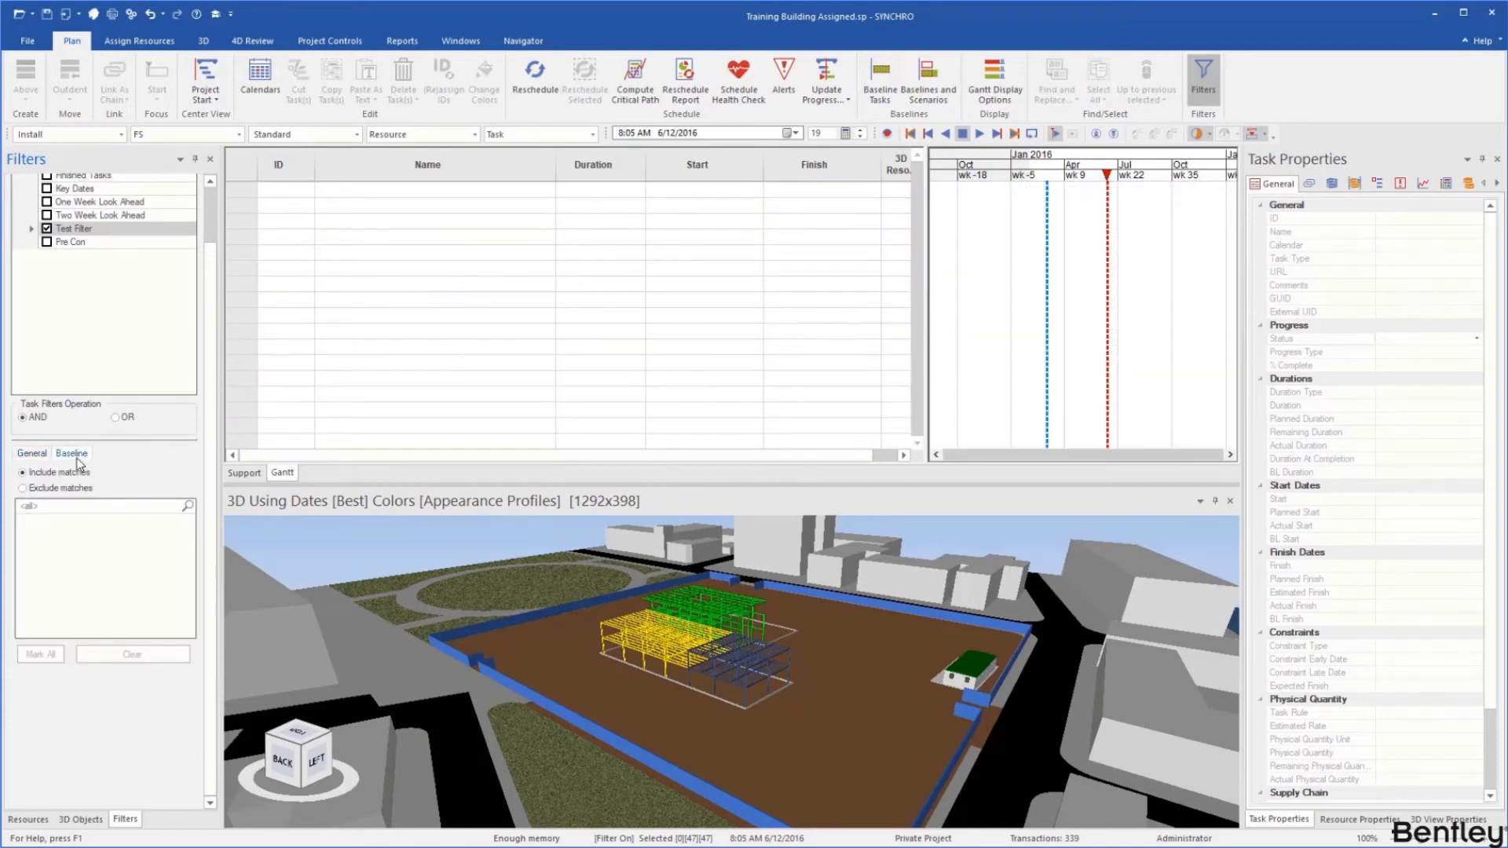
mouse_move(110, 553)
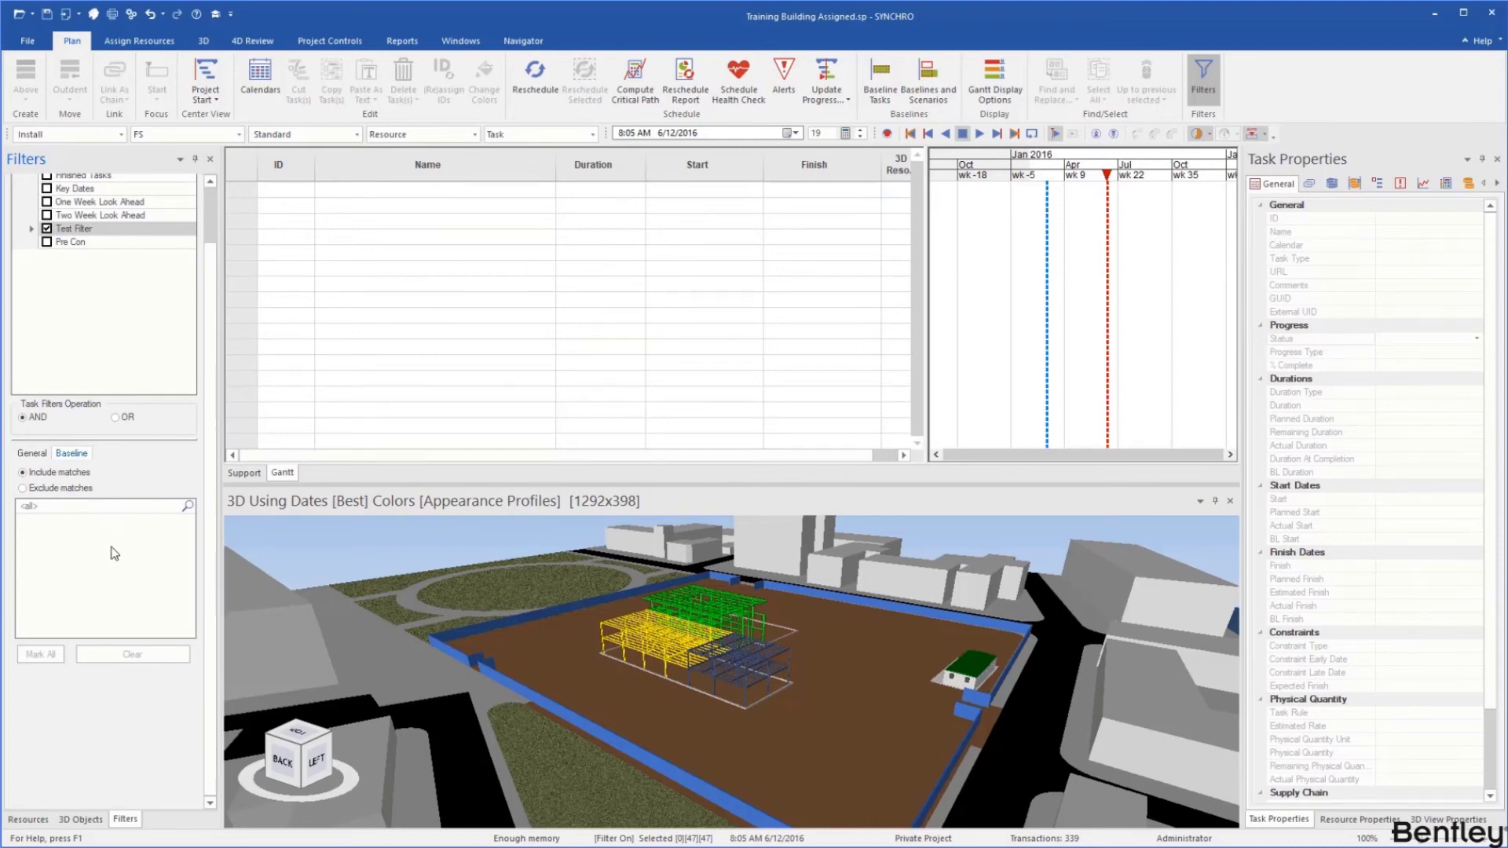
mouse_move(82, 529)
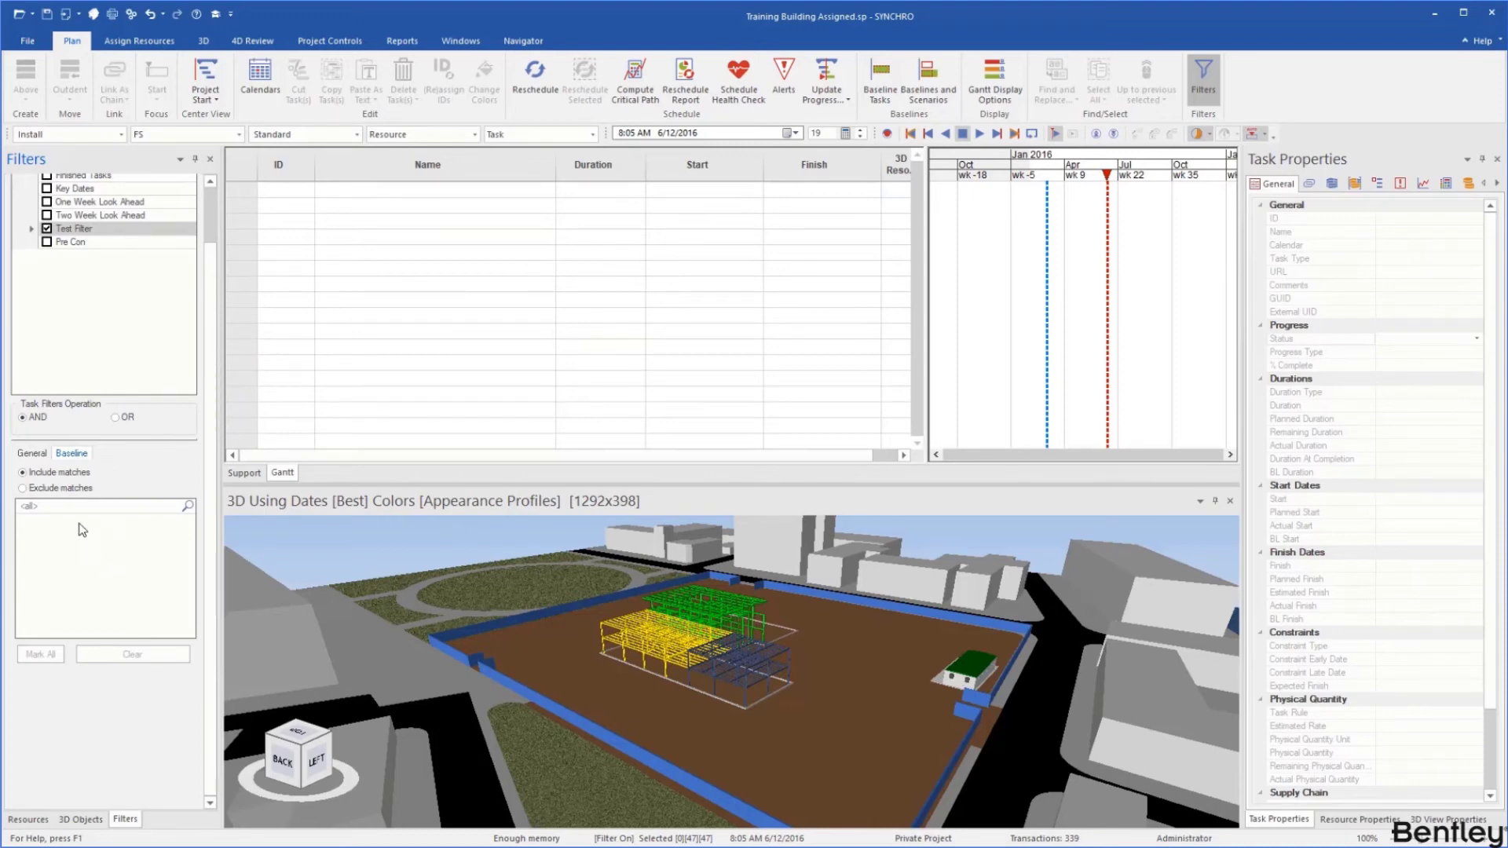
mouse_move(70, 559)
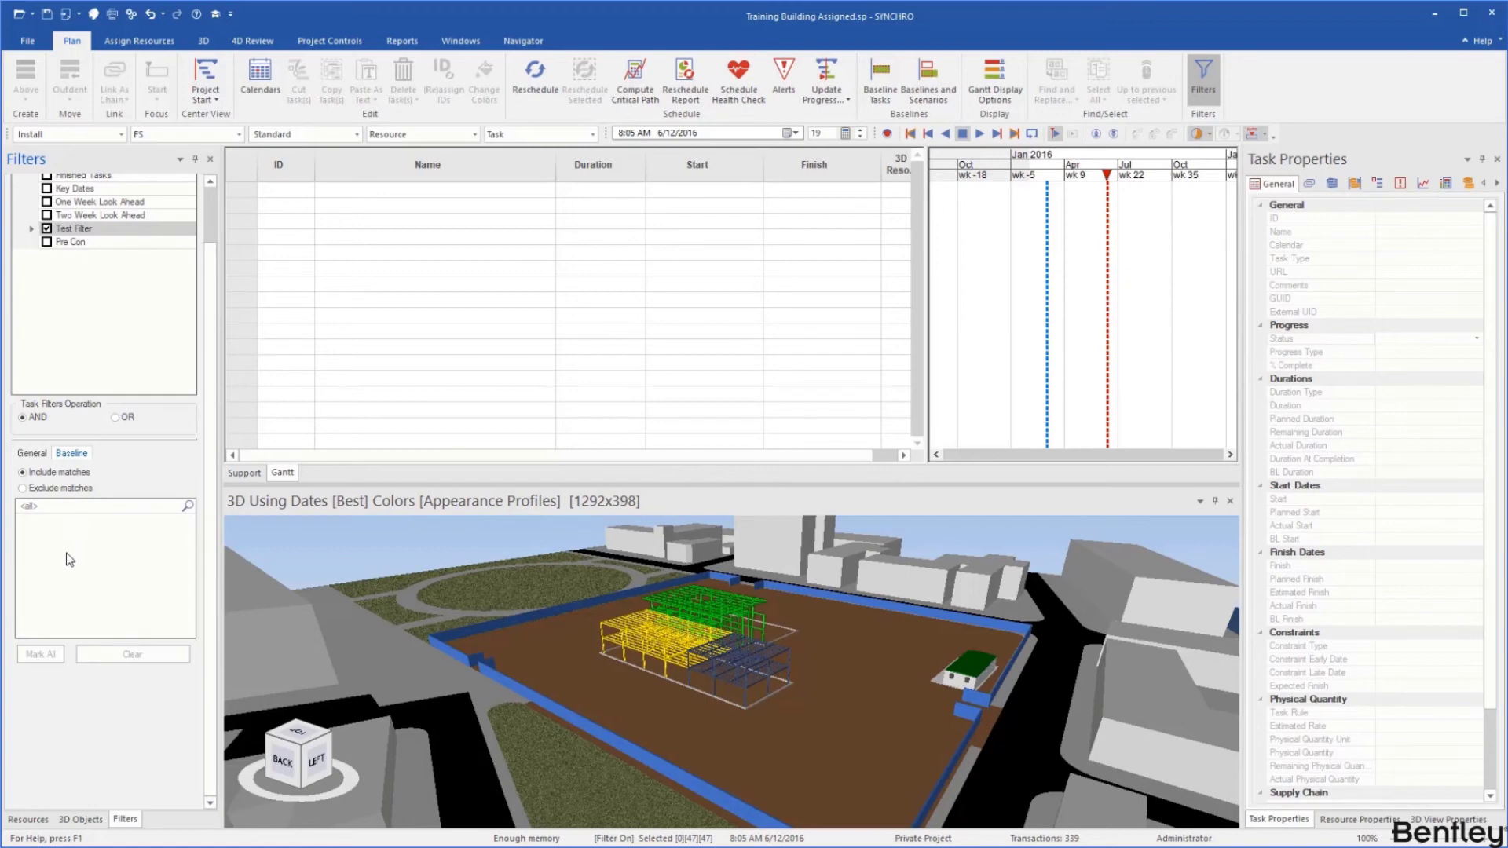
mouse_move(62, 622)
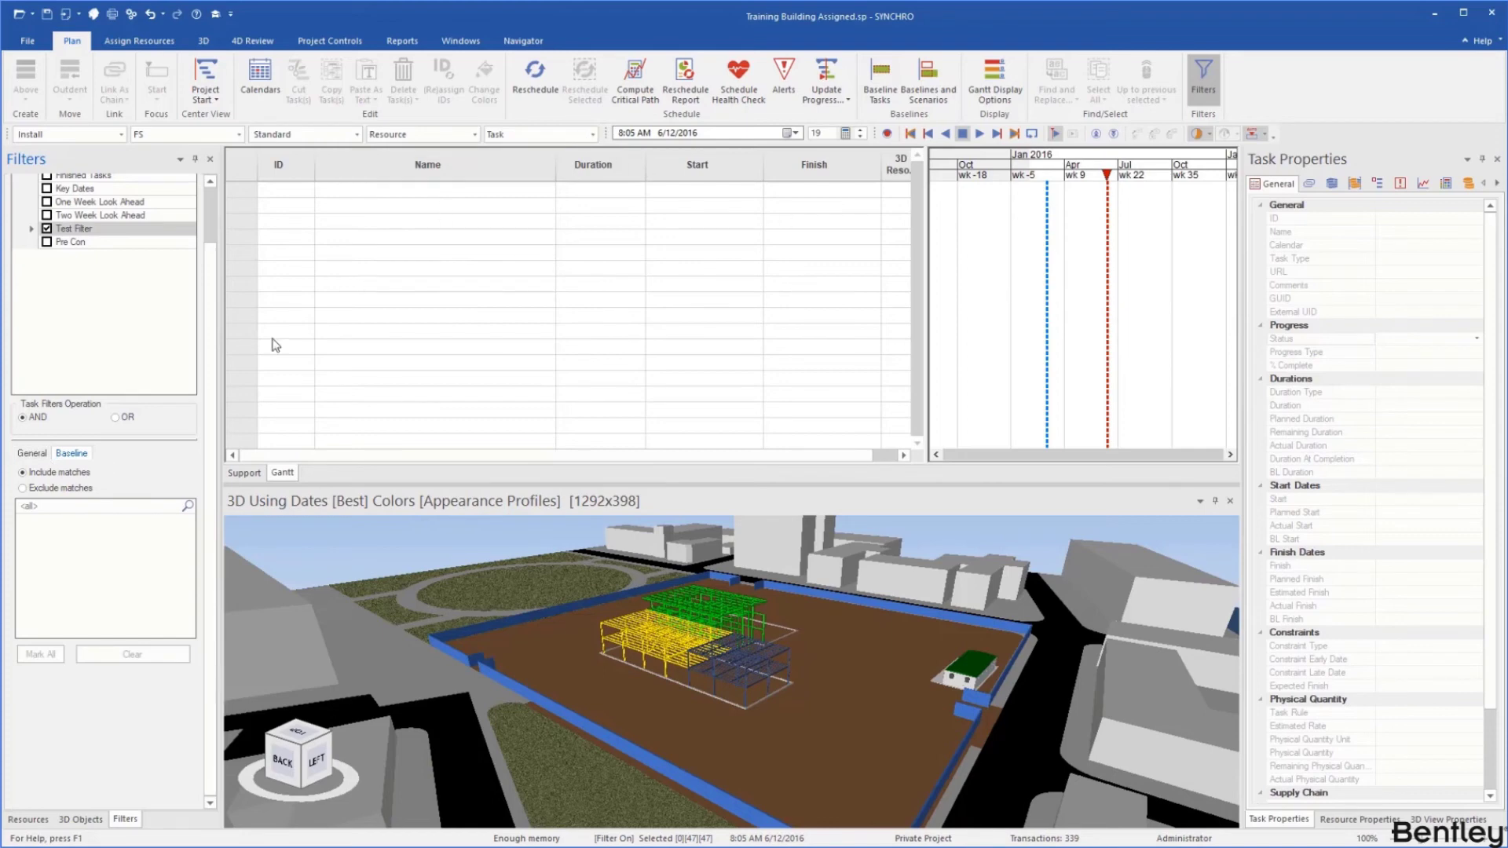
Review the Calendar criteria (Standard), then switch the filter from Calendars to Activity Codes
left_click(71, 453)
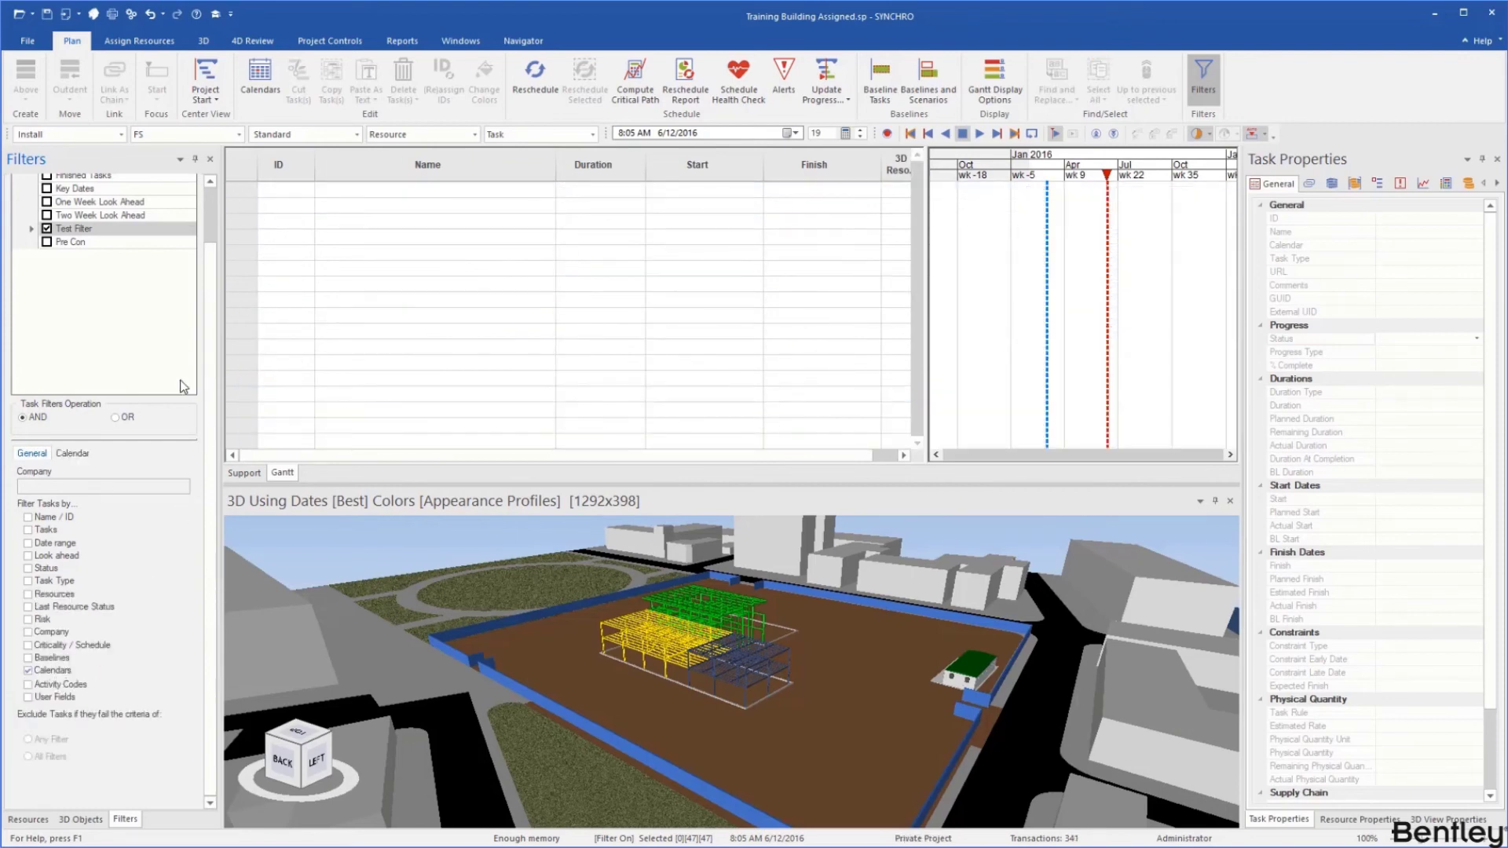
mouse_move(73, 453)
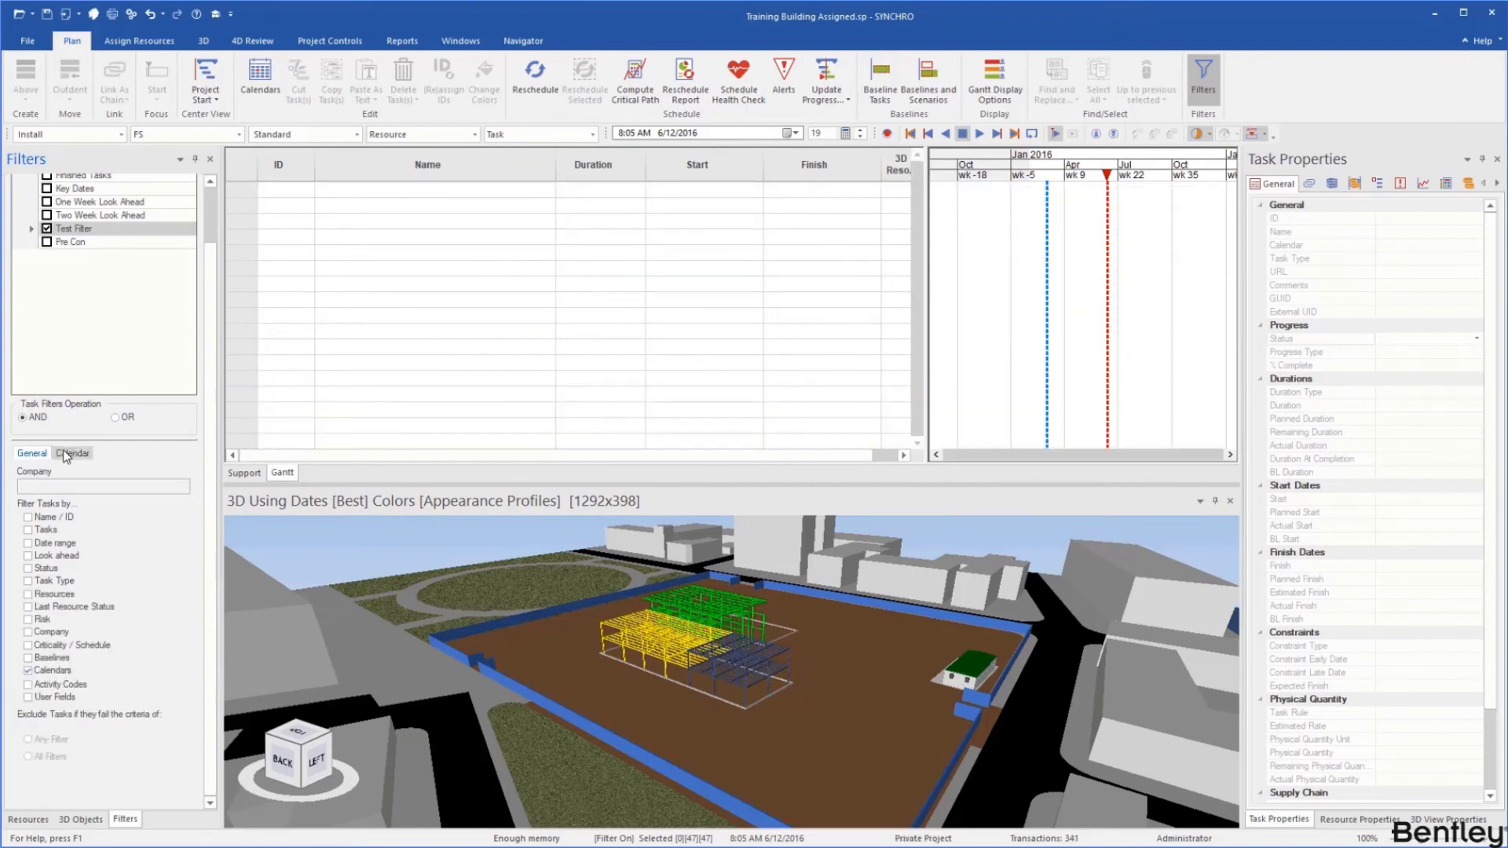
left_click(72, 452)
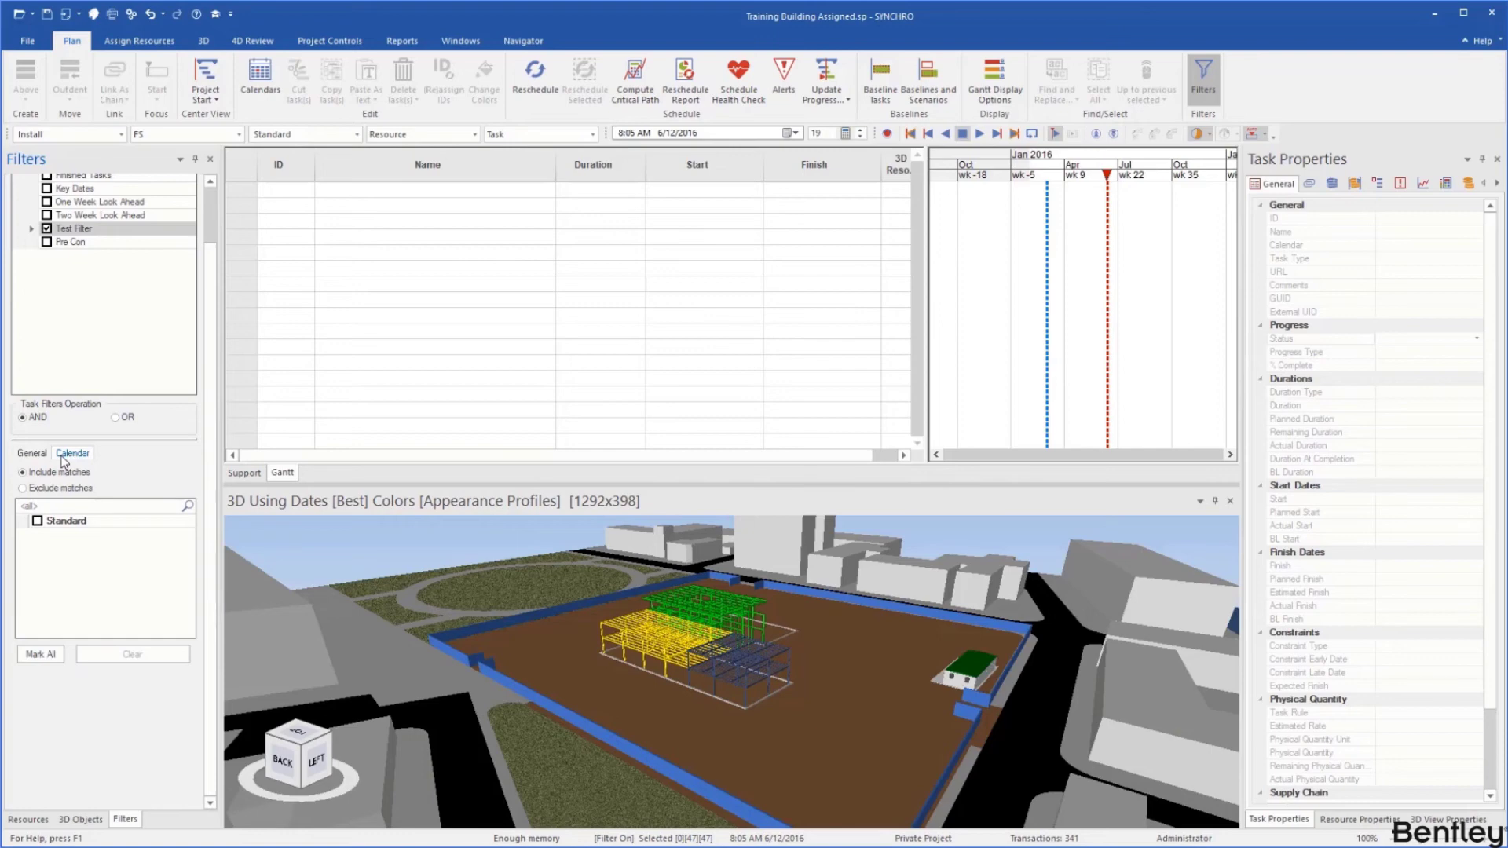
mouse_move(93, 564)
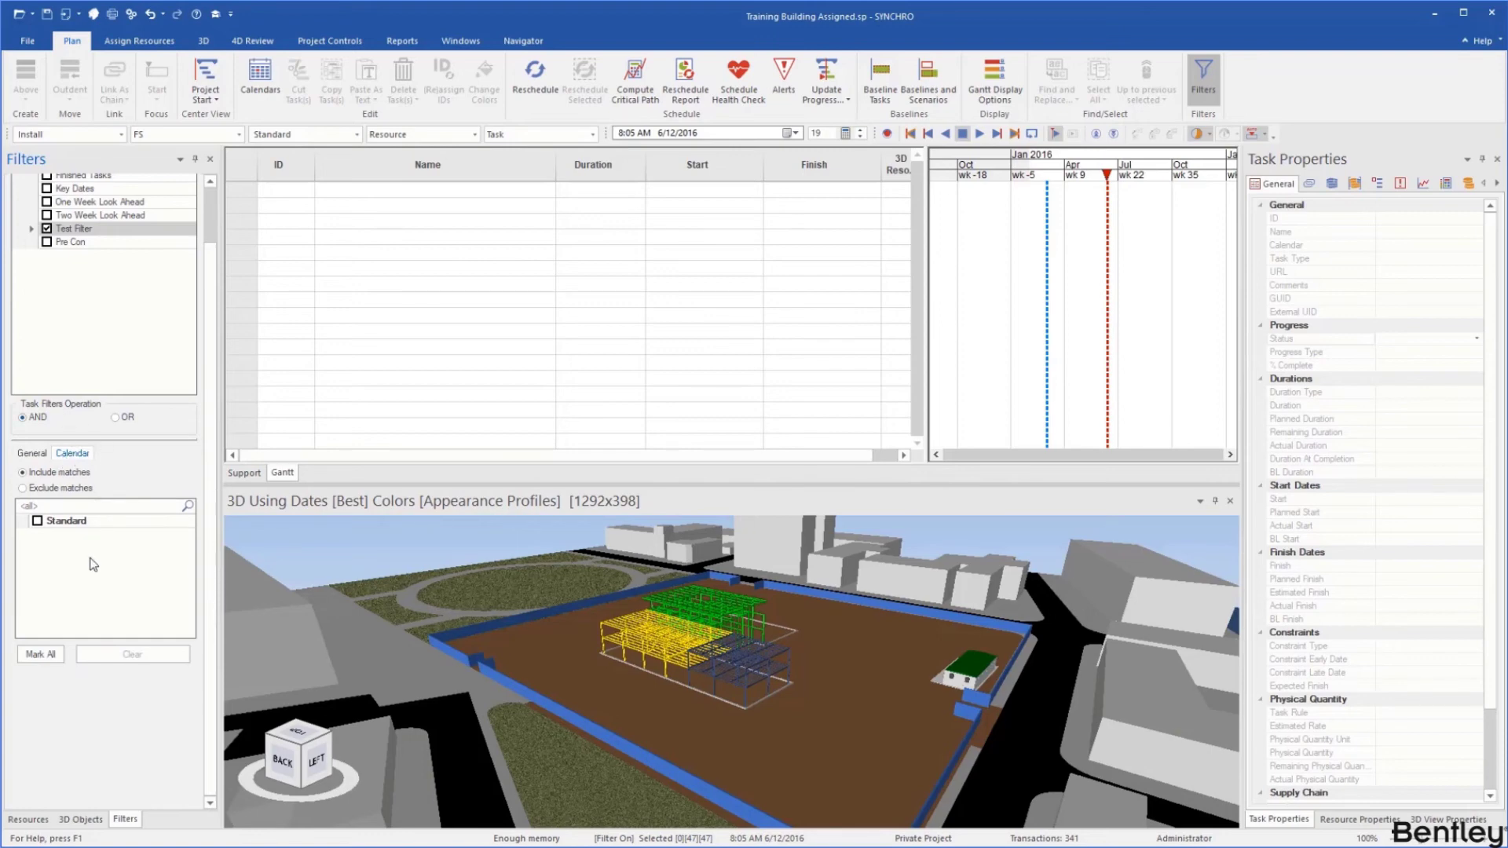
mouse_move(100, 564)
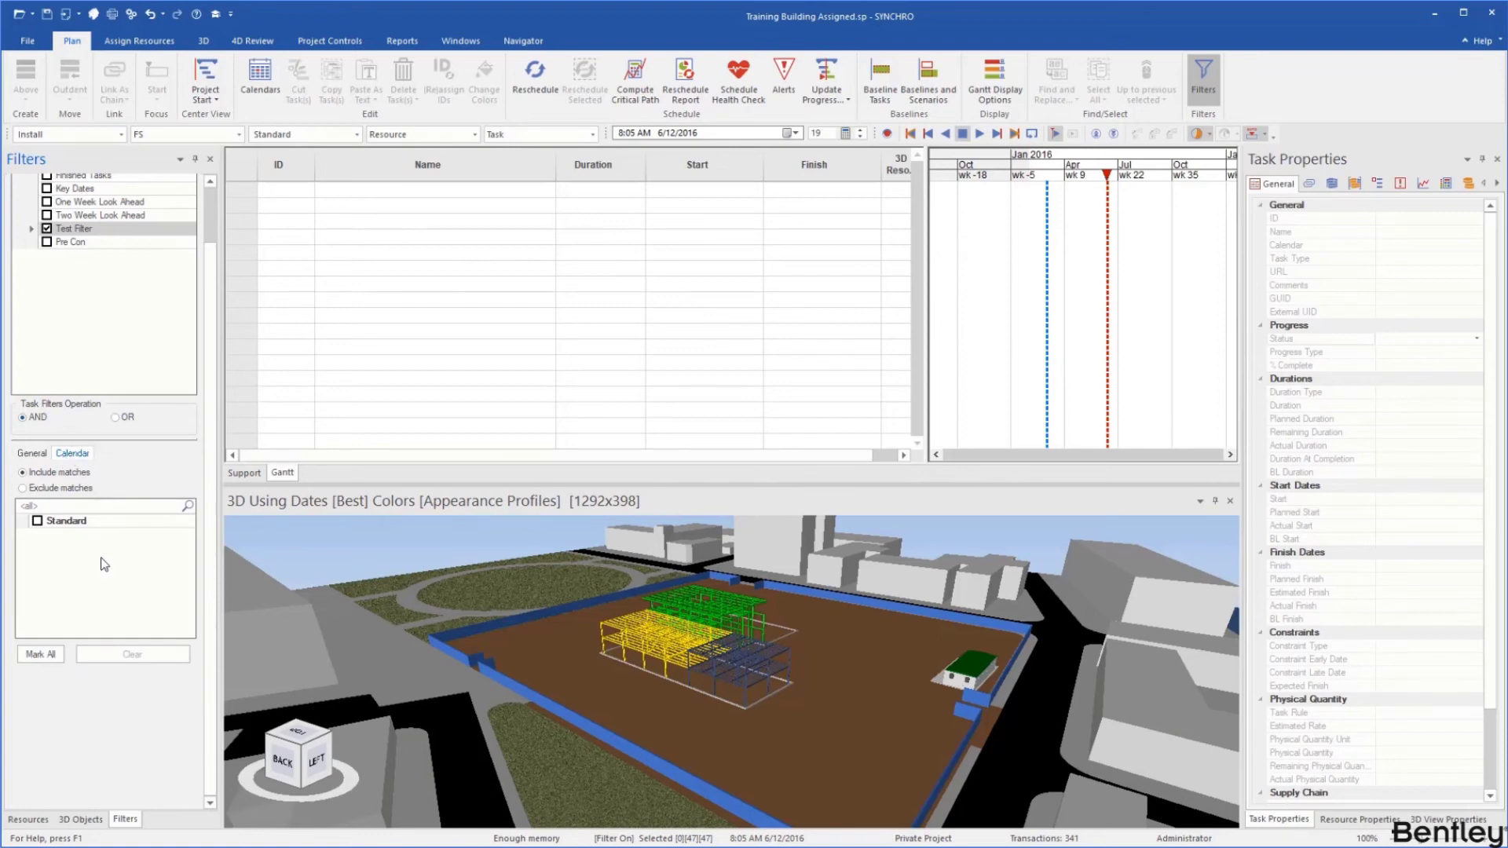
left_click(32, 453)
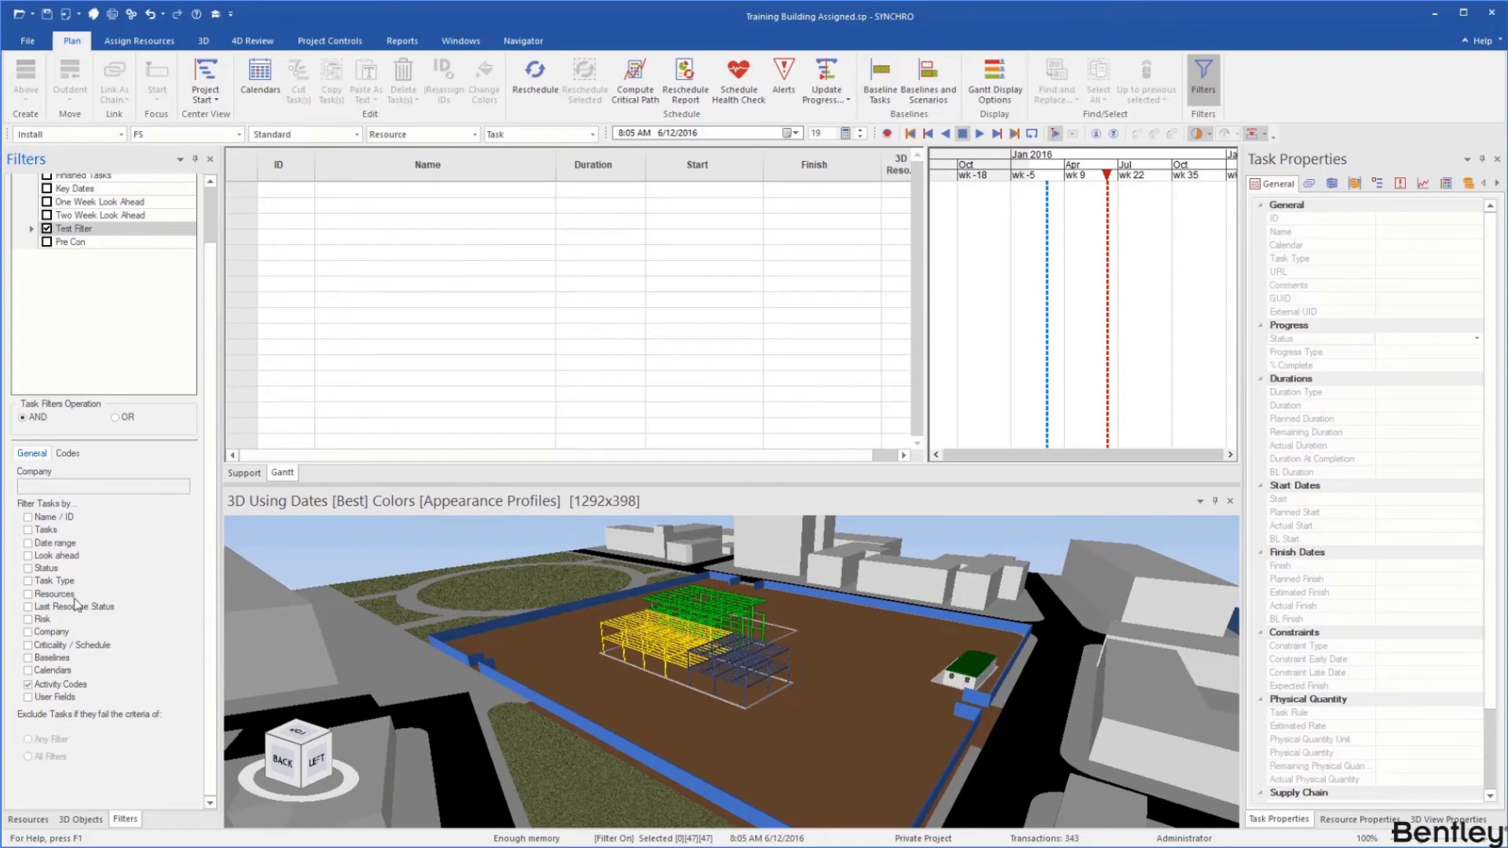
left_click(68, 452)
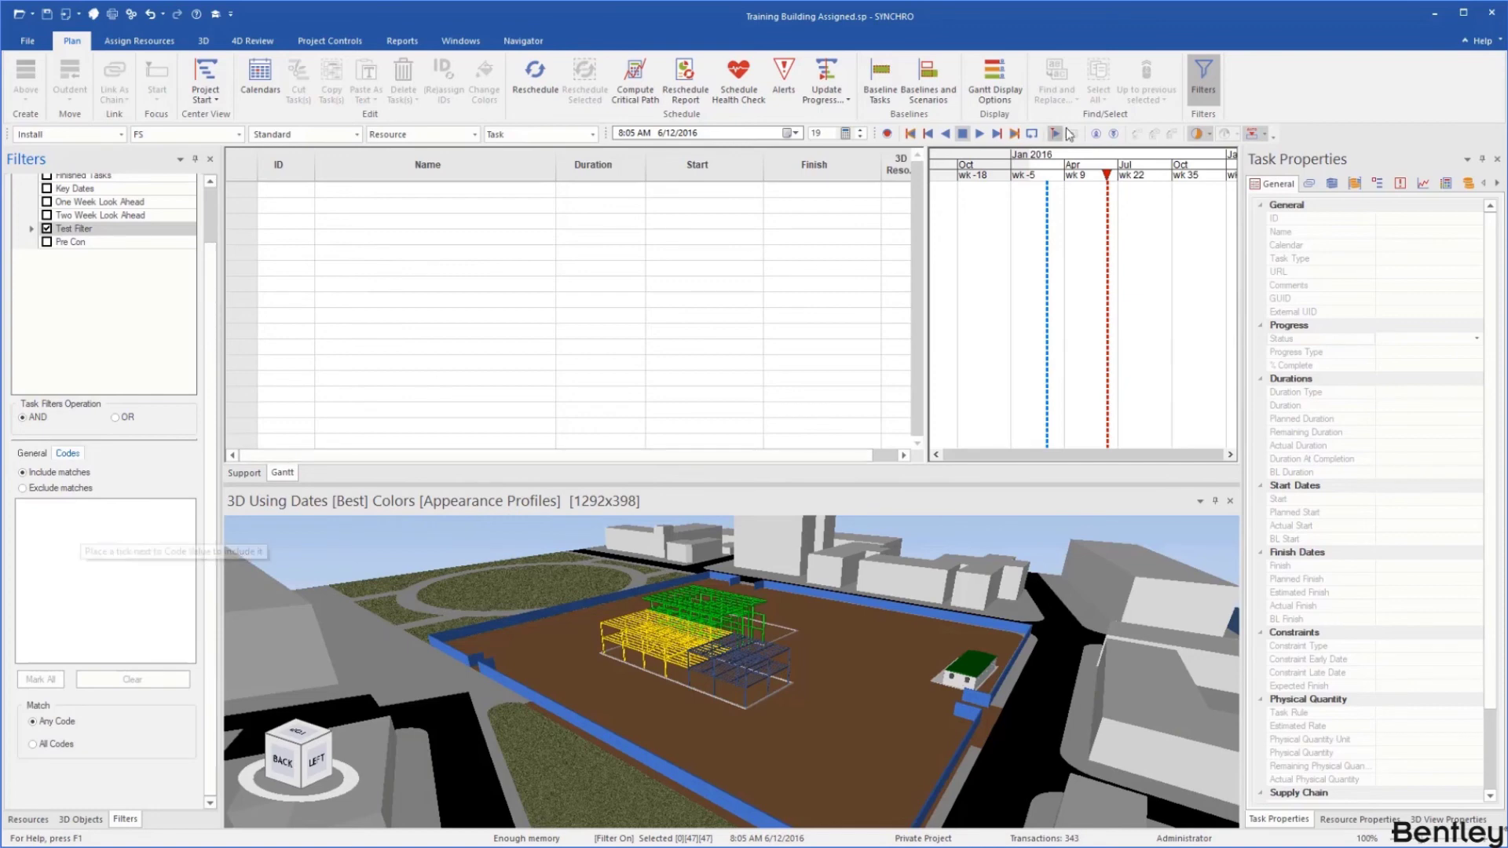
left_click(993, 81)
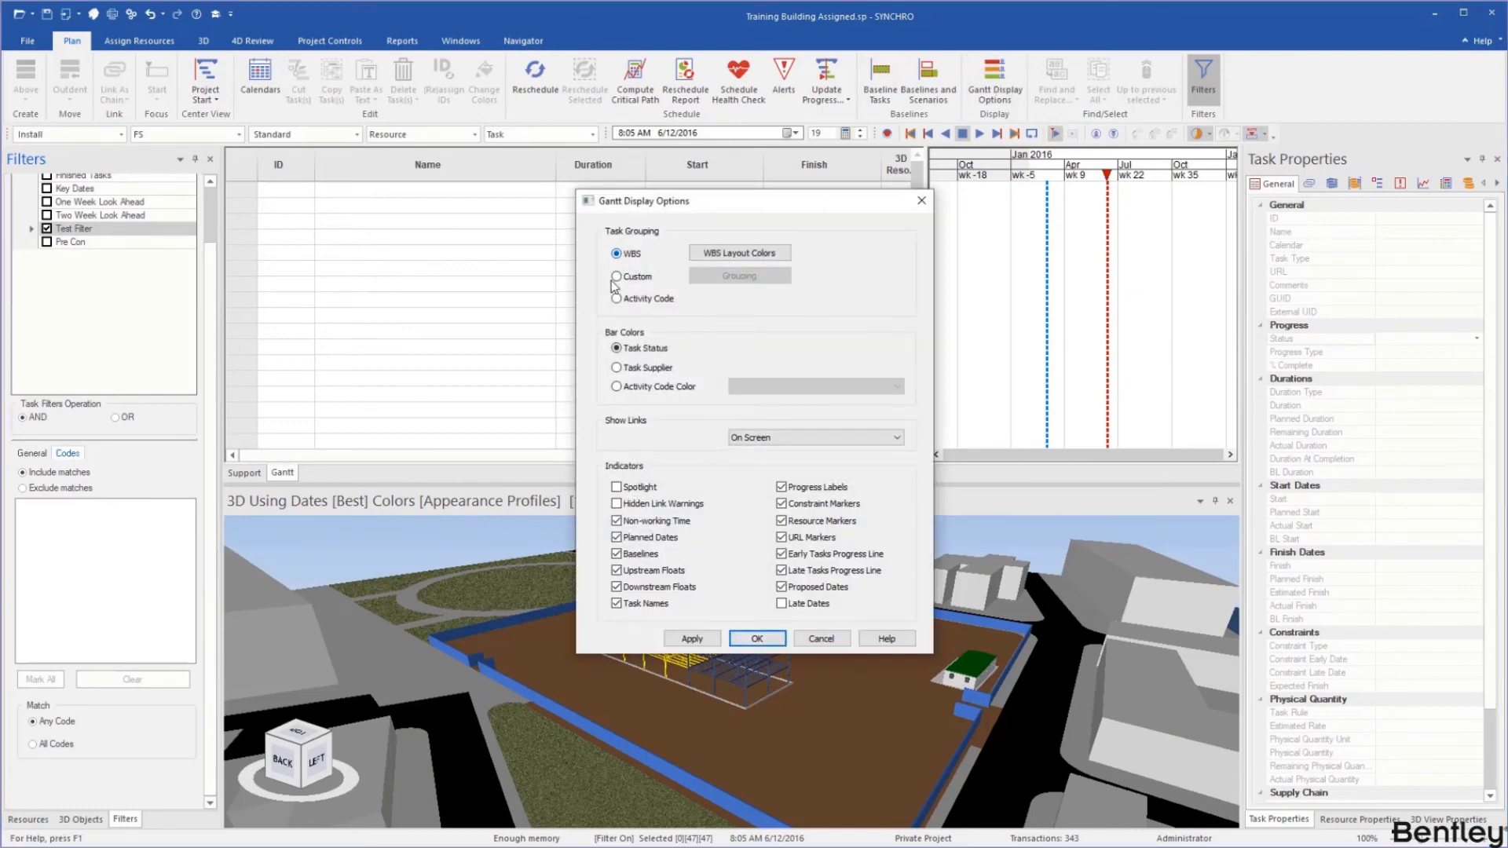
mouse_move(616, 299)
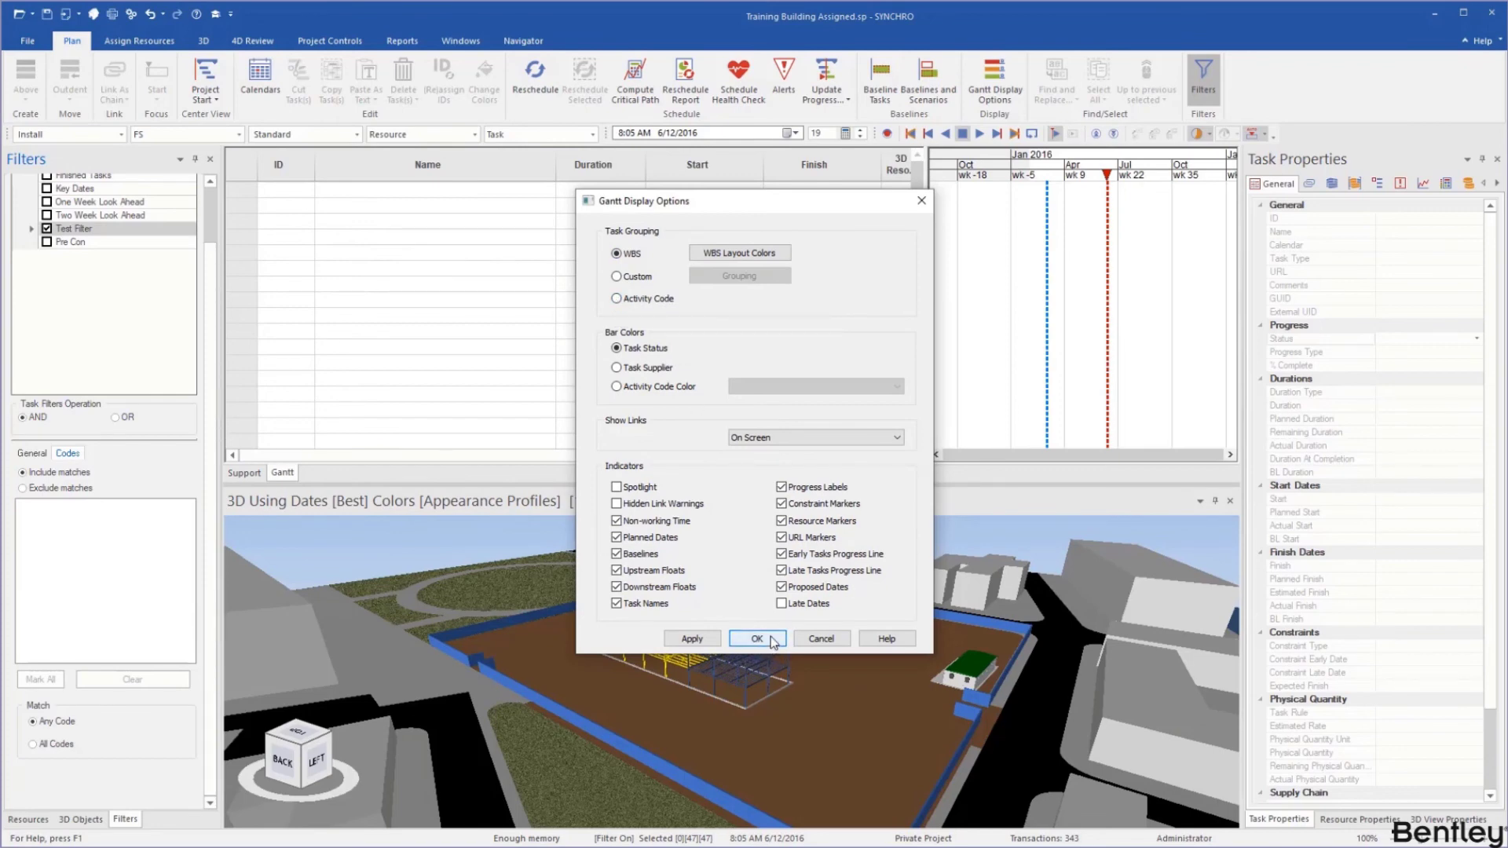
left_click(757, 640)
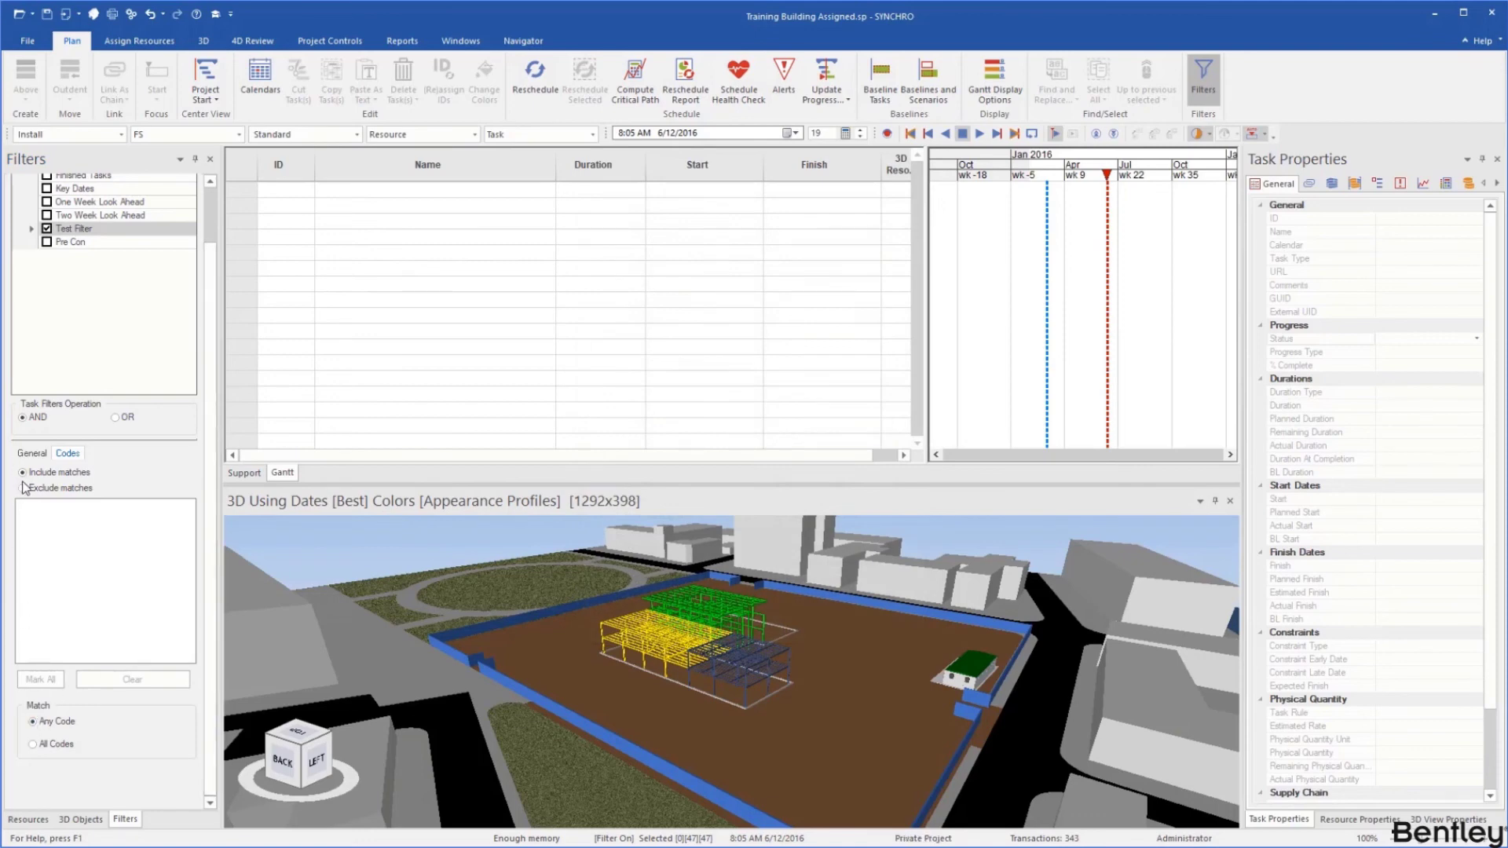
left_click(32, 453)
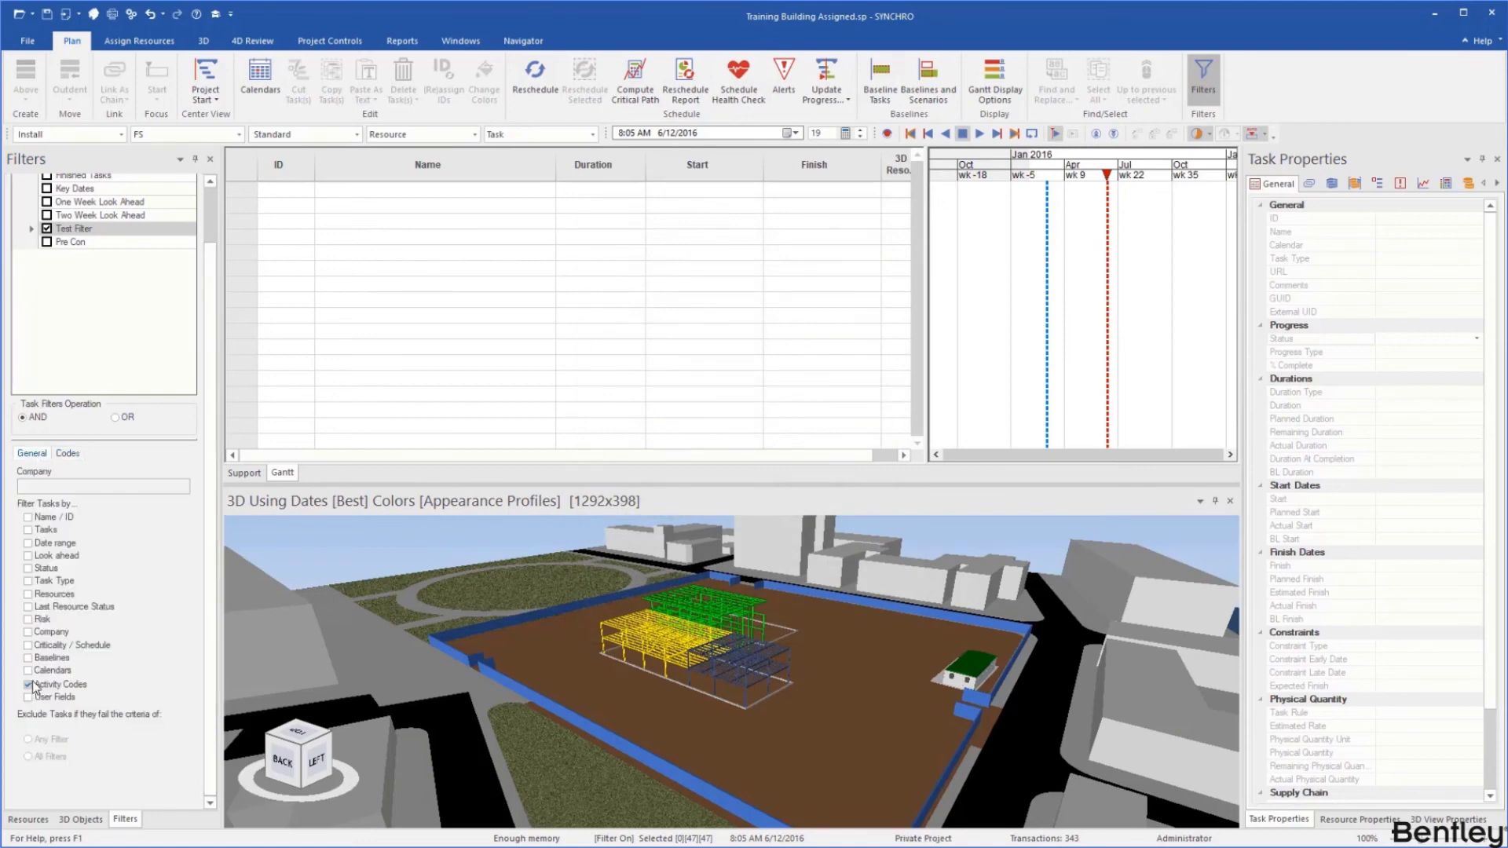
Filter by User Fields with Task Location ticked, showing the Metals framing and bolting tasks
left_click(29, 696)
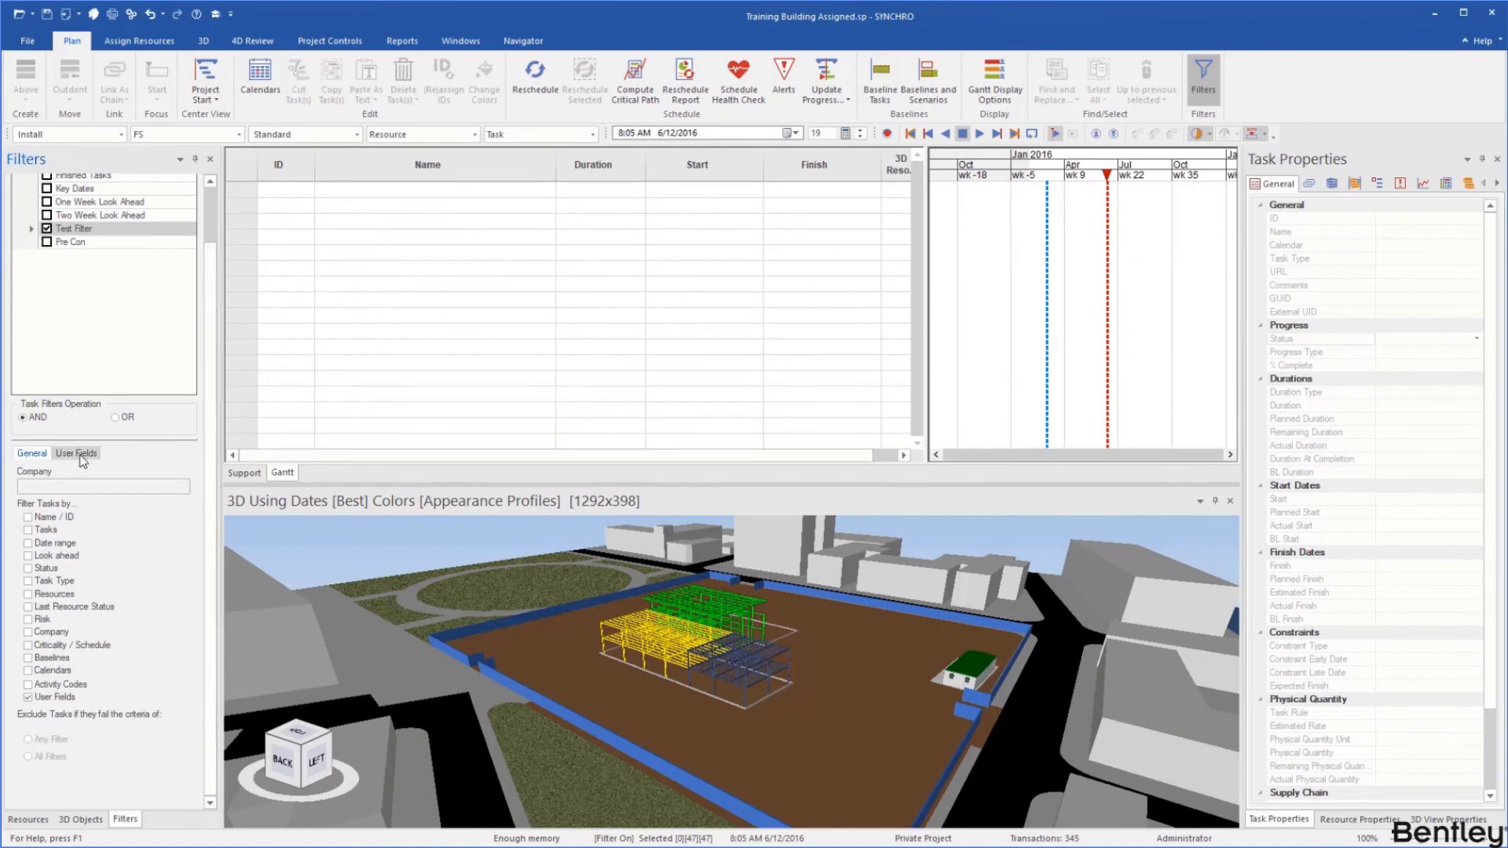
left_click(76, 452)
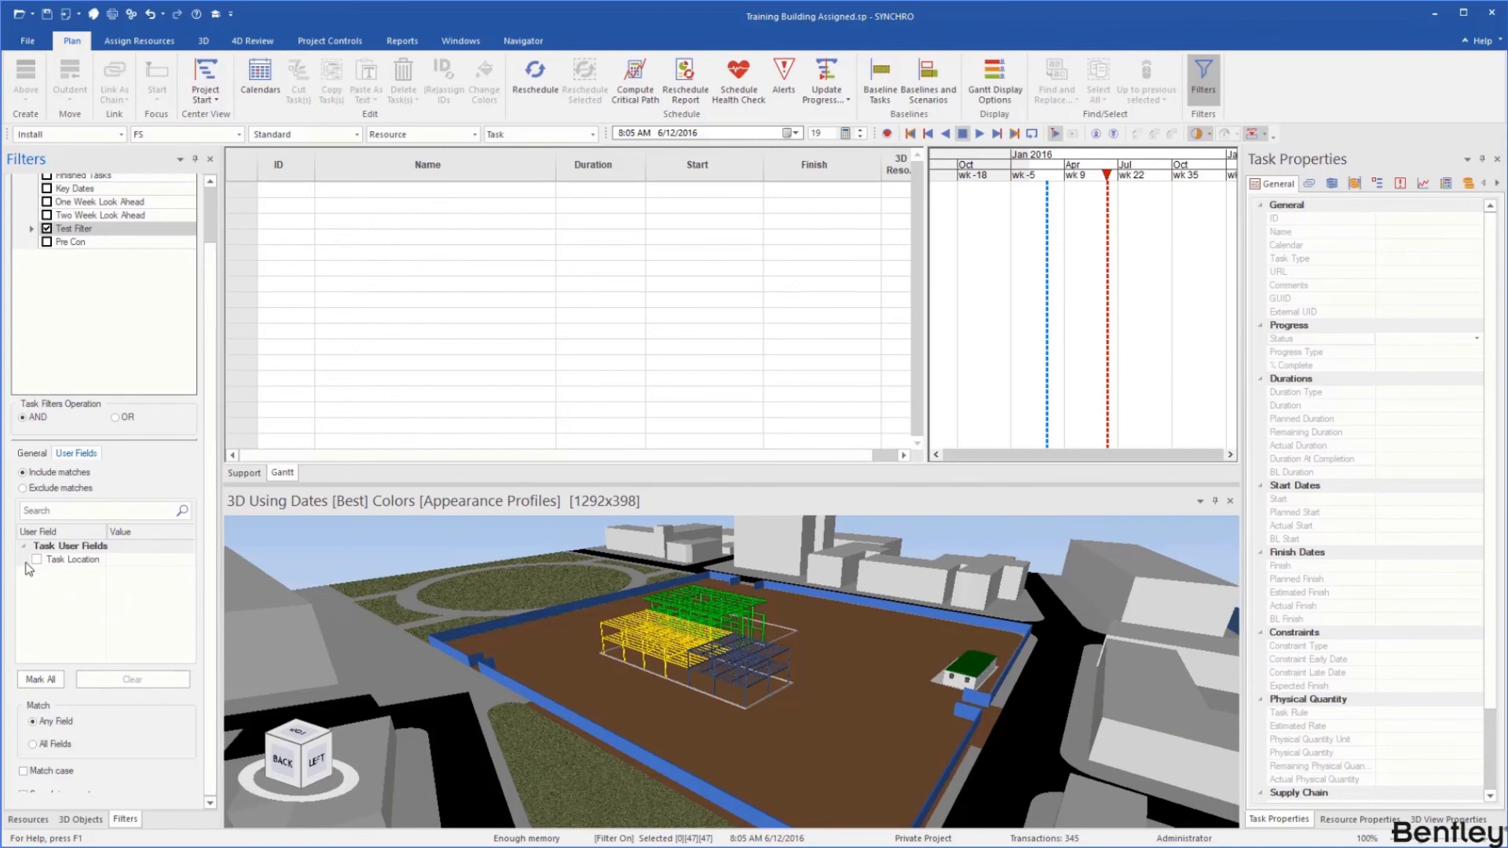
left_click(36, 560)
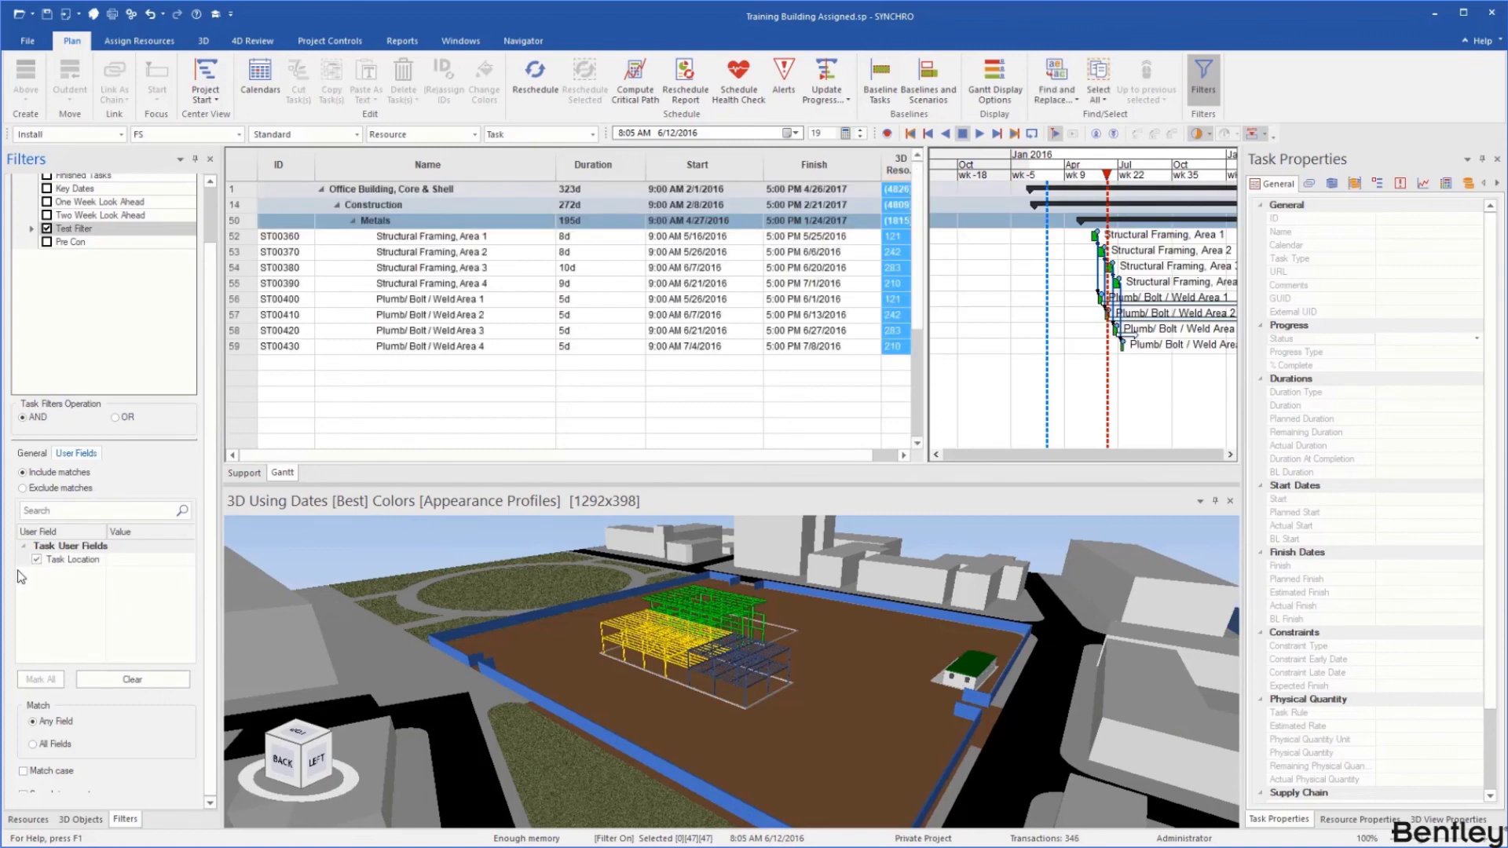
mouse_move(28, 604)
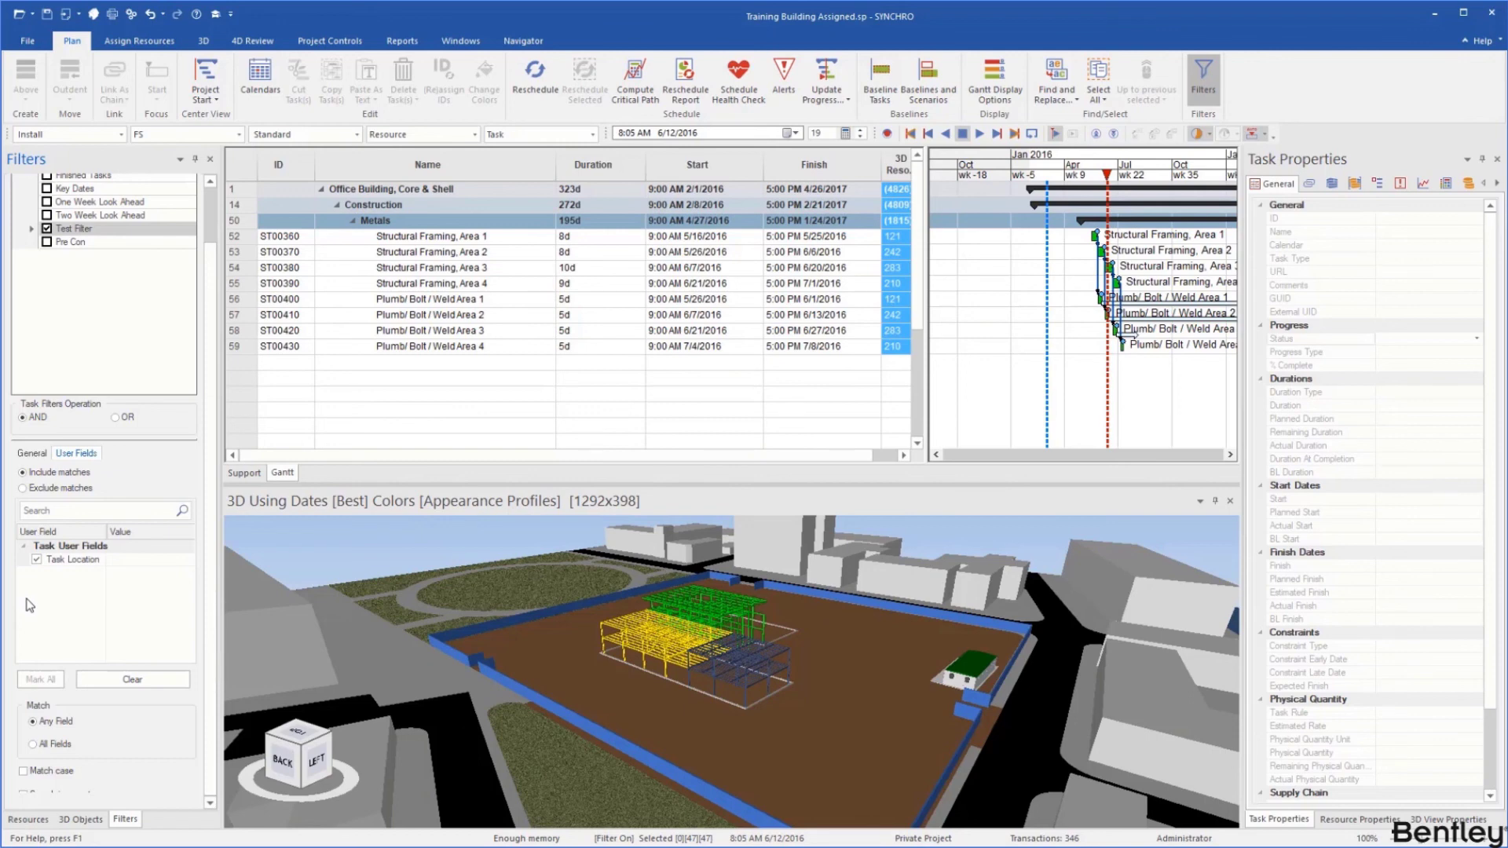
mouse_move(864, 303)
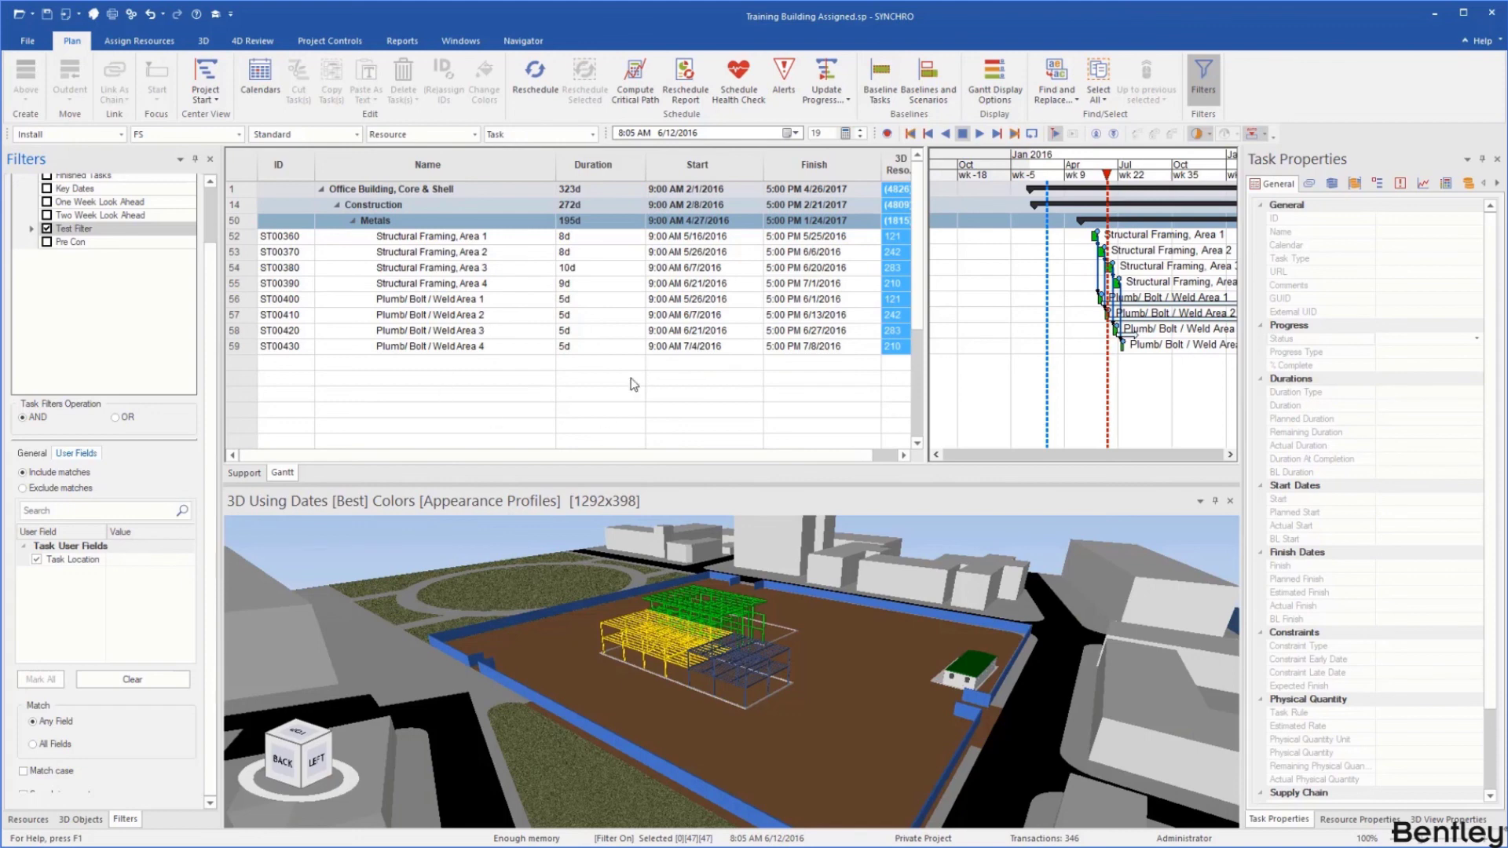
mouse_move(585, 349)
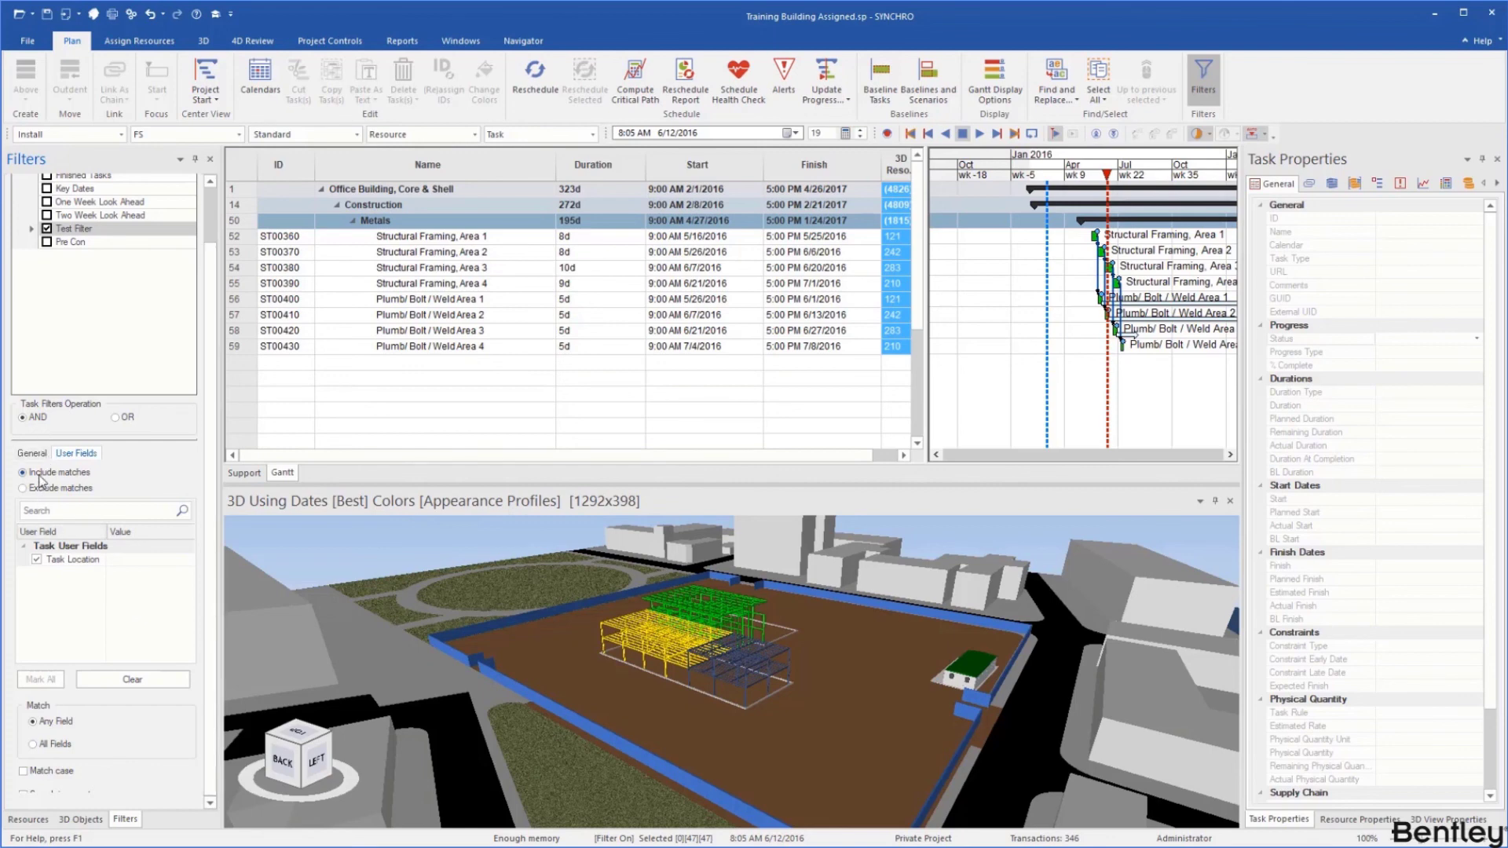
Uncheck User Fields so no criteria remain and the full schedule reappears
left_click(31, 452)
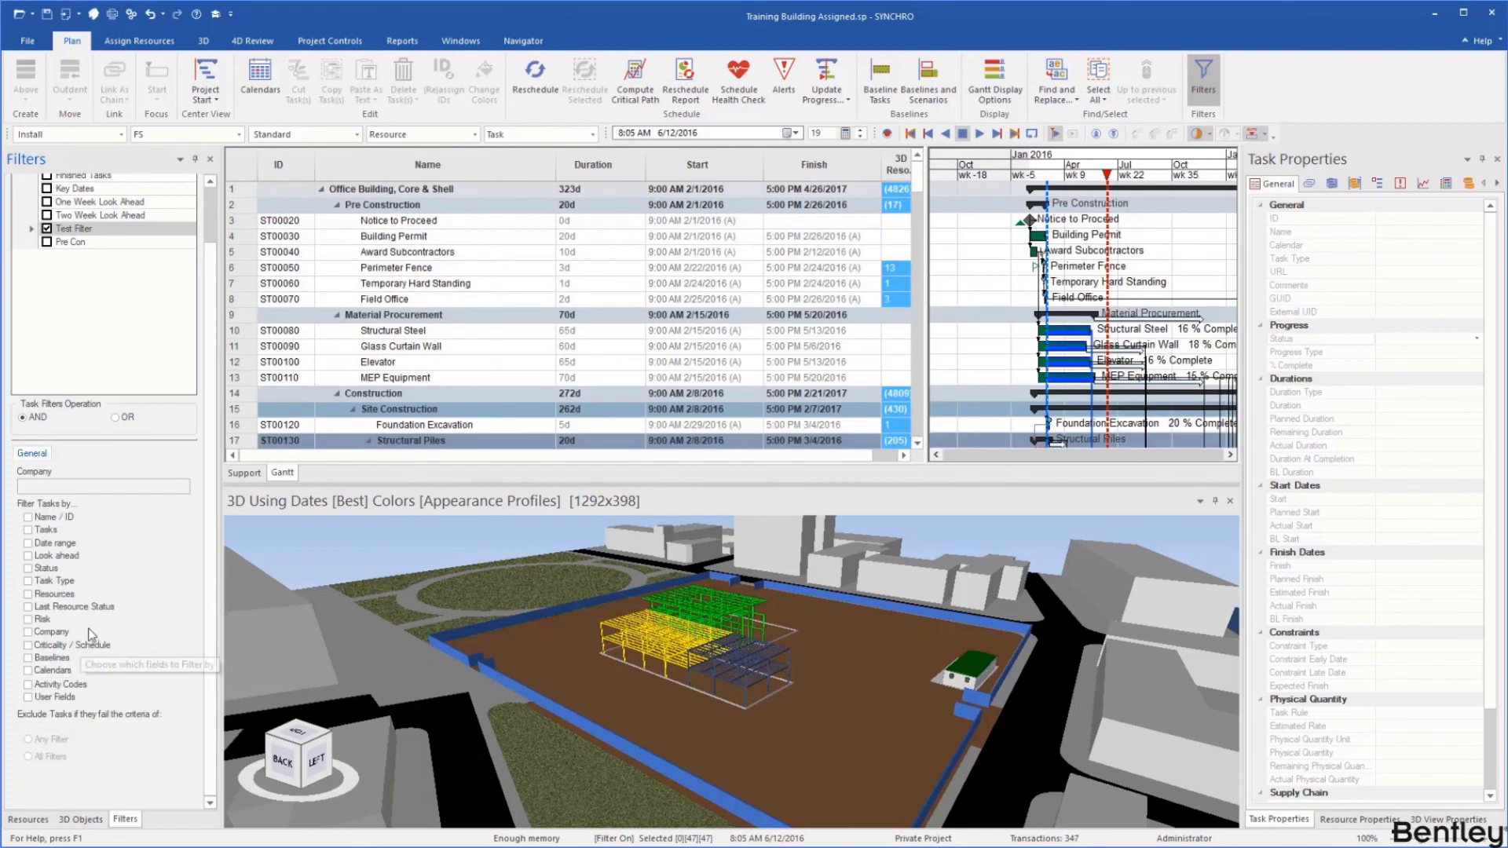
mouse_move(67, 669)
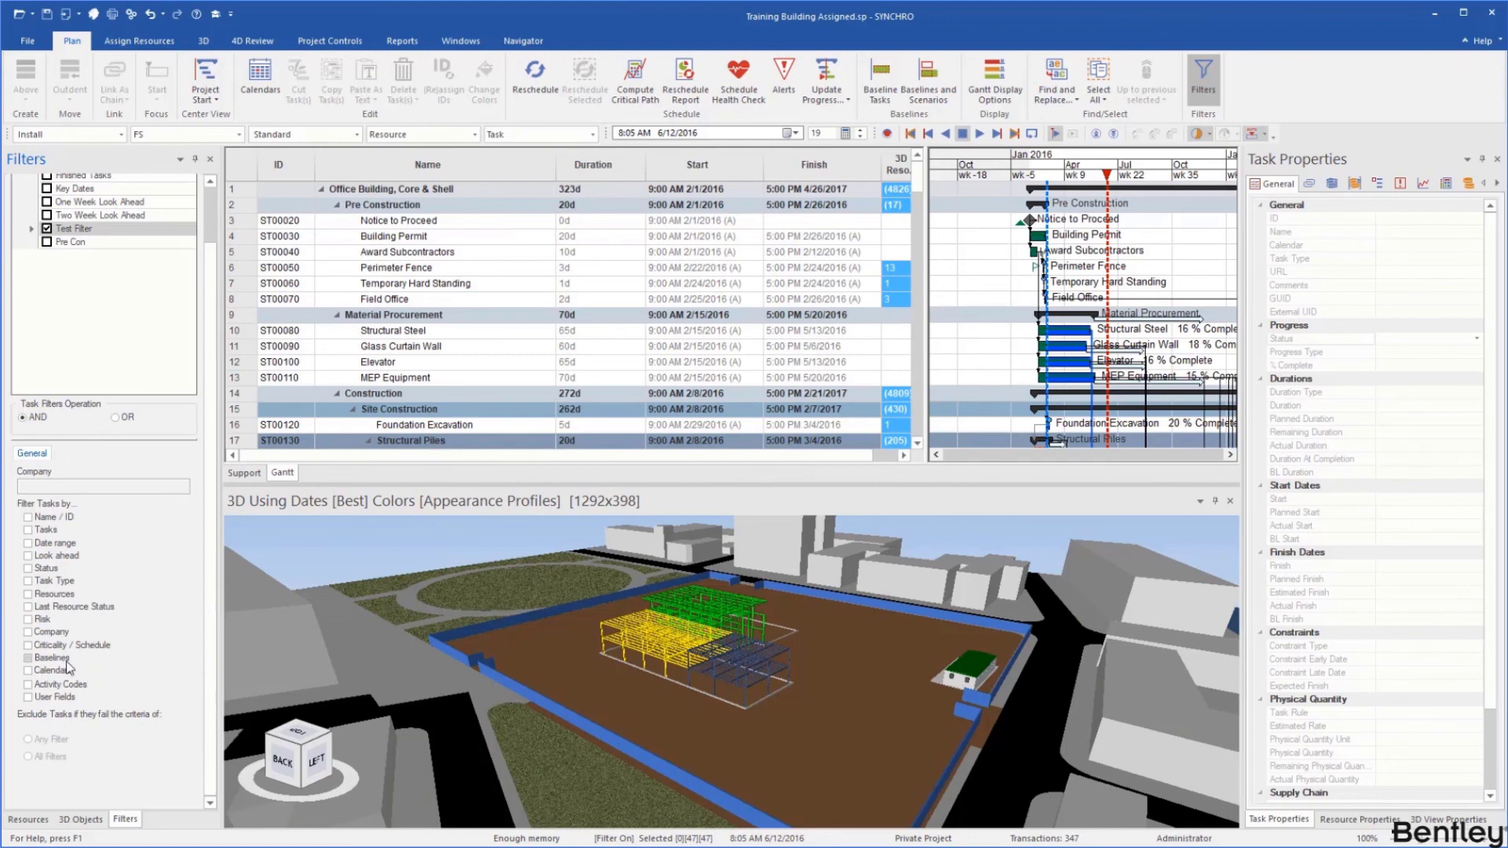
mouse_move(71, 709)
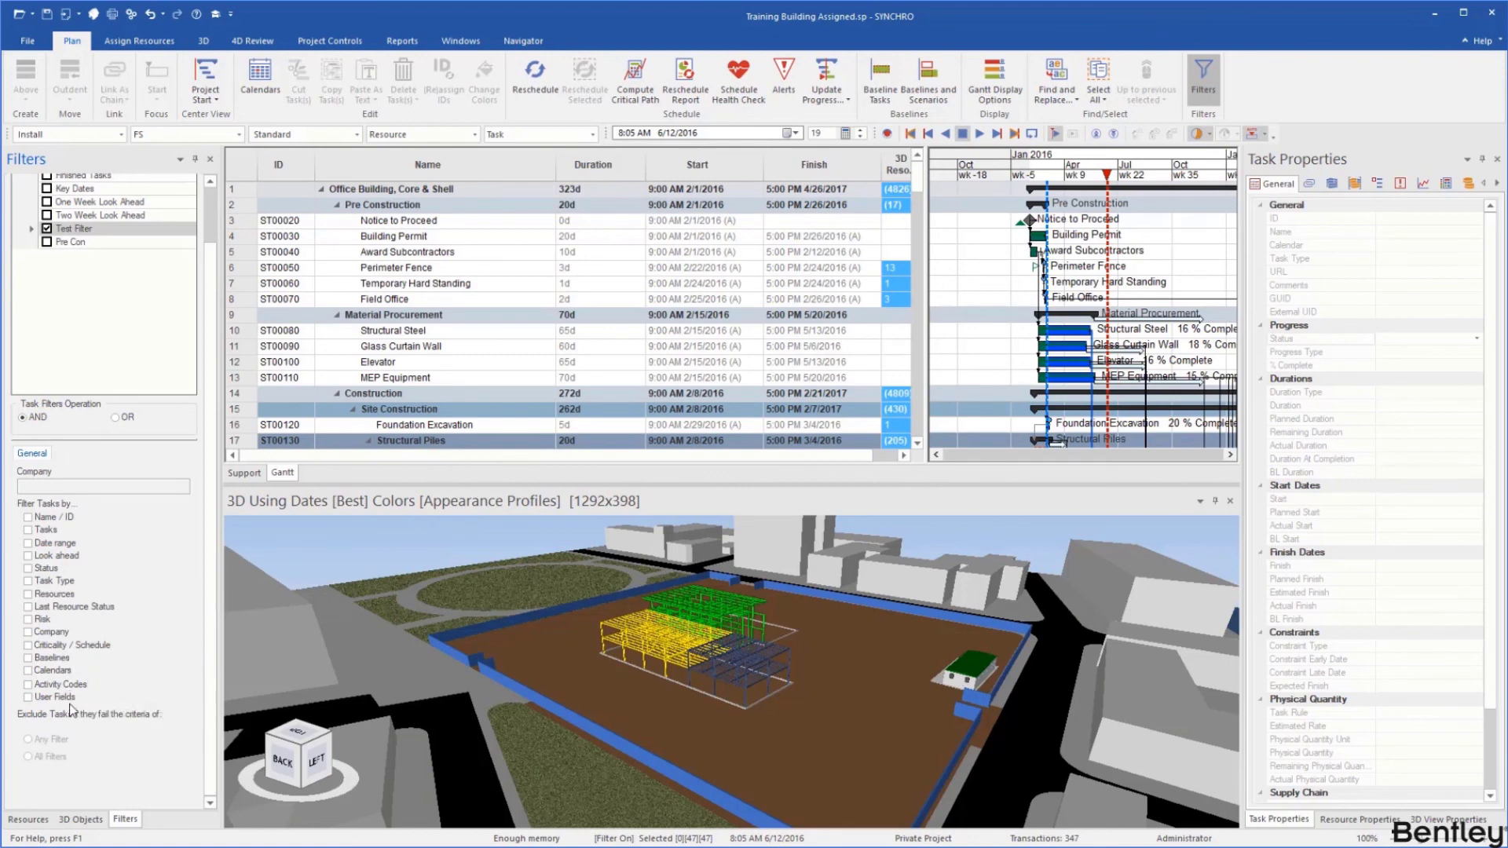
mouse_move(68, 671)
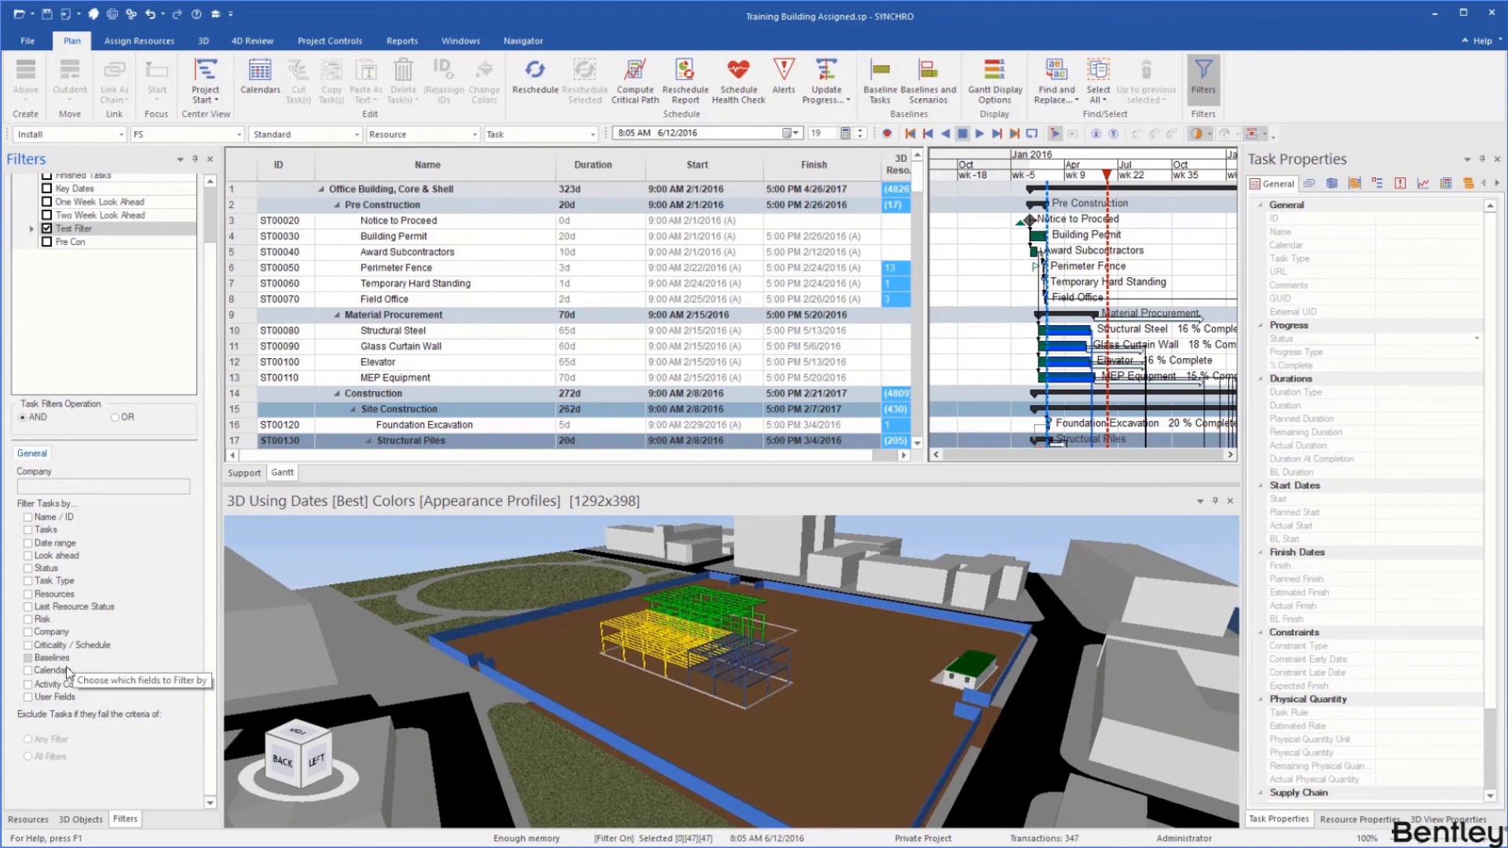
mouse_move(165, 559)
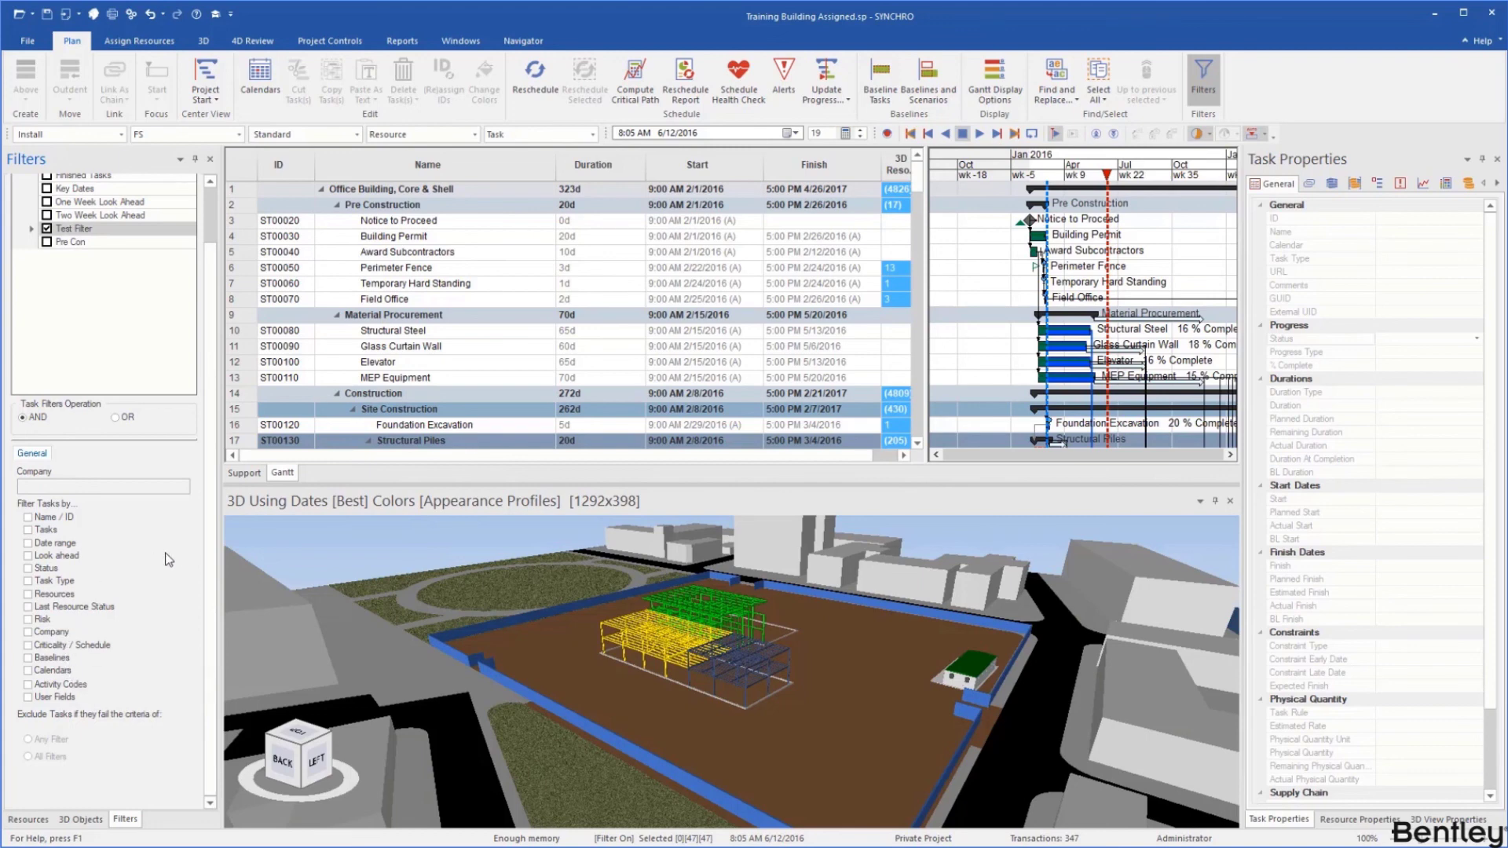